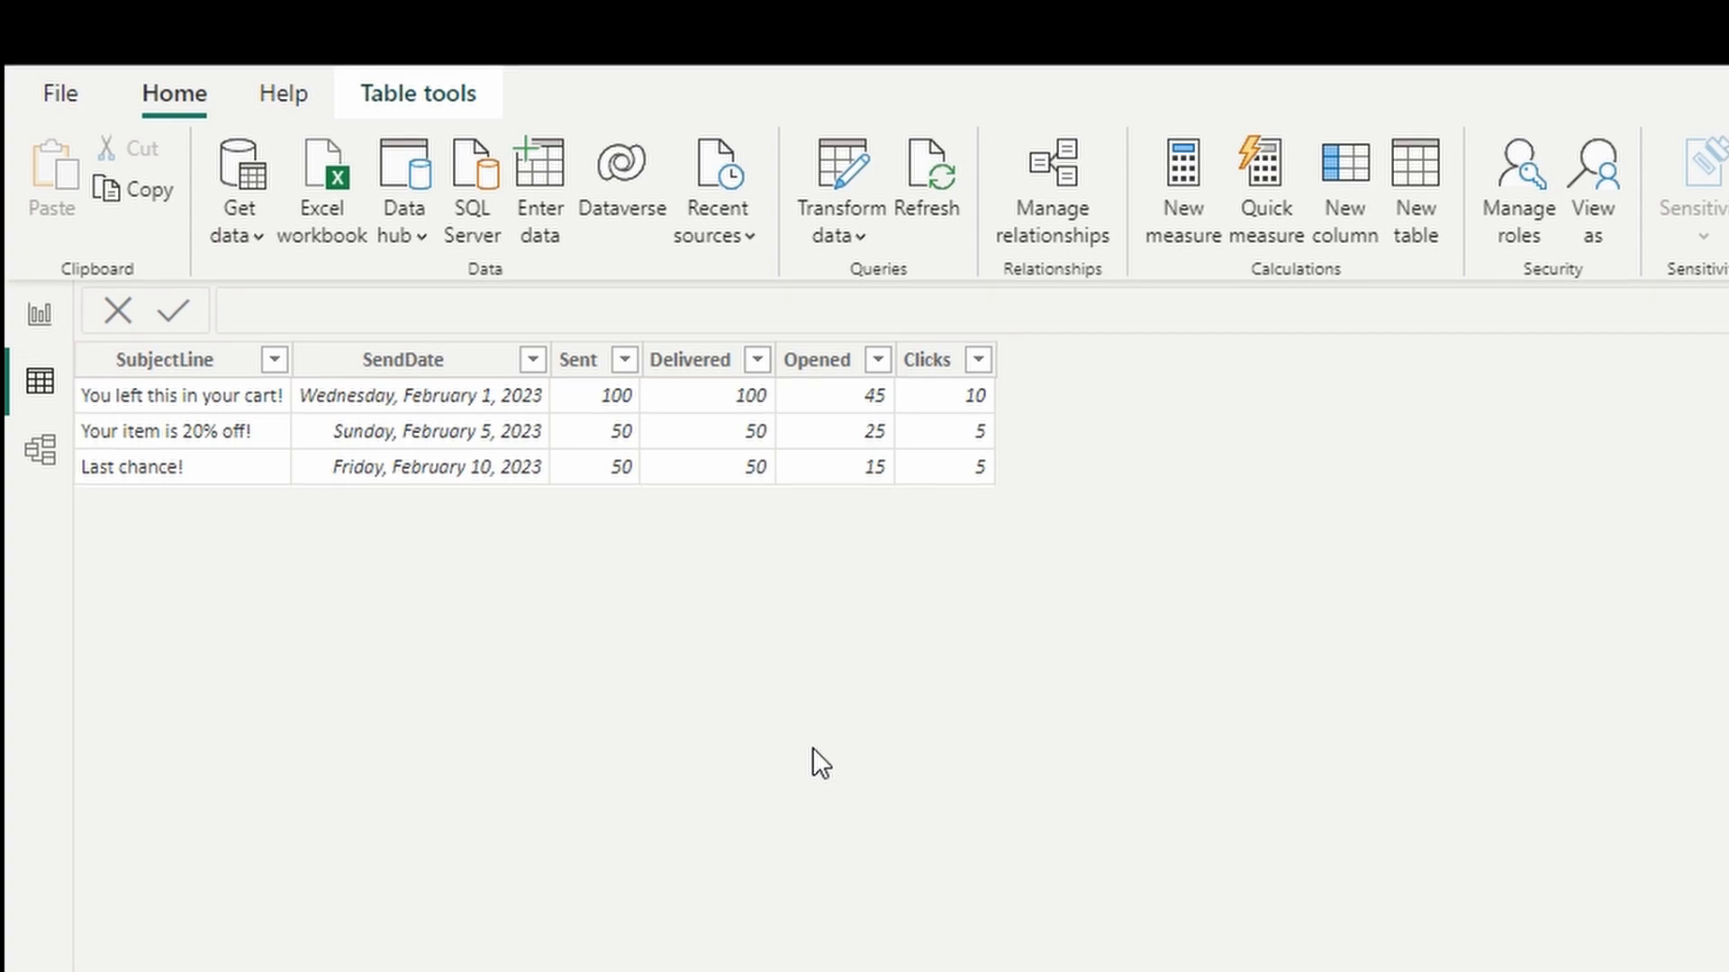
mouse_move(176, 501)
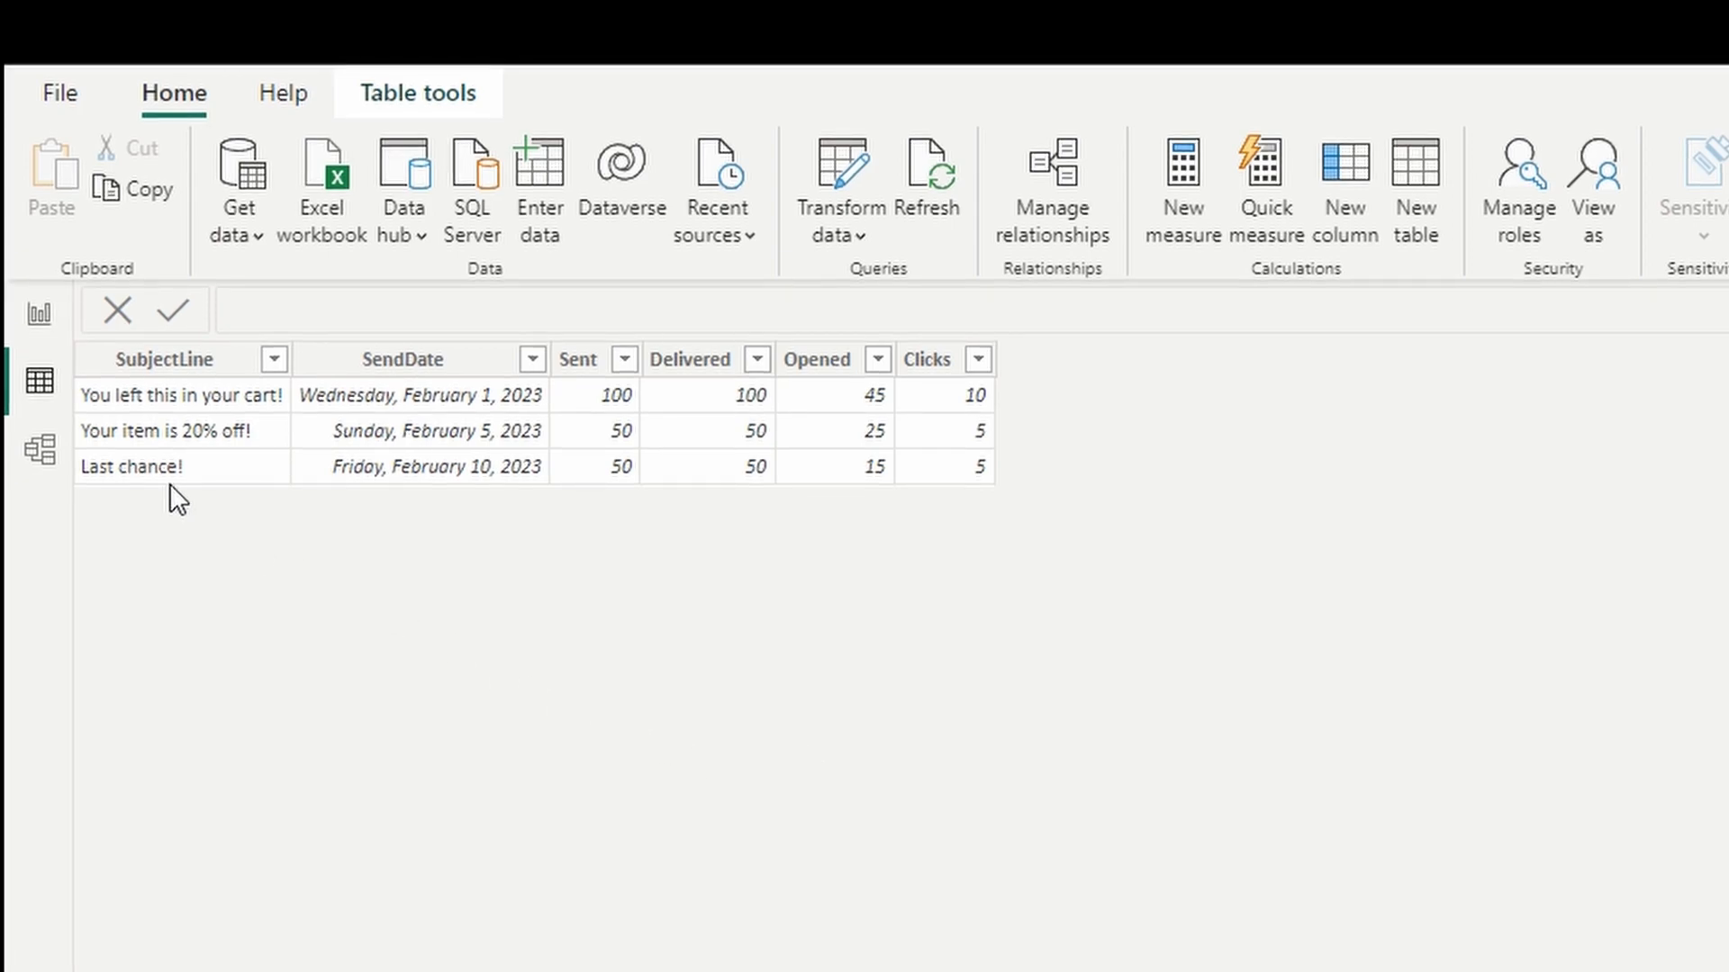
mouse_move(511, 627)
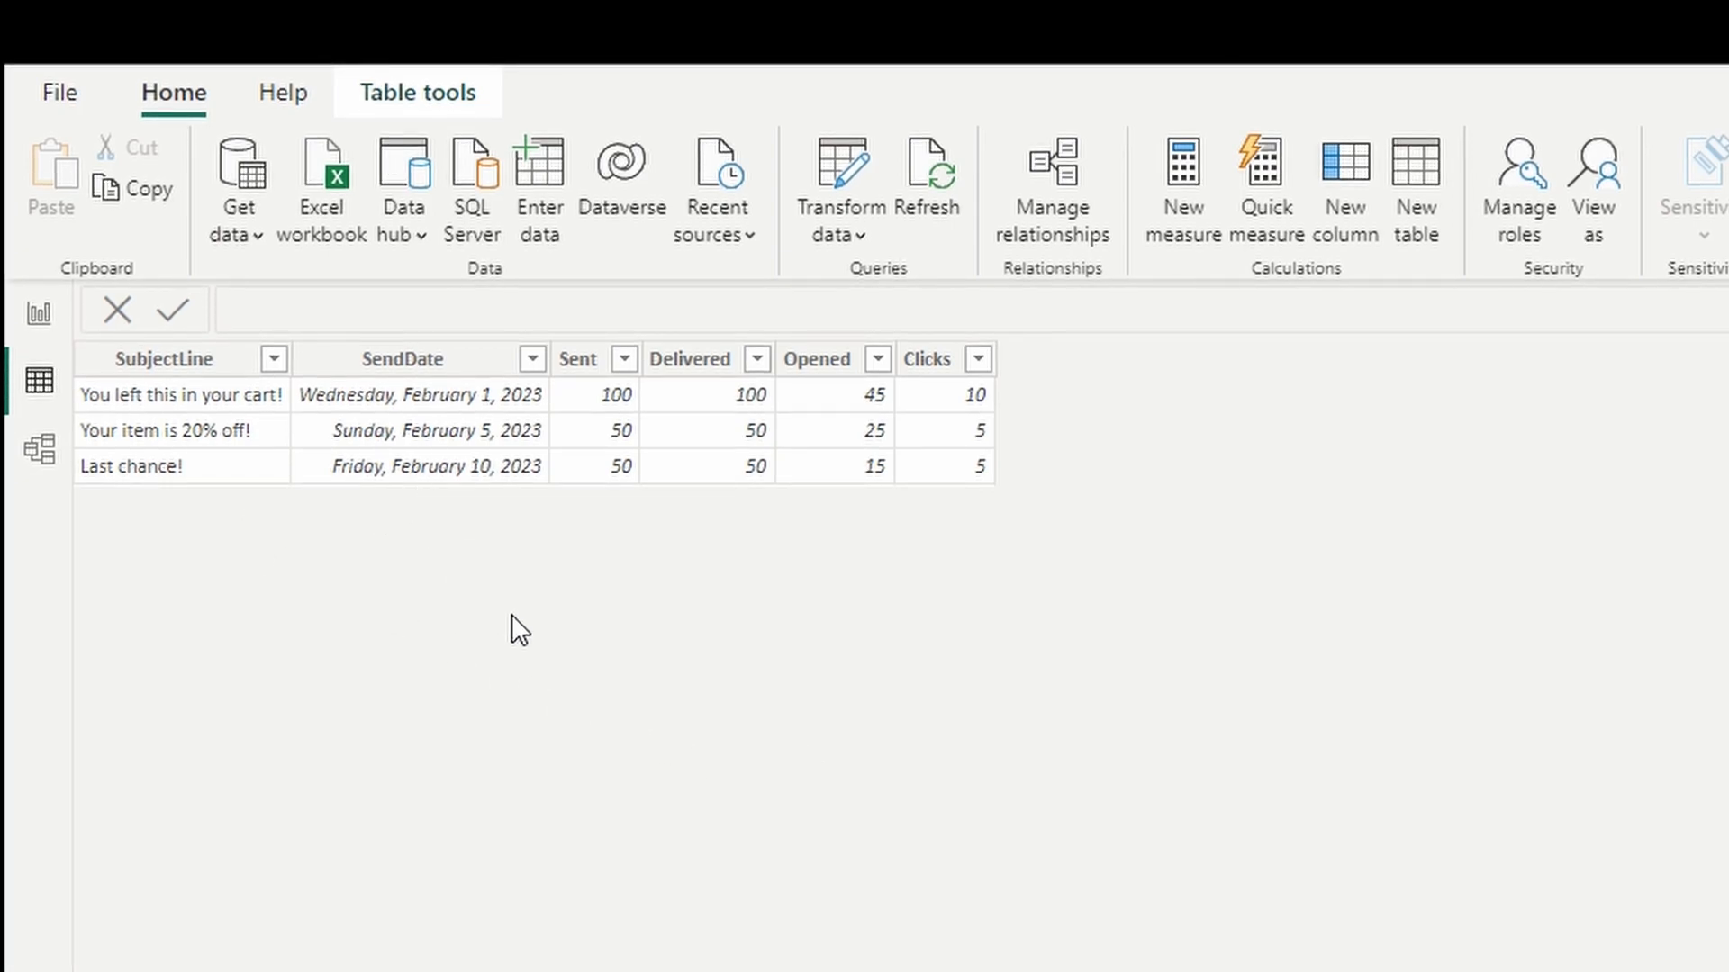
mouse_move(713, 526)
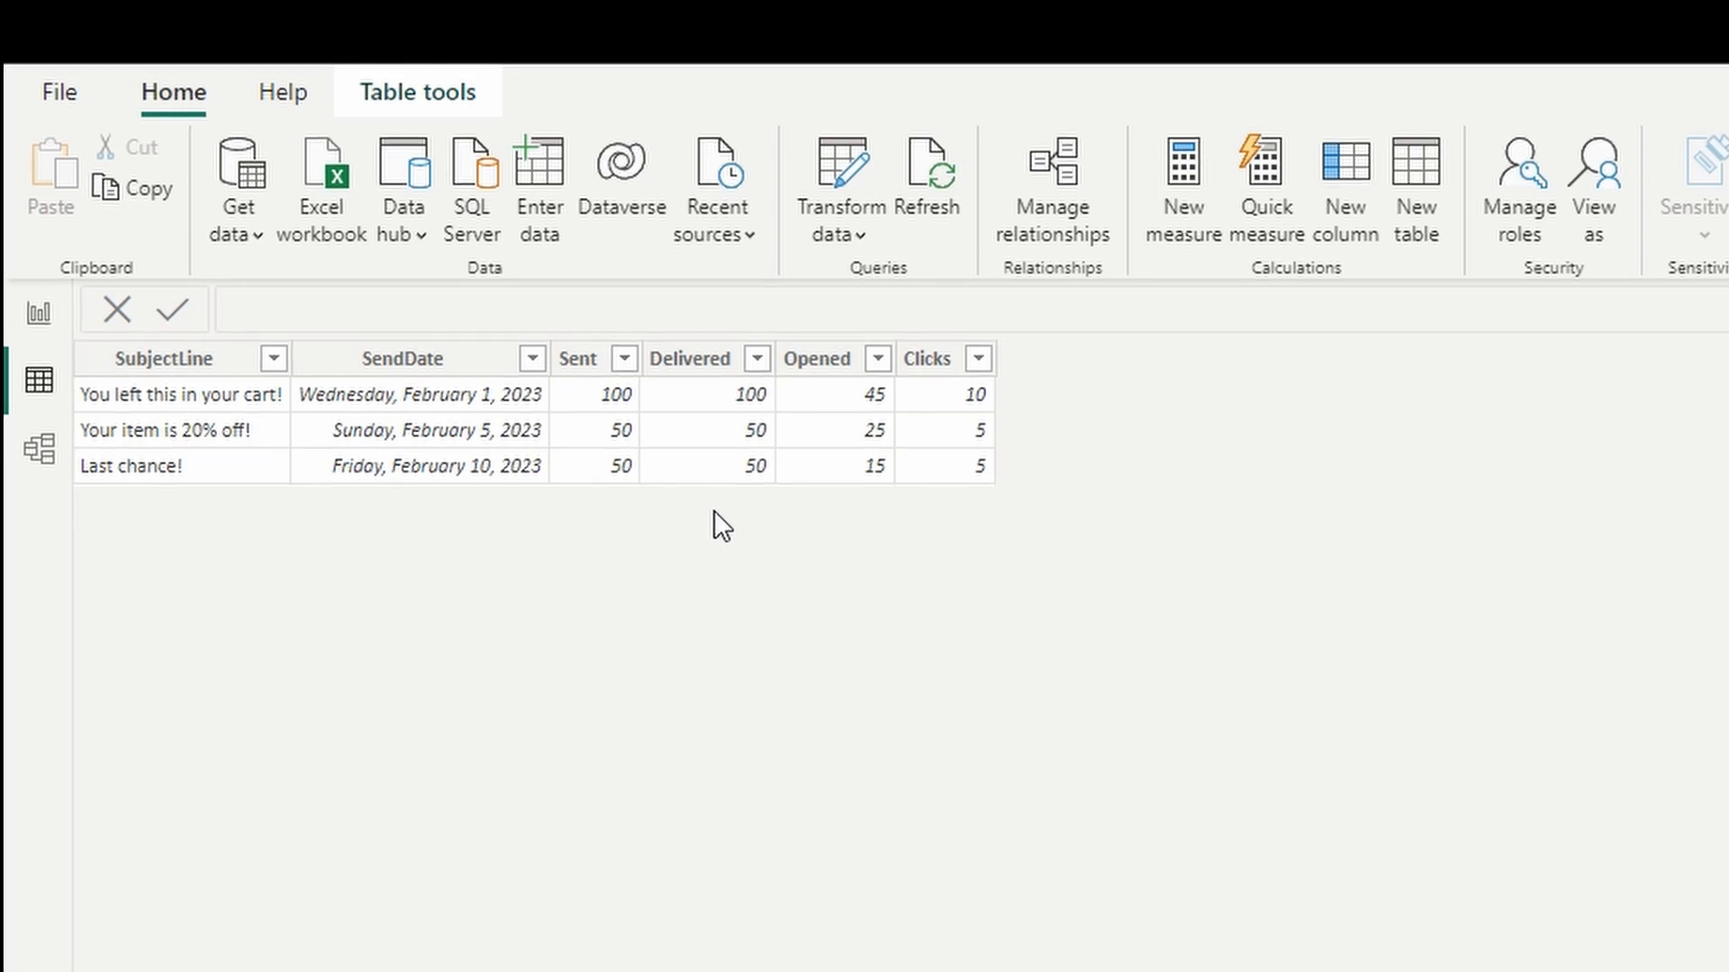
mouse_move(869, 504)
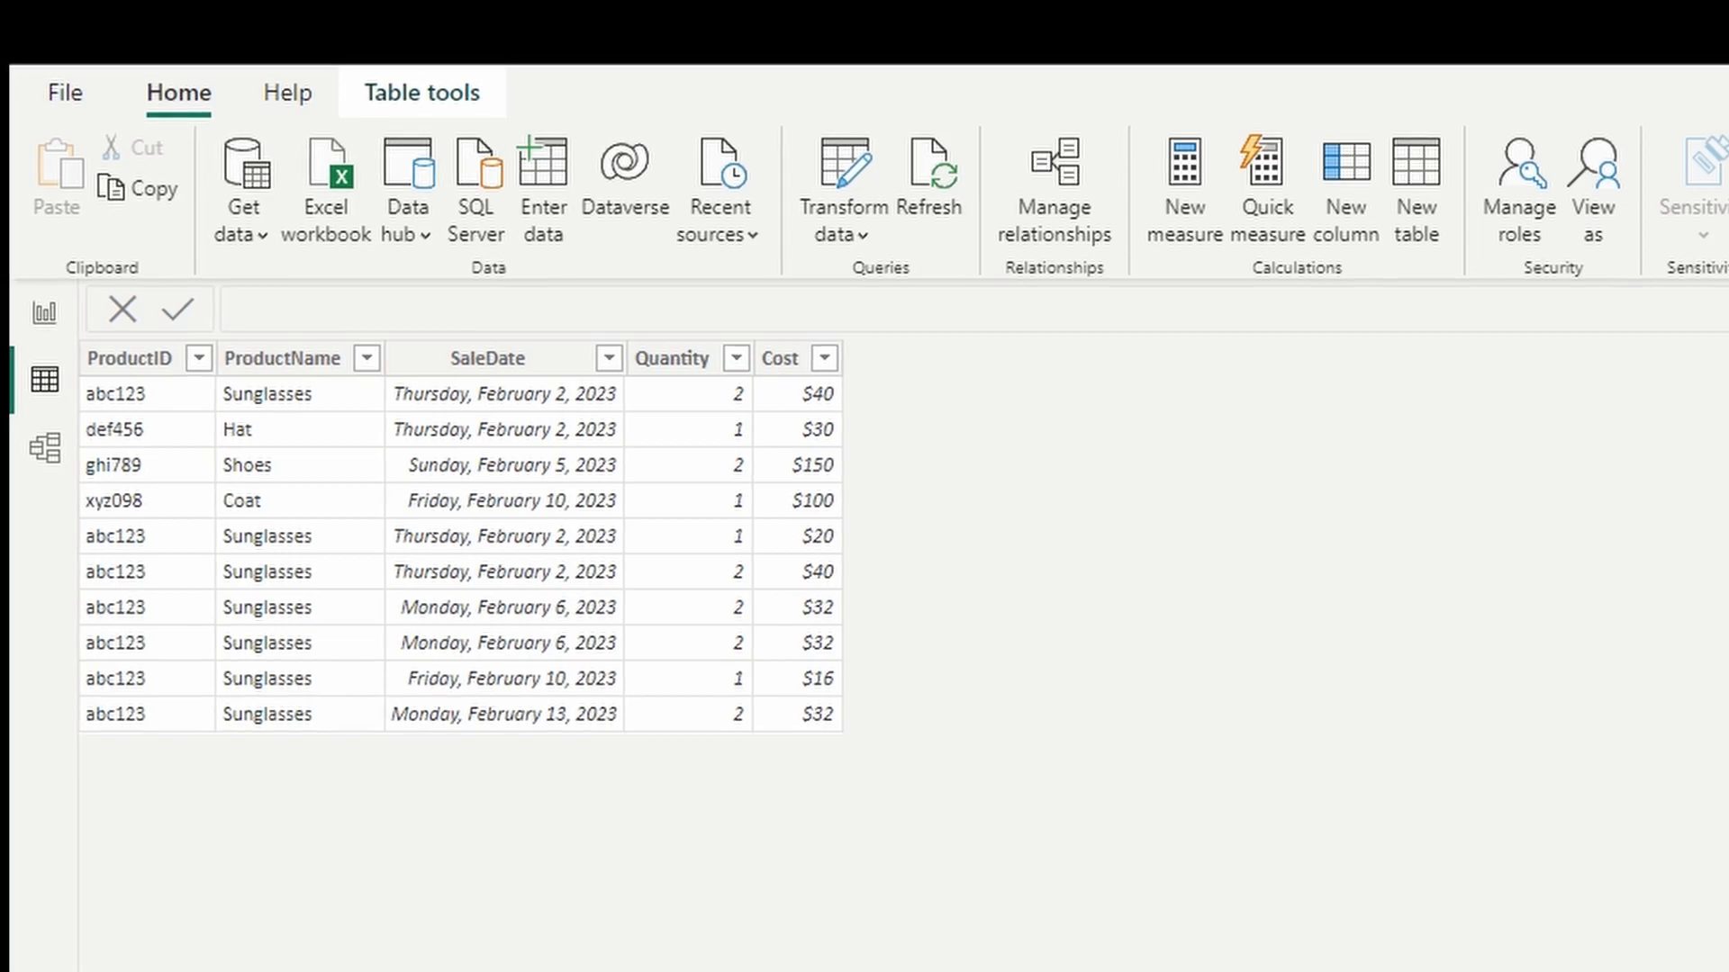
mouse_move(385, 873)
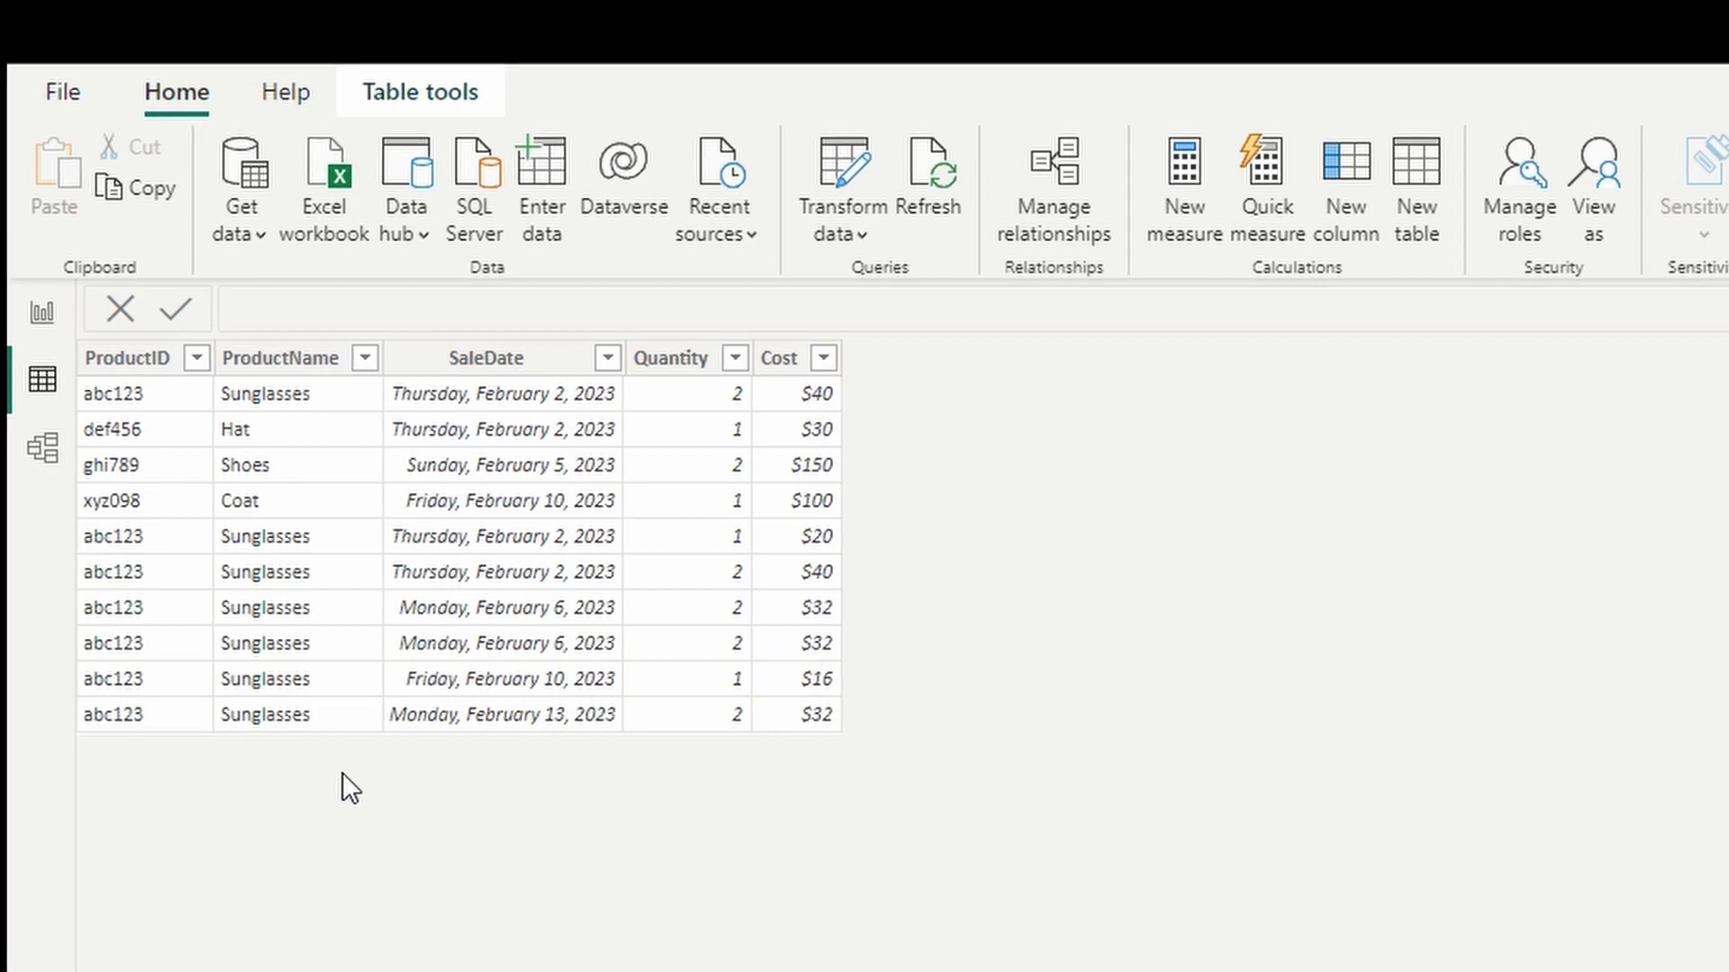
mouse_move(481, 778)
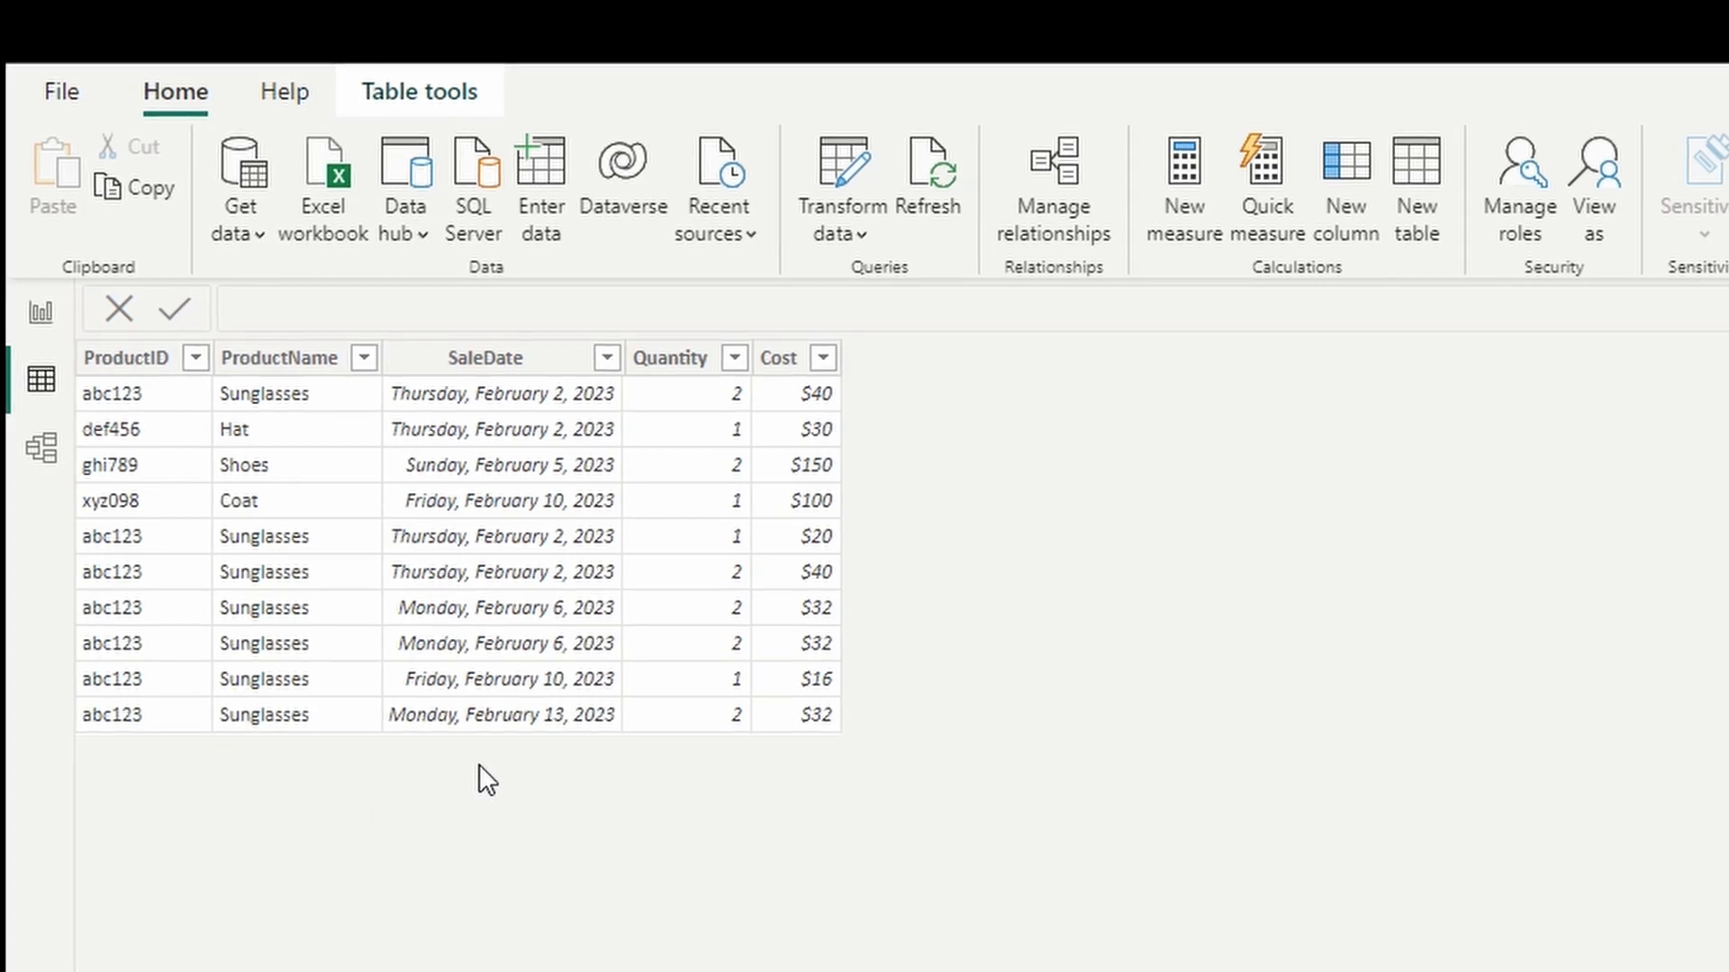
mouse_move(690, 762)
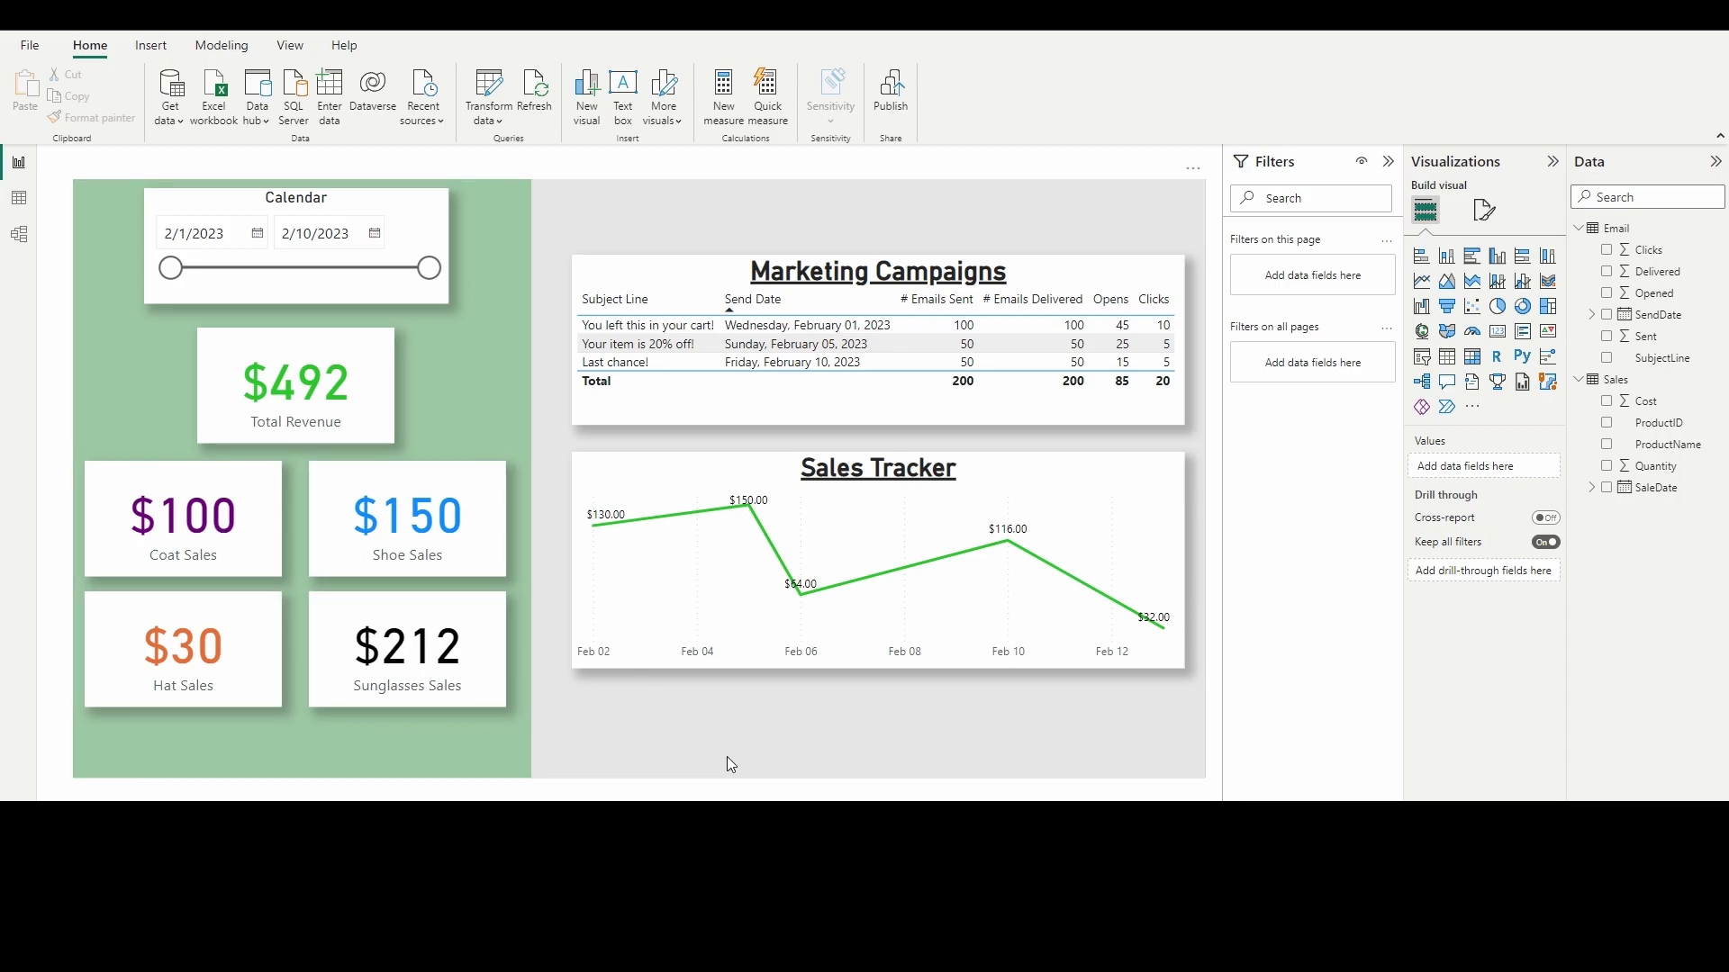
mouse_move(774, 382)
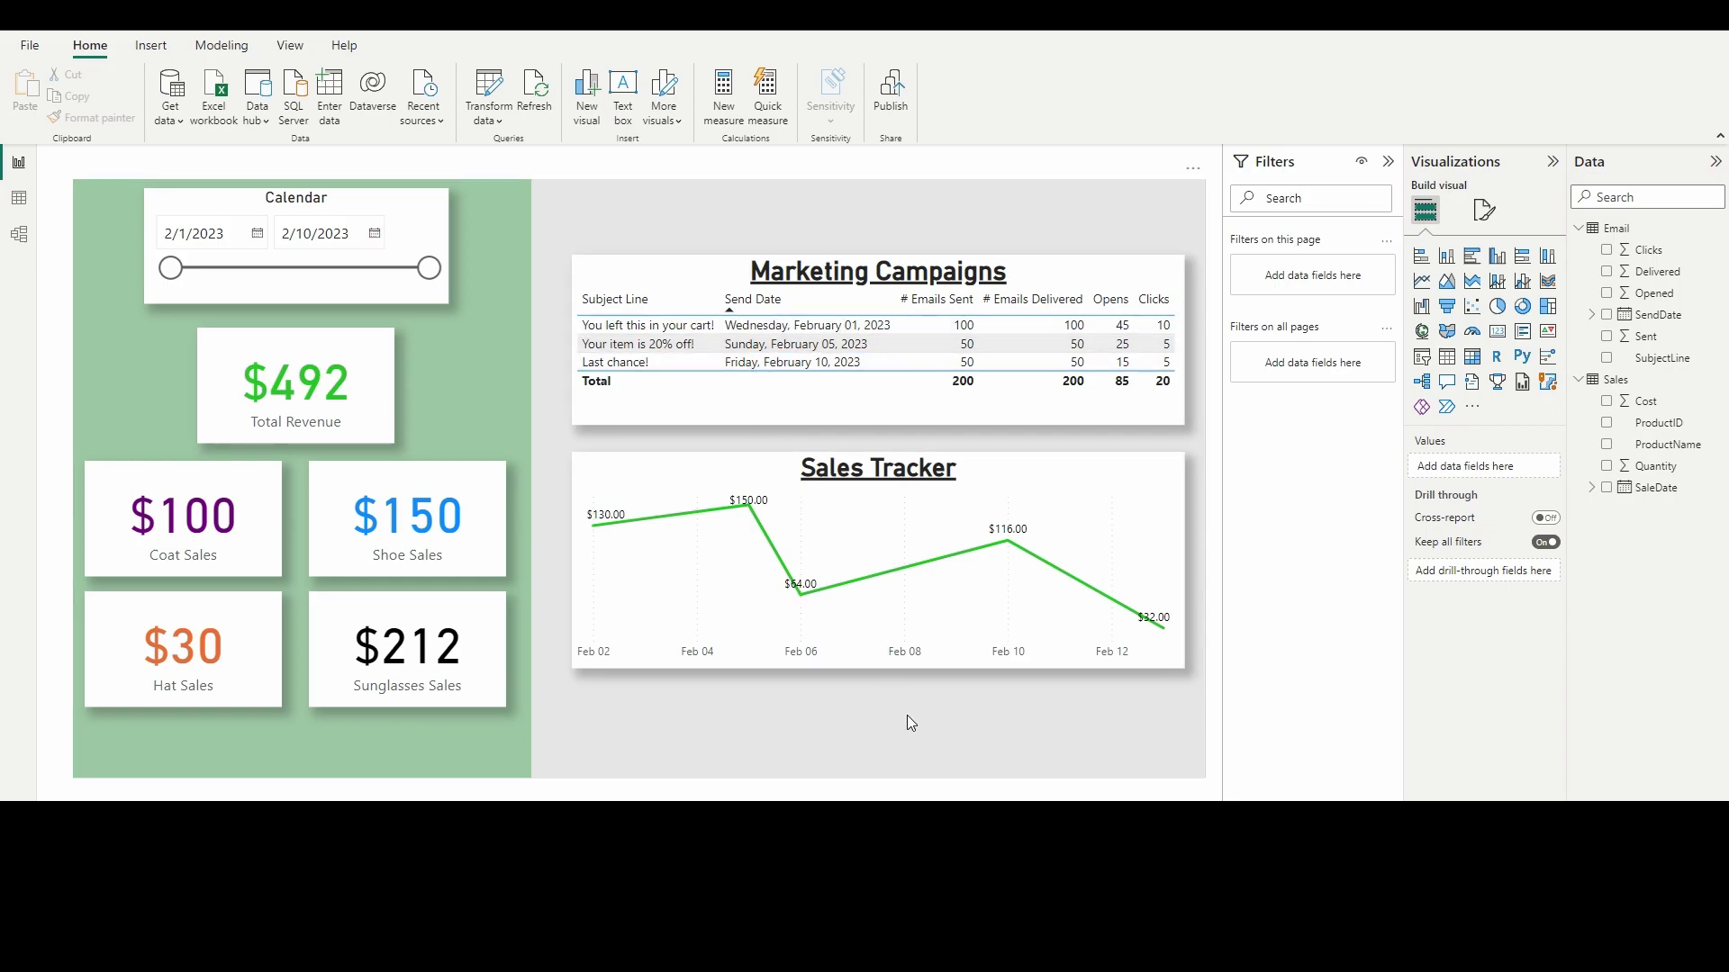
mouse_move(954, 695)
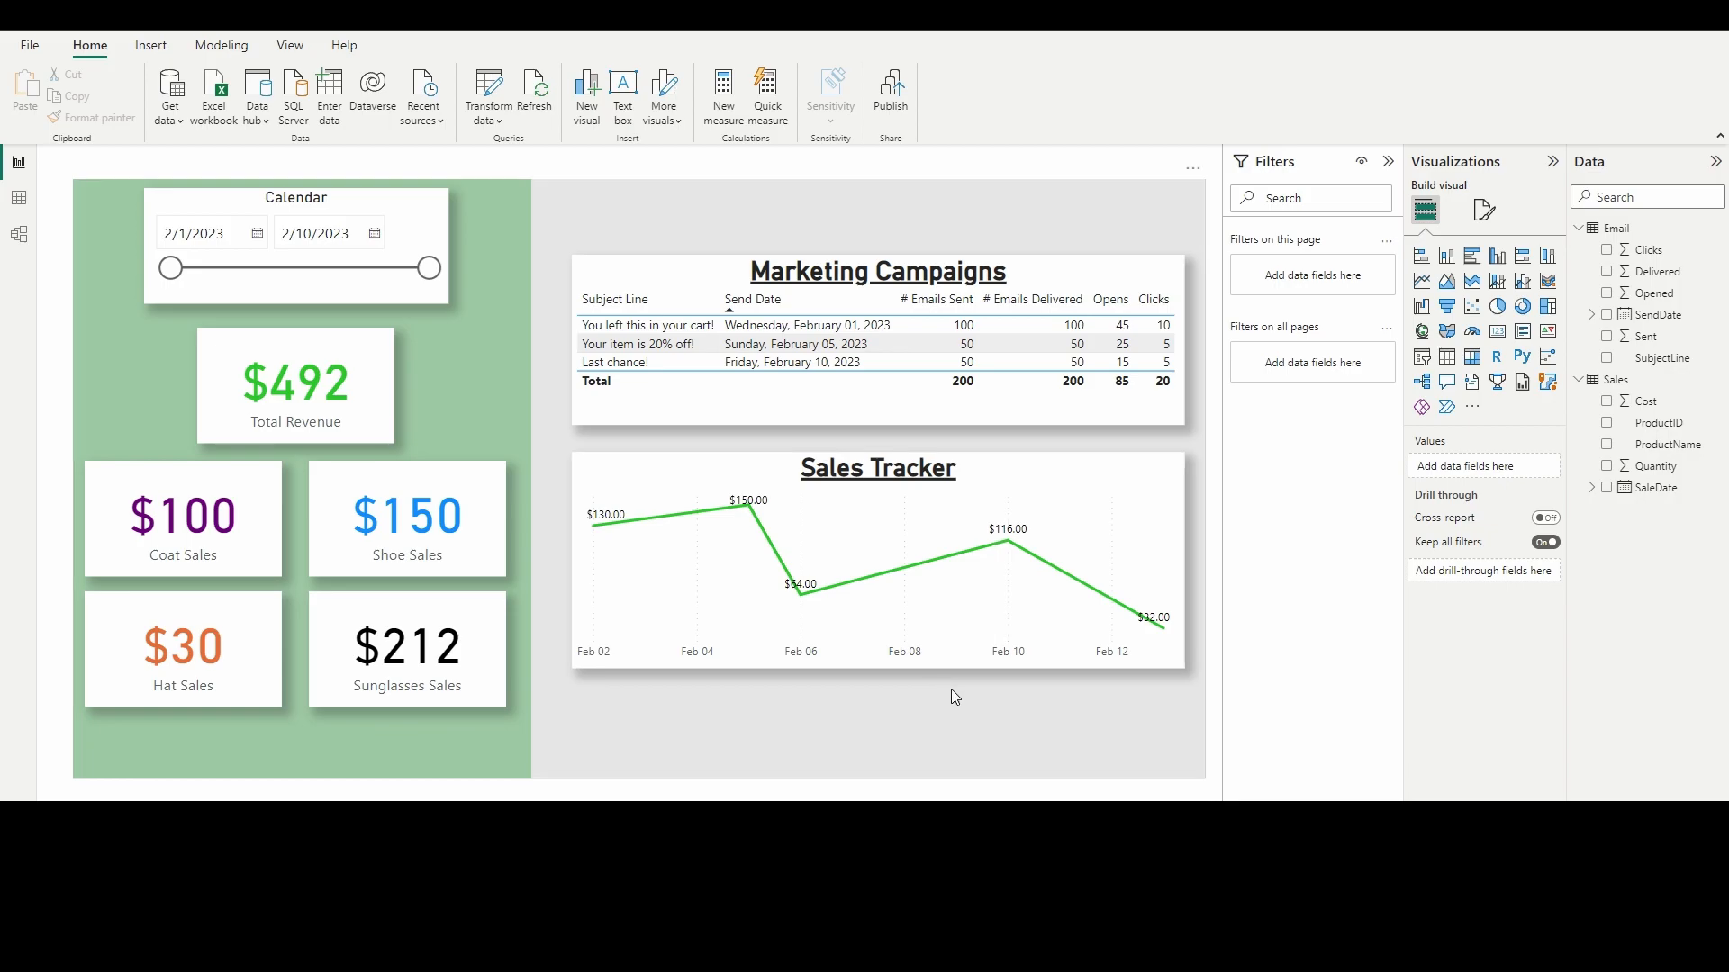
mouse_move(749, 796)
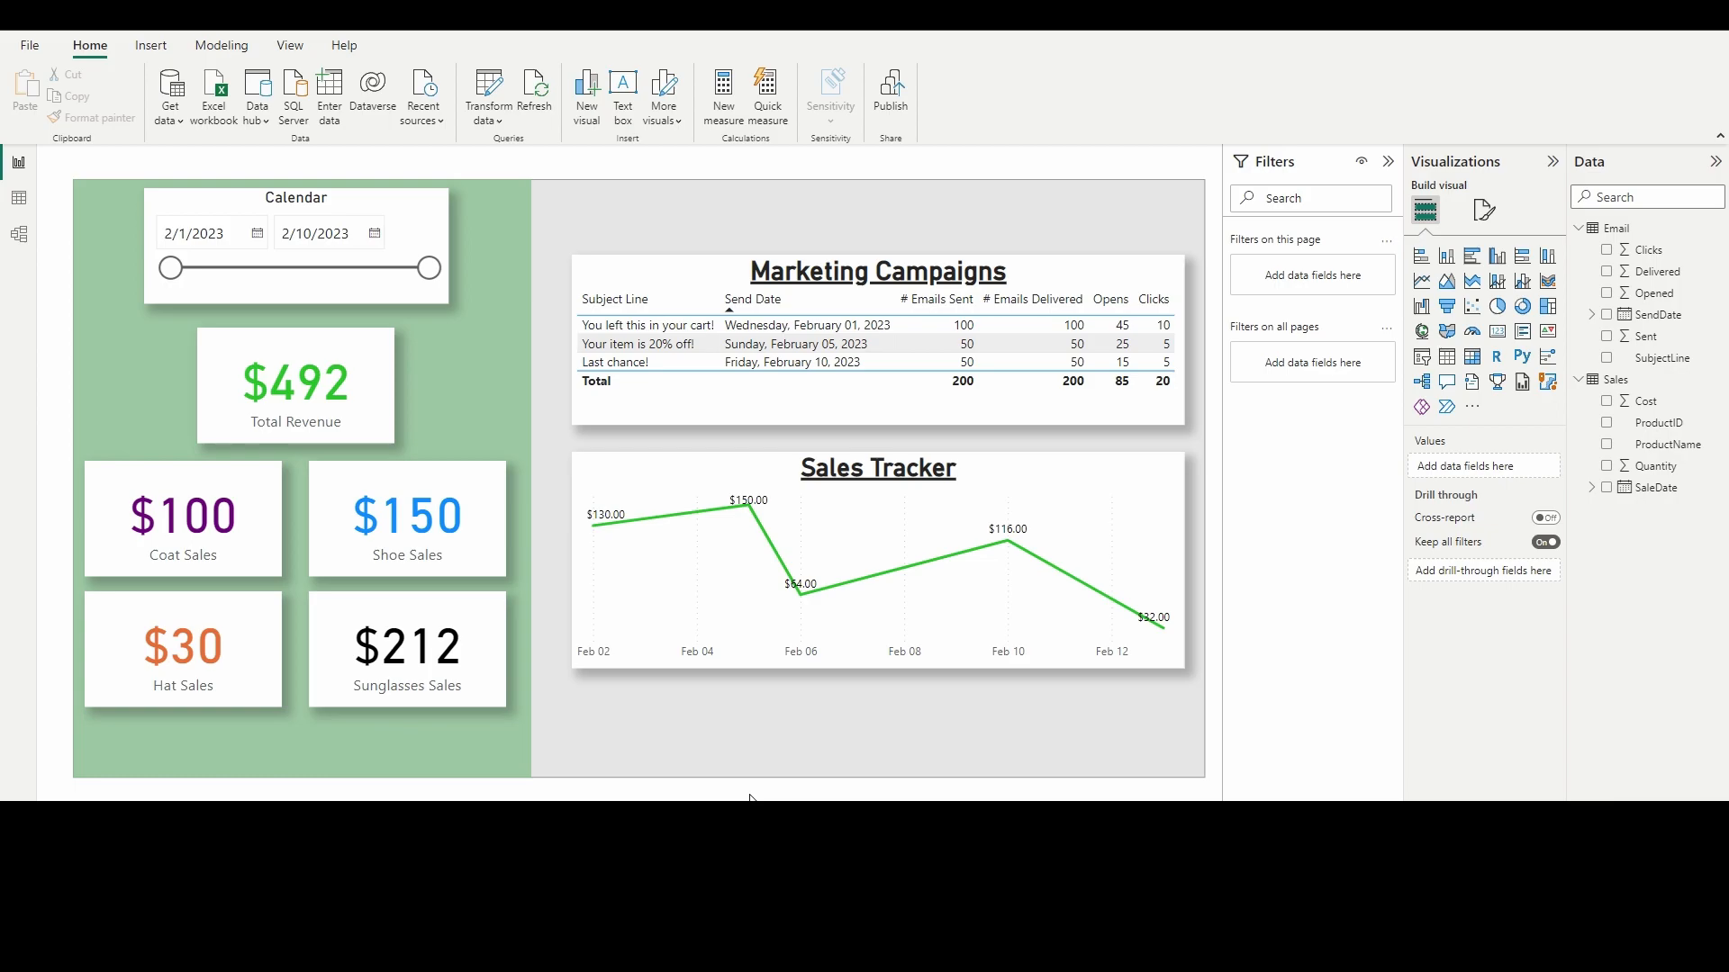
mouse_move(789, 799)
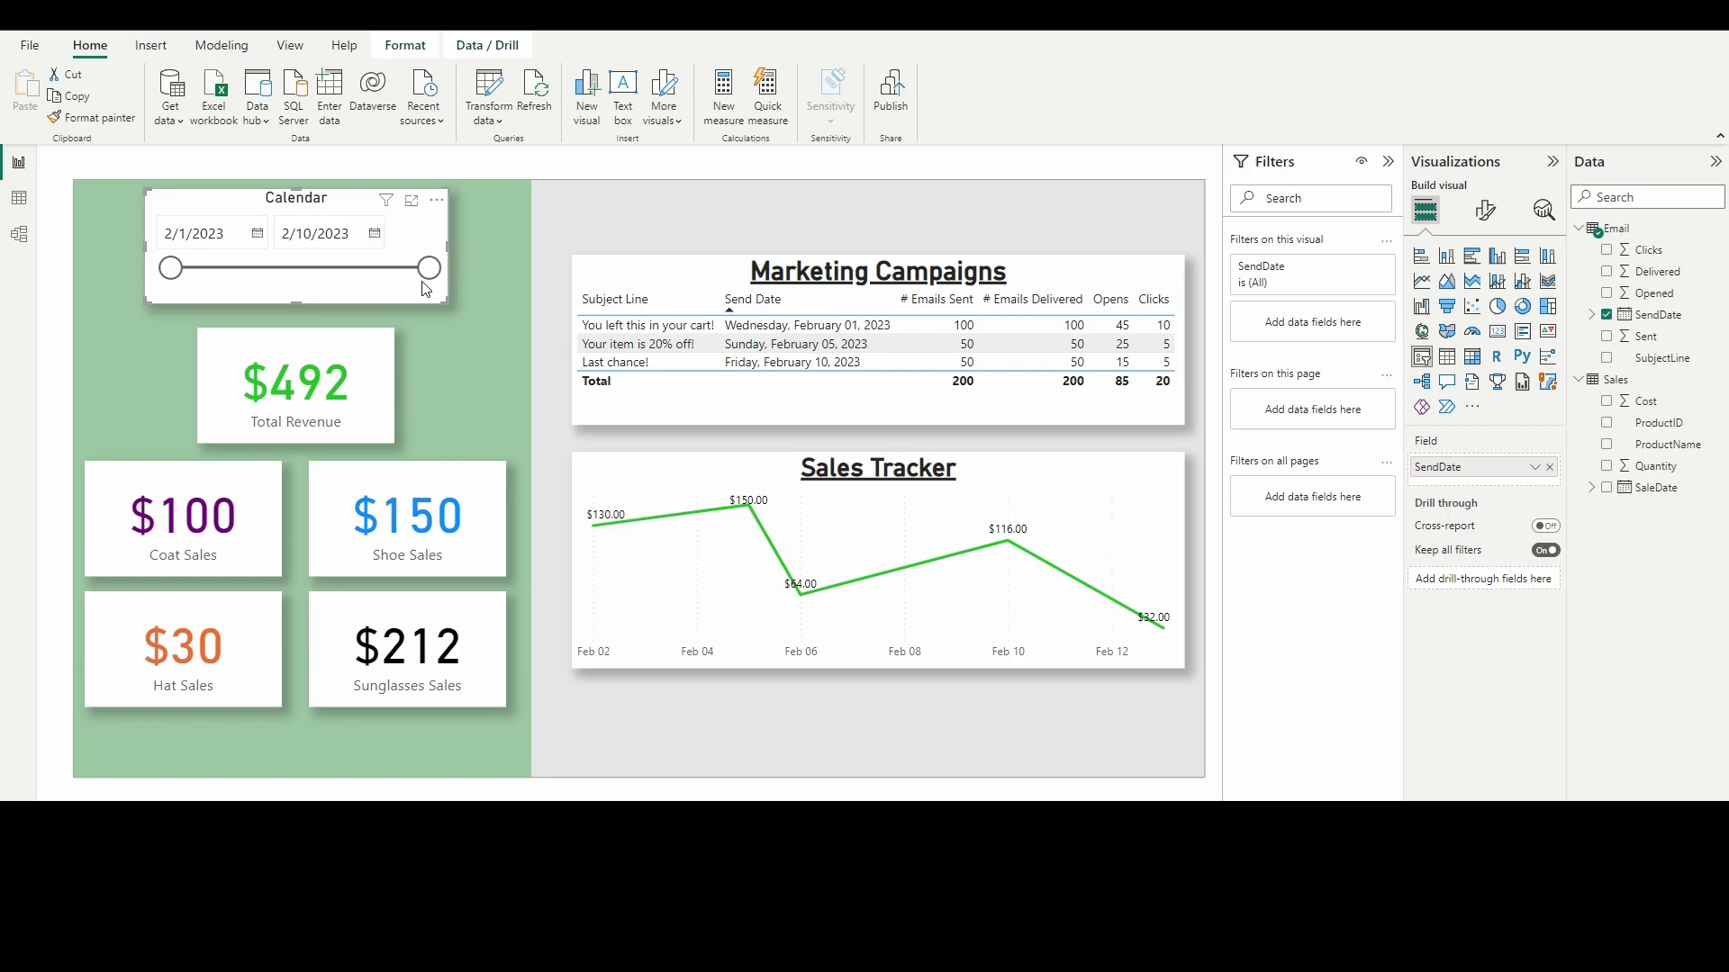
Step: Narrow the SendDate slicer to February 5–6, then widen it back out, watching which visuals change
drag(428, 269, 313, 268)
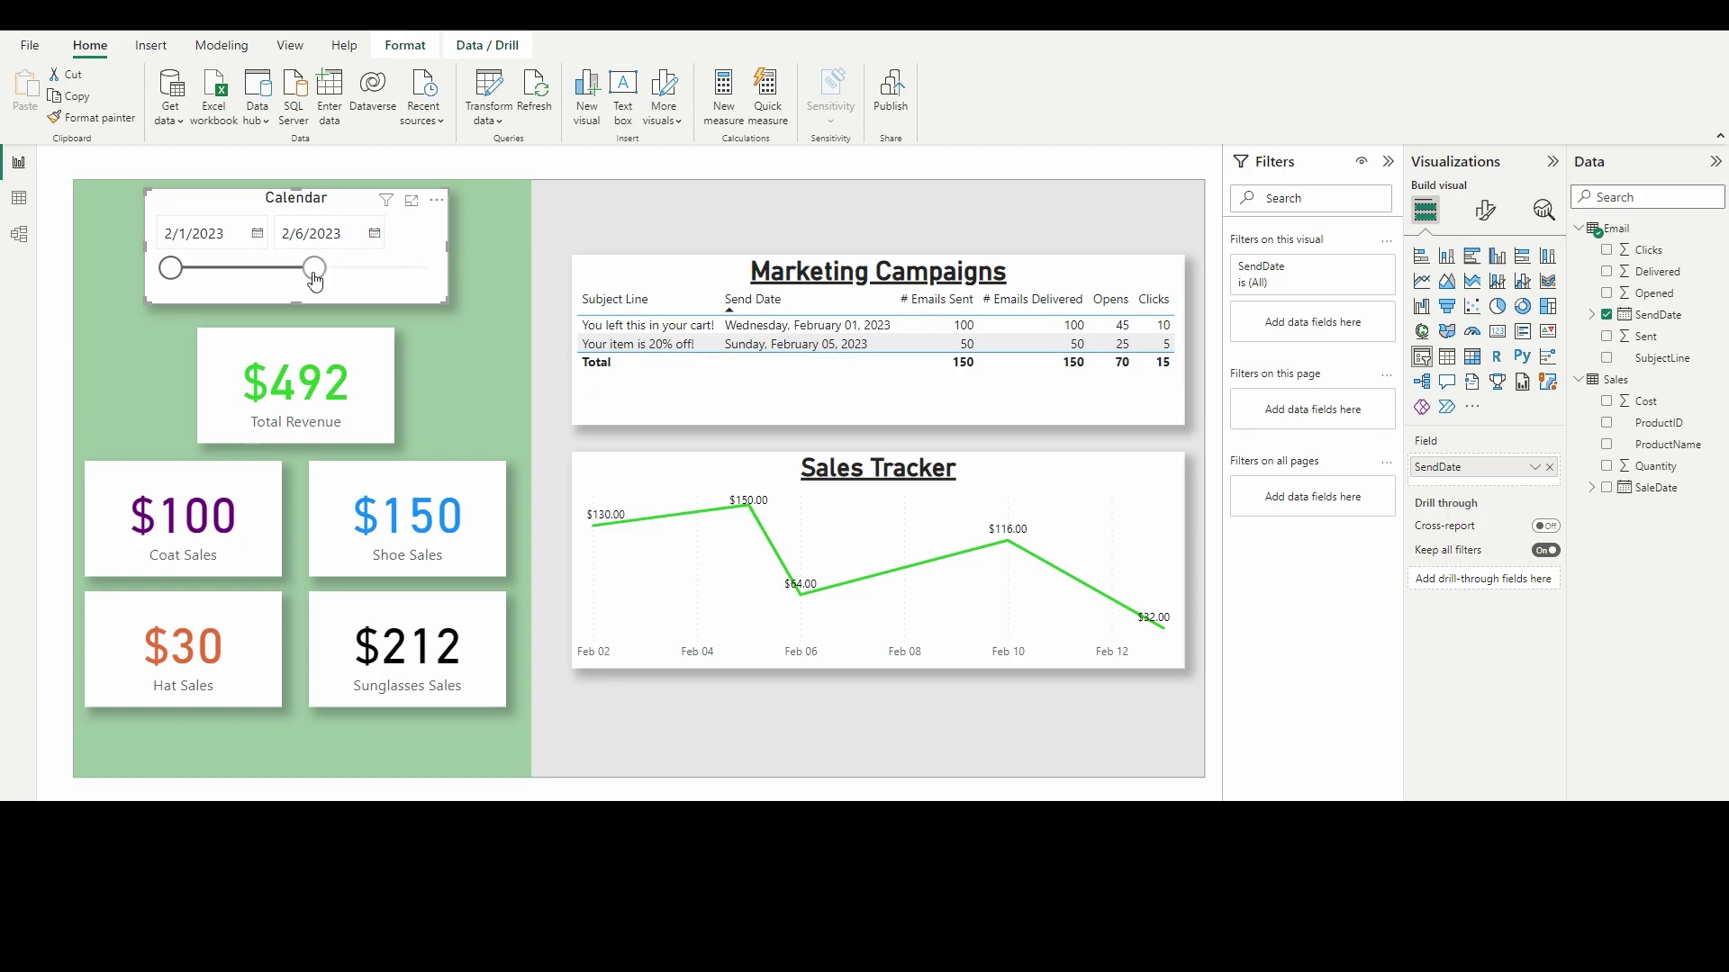
drag(314, 268, 229, 268)
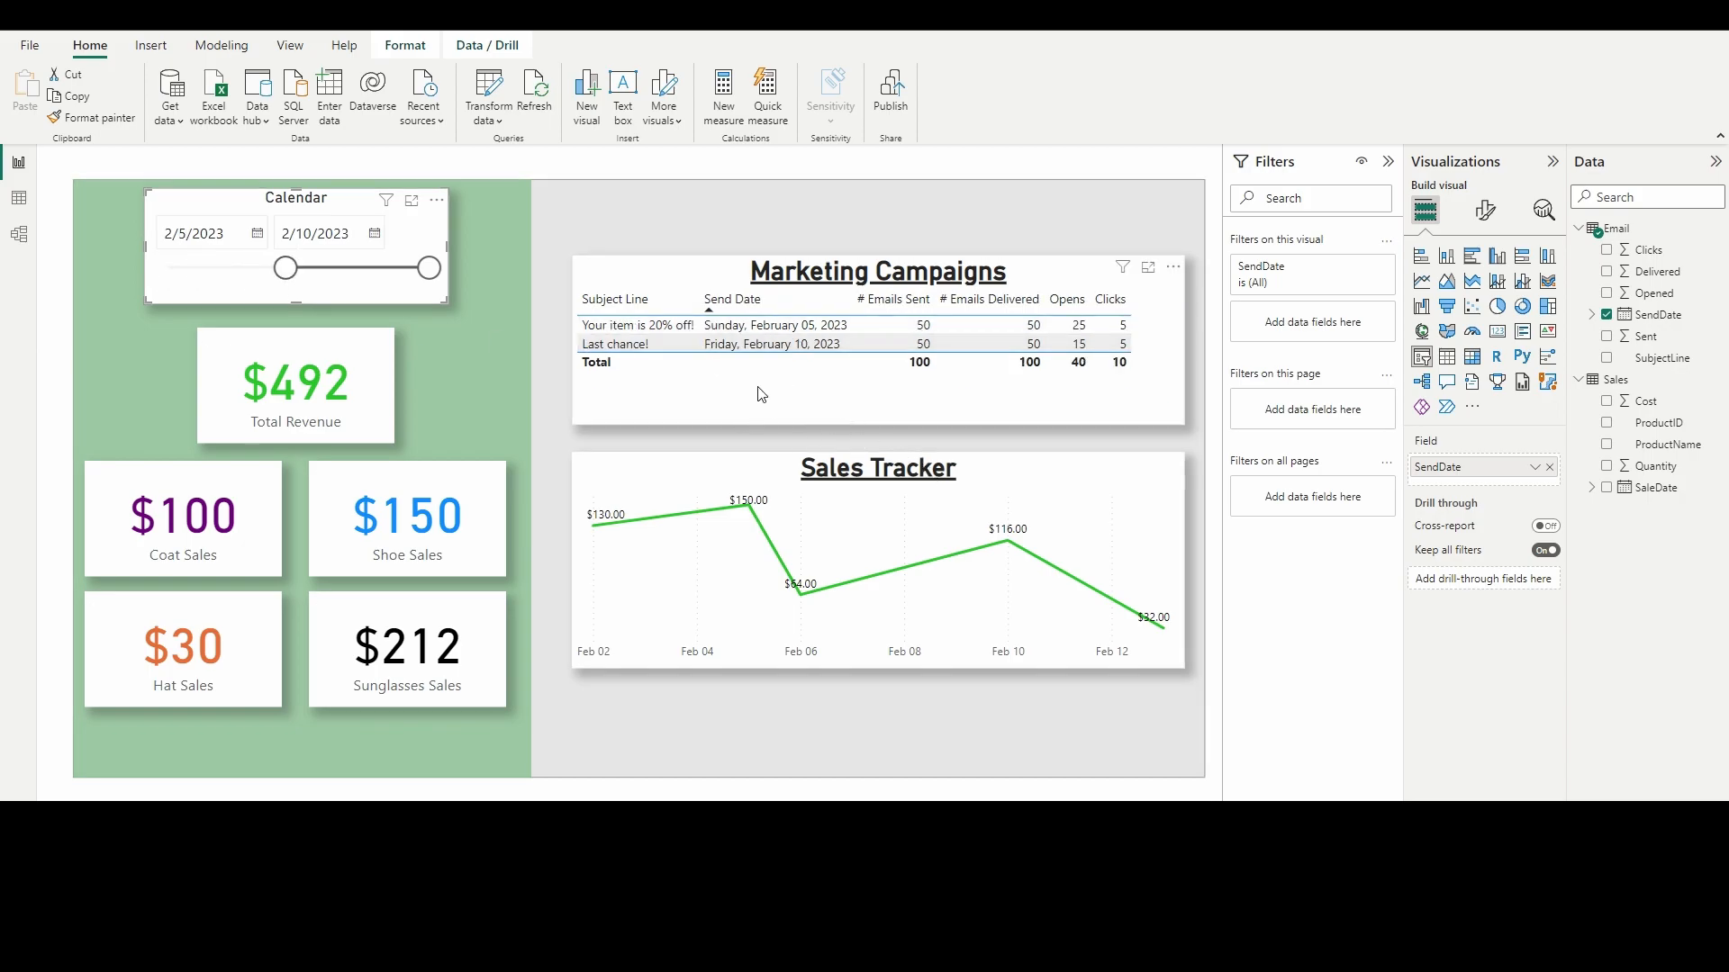
mouse_move(1233, 486)
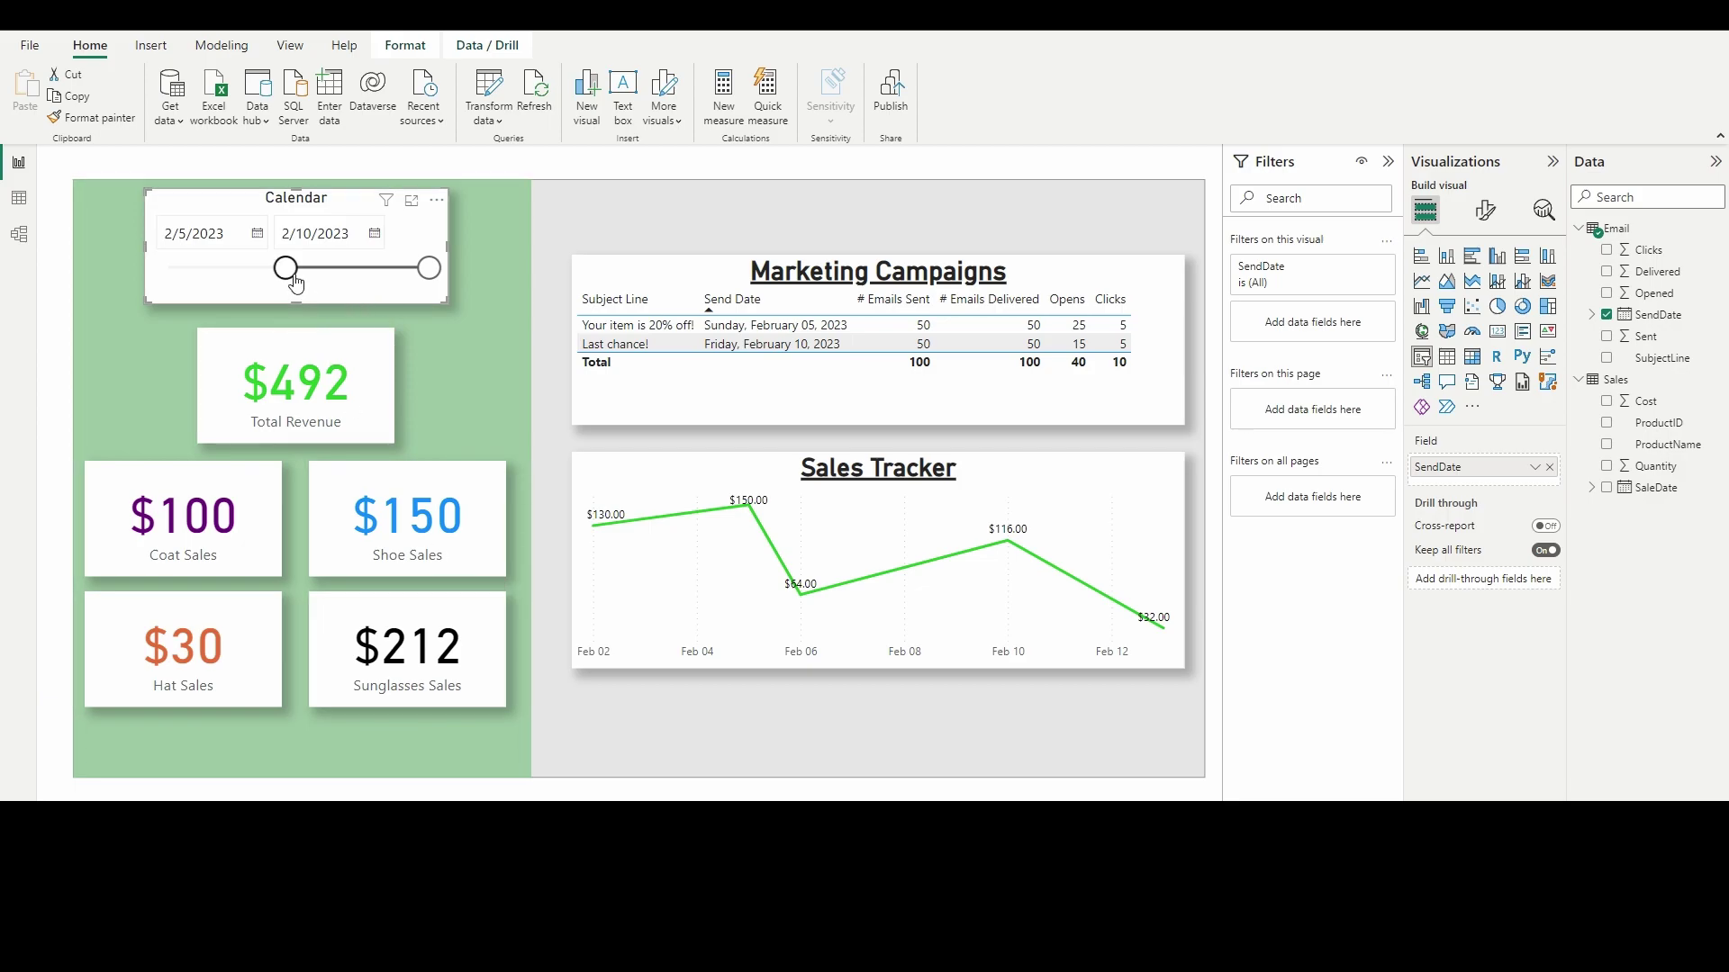
drag(287, 268, 165, 268)
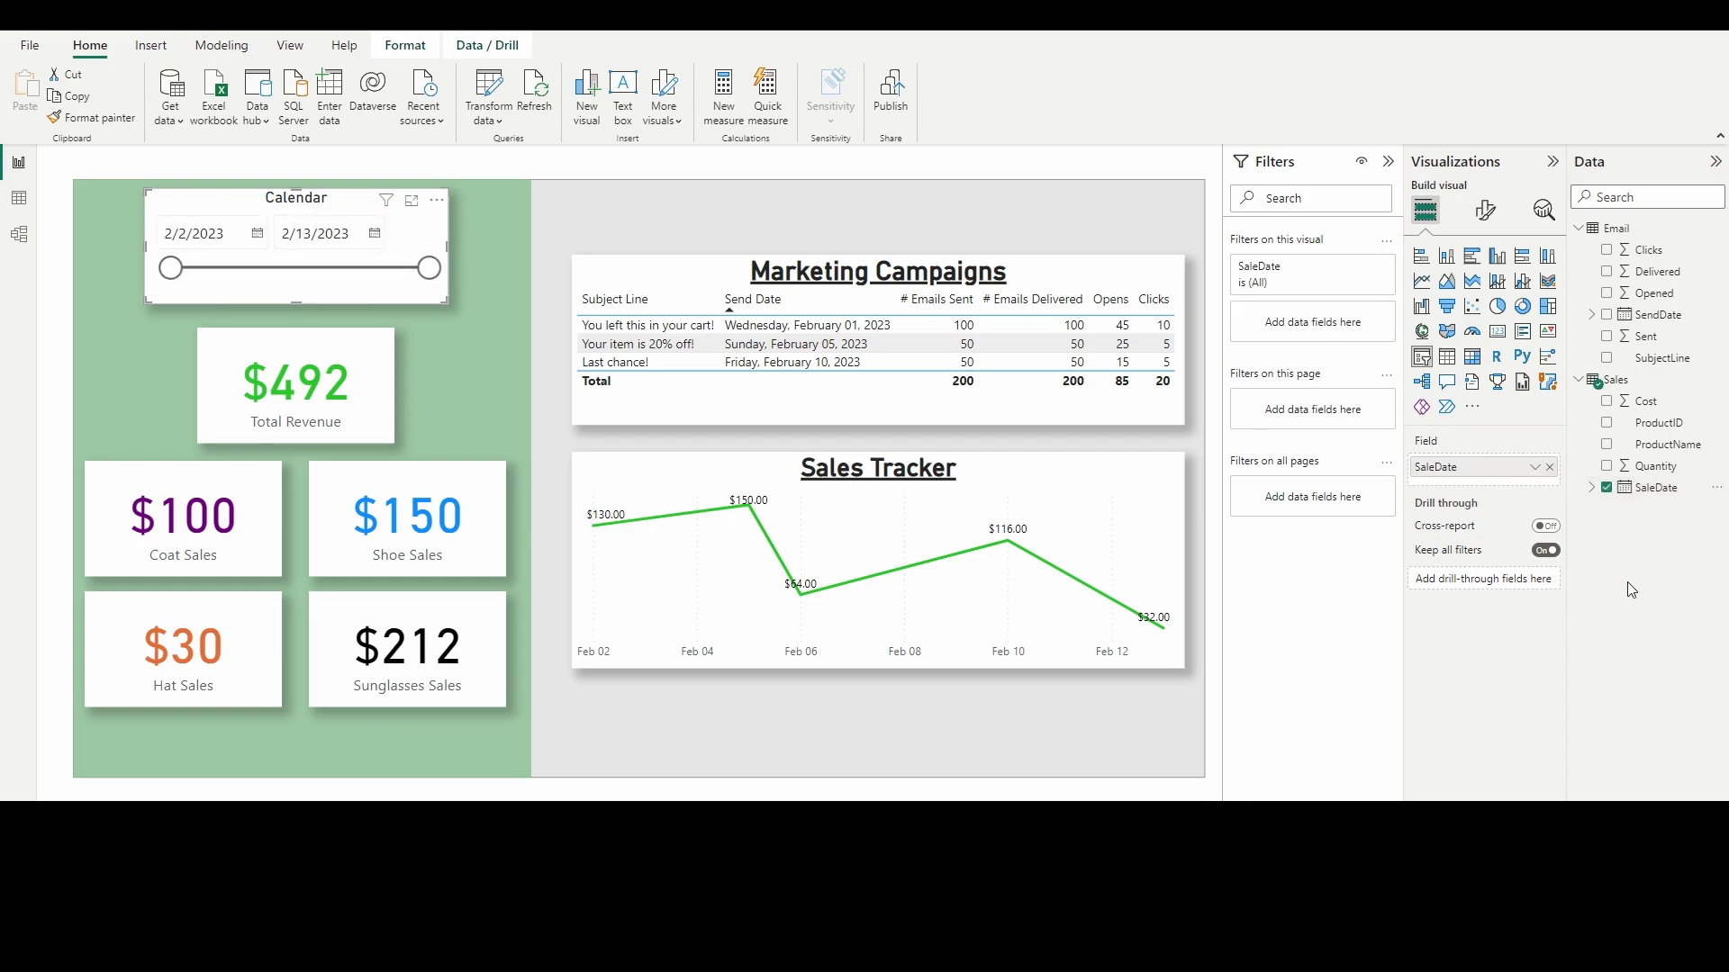
mouse_move(486, 674)
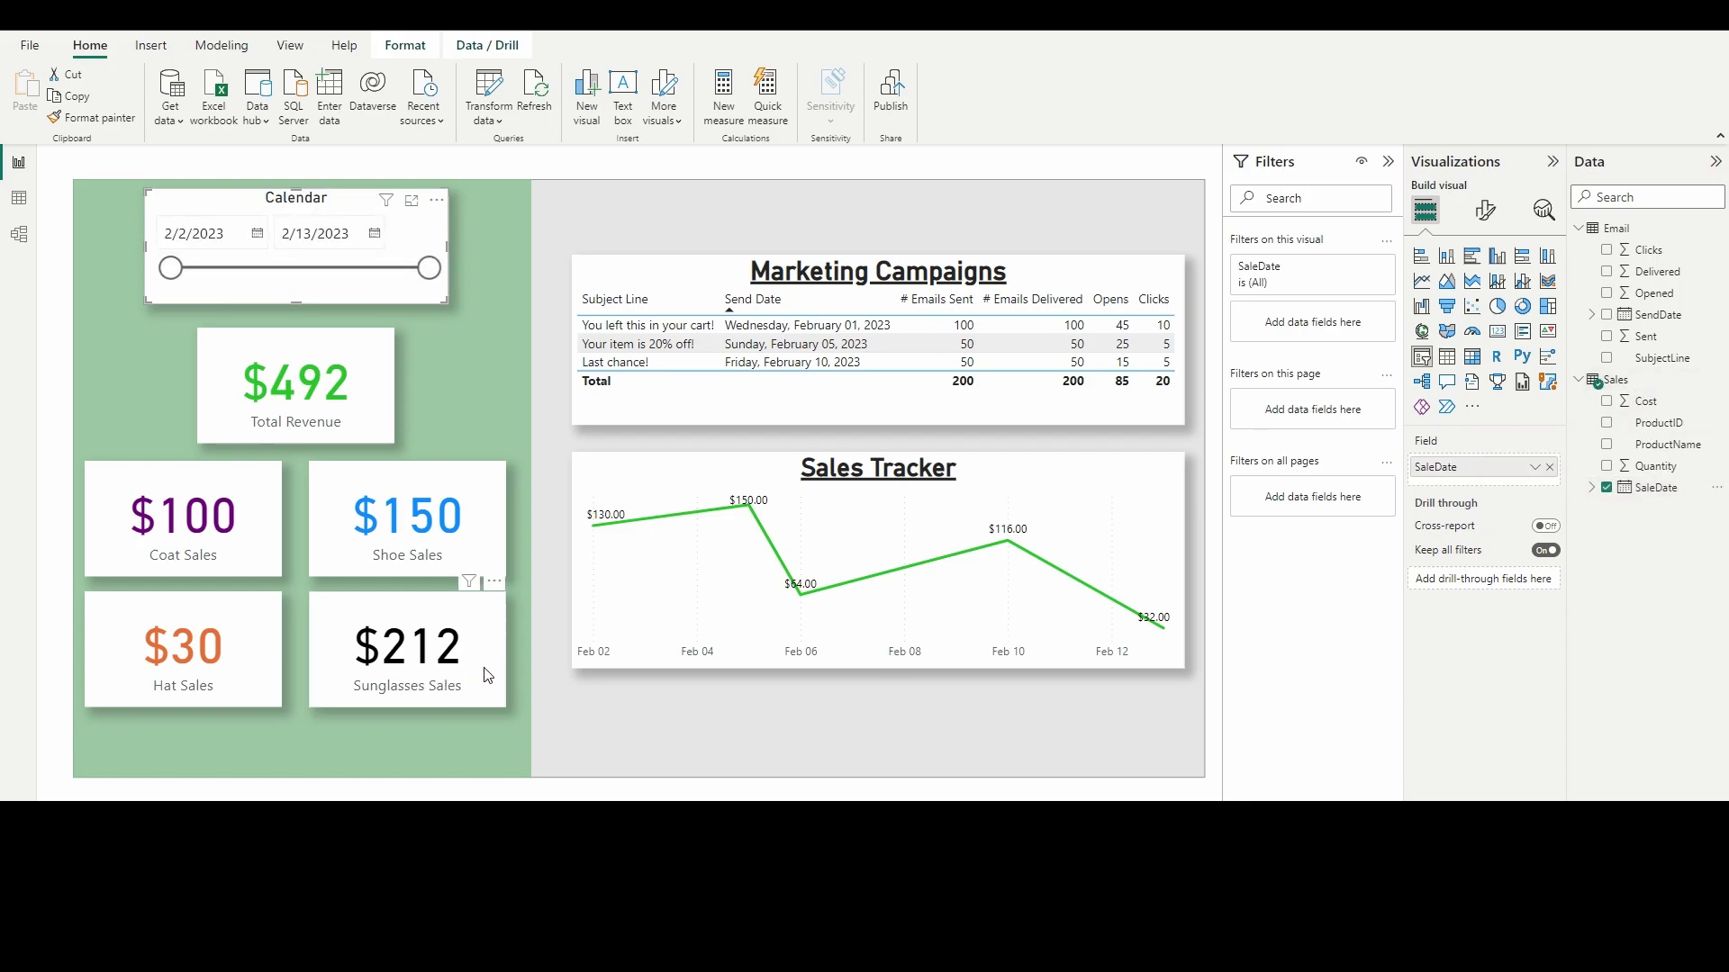
mouse_move(417, 268)
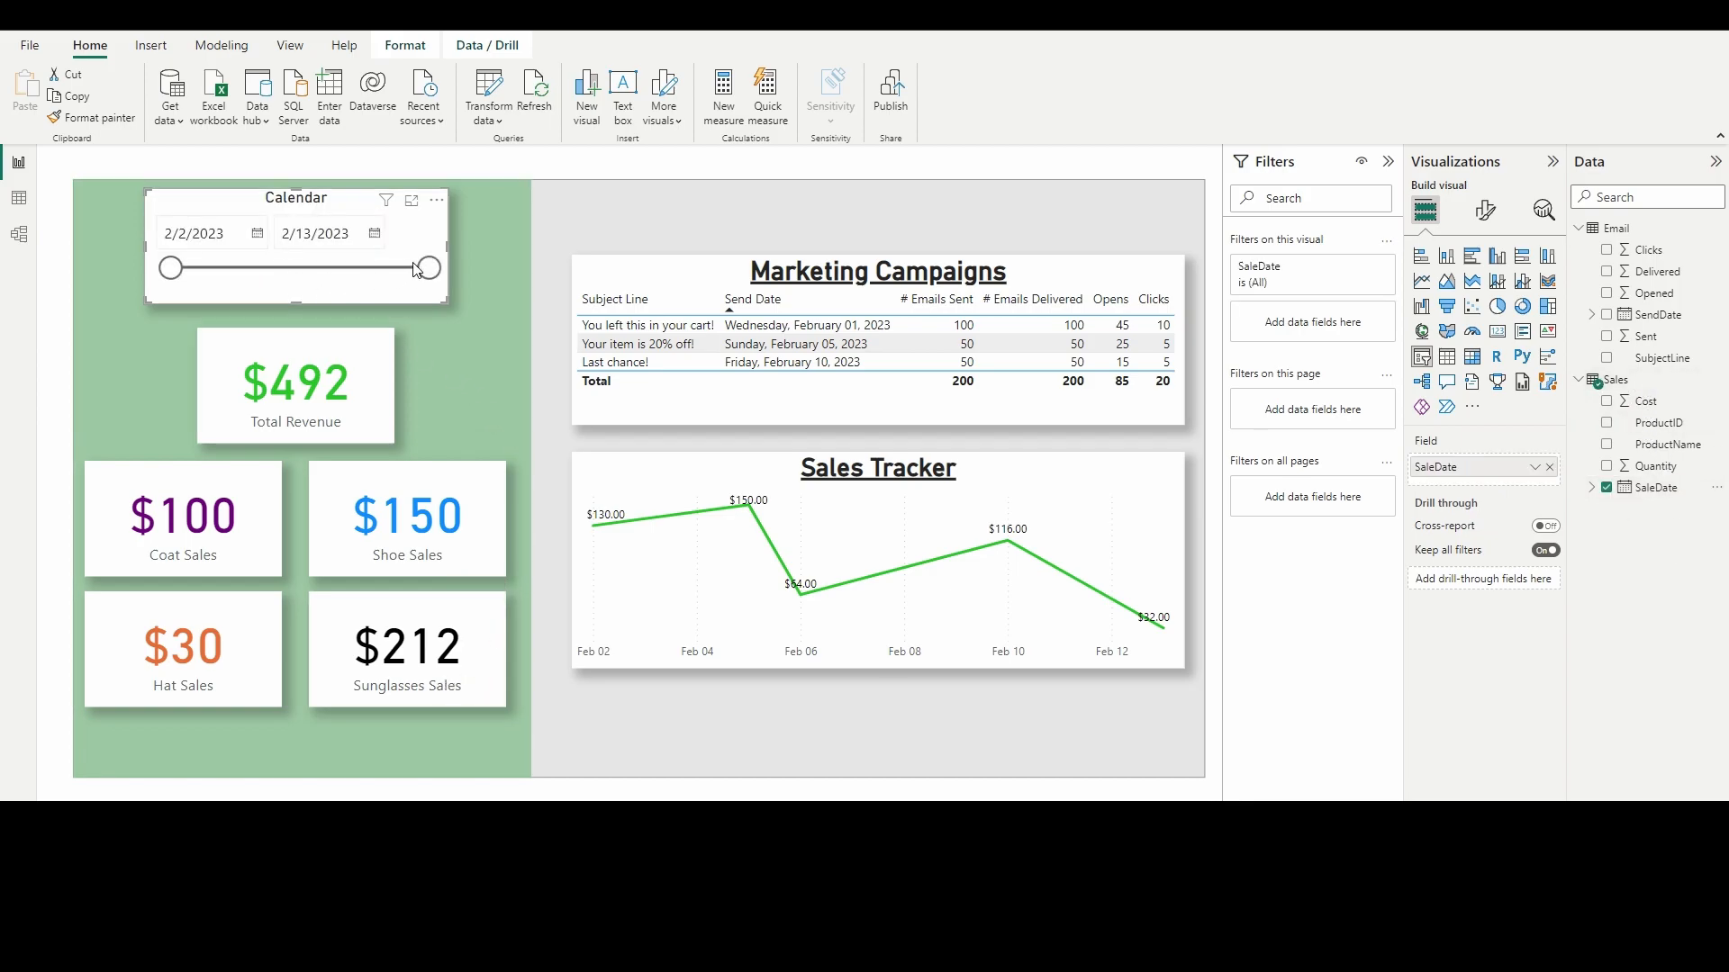
Step: Narrow the SaleDate slicer to February 7–8, then 9, and restore the full range, watching the visuals
drag(425, 268, 312, 268)
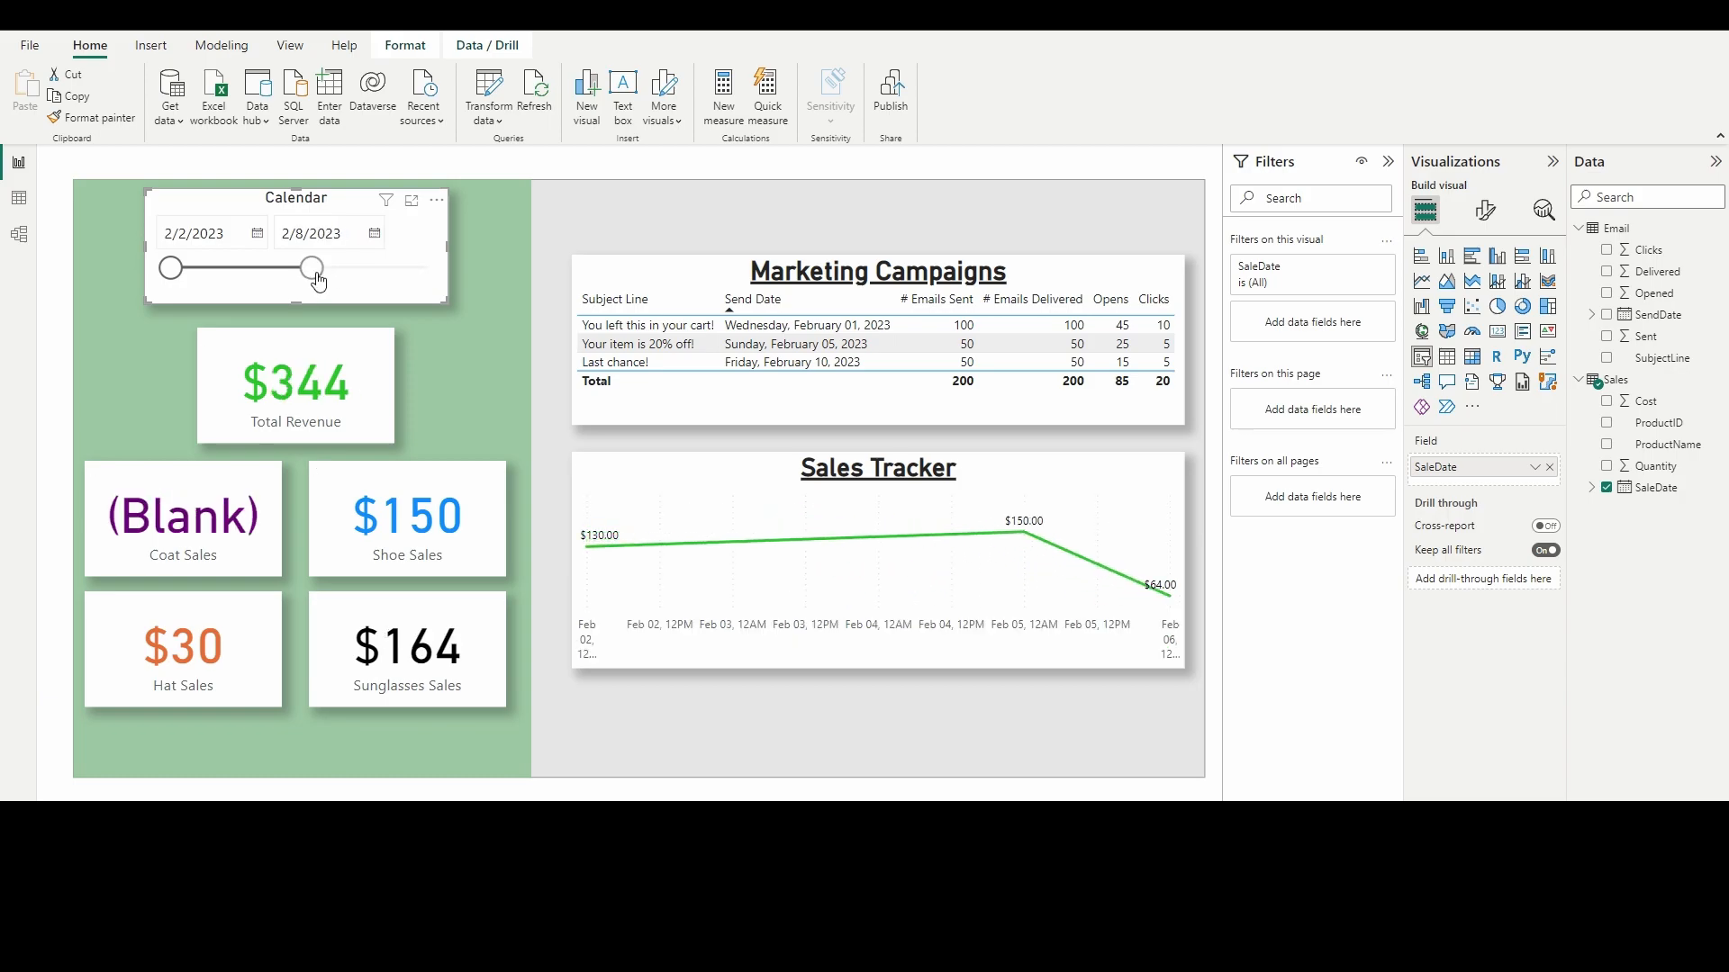
drag(169, 268, 285, 268)
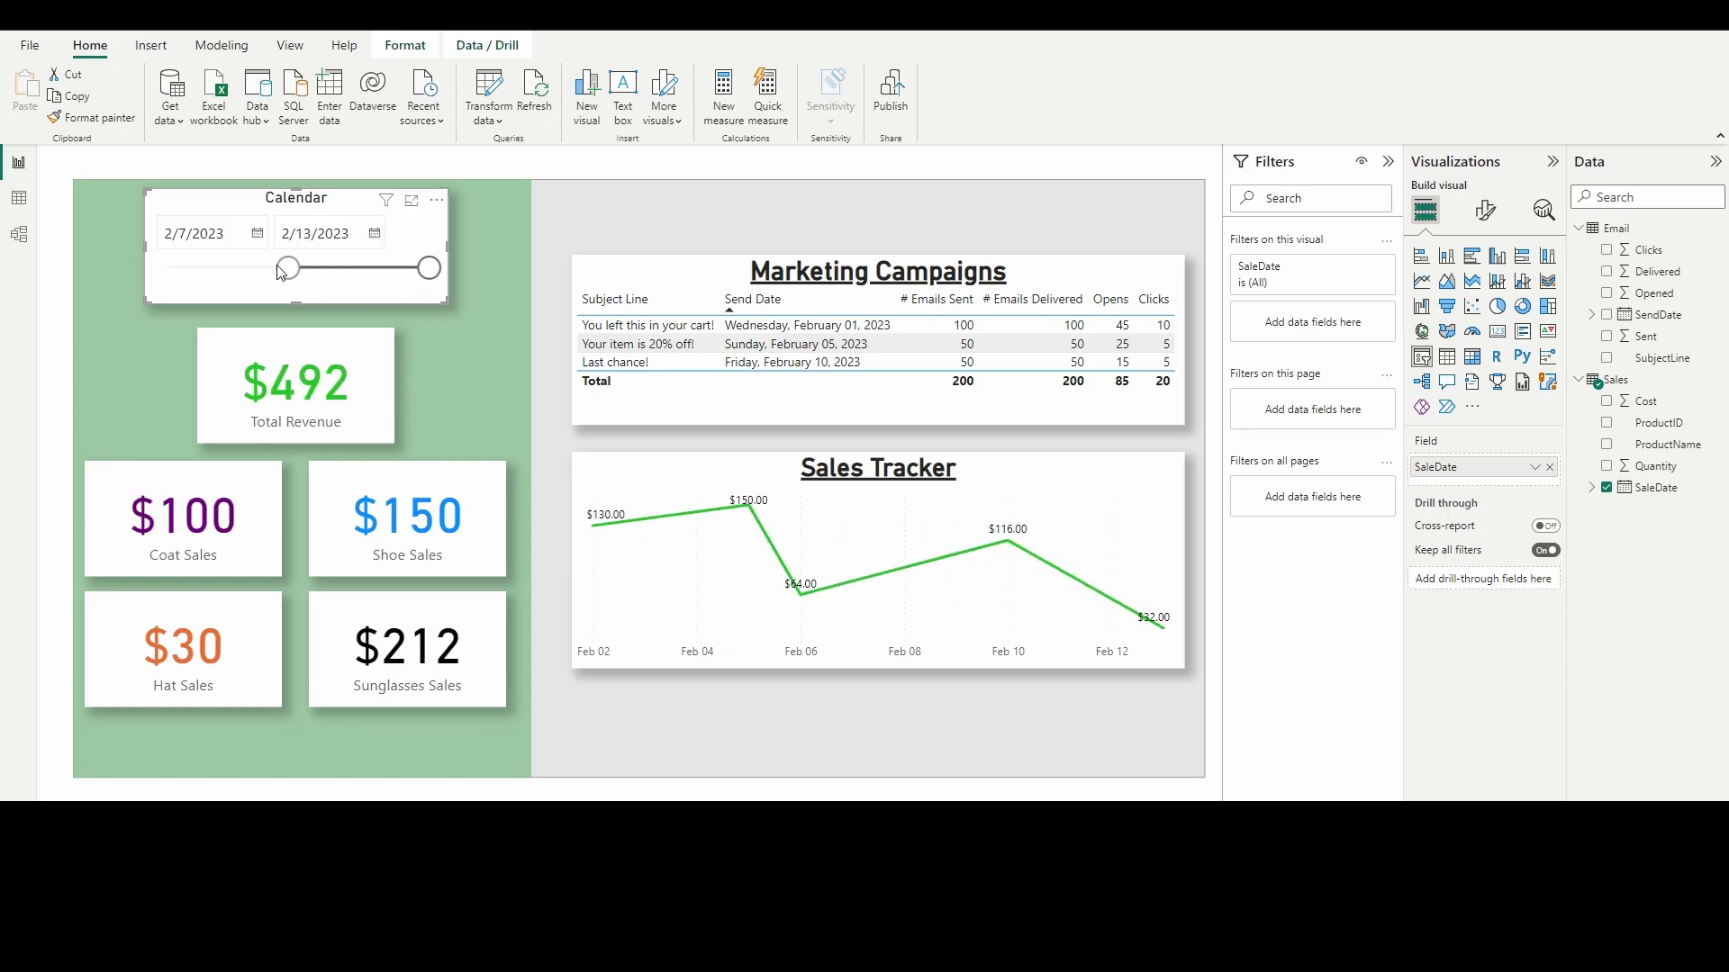
drag(284, 268, 166, 268)
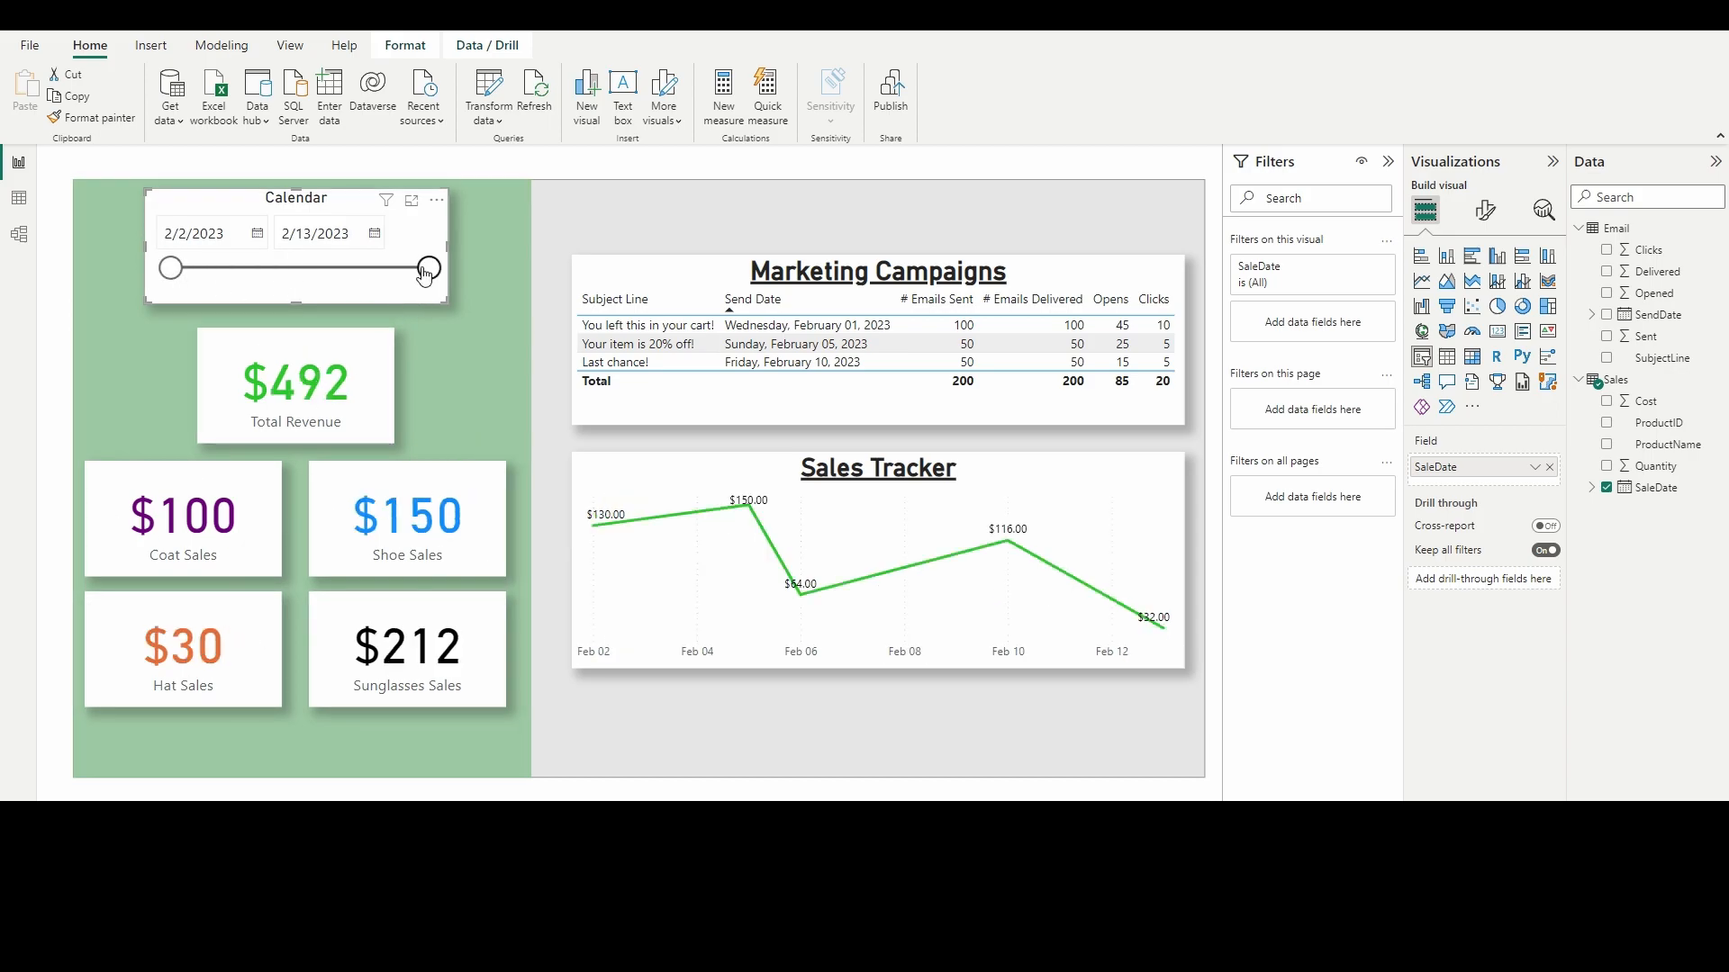
drag(425, 268, 337, 268)
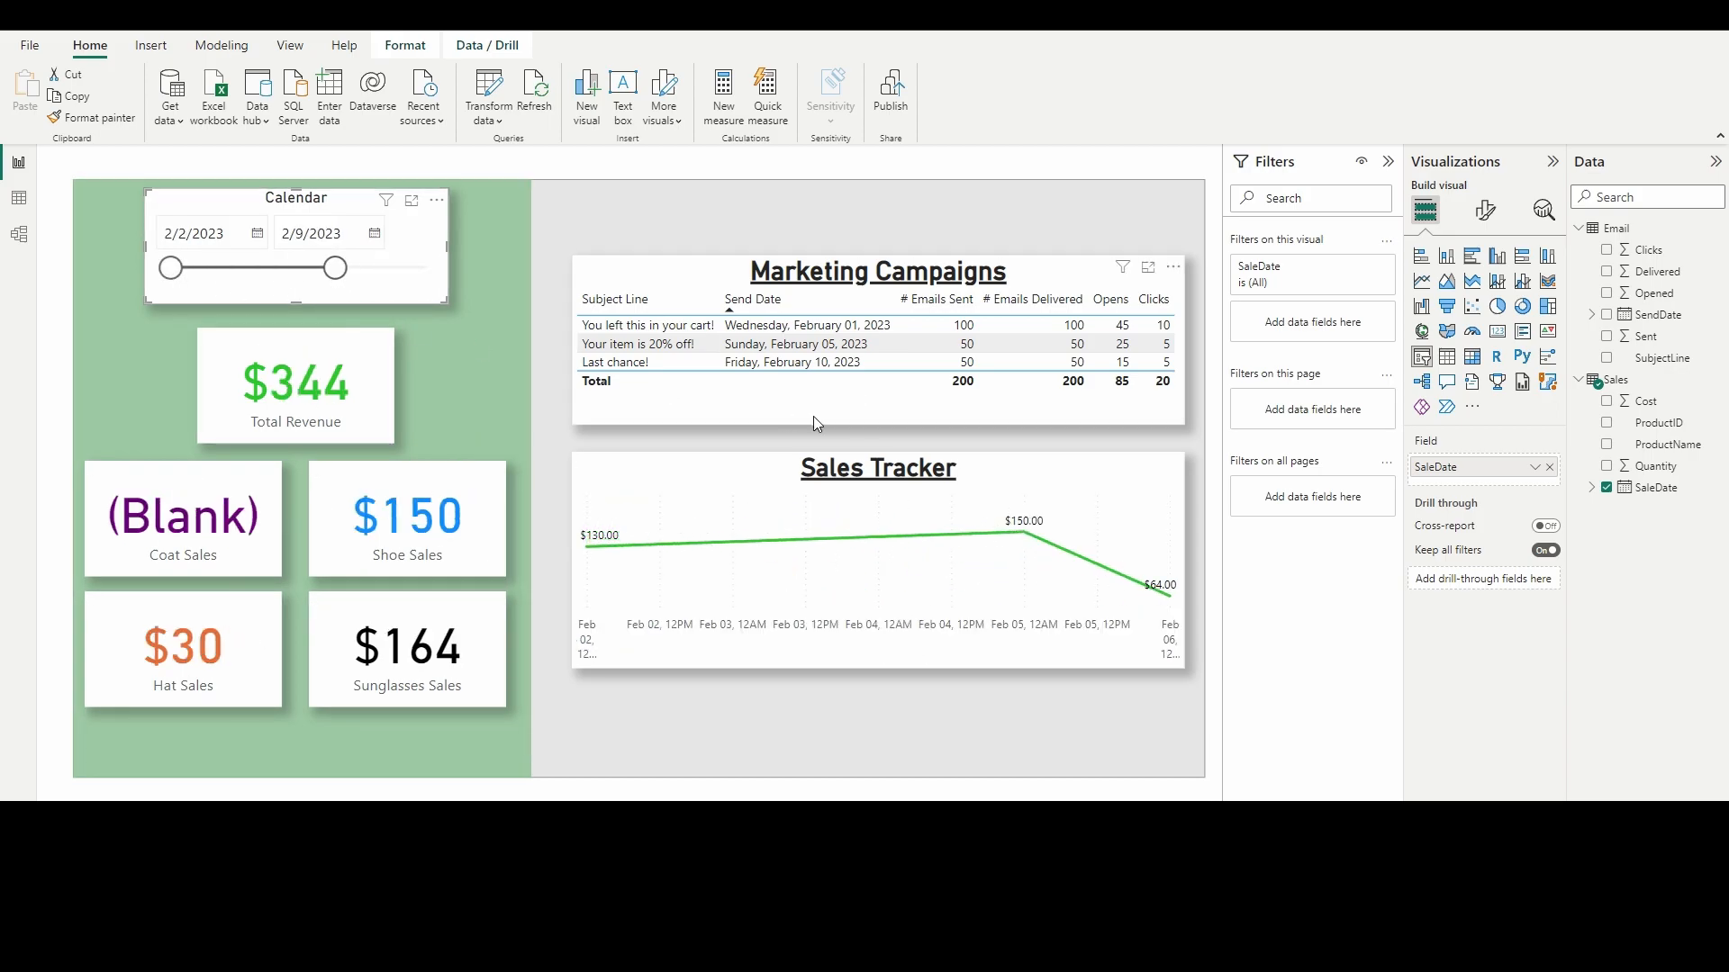
mouse_move(698, 407)
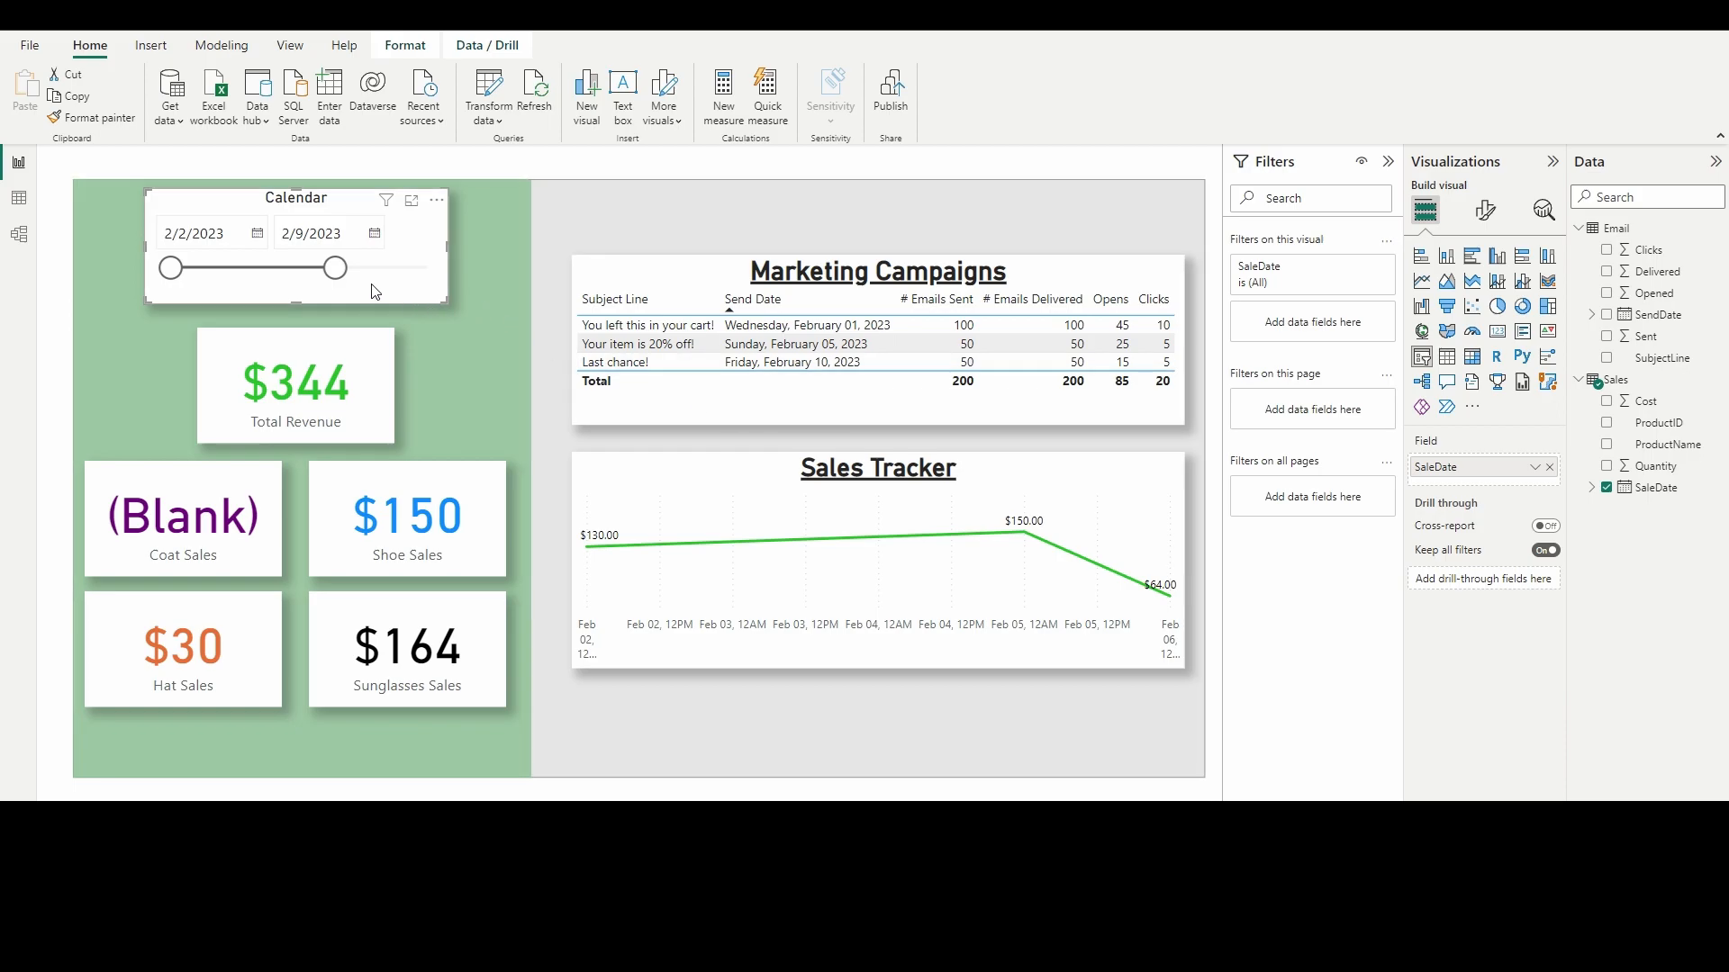
drag(337, 268, 431, 268)
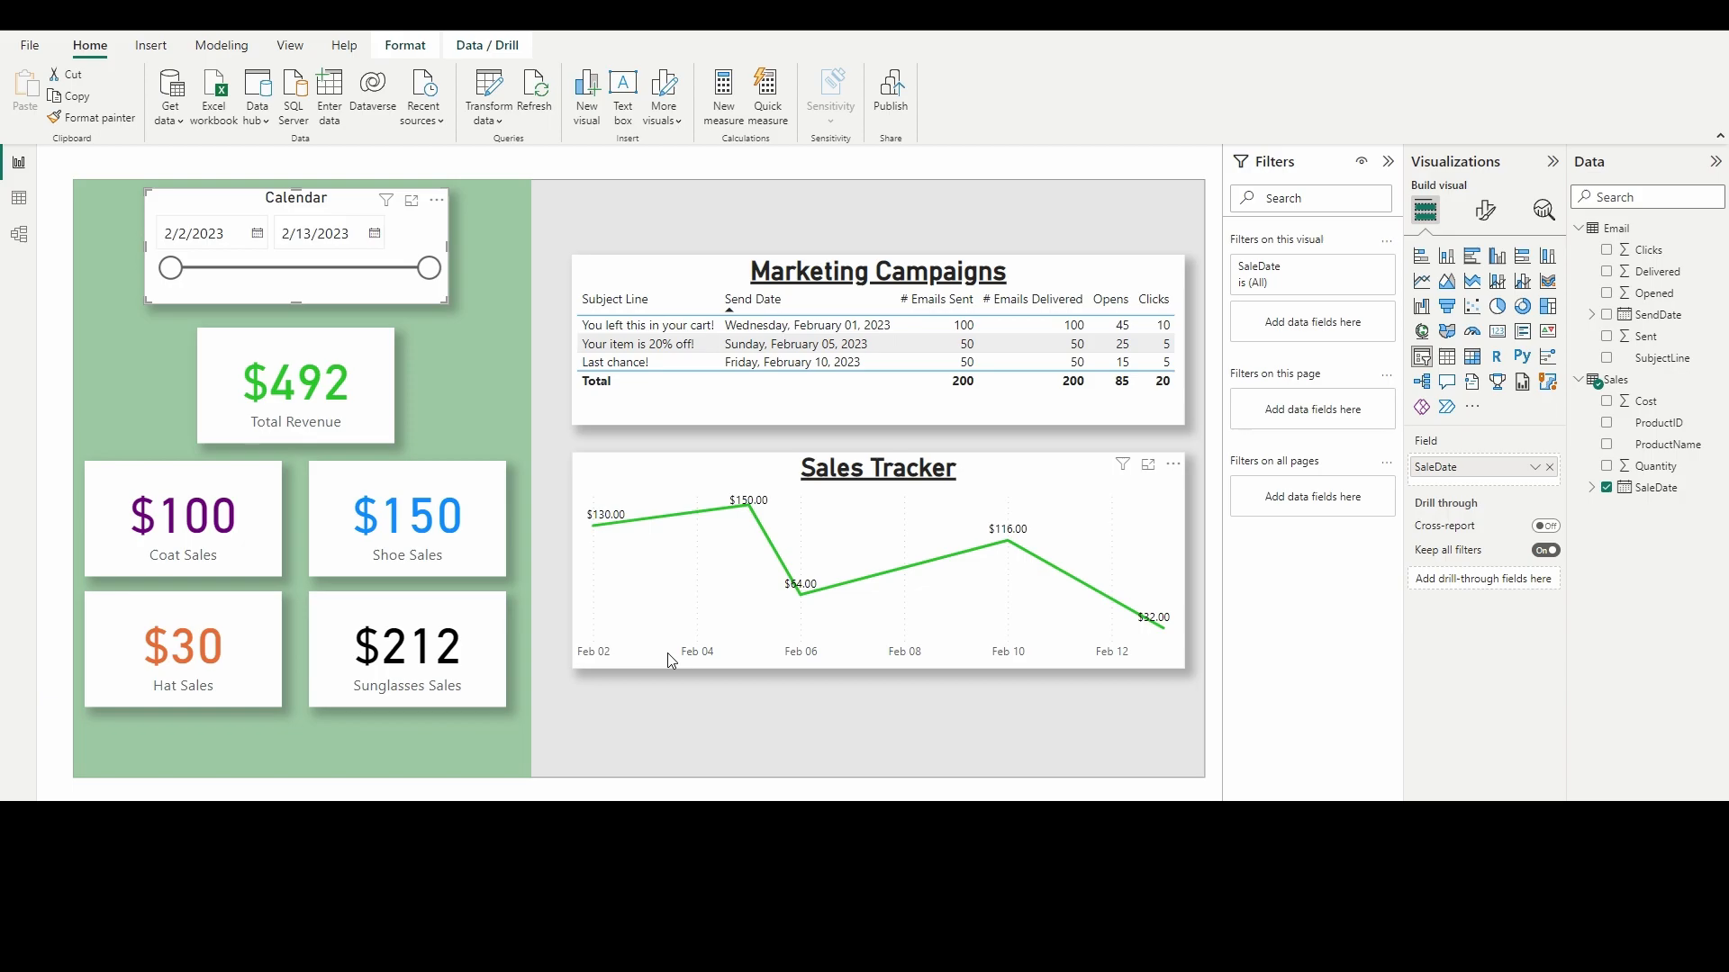
mouse_move(291, 501)
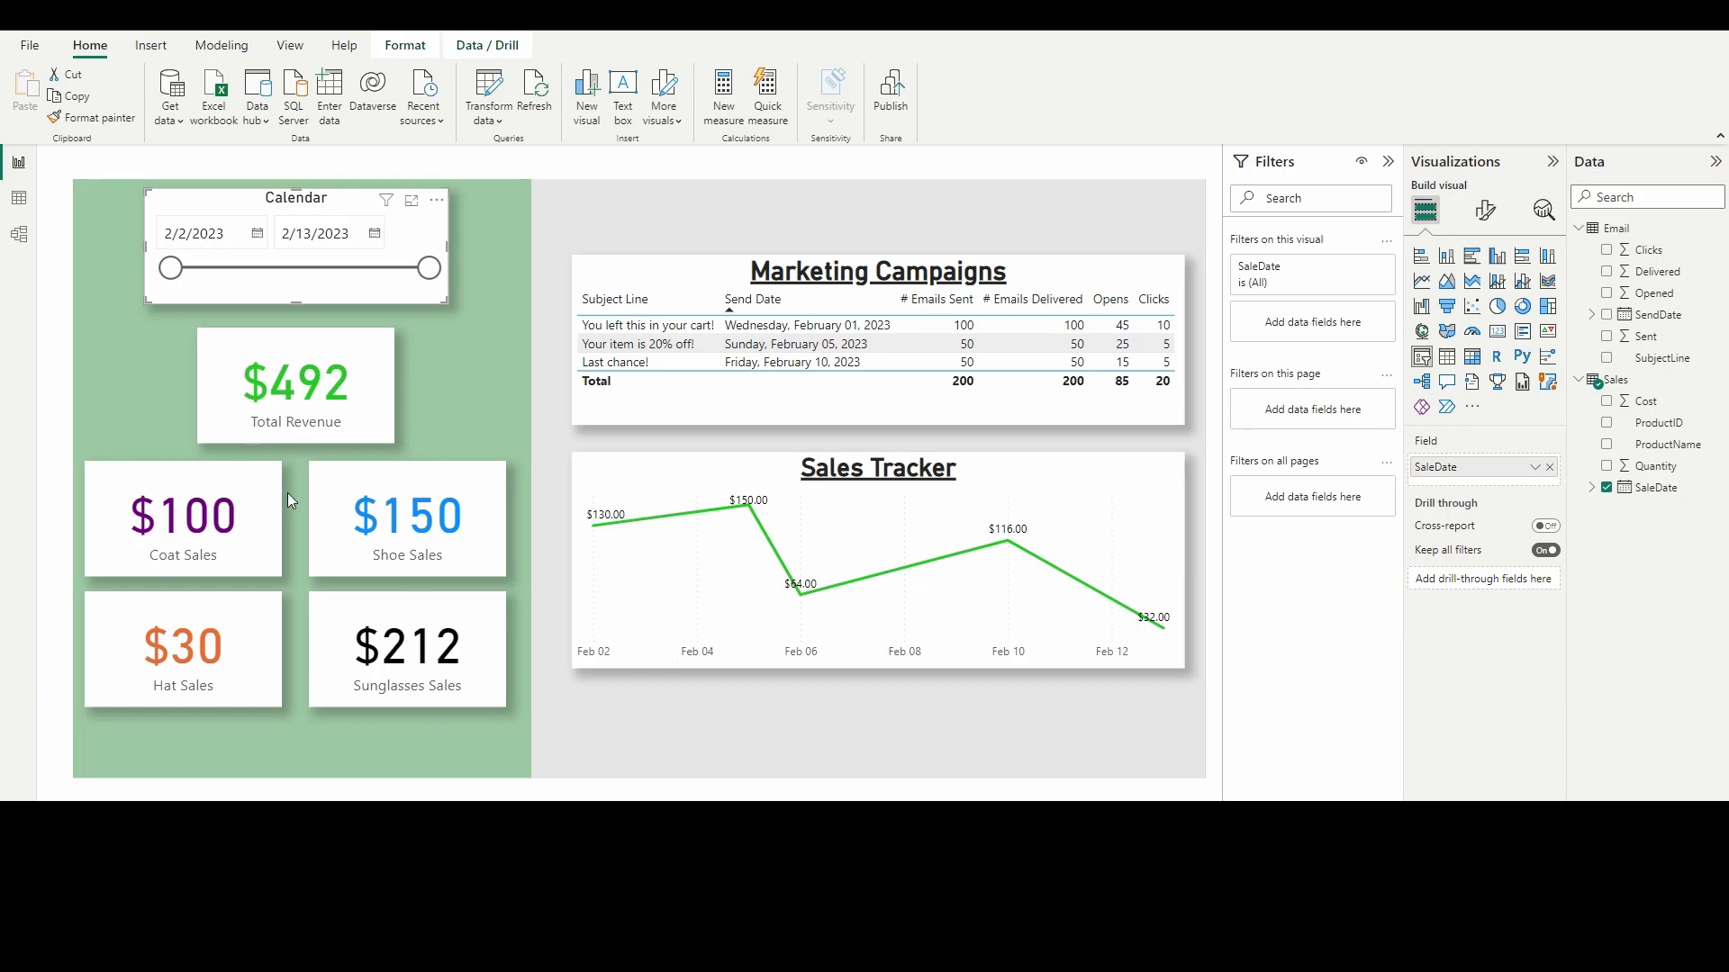
mouse_move(18, 198)
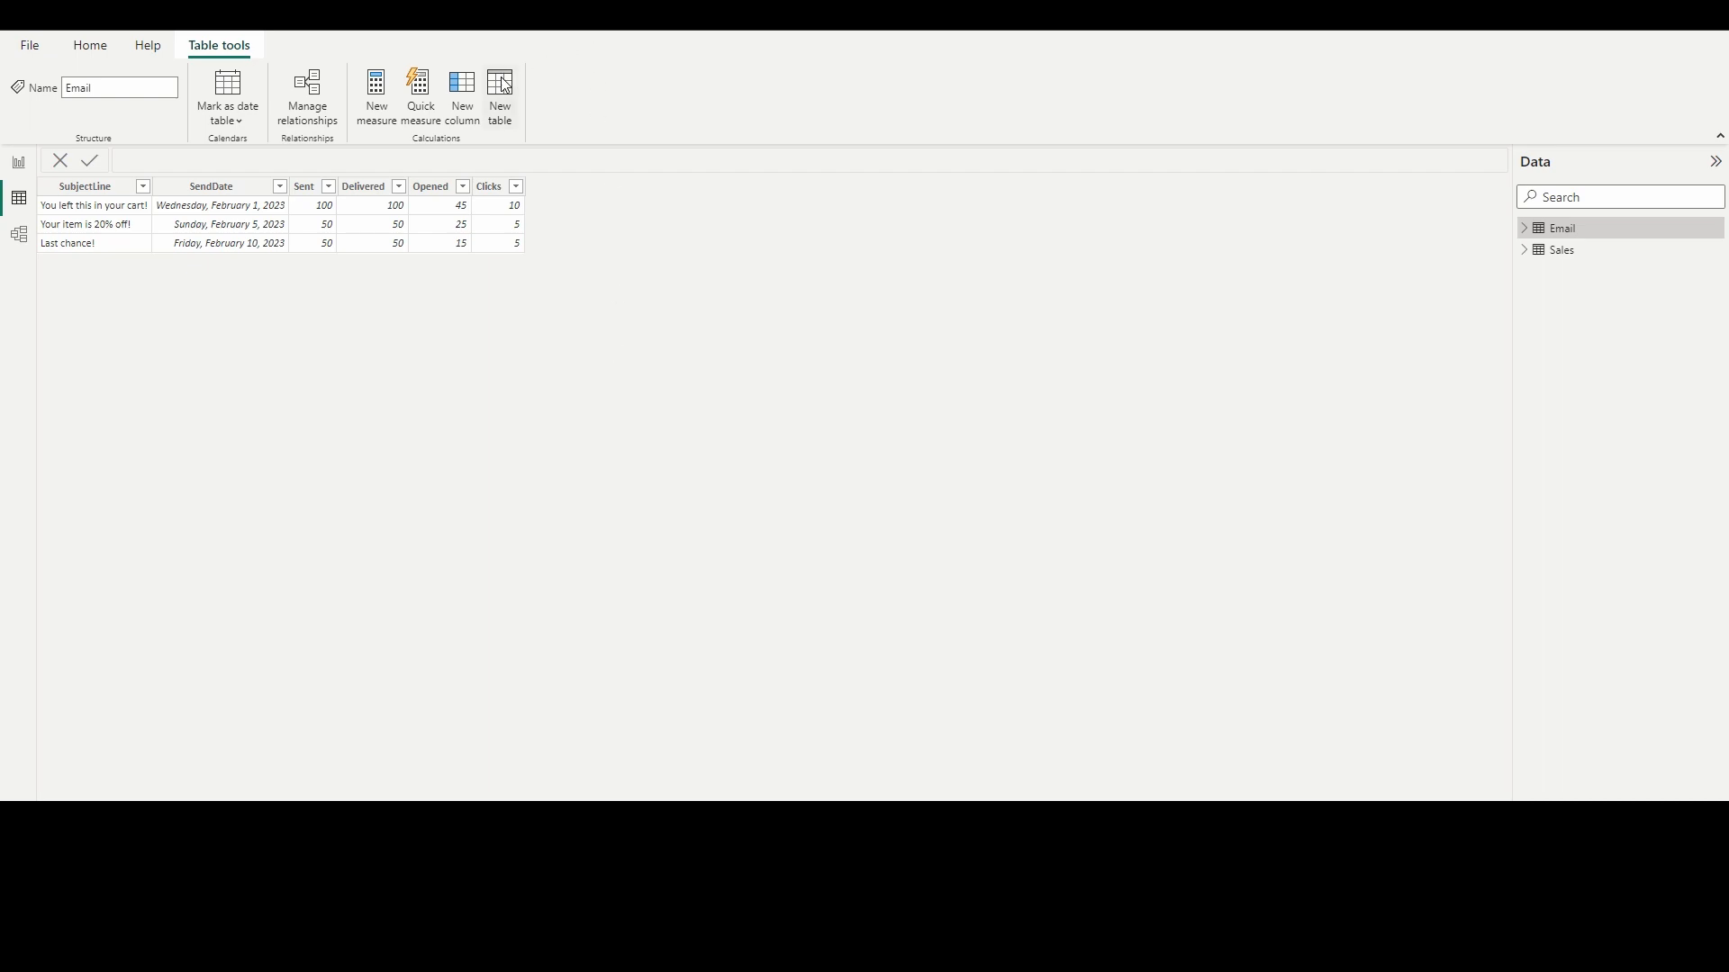
Step: Create a calculated table Calendar = CALENDAR("1/1/2023",TODAY()) and commit it
click(501, 87)
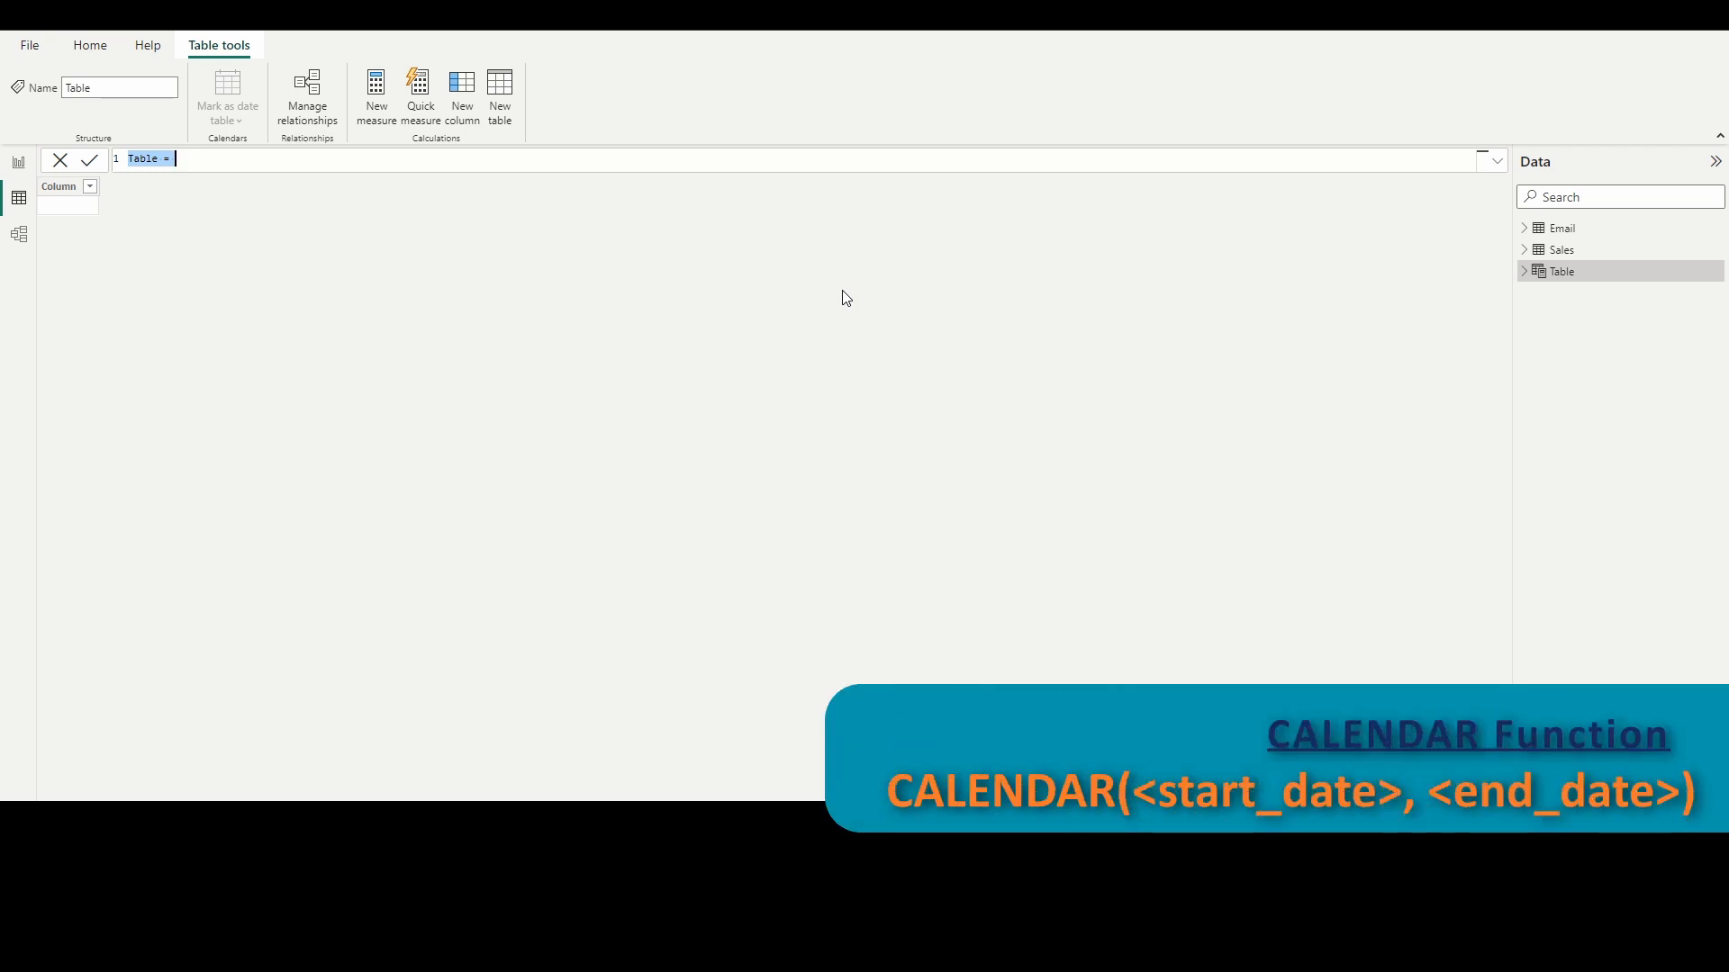
text(Ca)
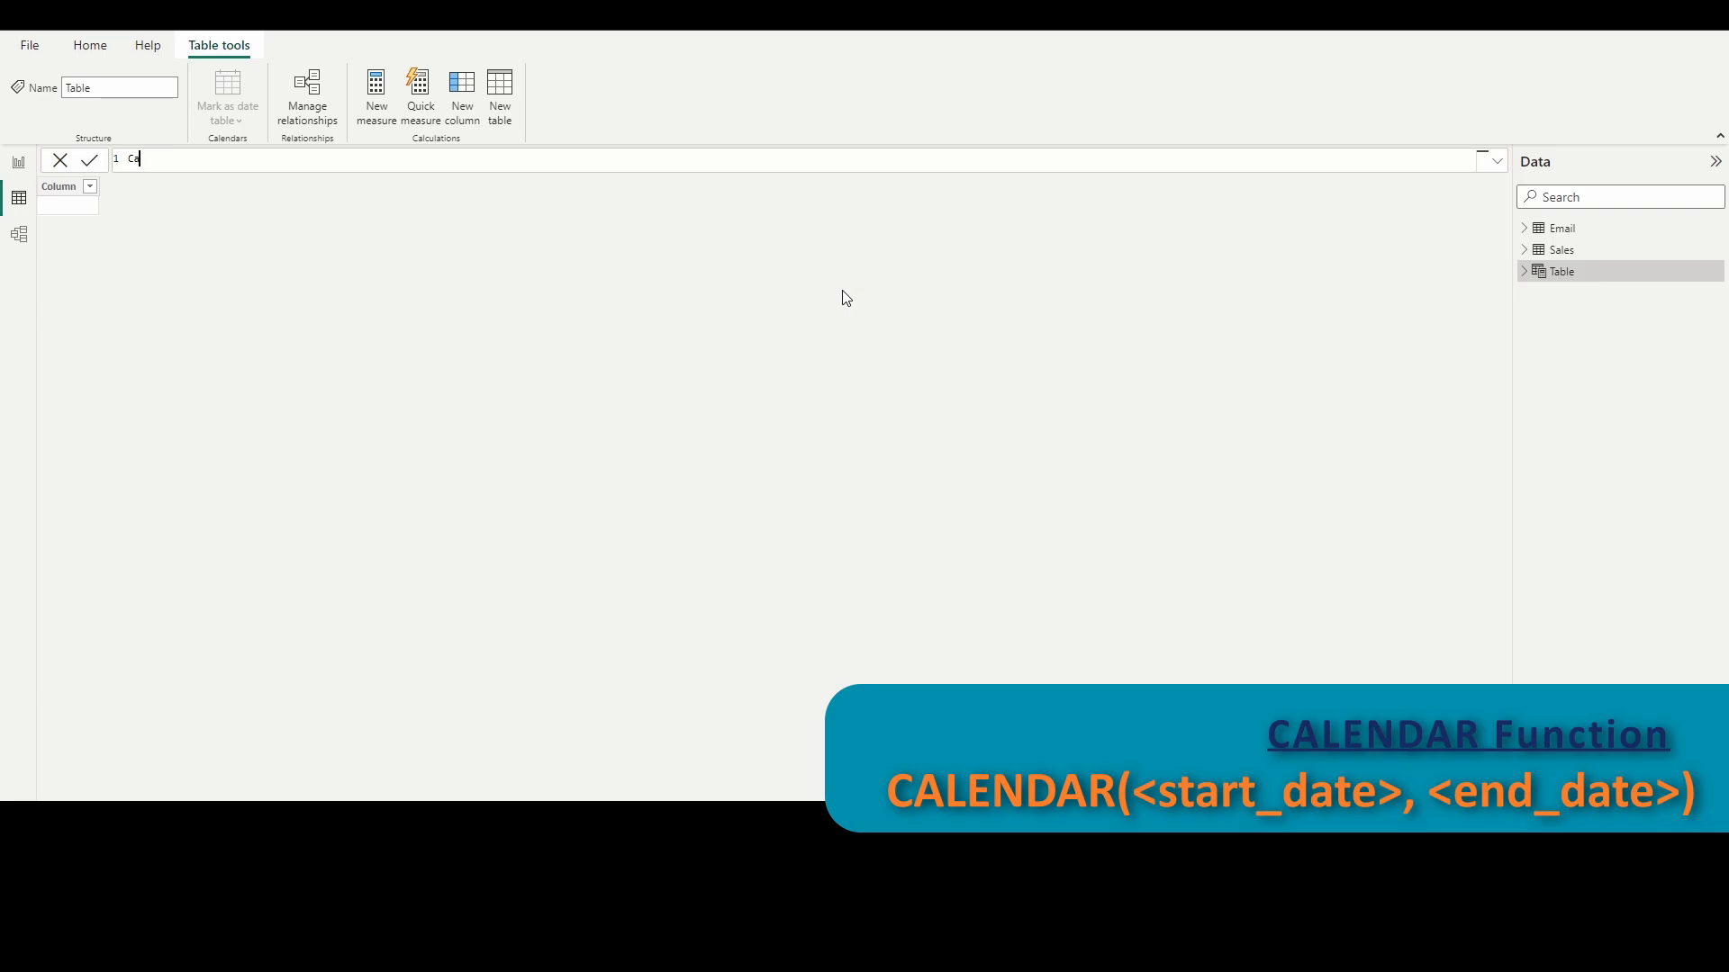
text(Calendar =)
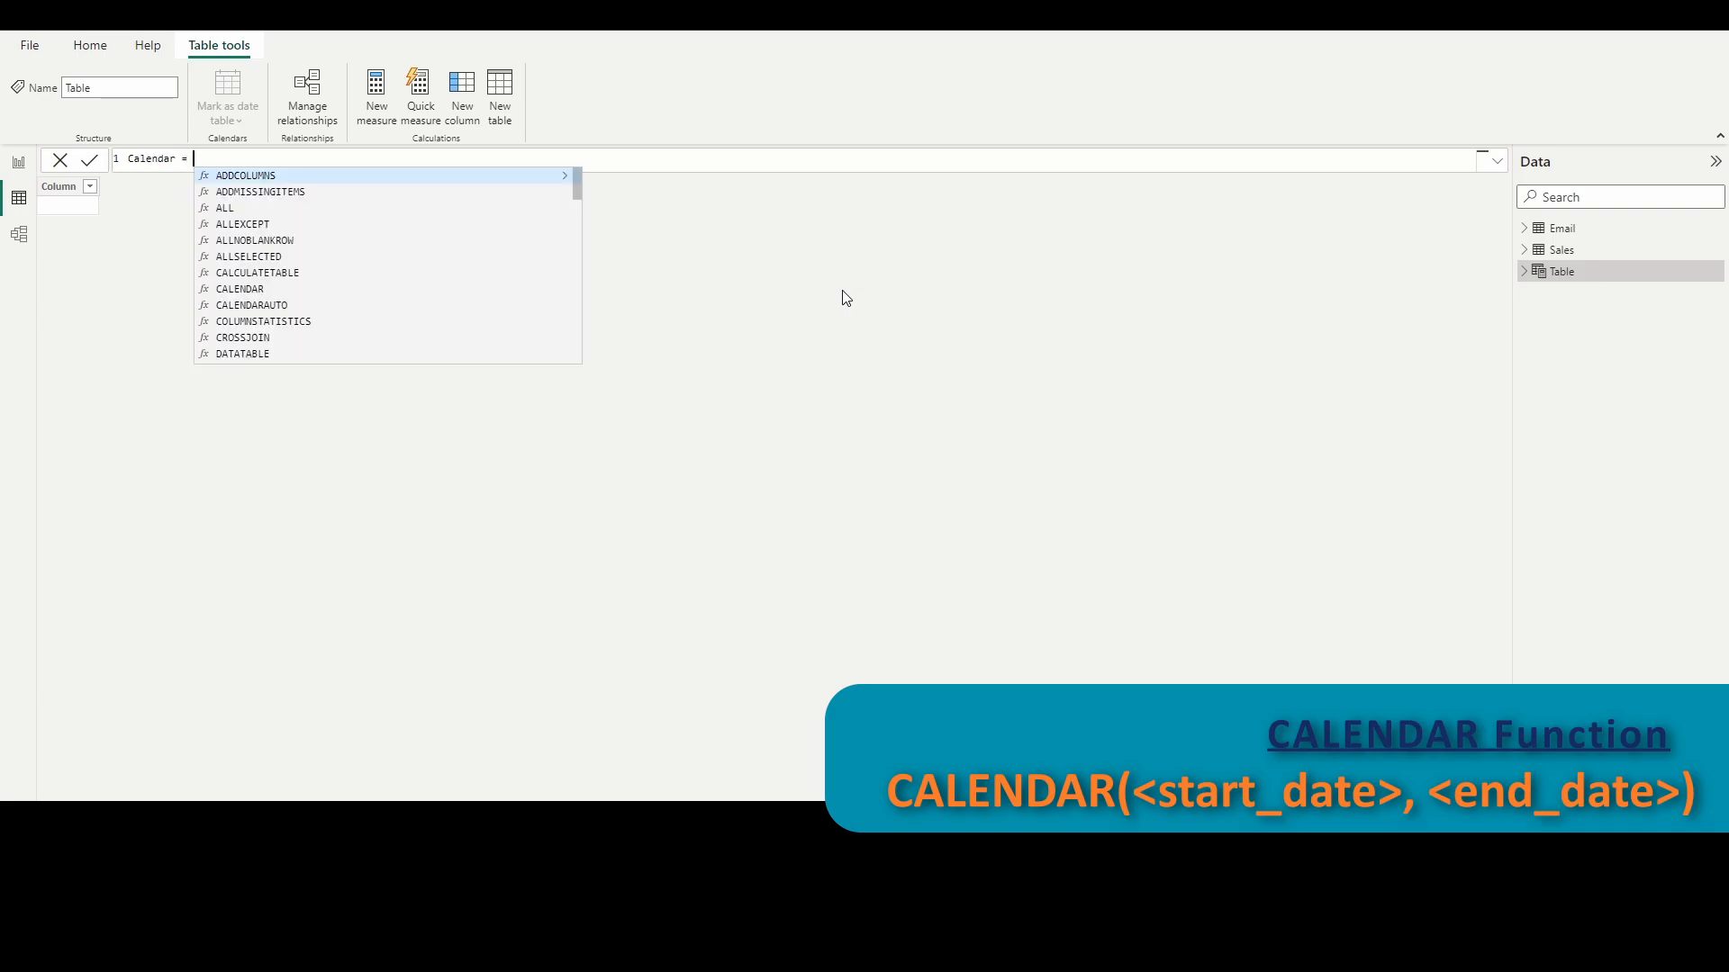
text(CALENDAR("1/1/2023)
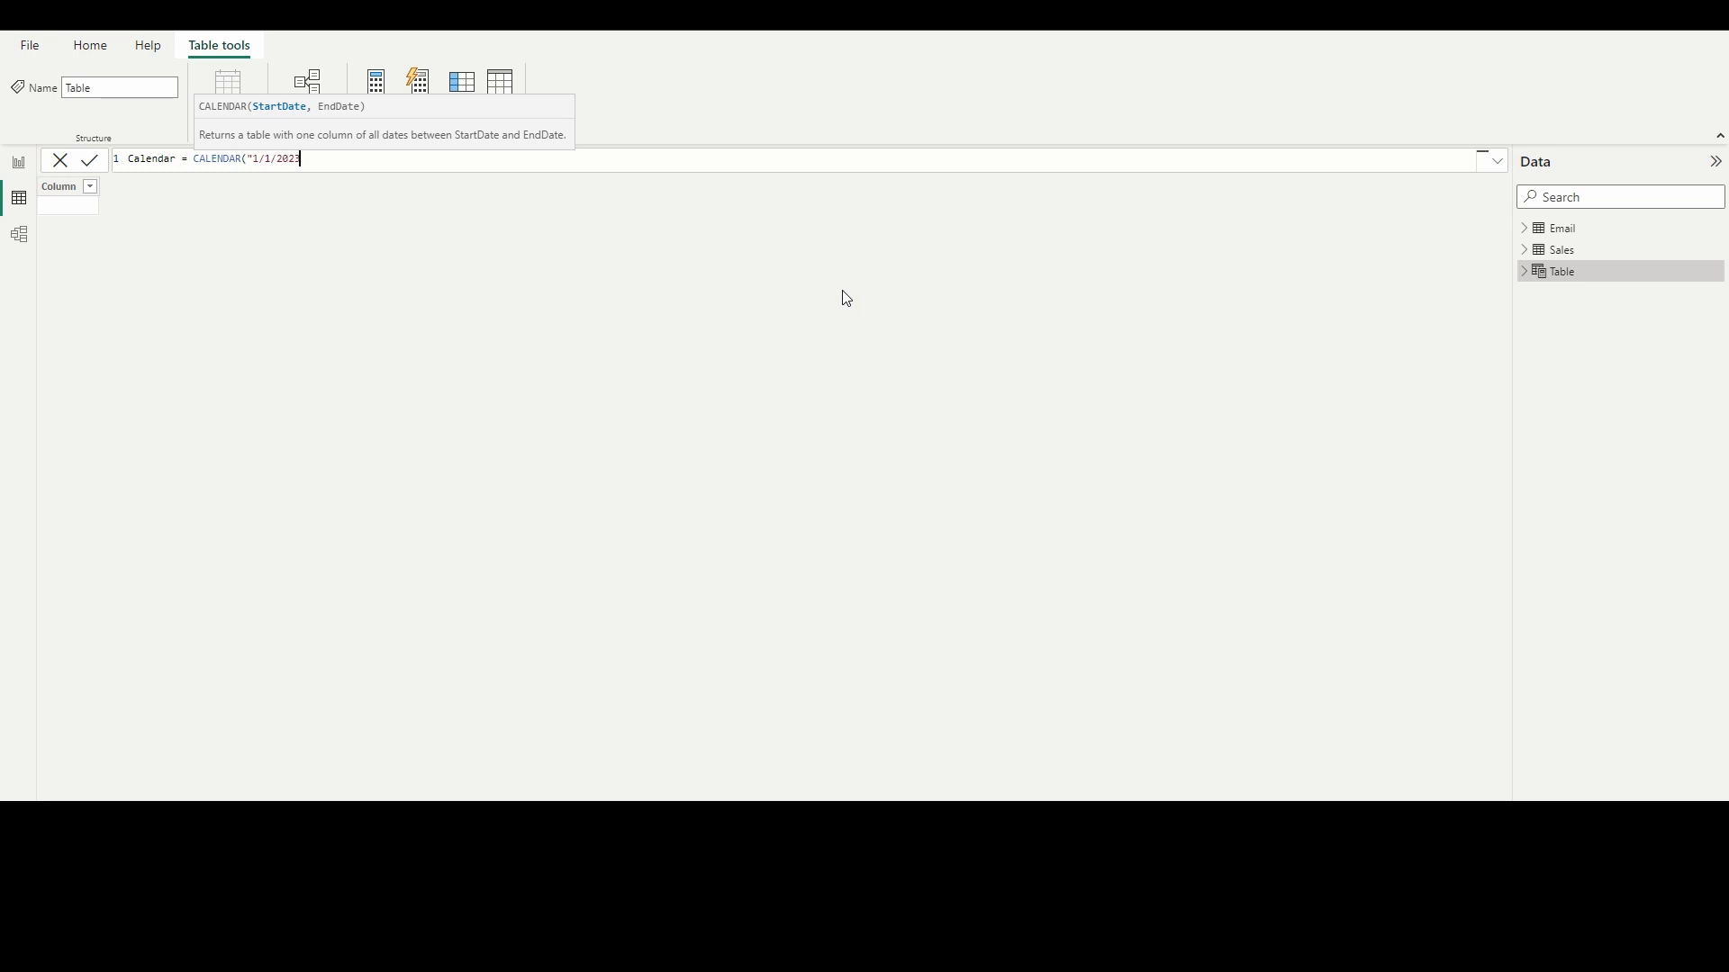
text(",)
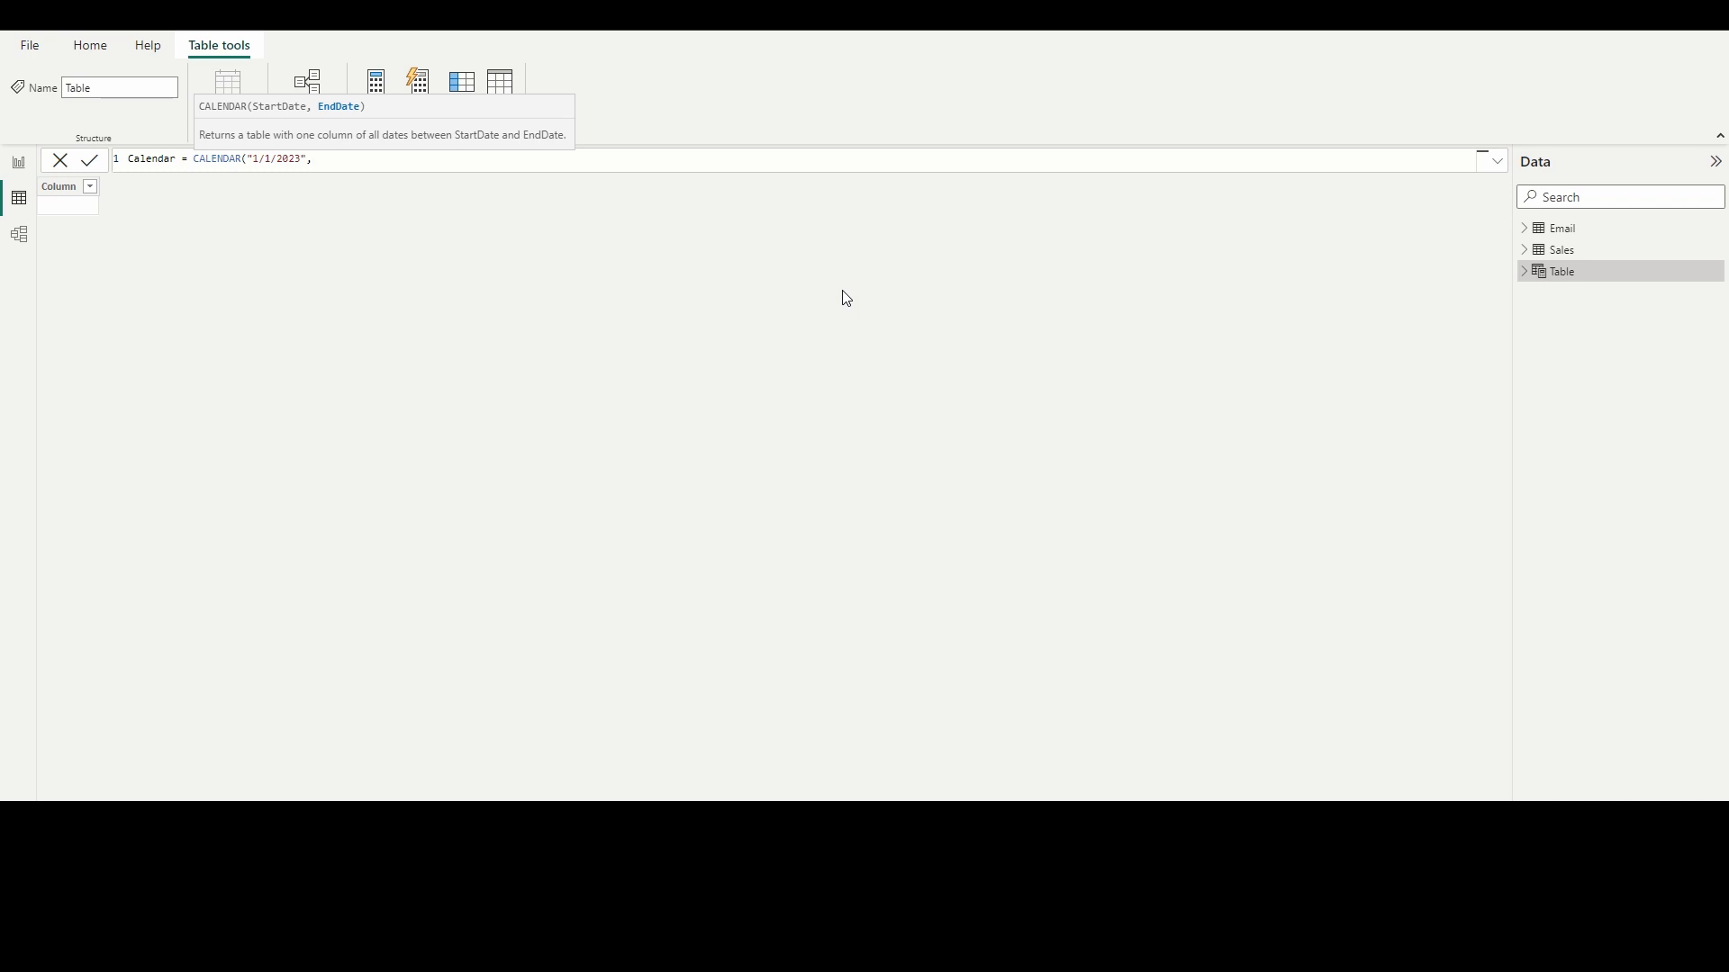
text(TODAY()))
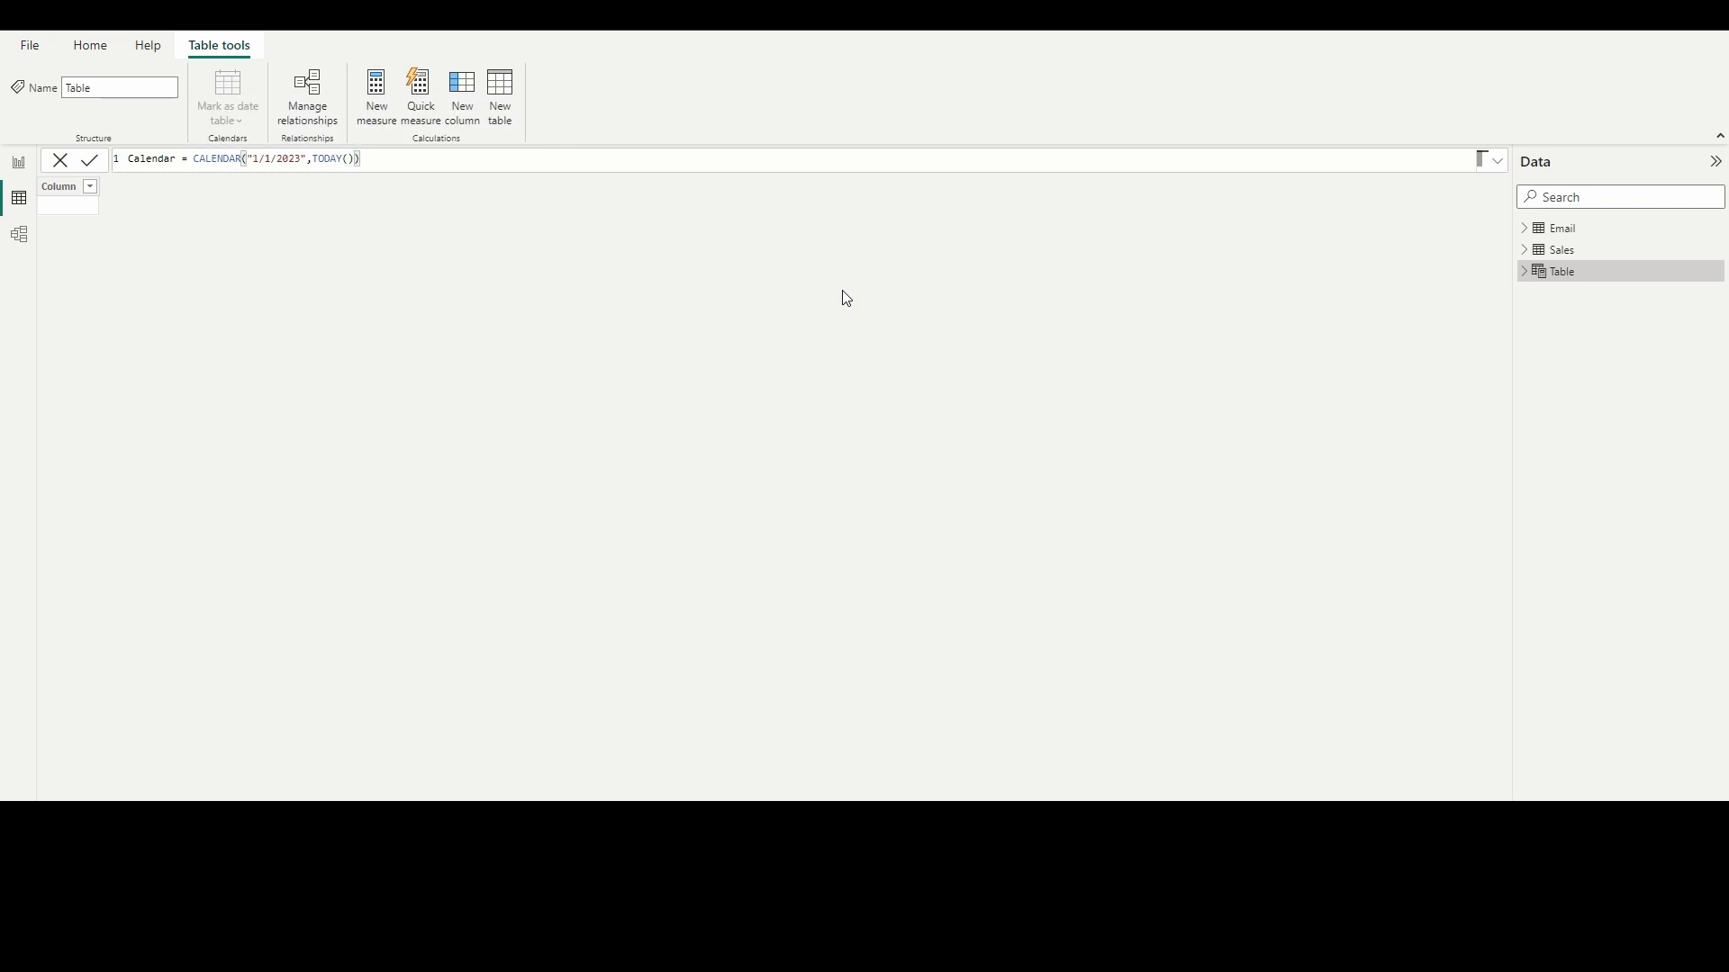
click(88, 160)
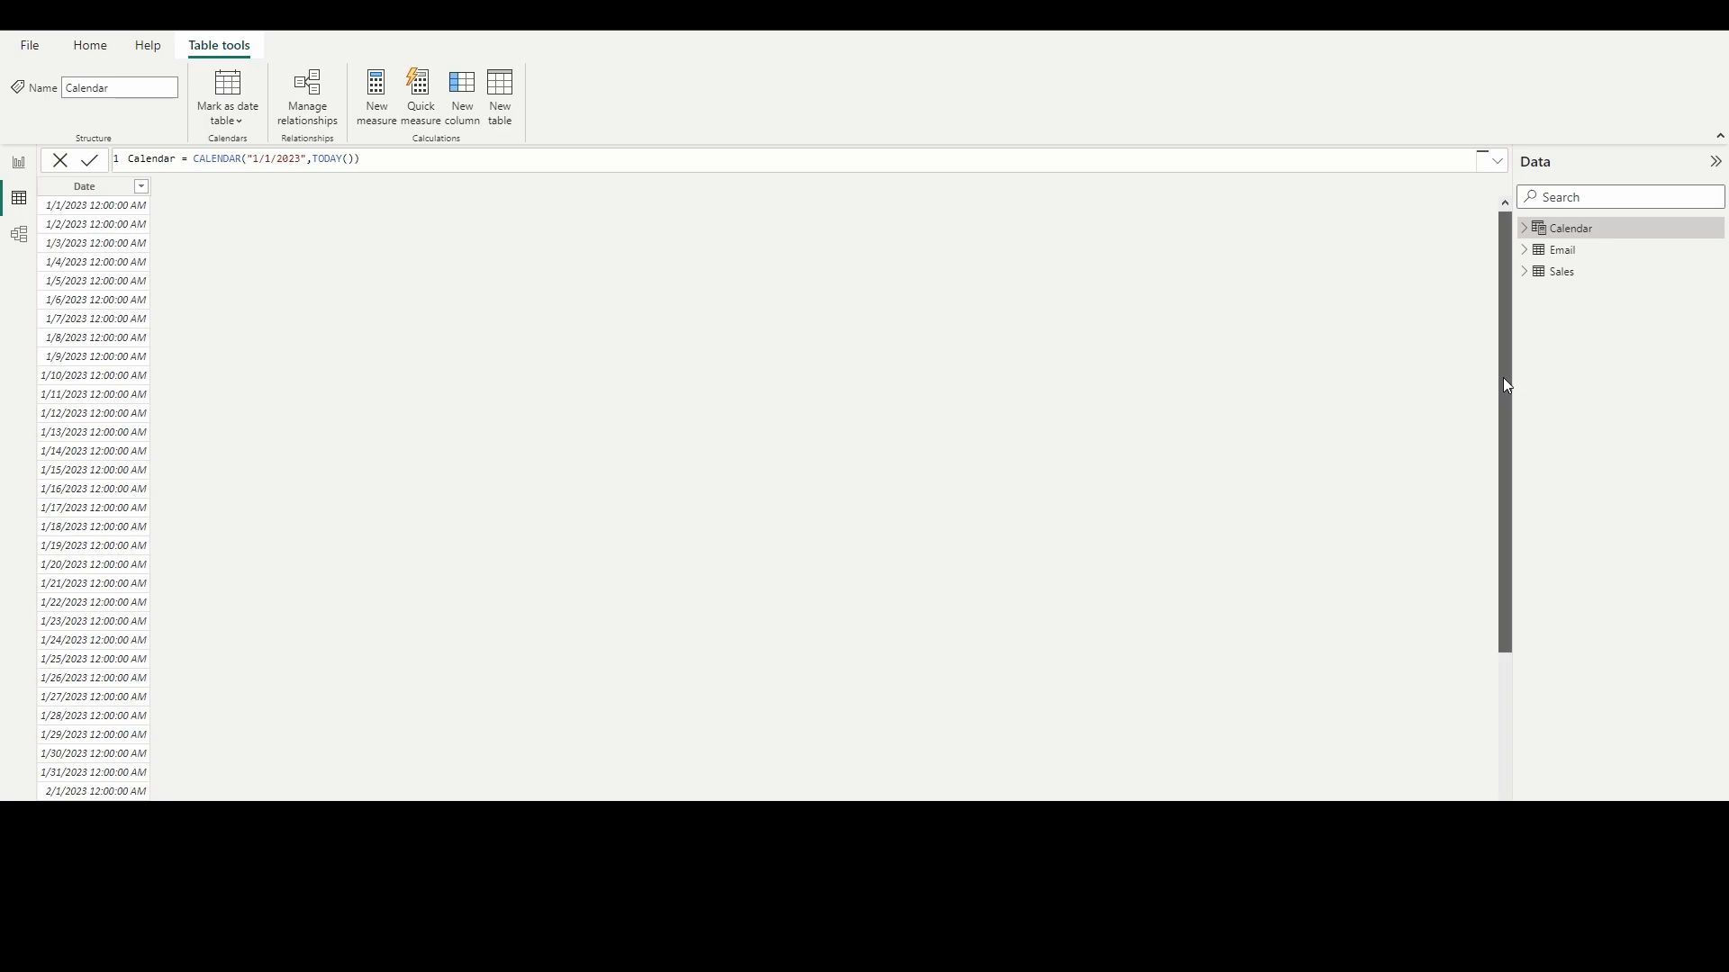
scroll(down, 3)
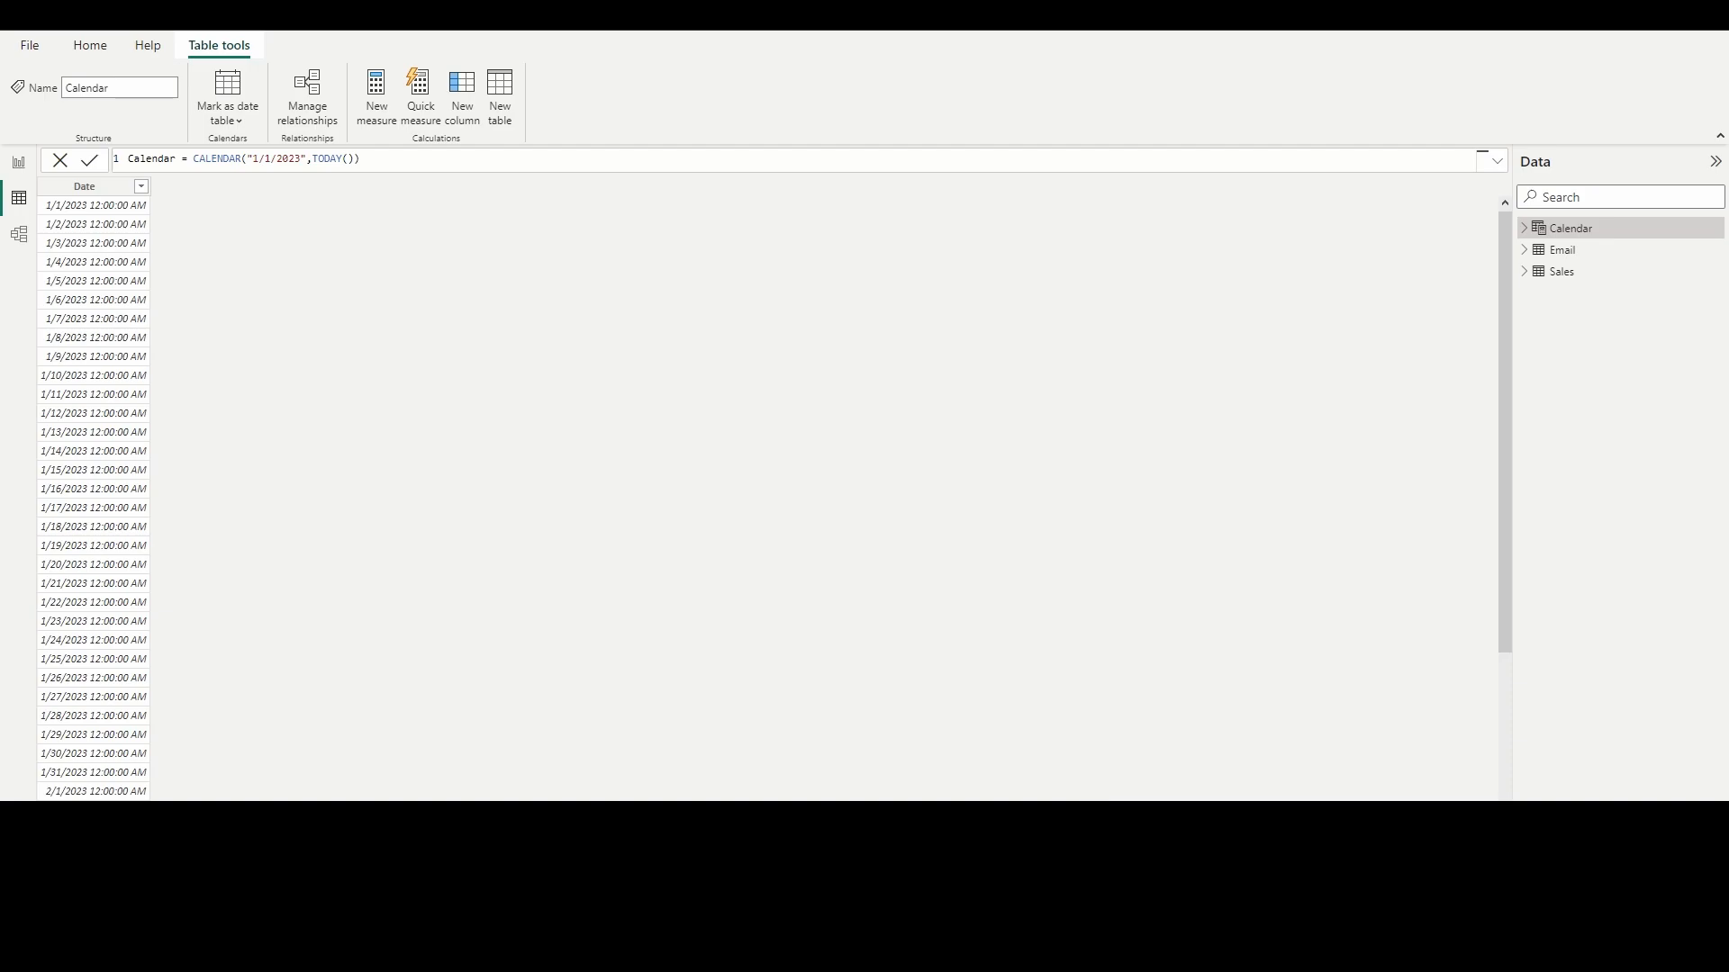
mouse_move(371, 340)
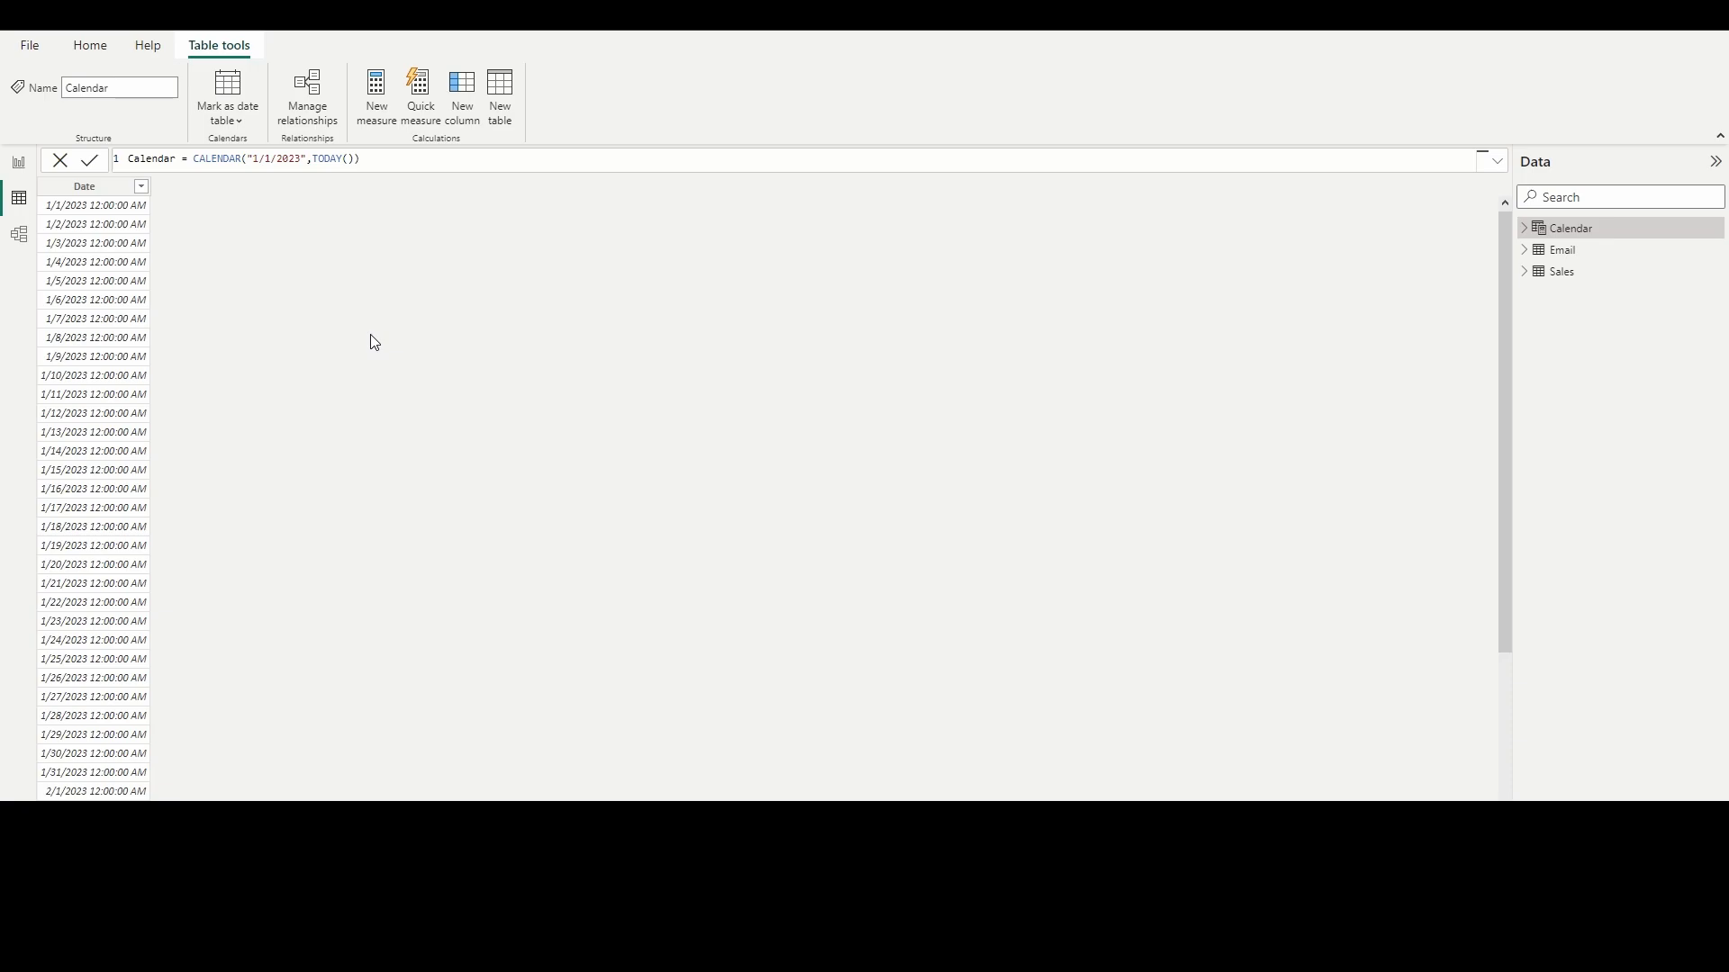
mouse_move(104, 363)
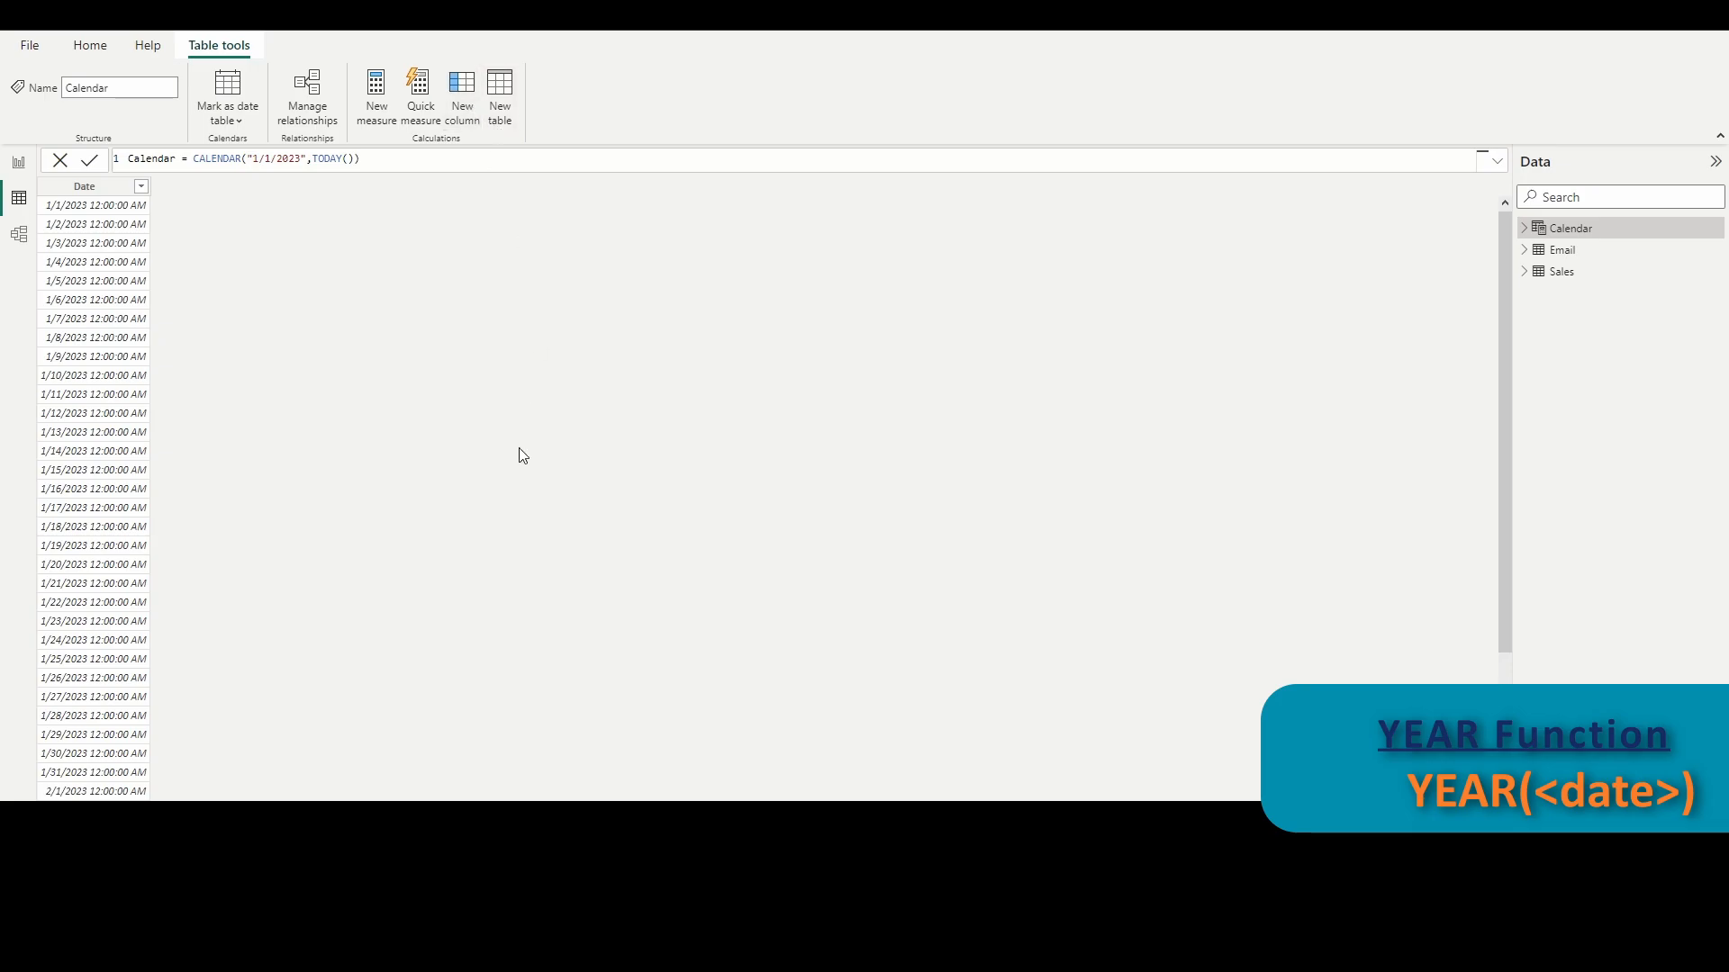
Step: Add a calculated column Year = YEAR('Calendar'[Date]) to the Calendar table
click(461, 93)
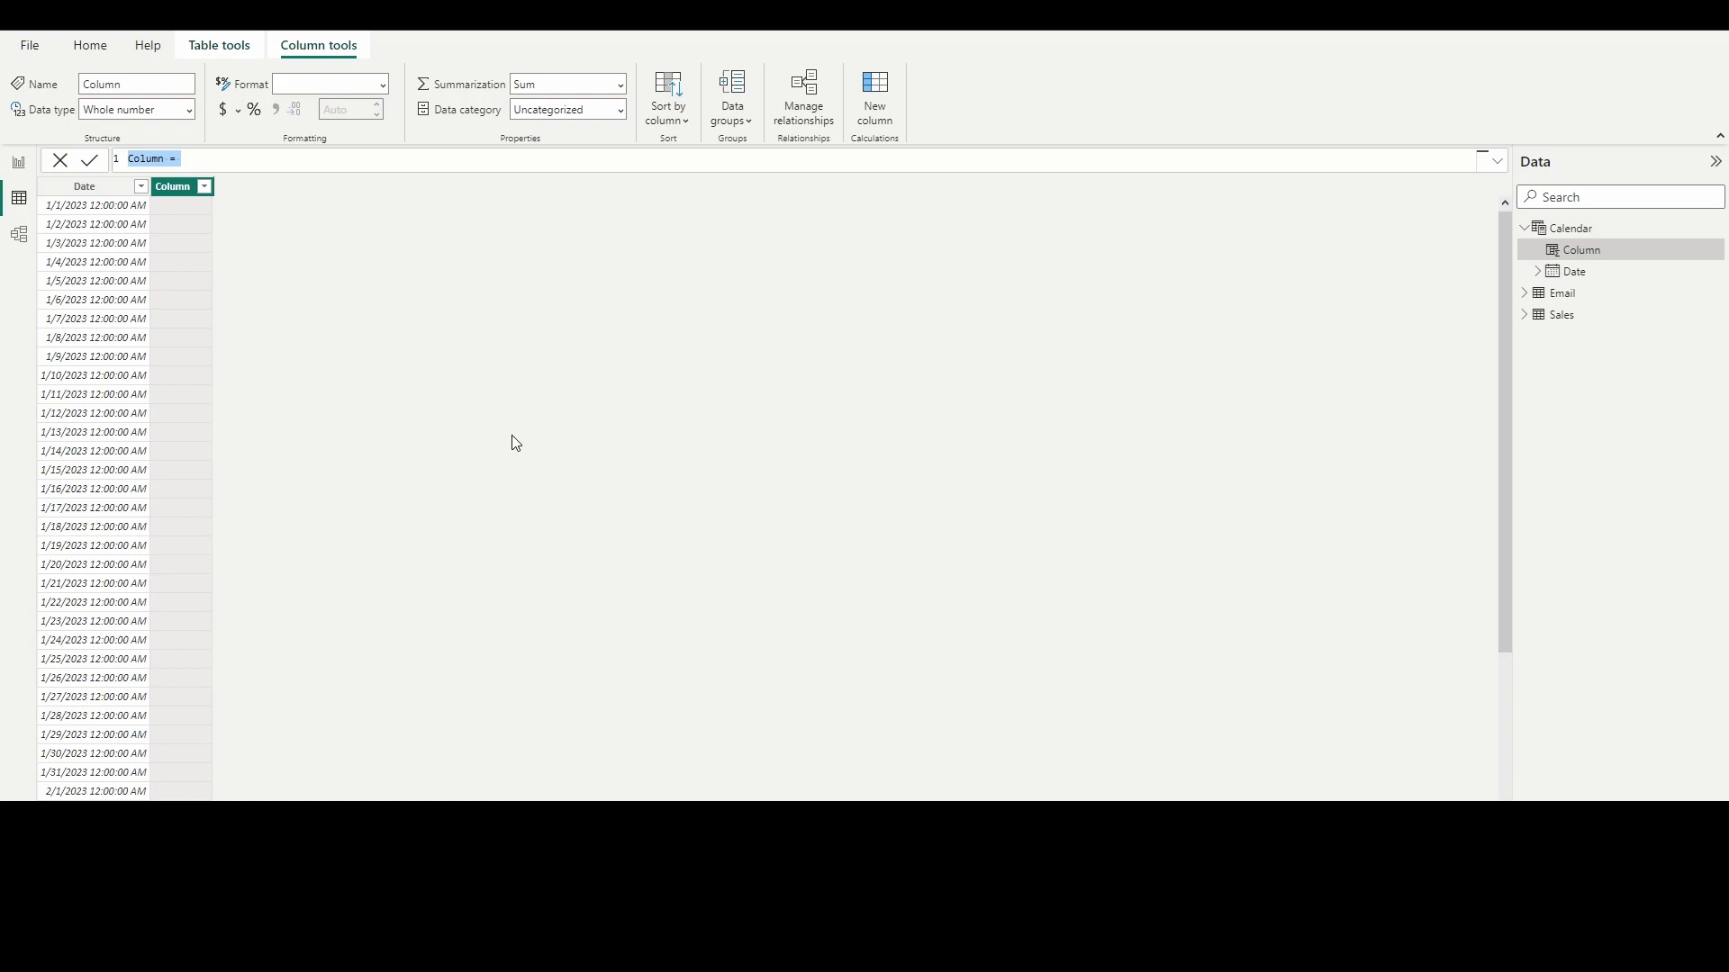
text(Year = YEAR()
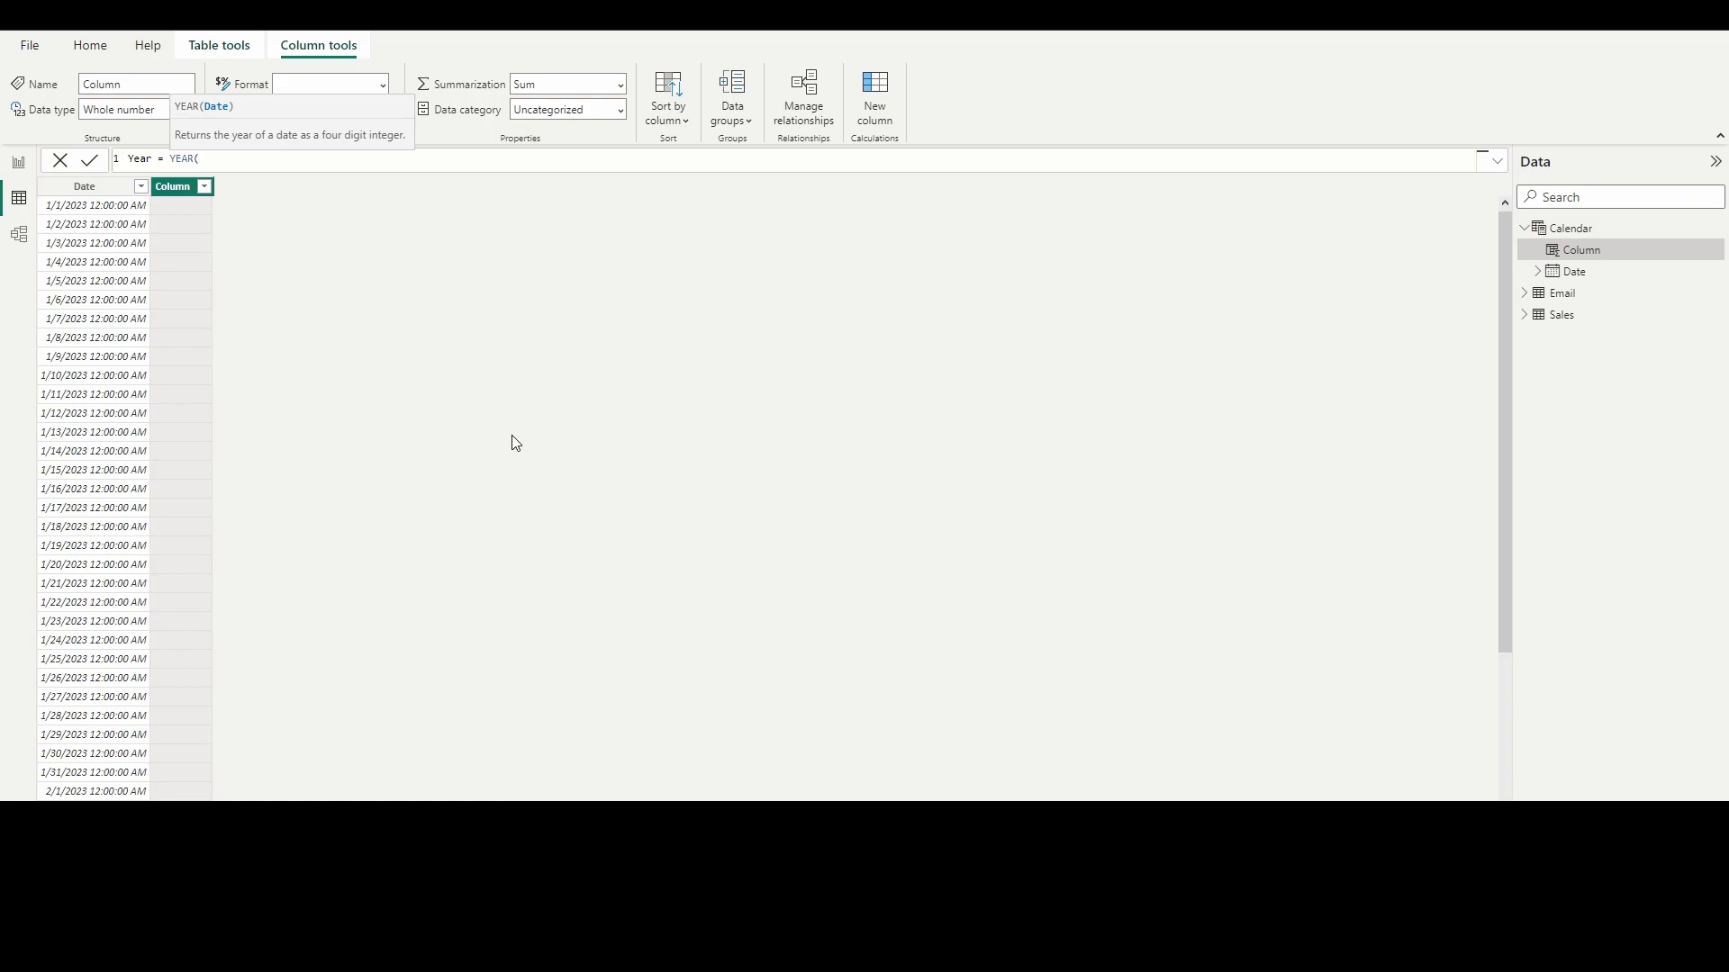
text(')
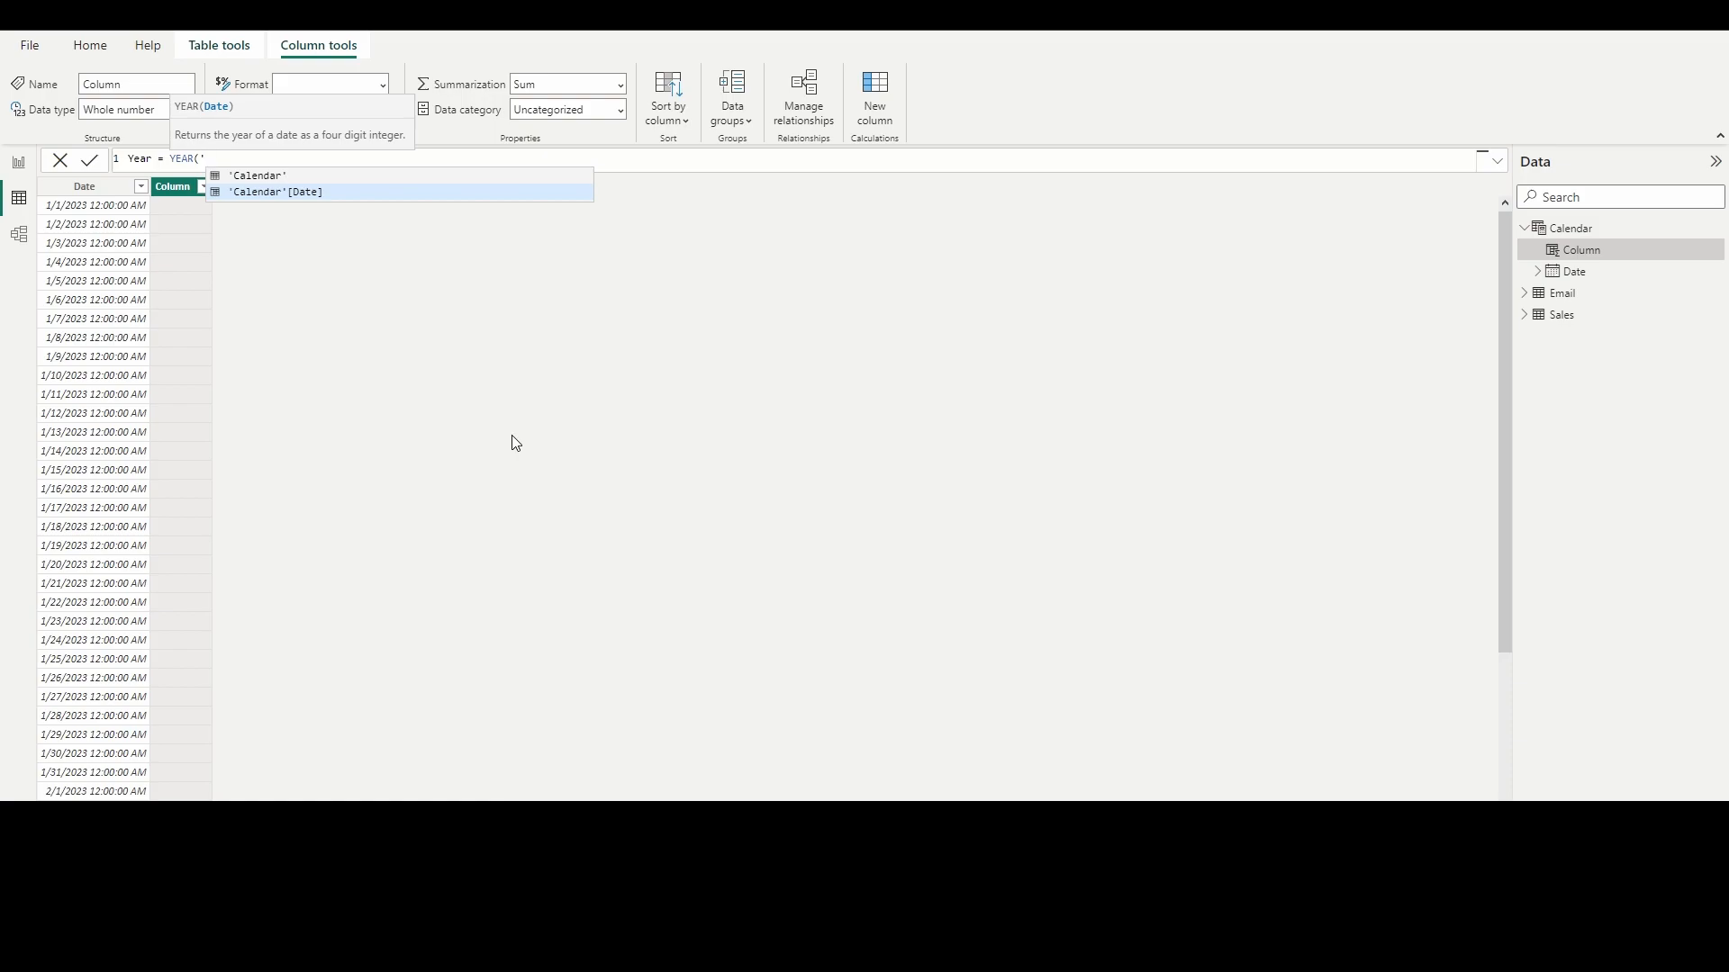
click(274, 191)
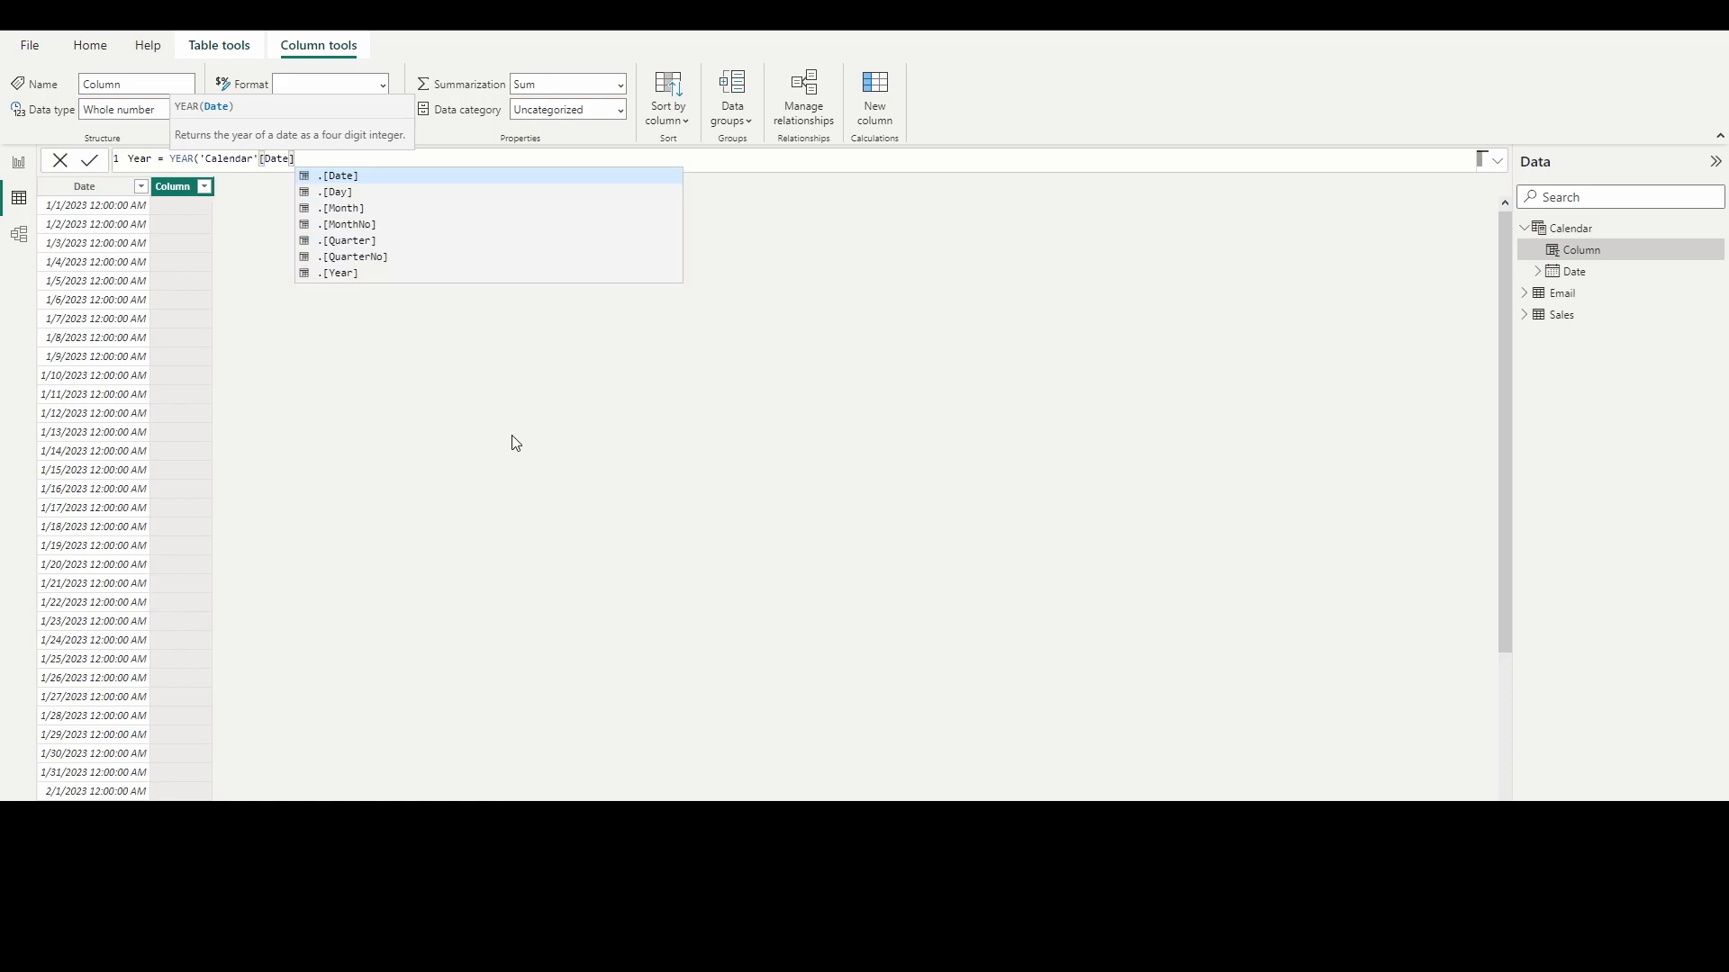
key(Enter)
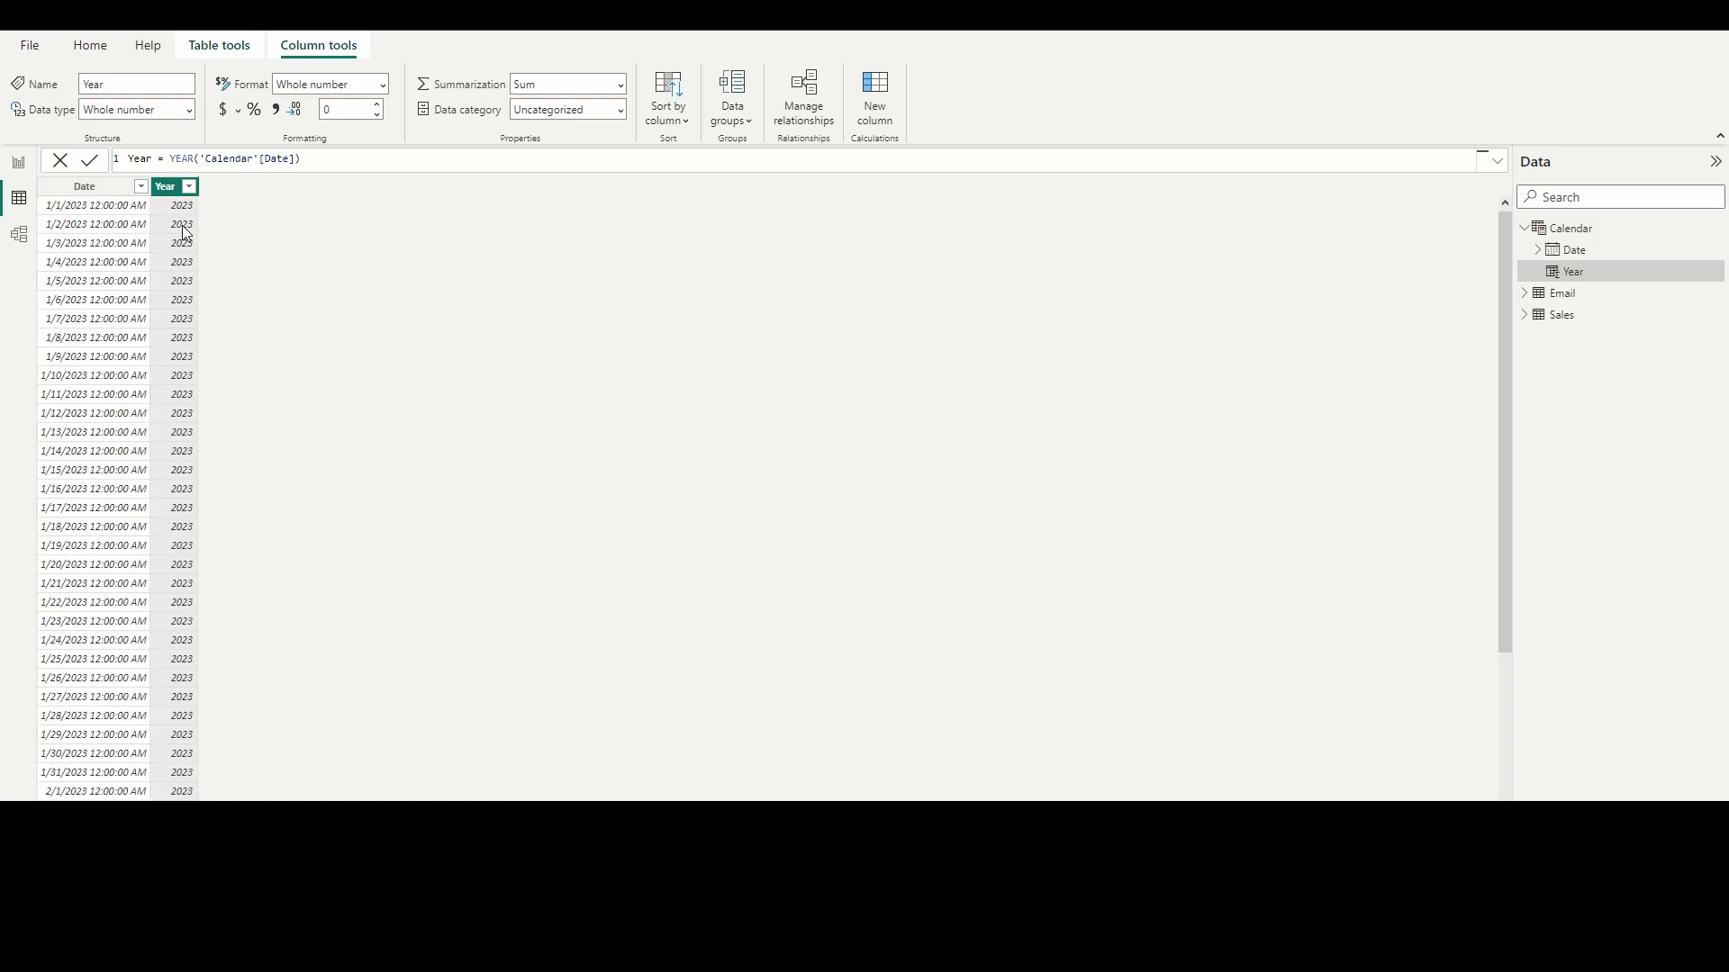
mouse_move(183, 225)
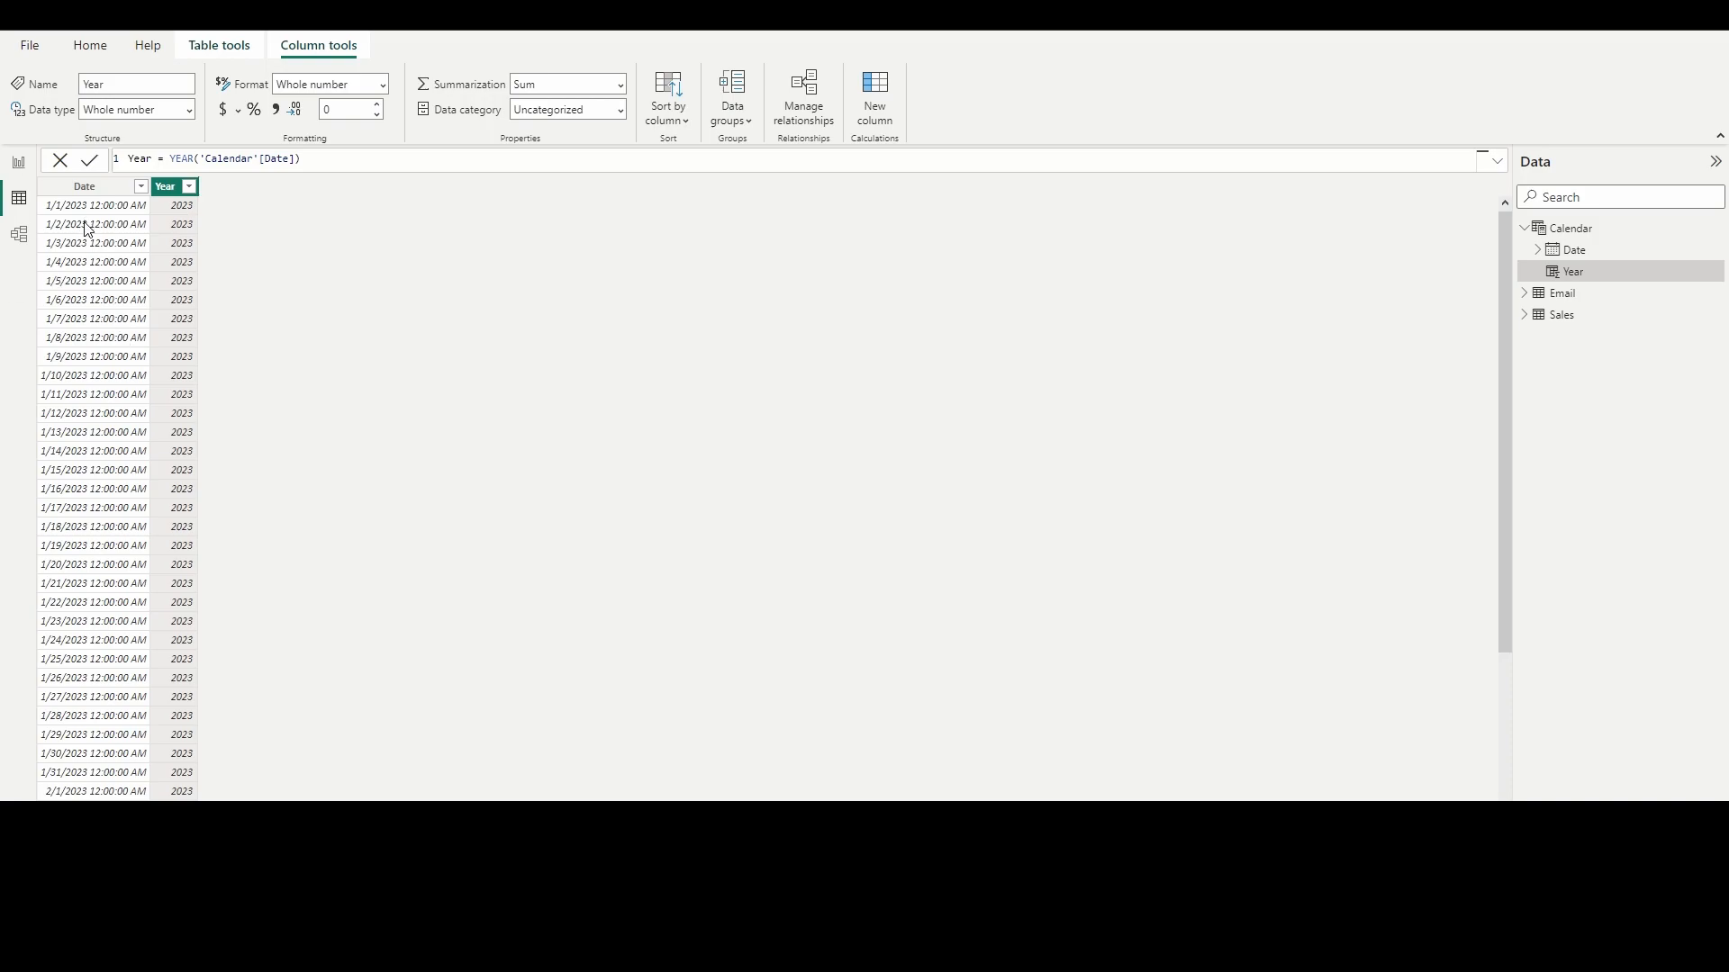
mouse_move(376, 286)
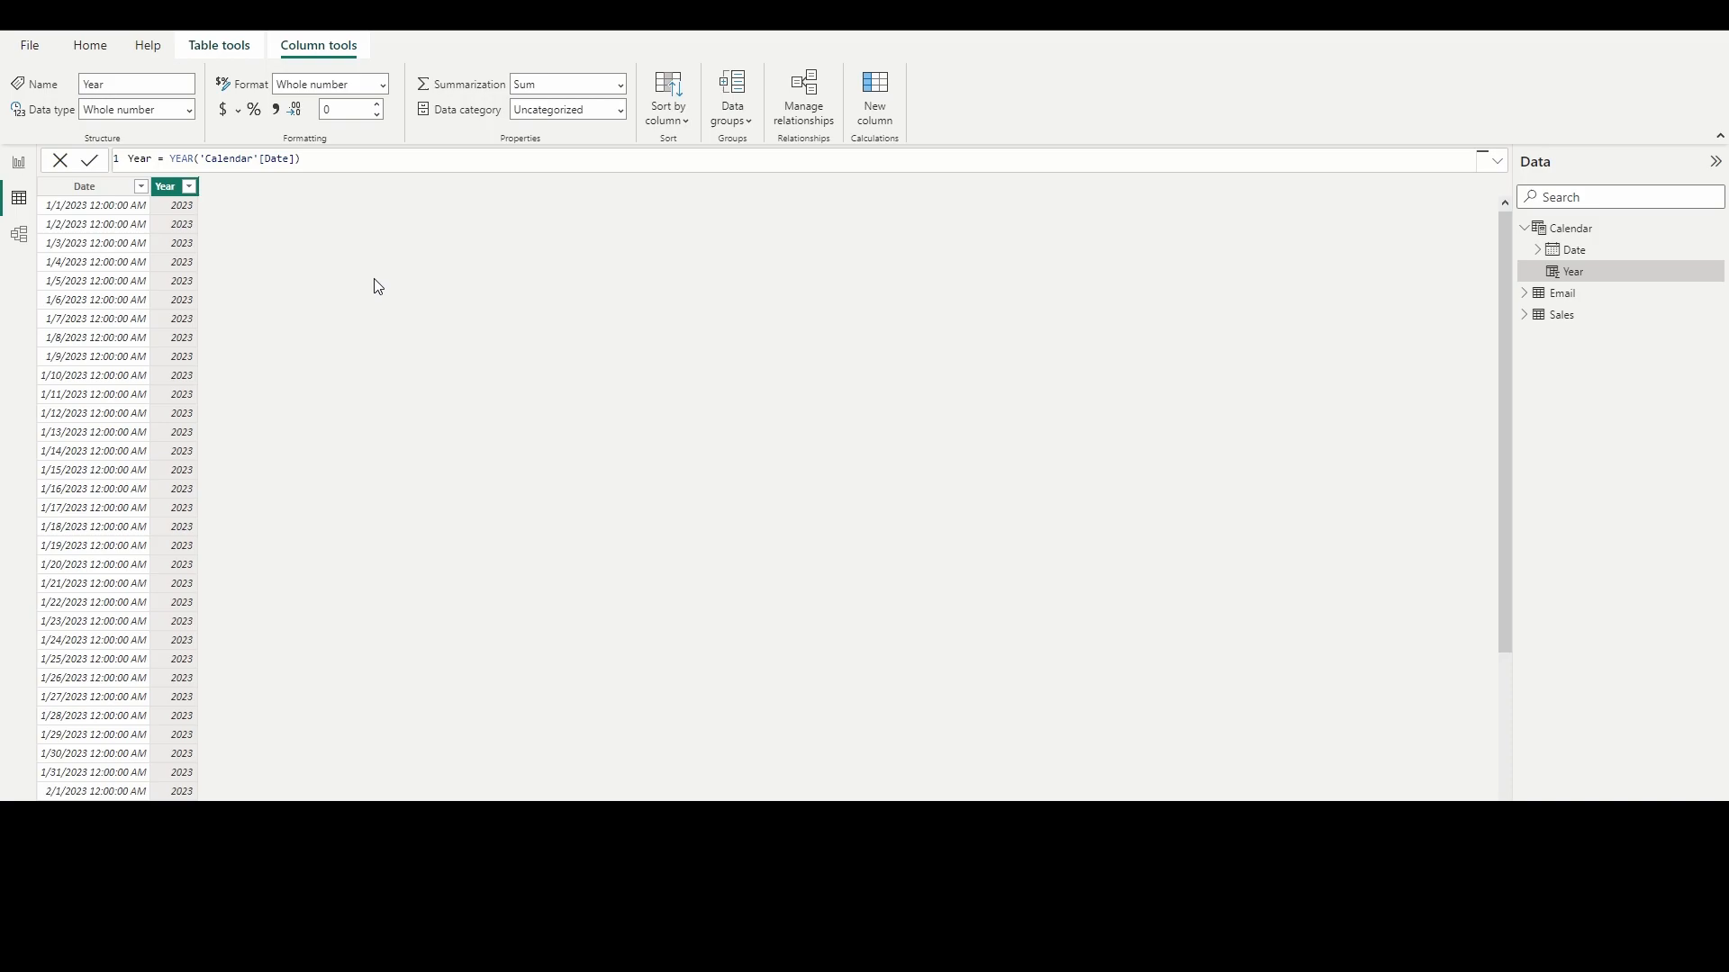
mouse_move(259, 360)
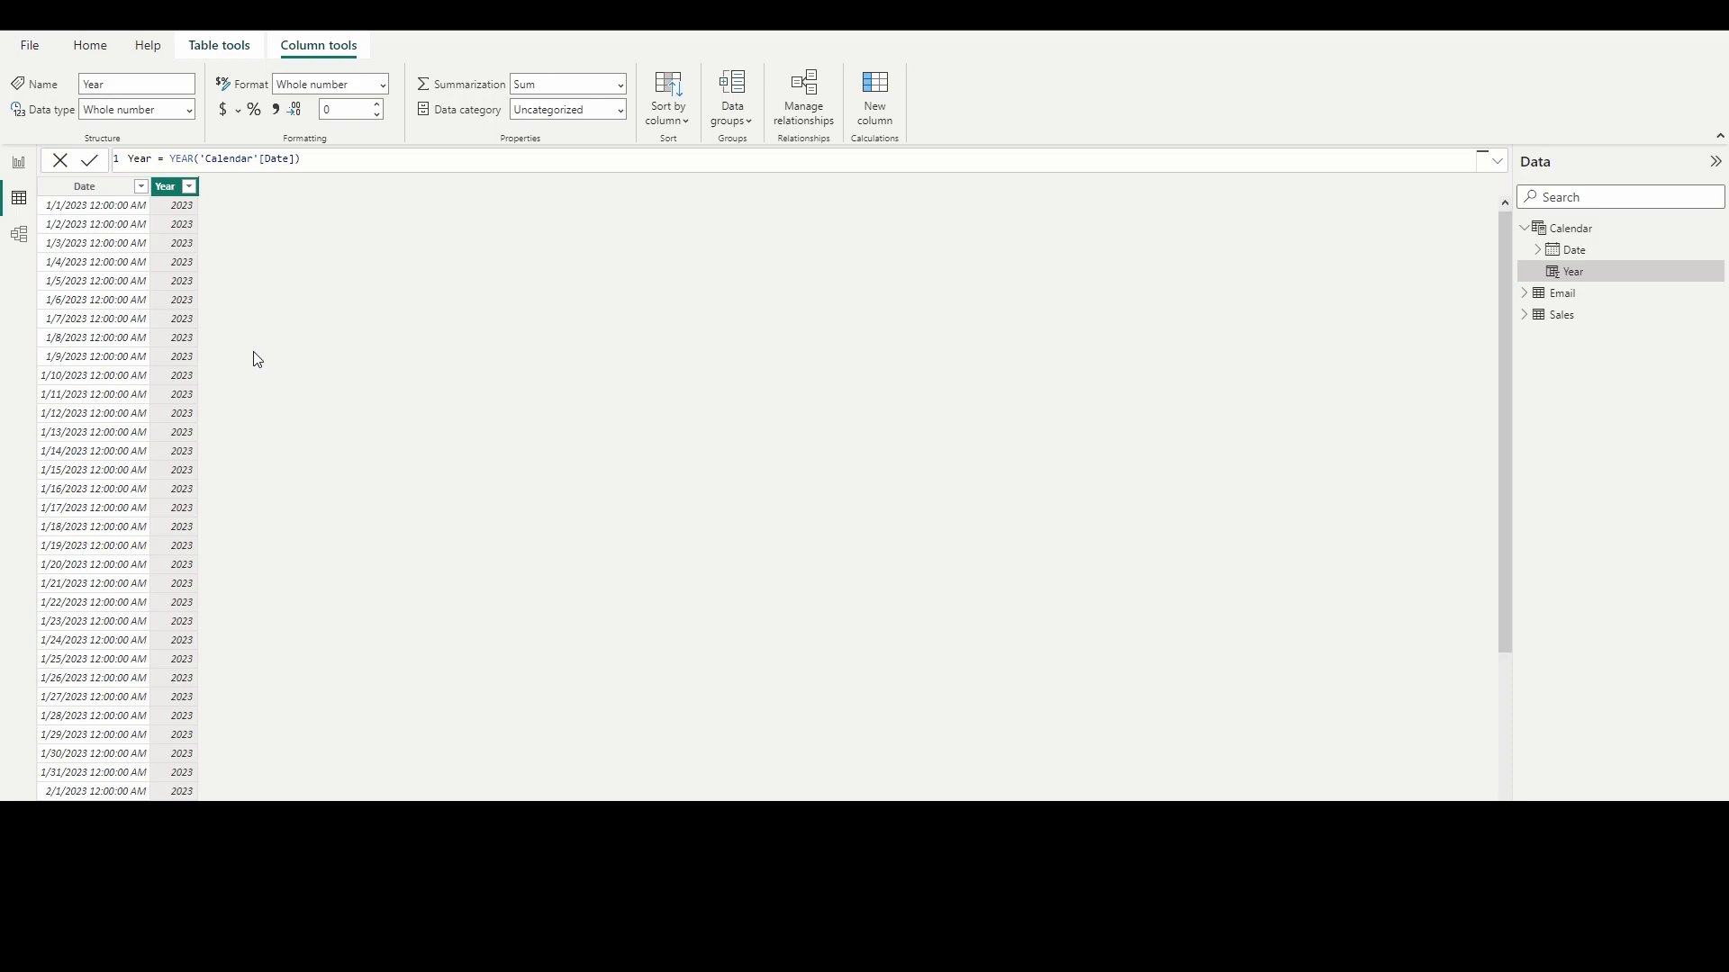
mouse_move(861, 125)
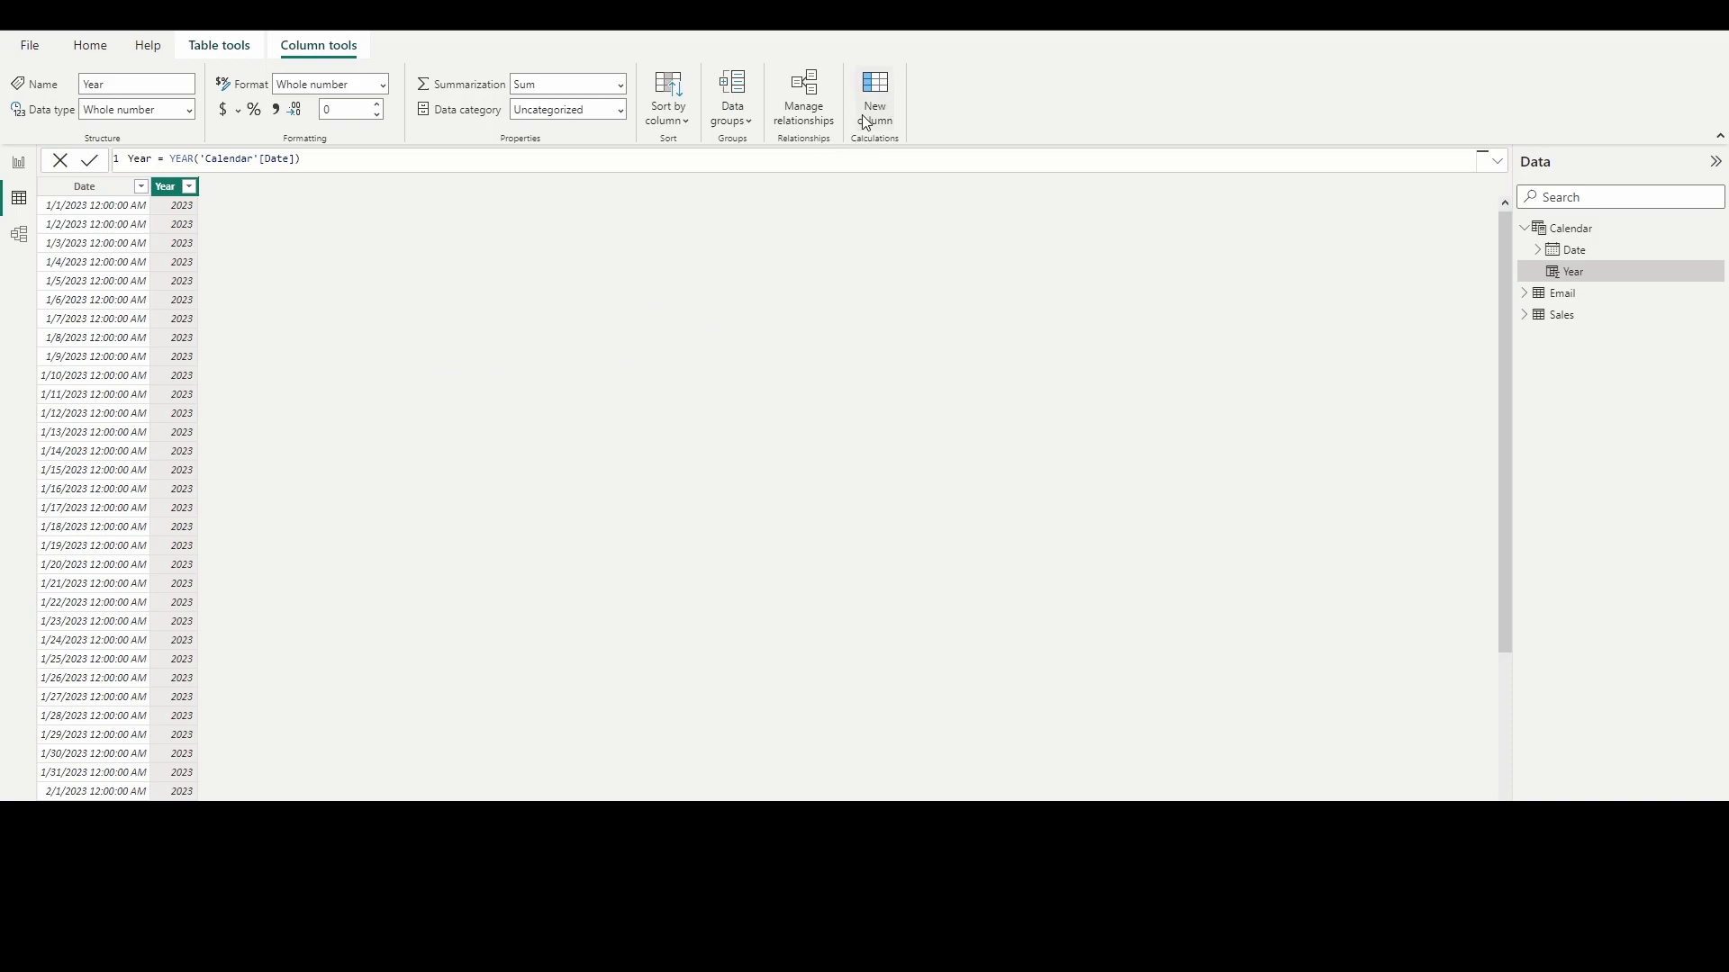
Step: Add a Month-N = MONTH('Calendar'[Date]) column, then start another new column
click(876, 84)
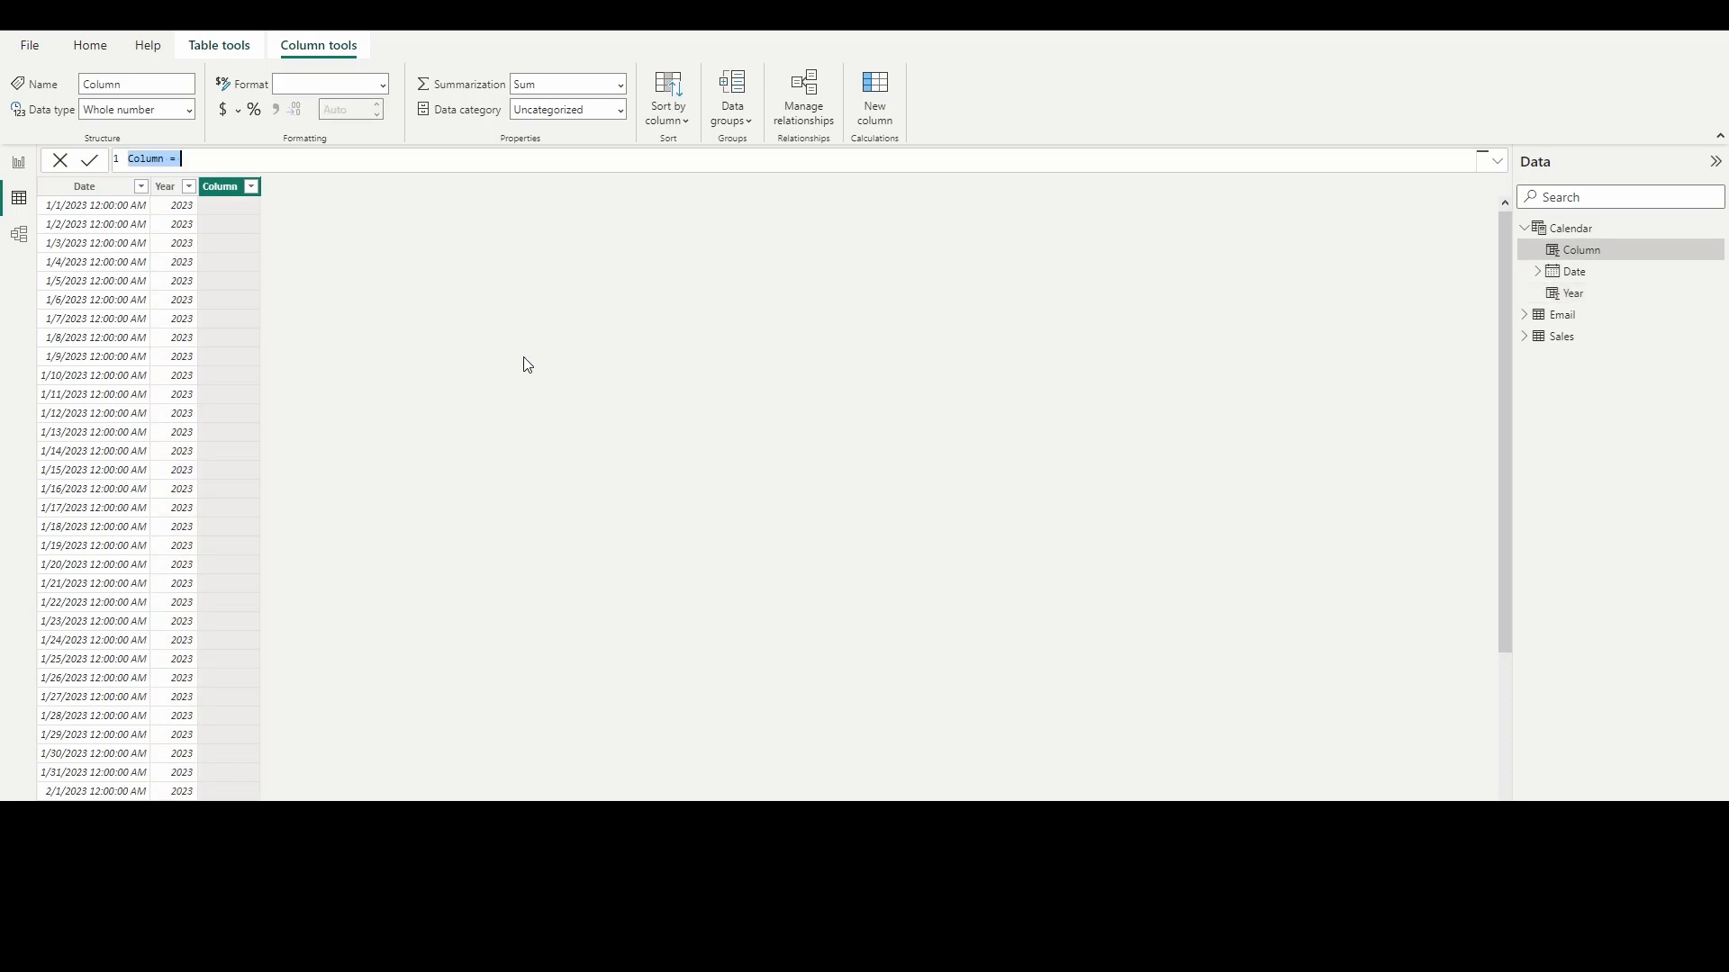
text(Month)
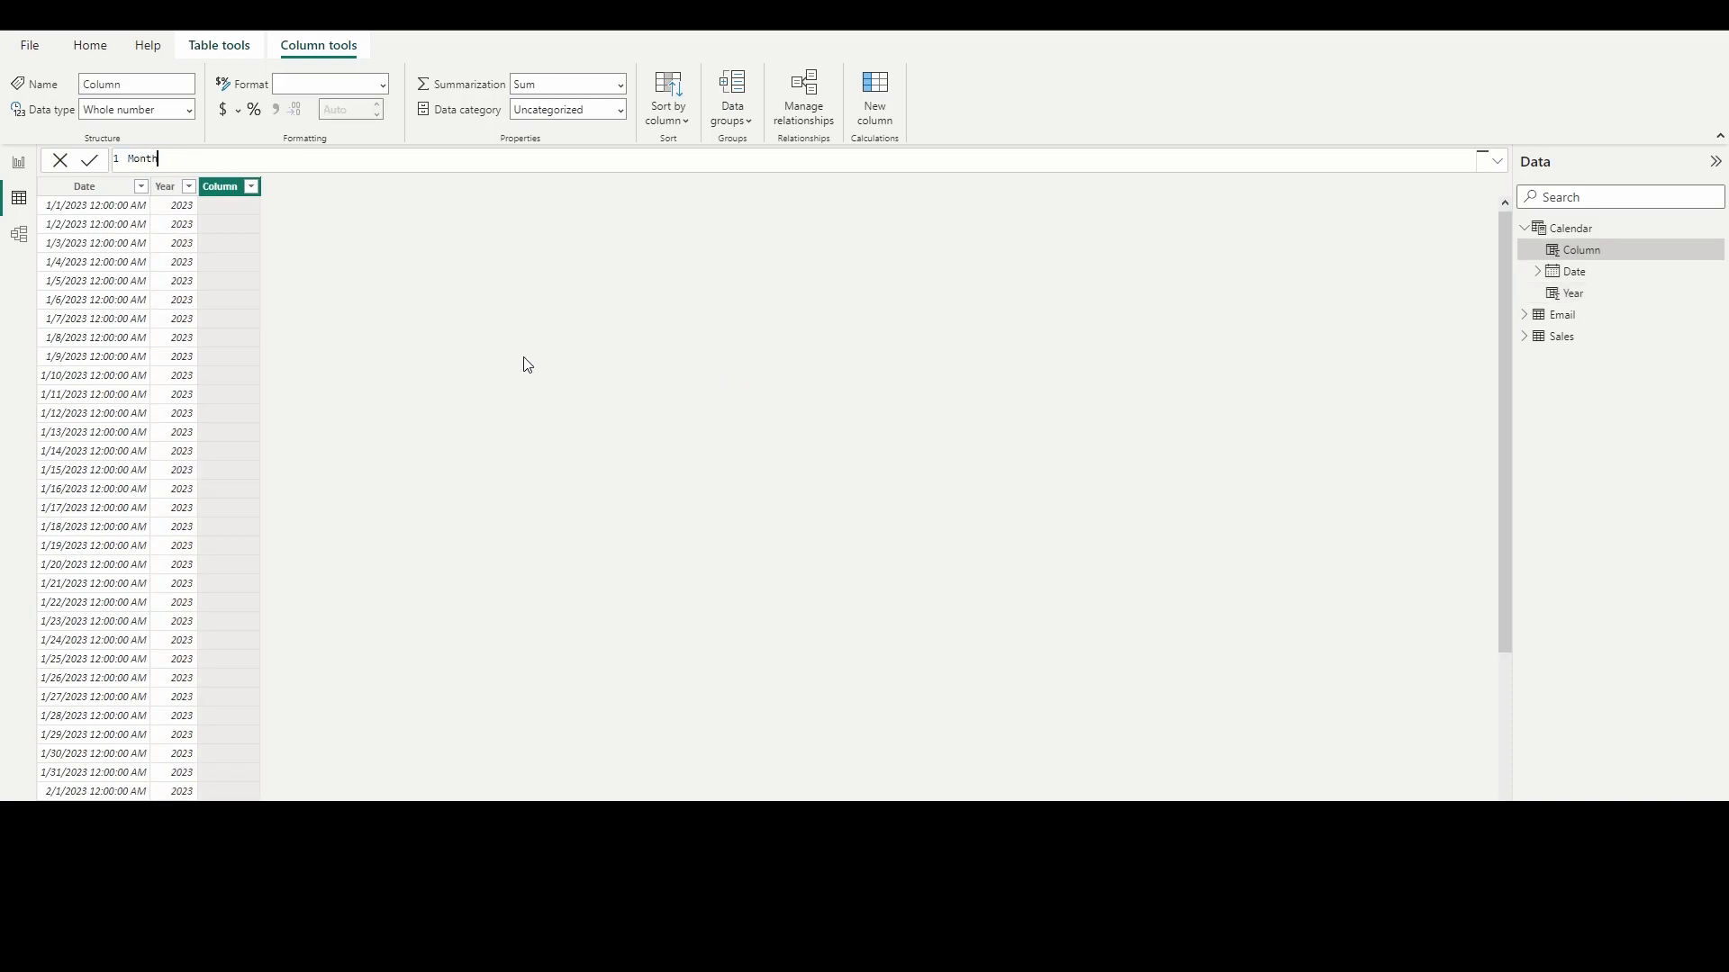
text(-N = MONTH()
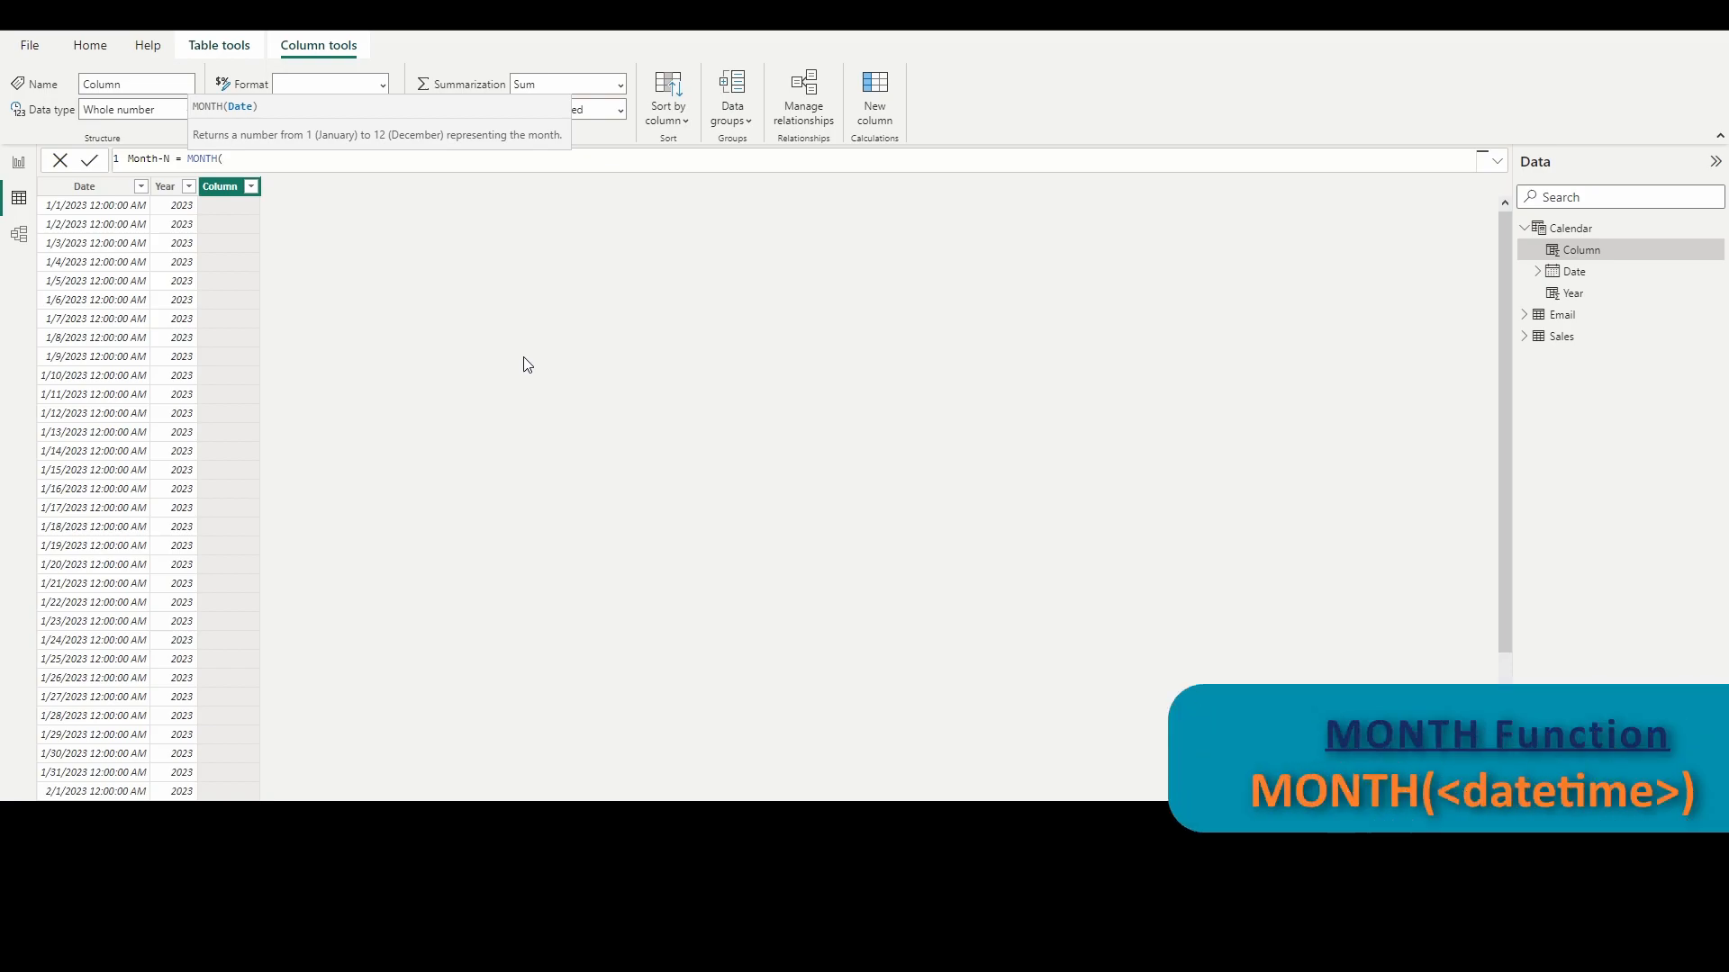
text(Calendar'[Date]))
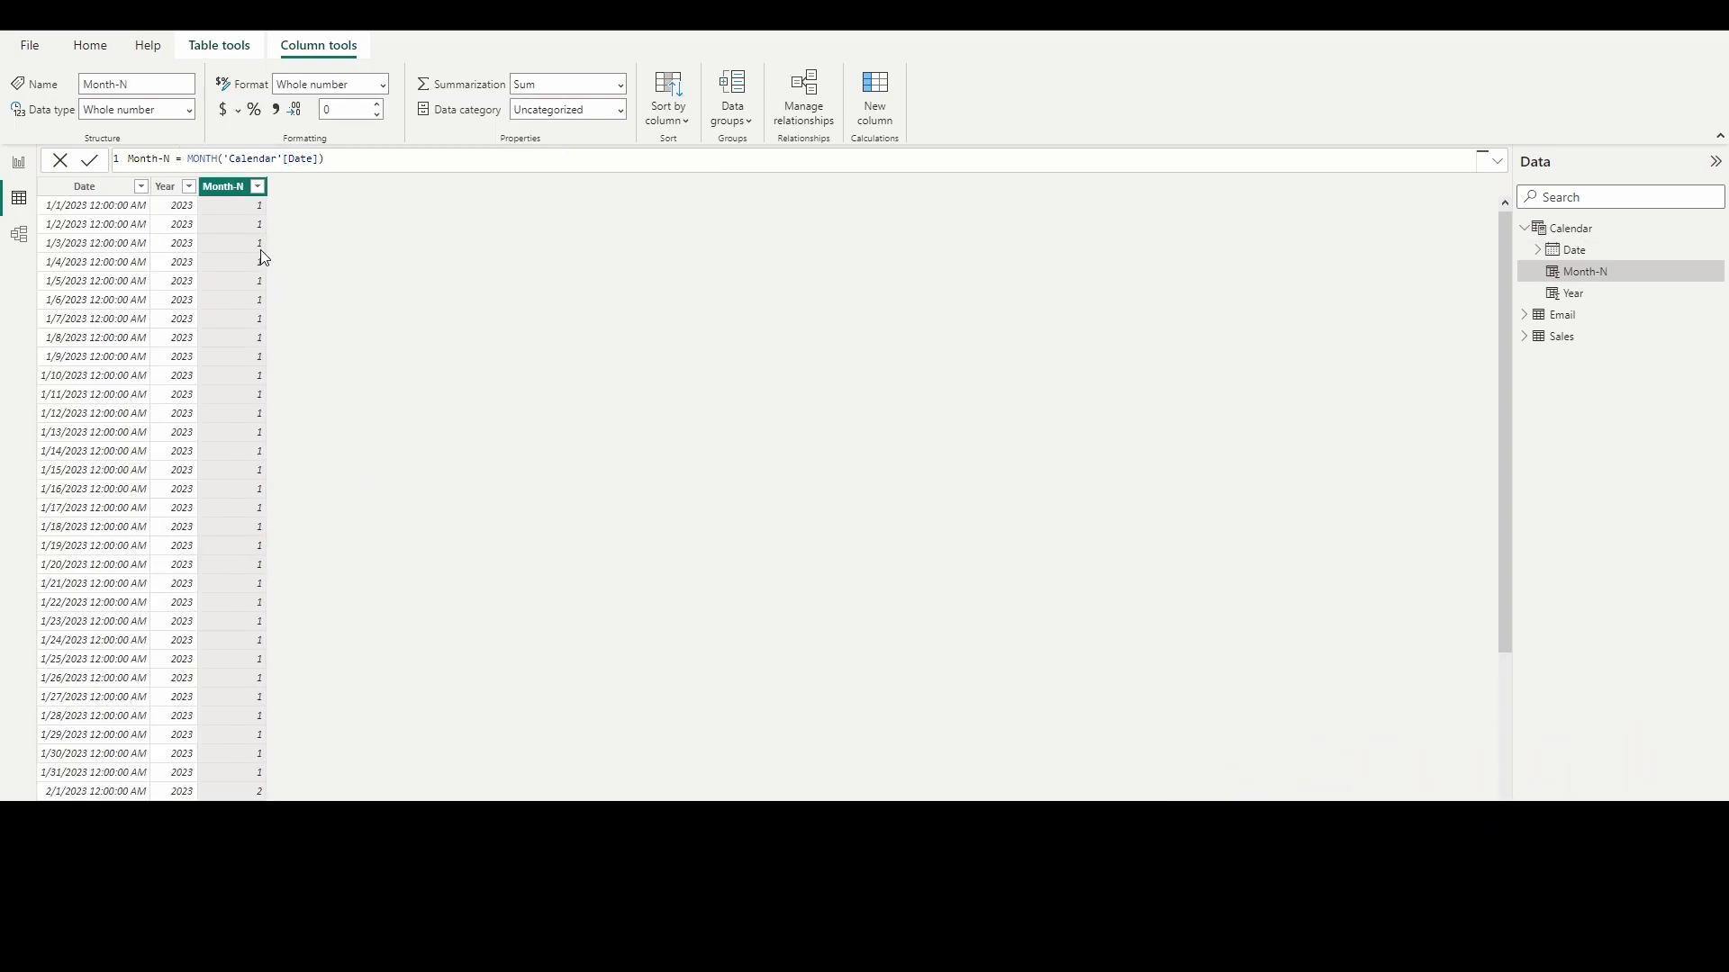
mouse_move(290, 567)
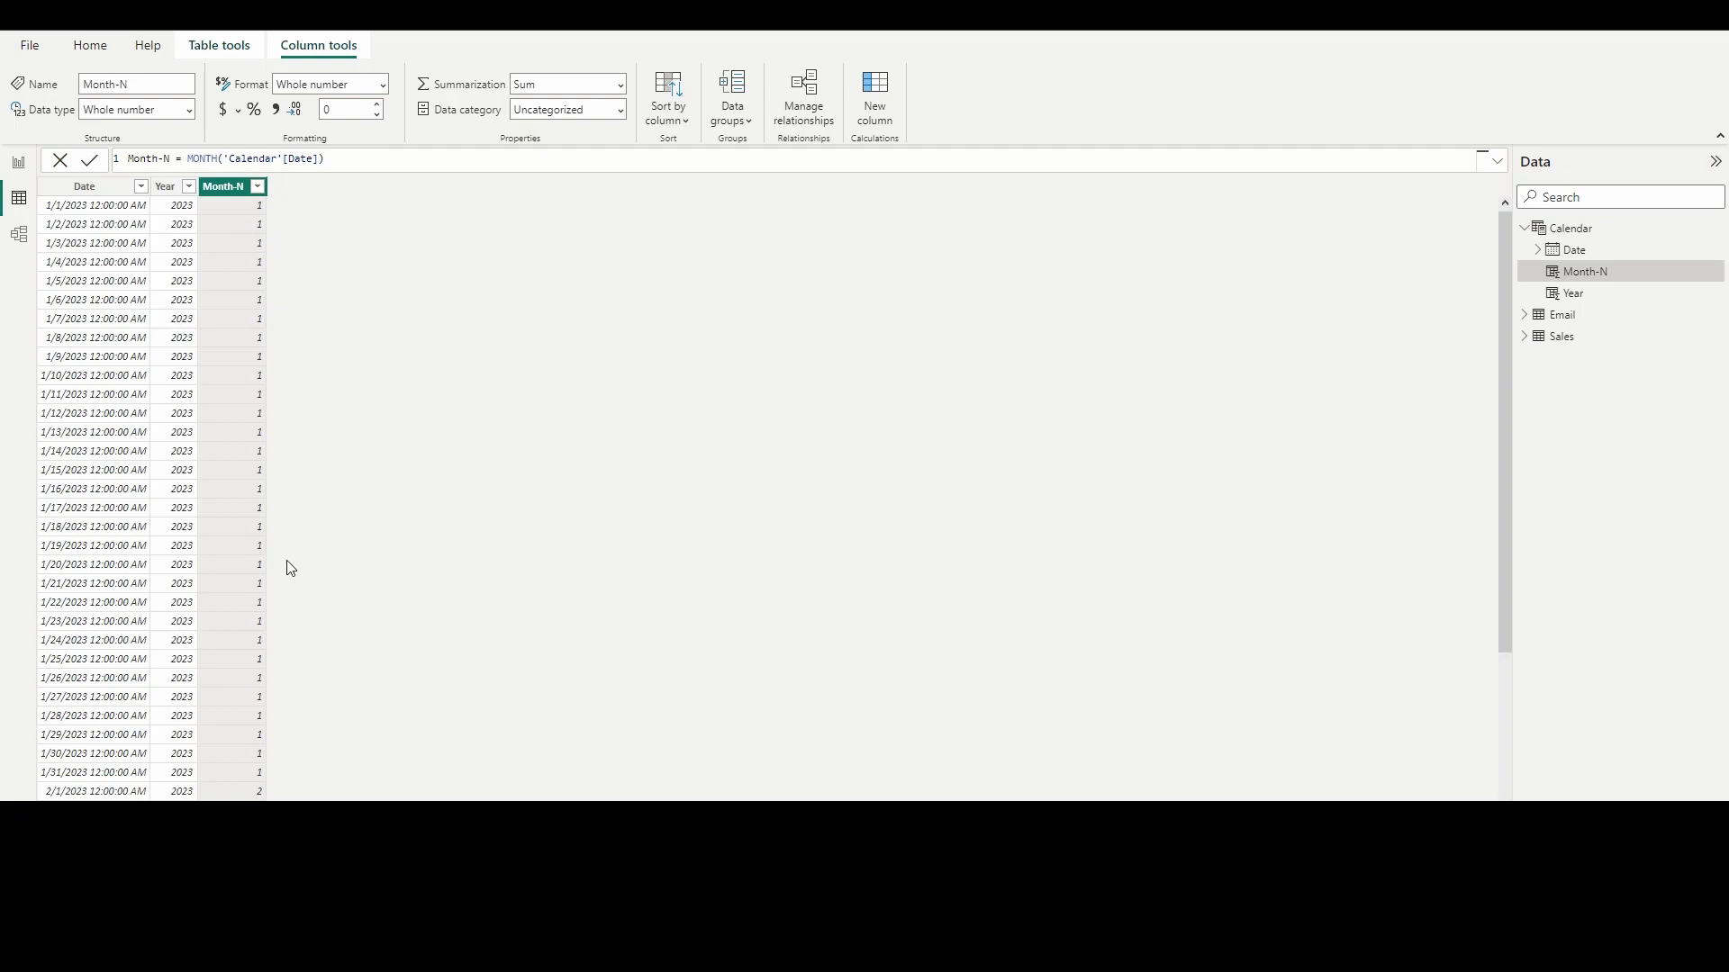
scroll(down, 3)
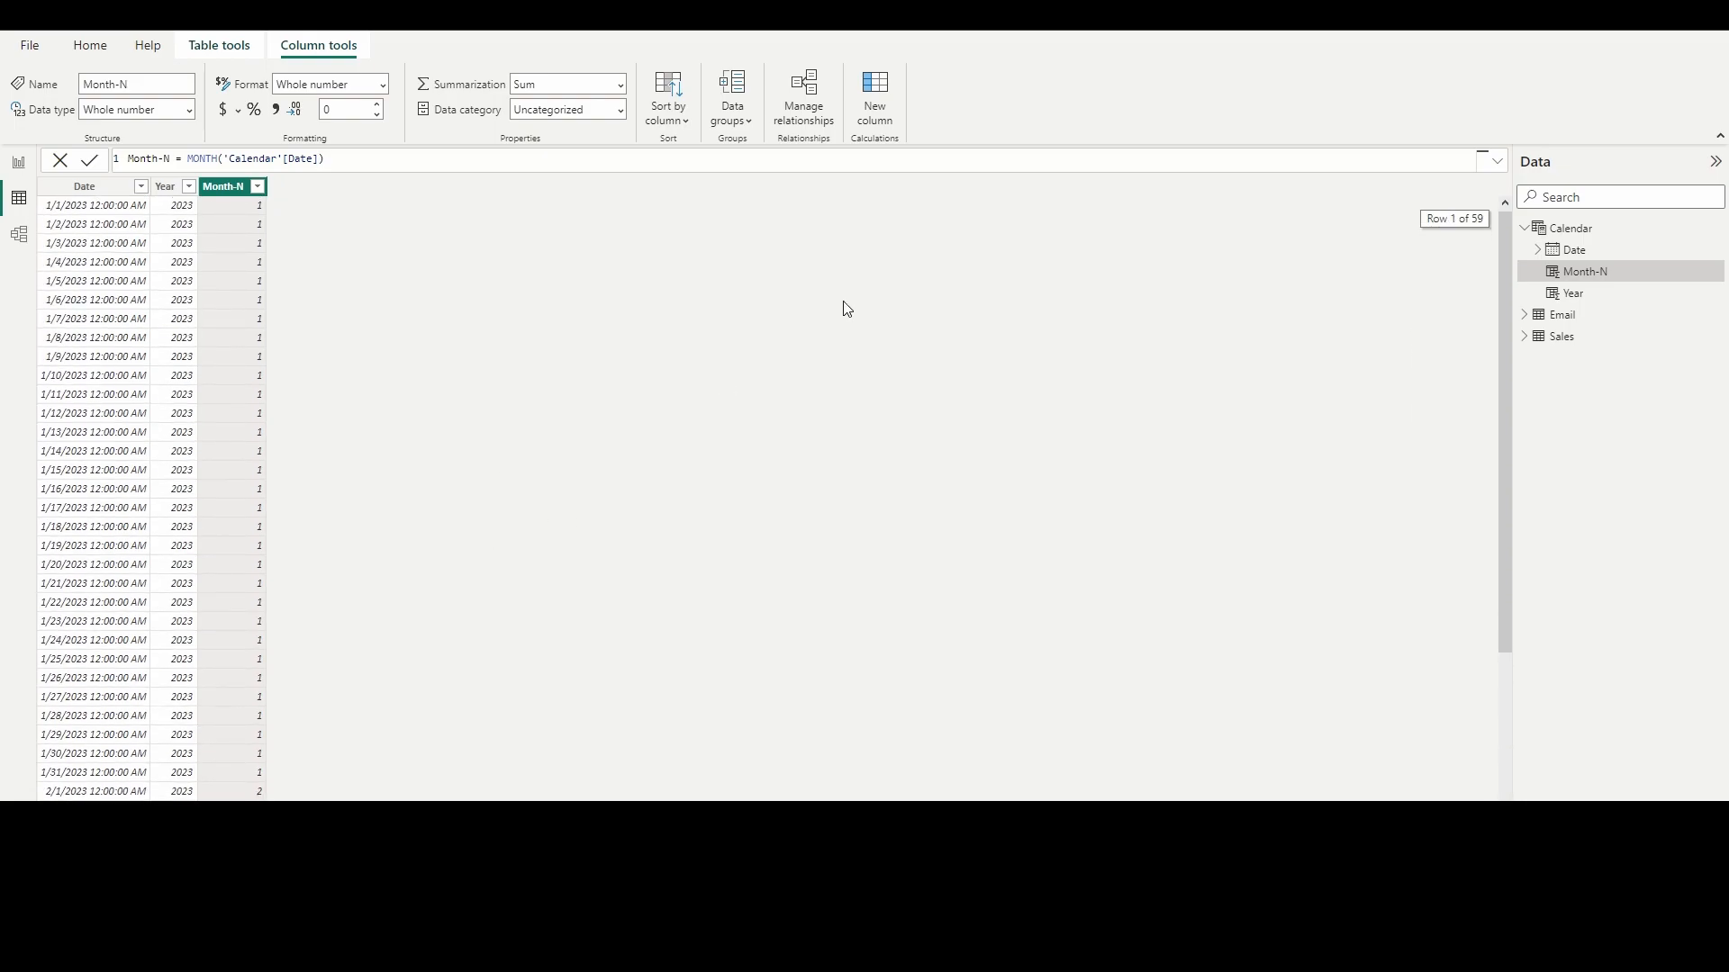
mouse_move(890, 441)
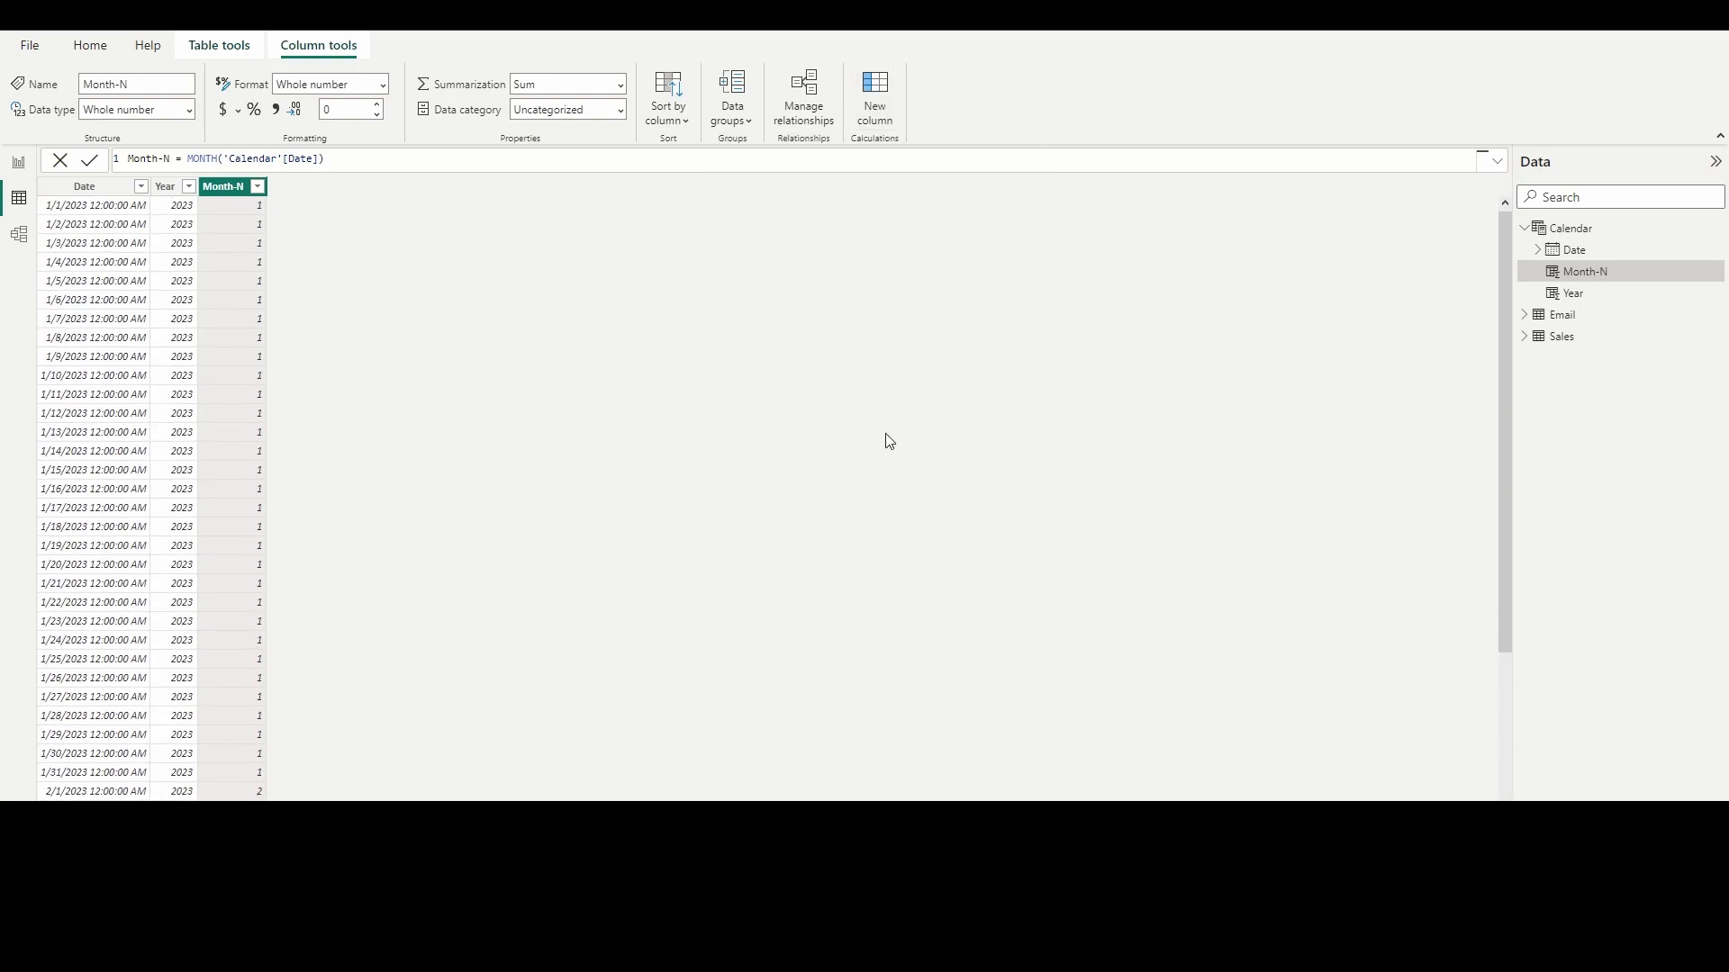
click(875, 90)
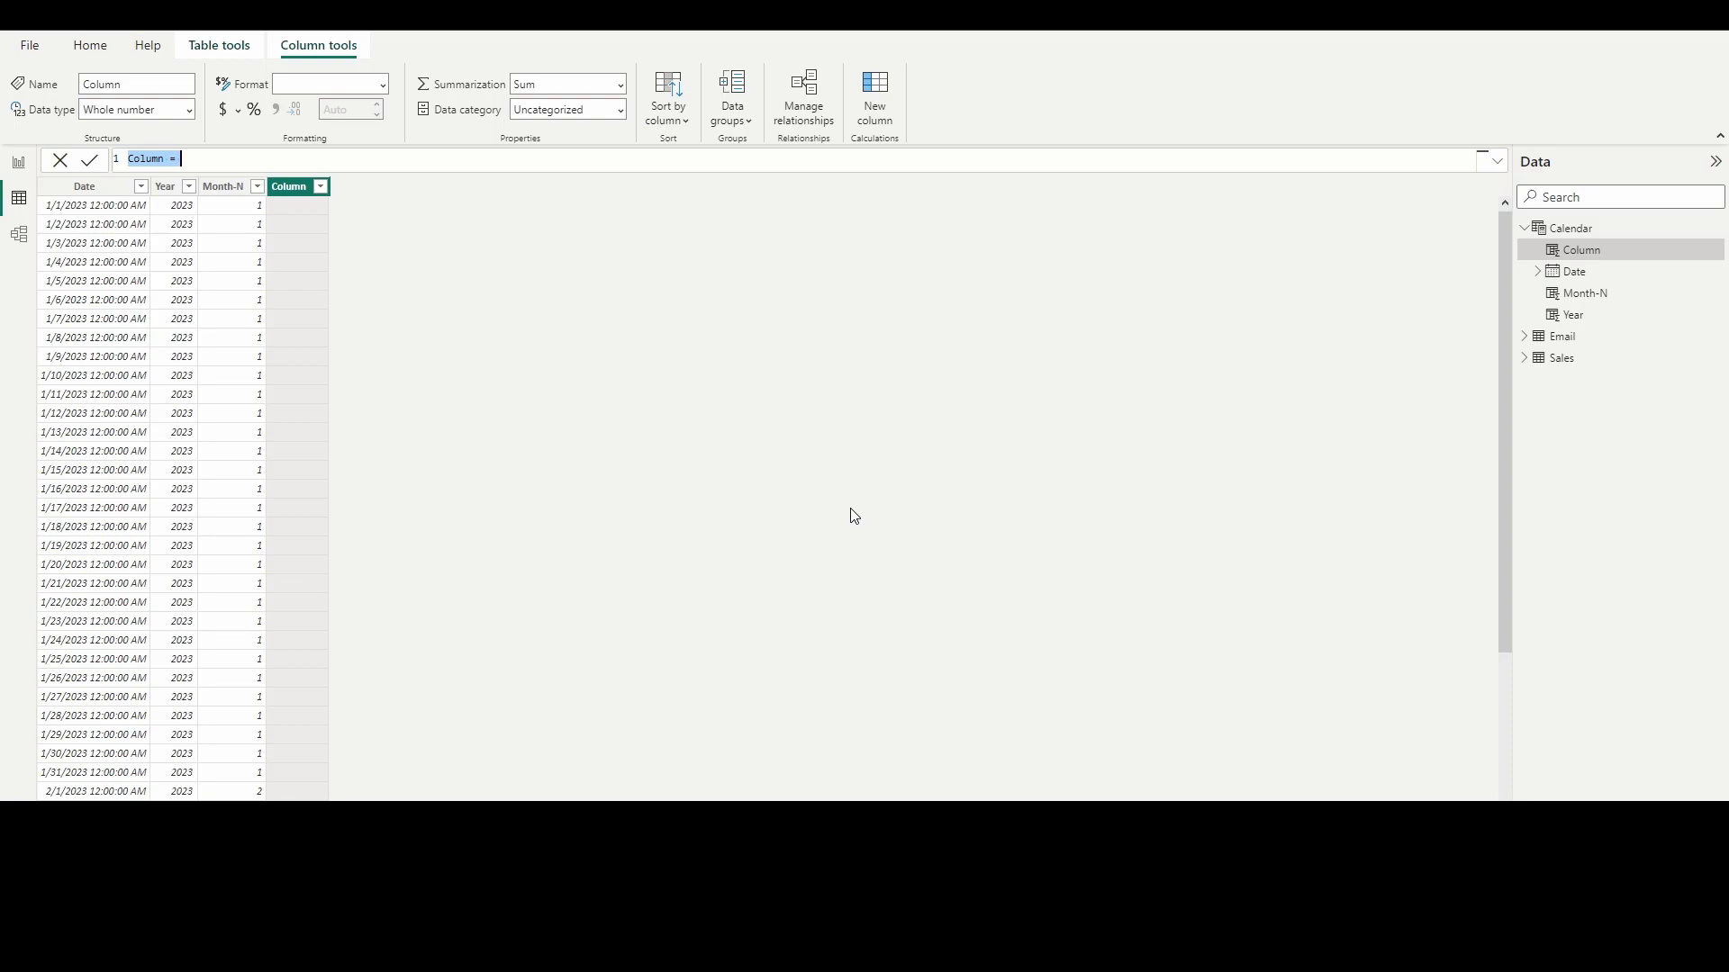
Step: Enter the column formula Today = TODAY() so every row shows 2/28/2023
text(Tod)
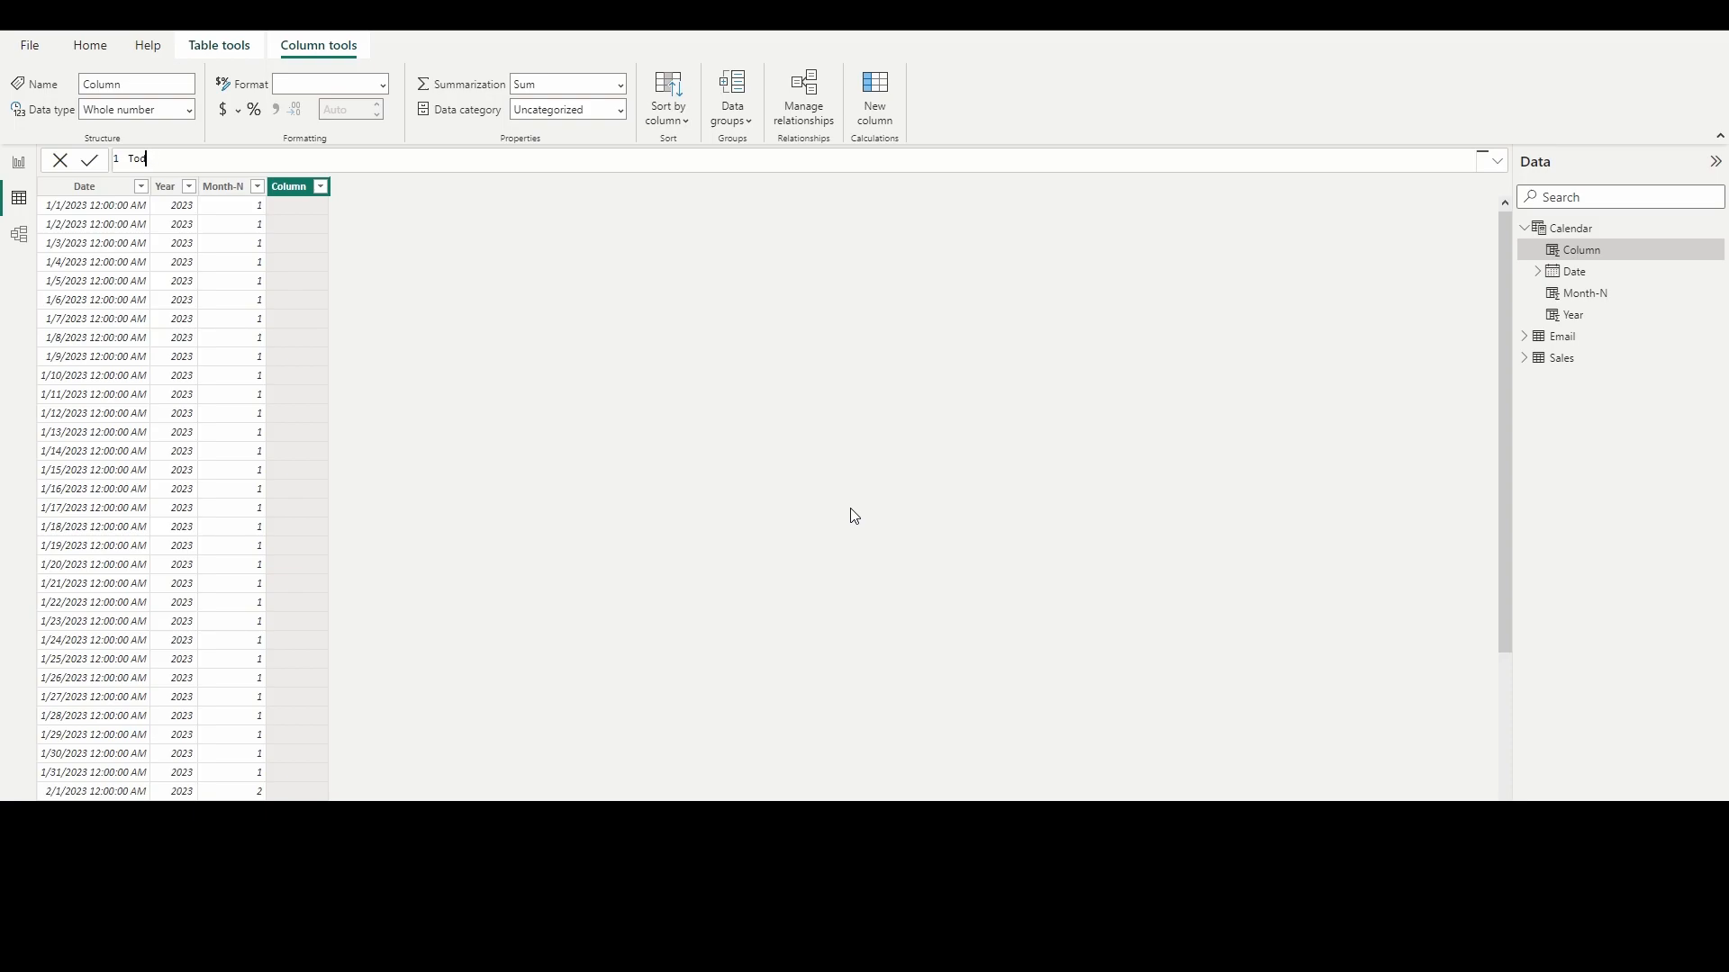
key(Backspace)
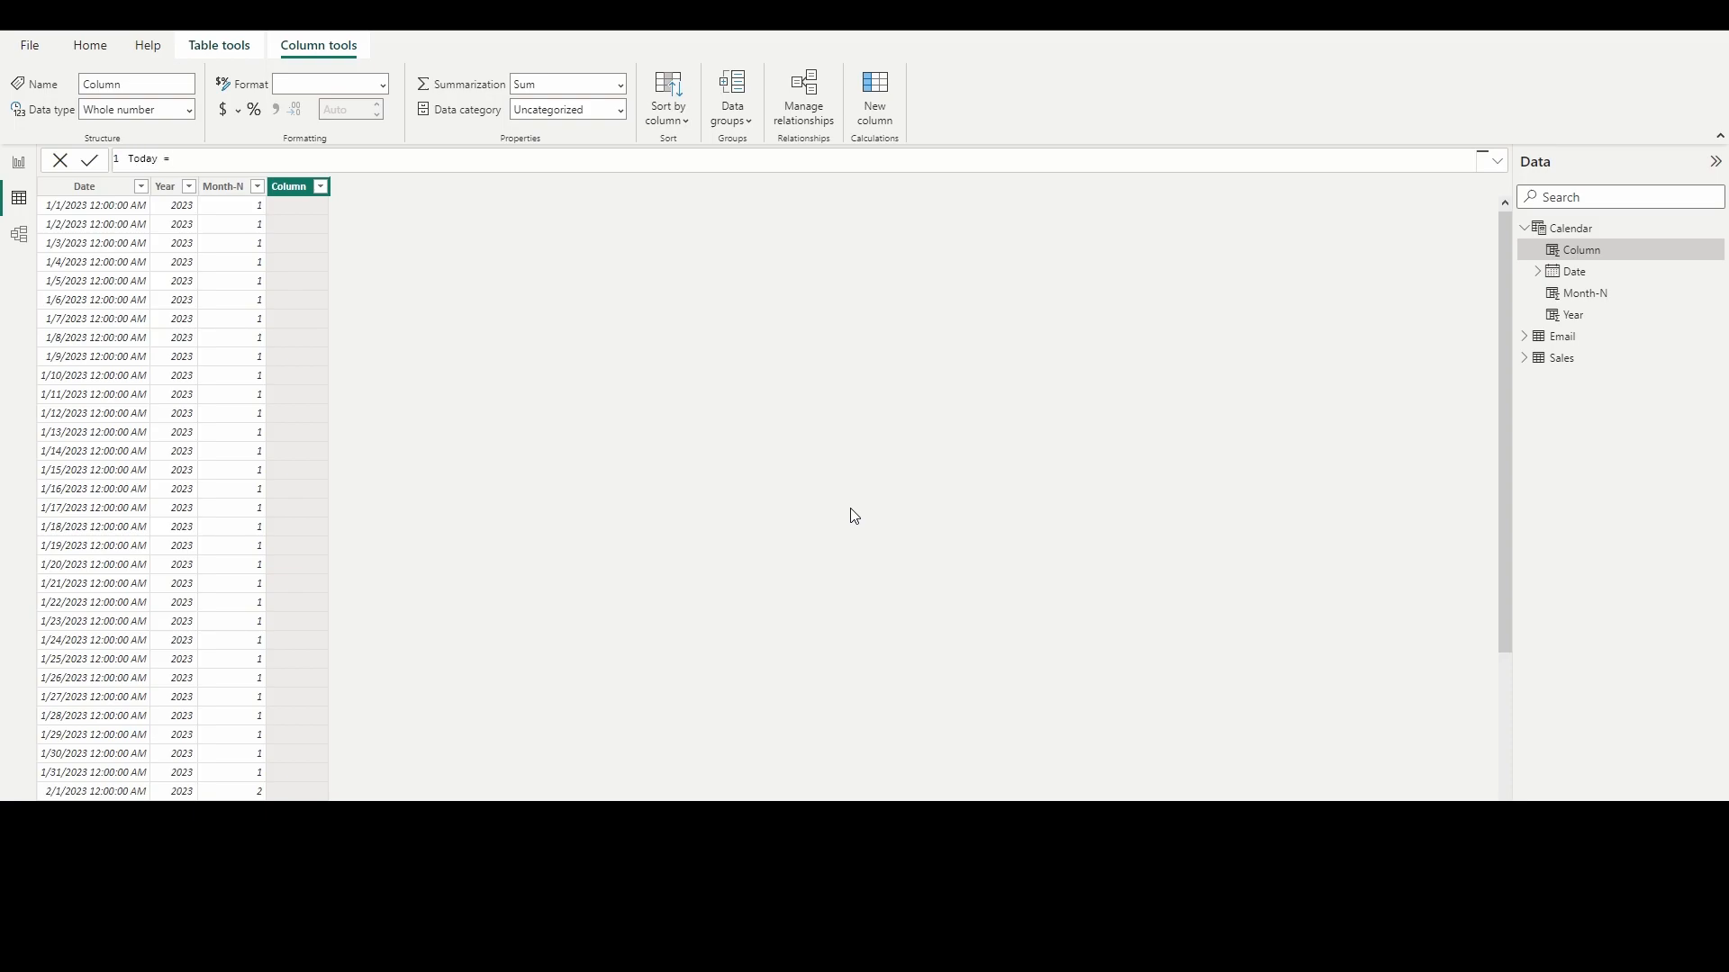
text(TODAY()
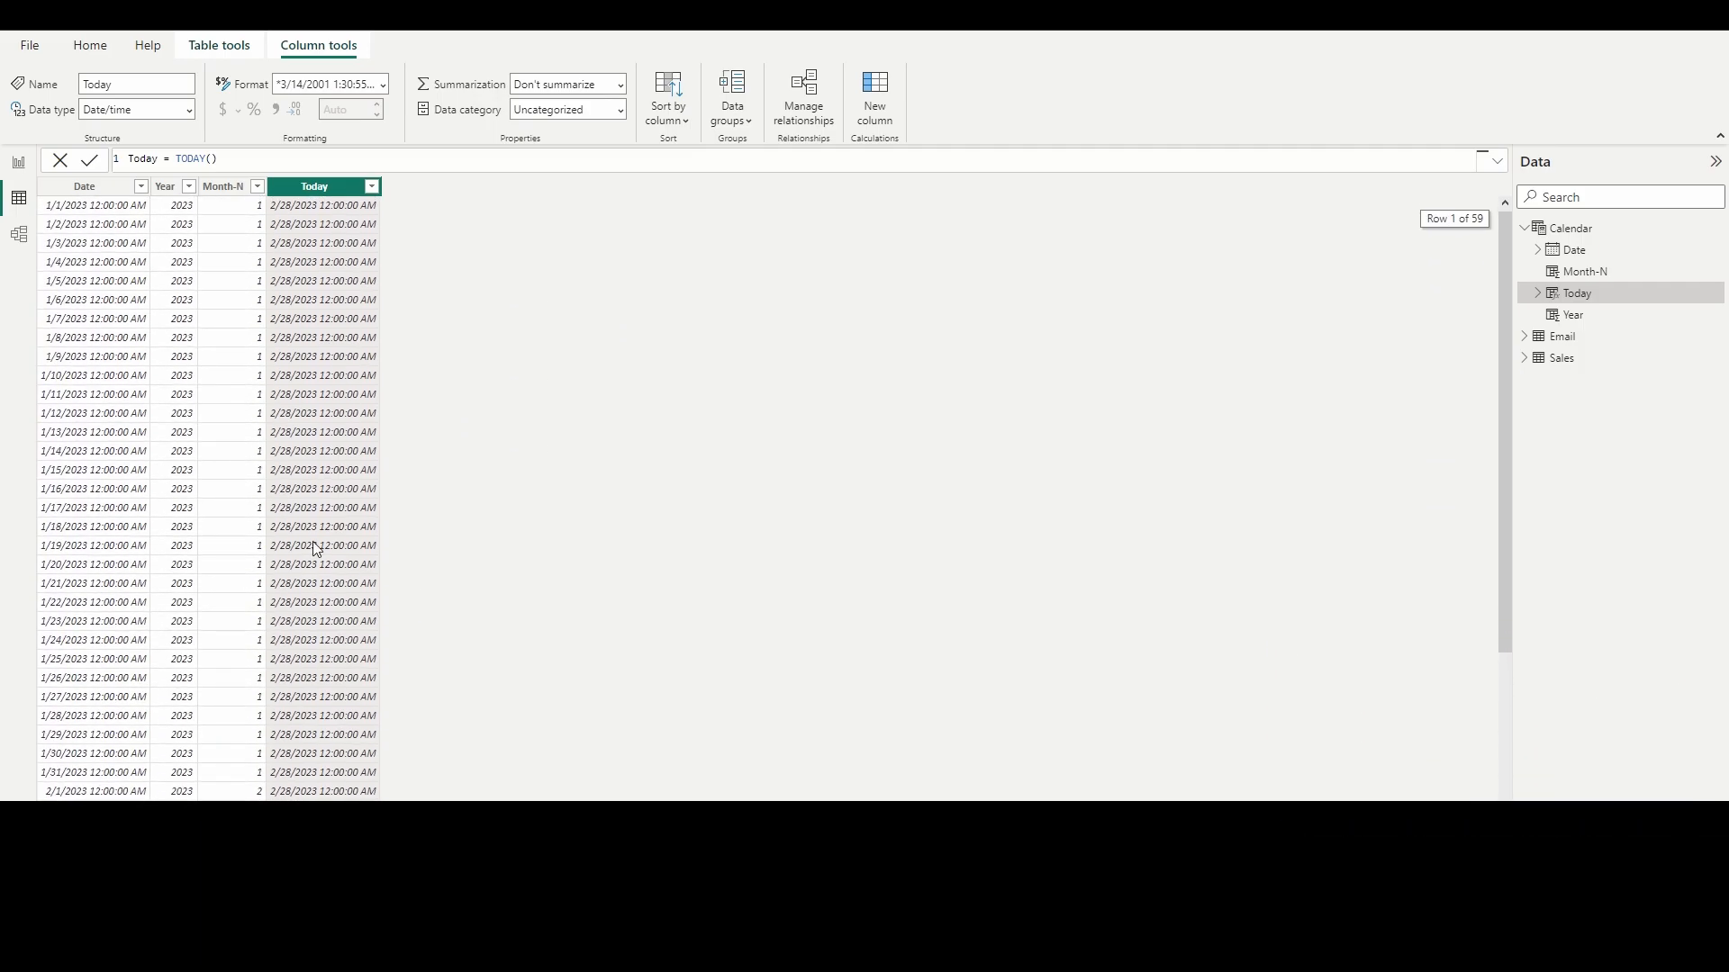
mouse_move(88, 592)
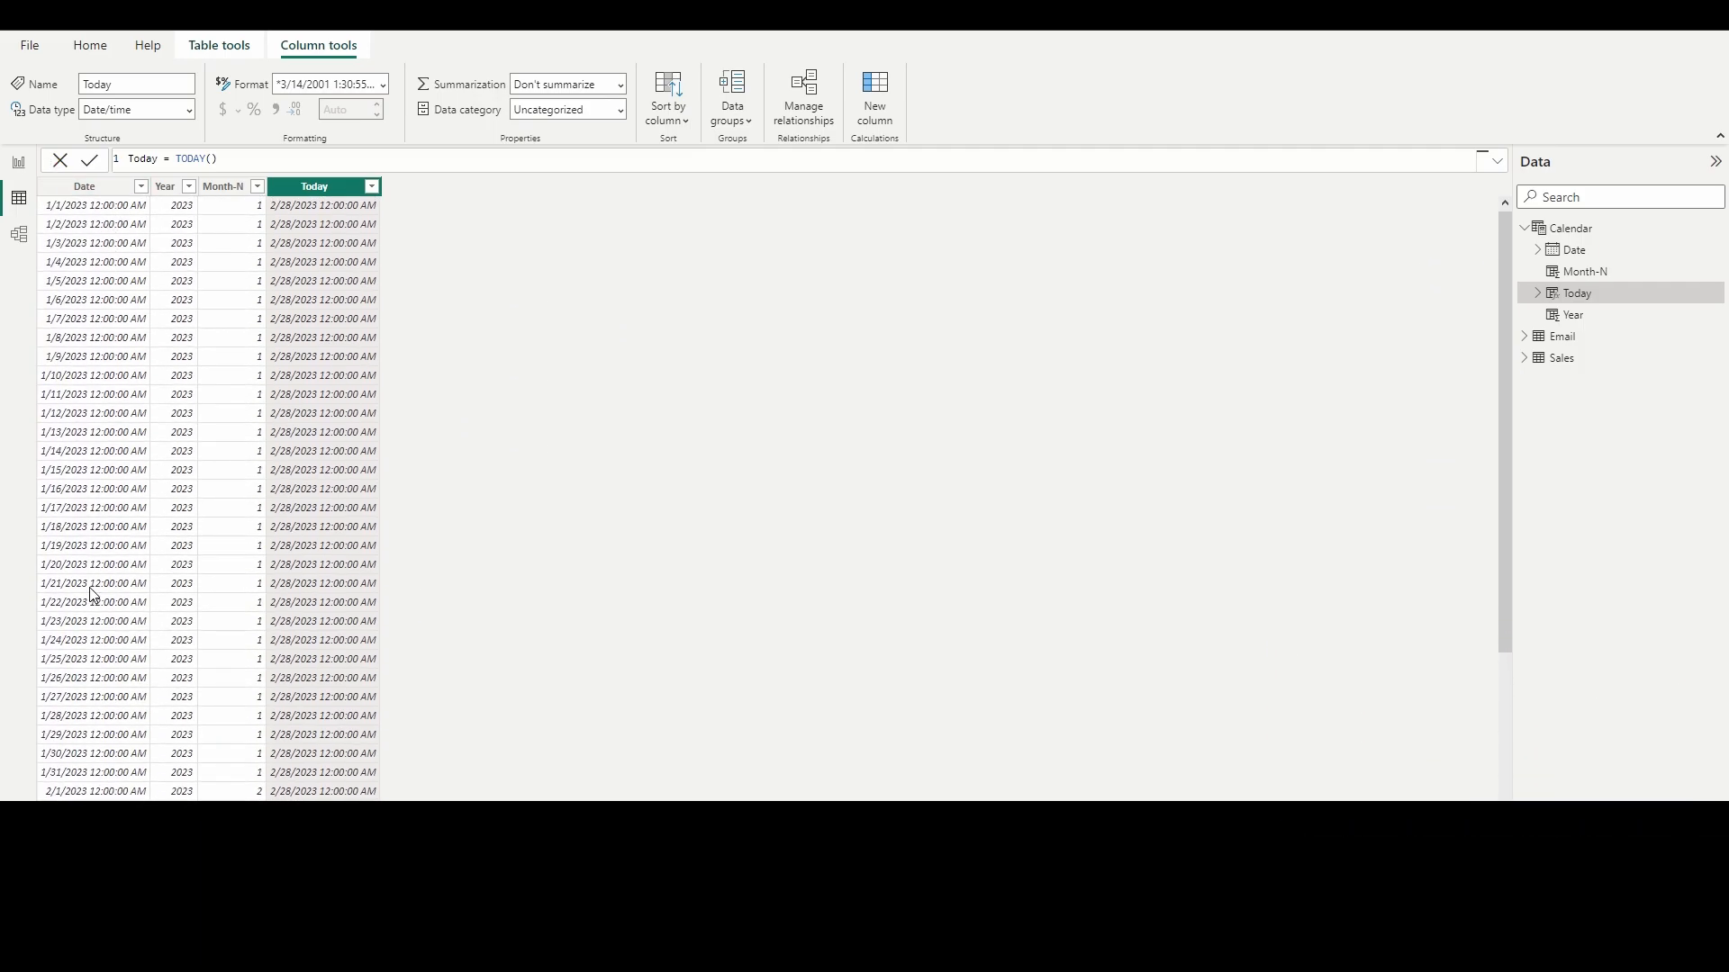
mouse_move(108, 335)
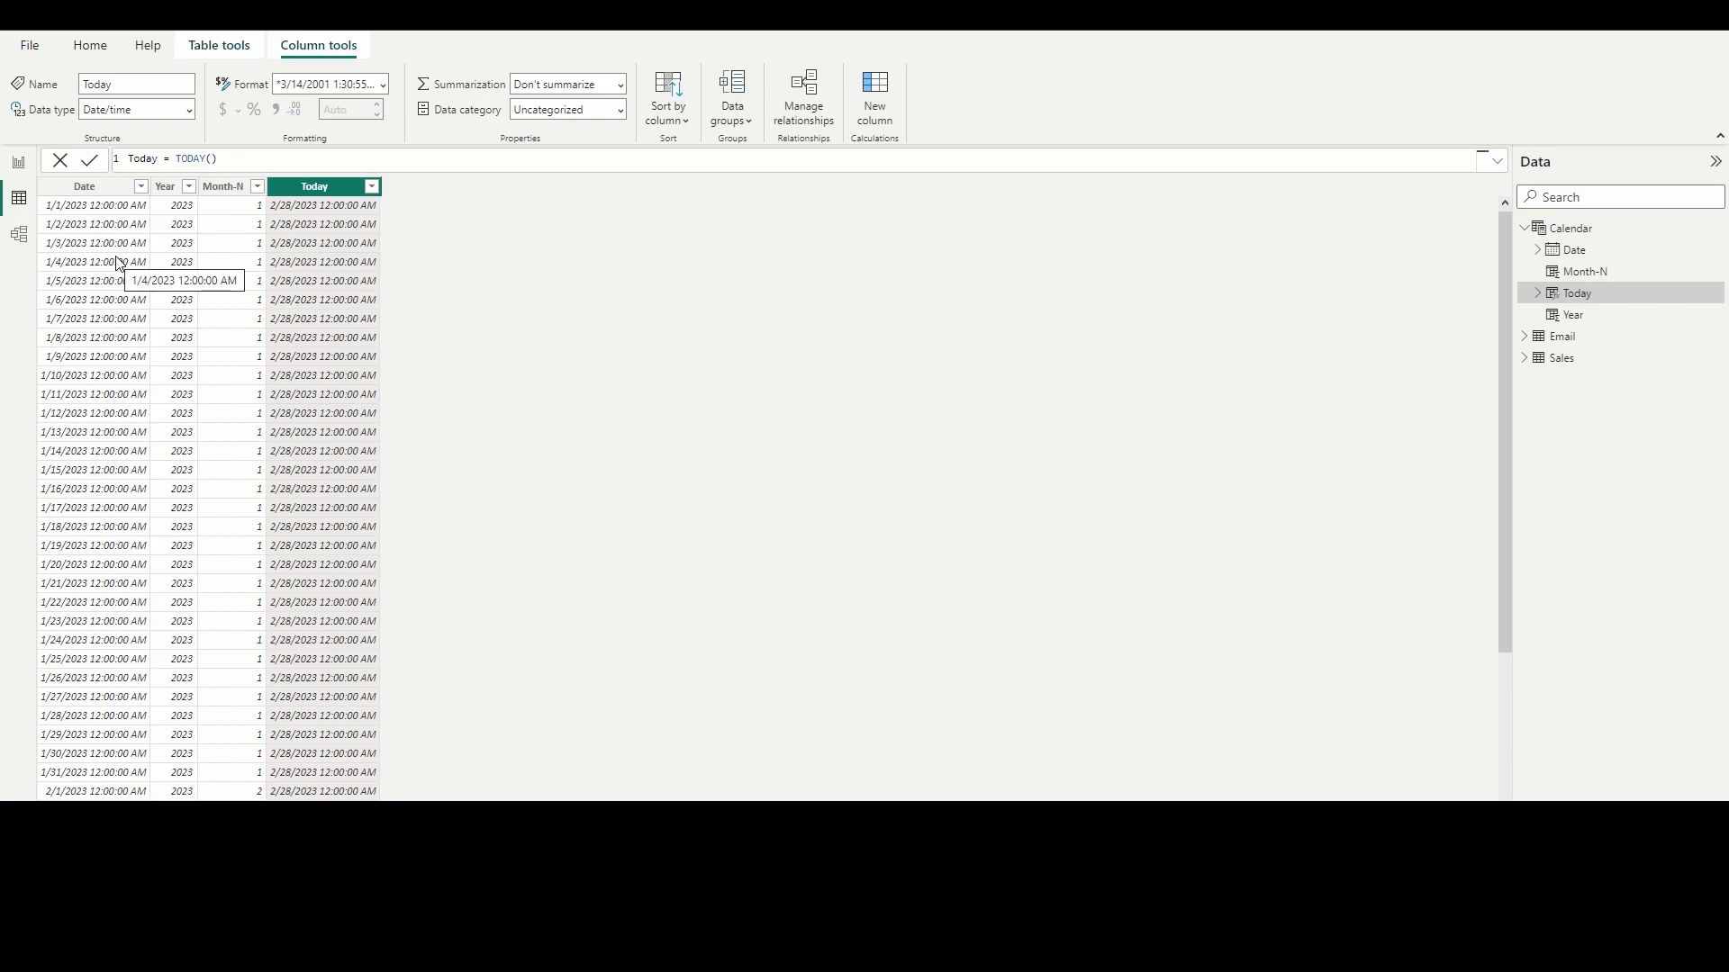
mouse_move(104, 212)
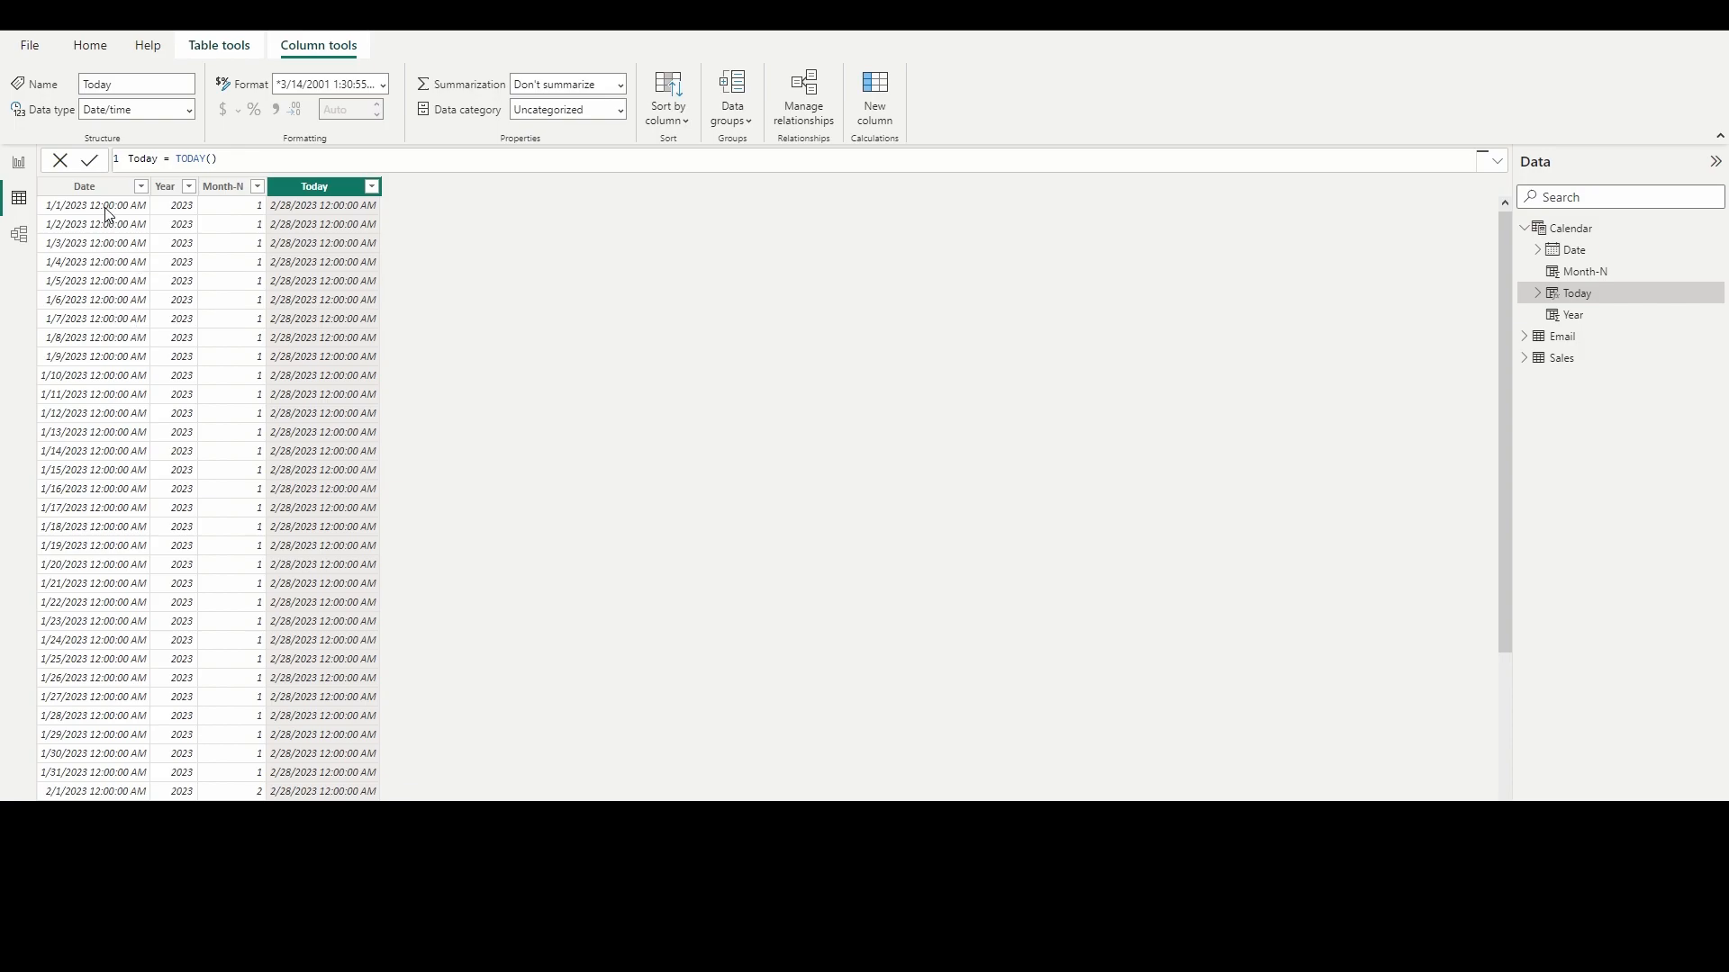
mouse_move(184, 248)
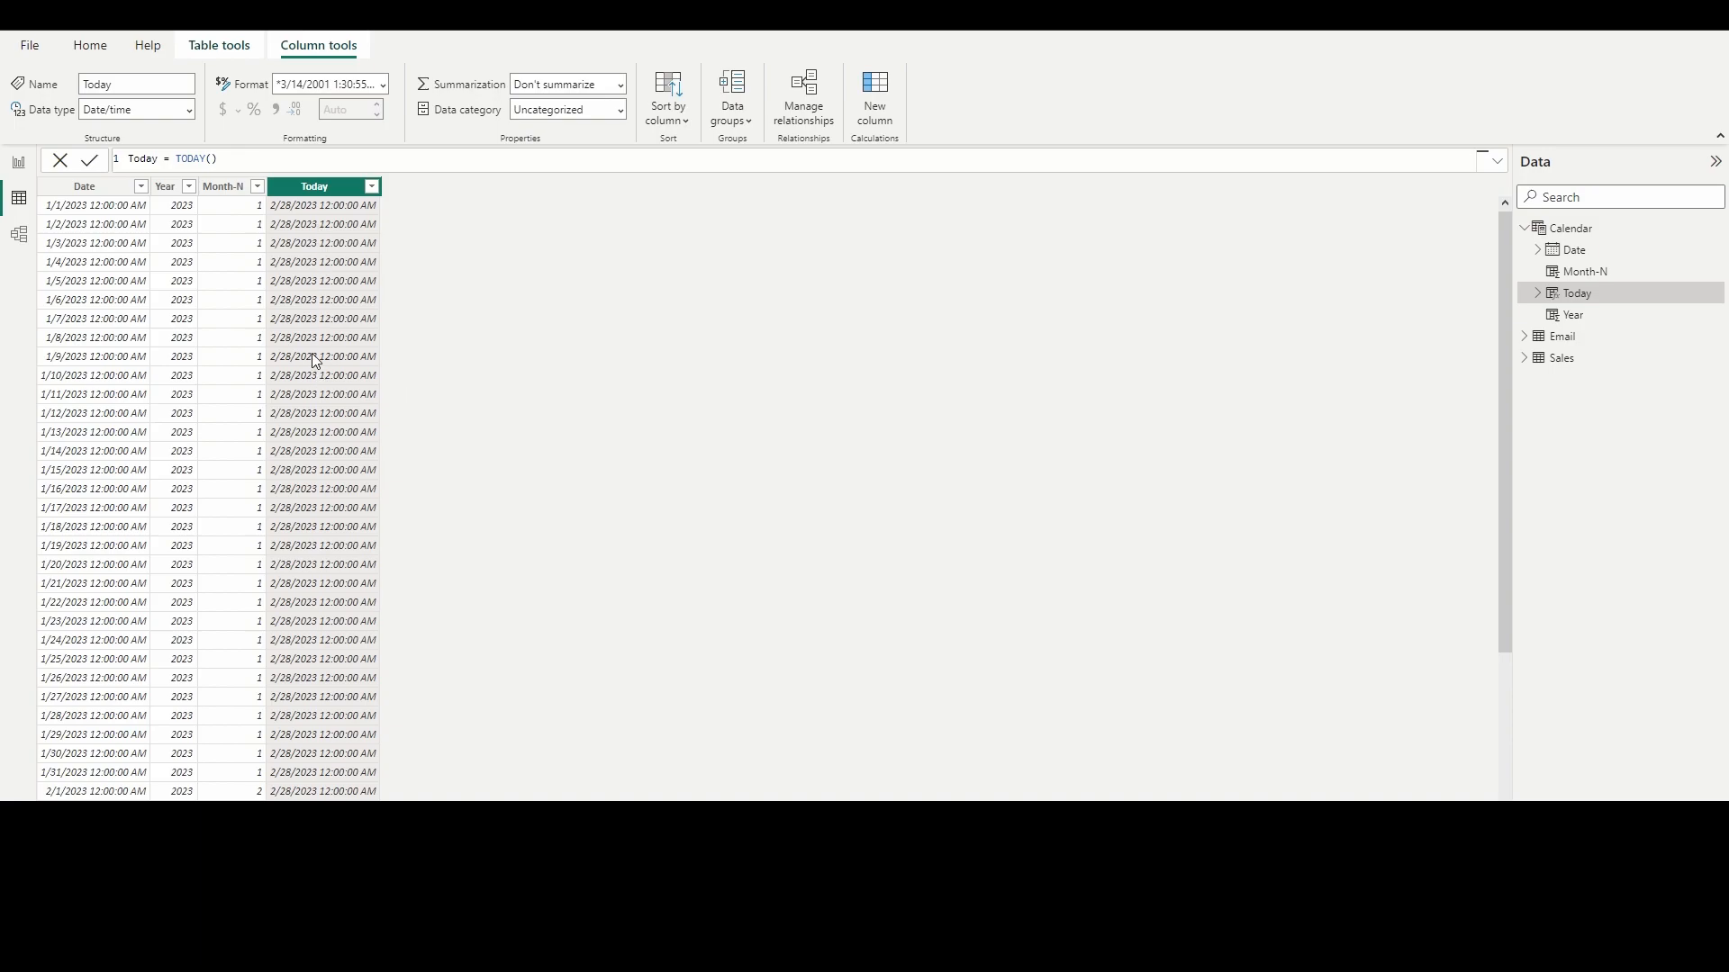
mouse_move(327, 477)
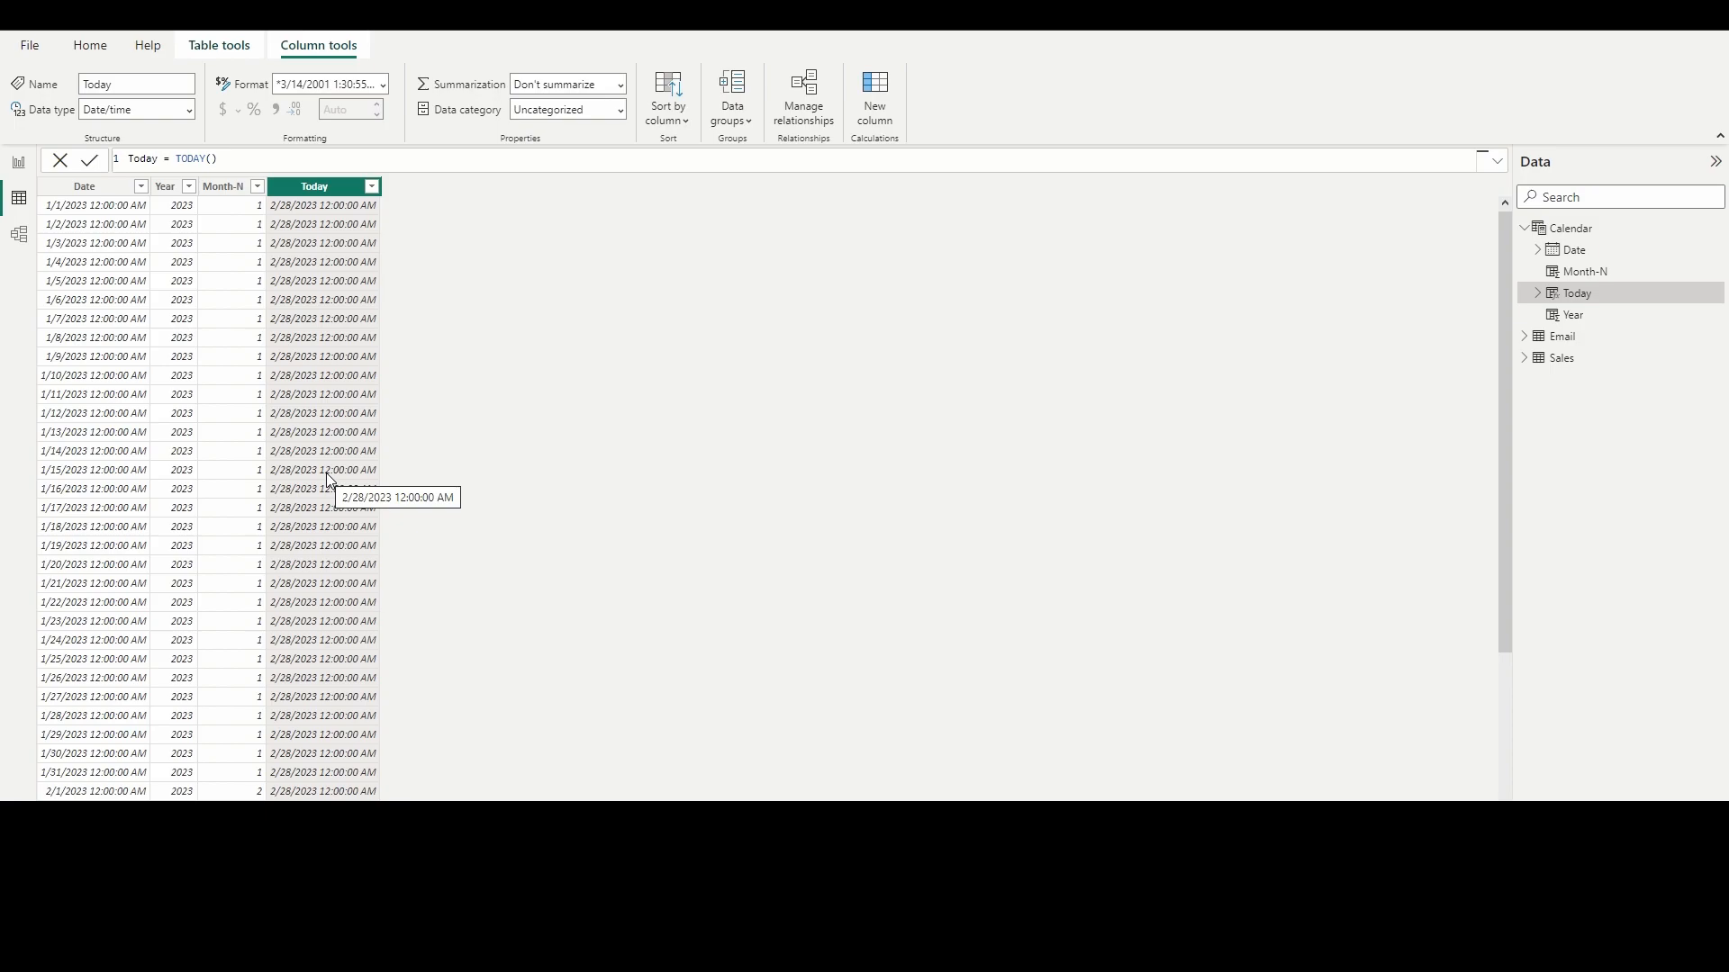
mouse_move(487, 349)
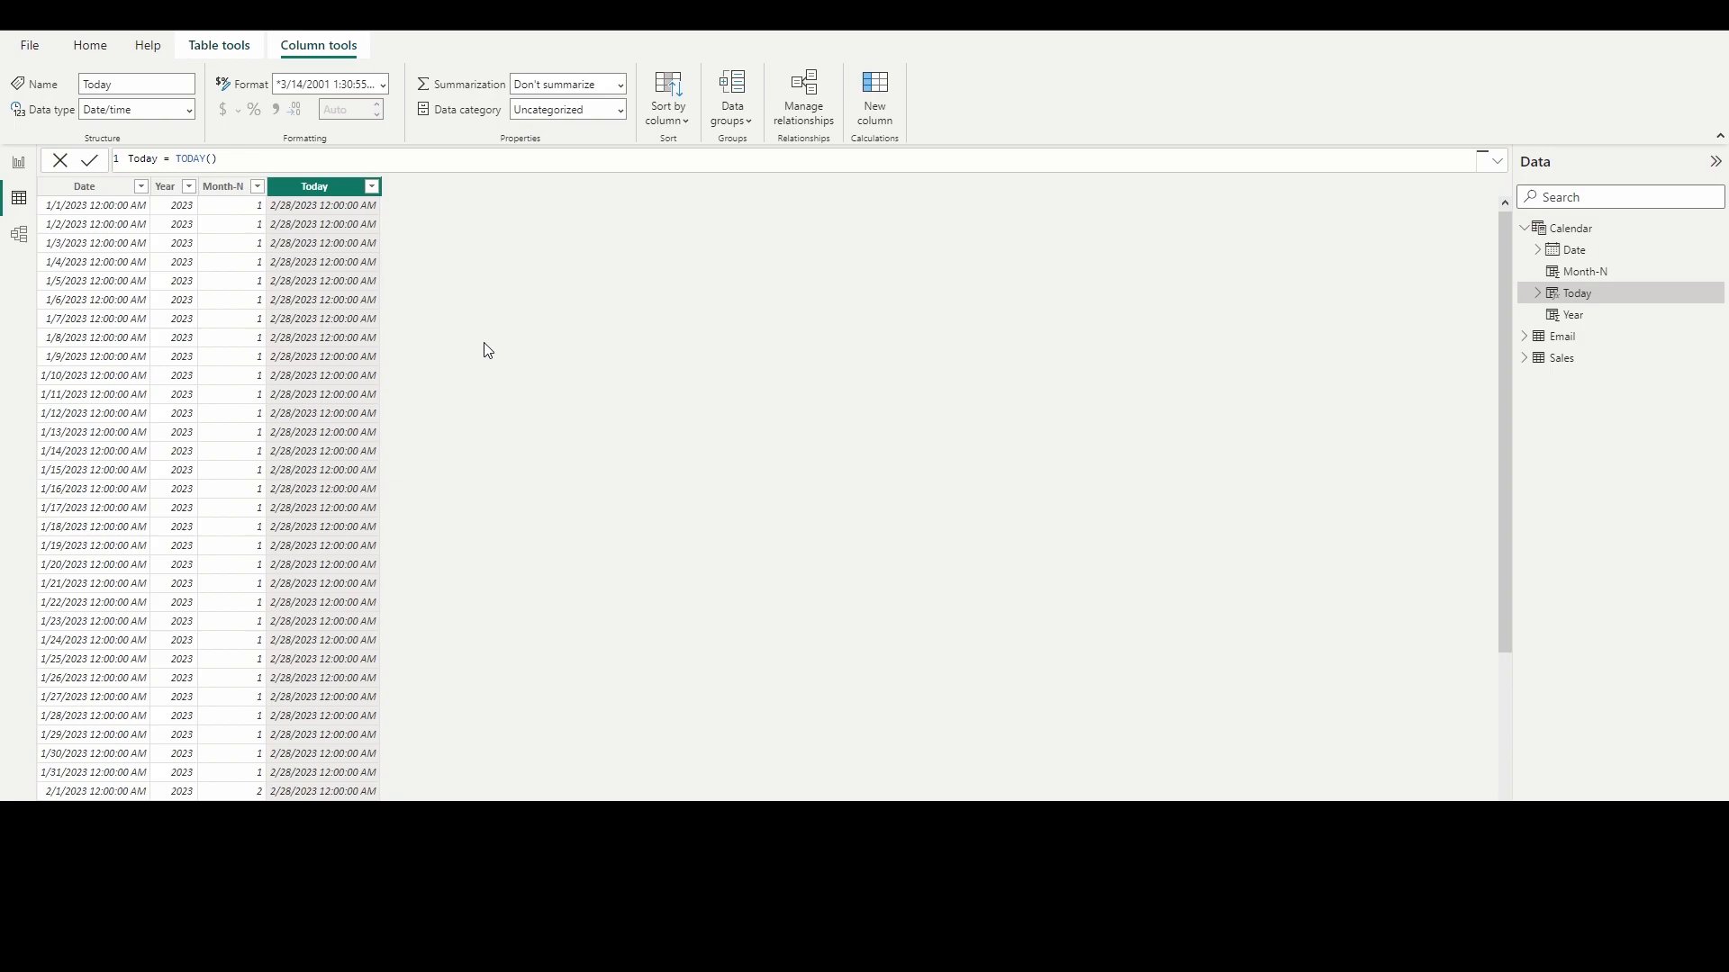
mouse_move(112, 370)
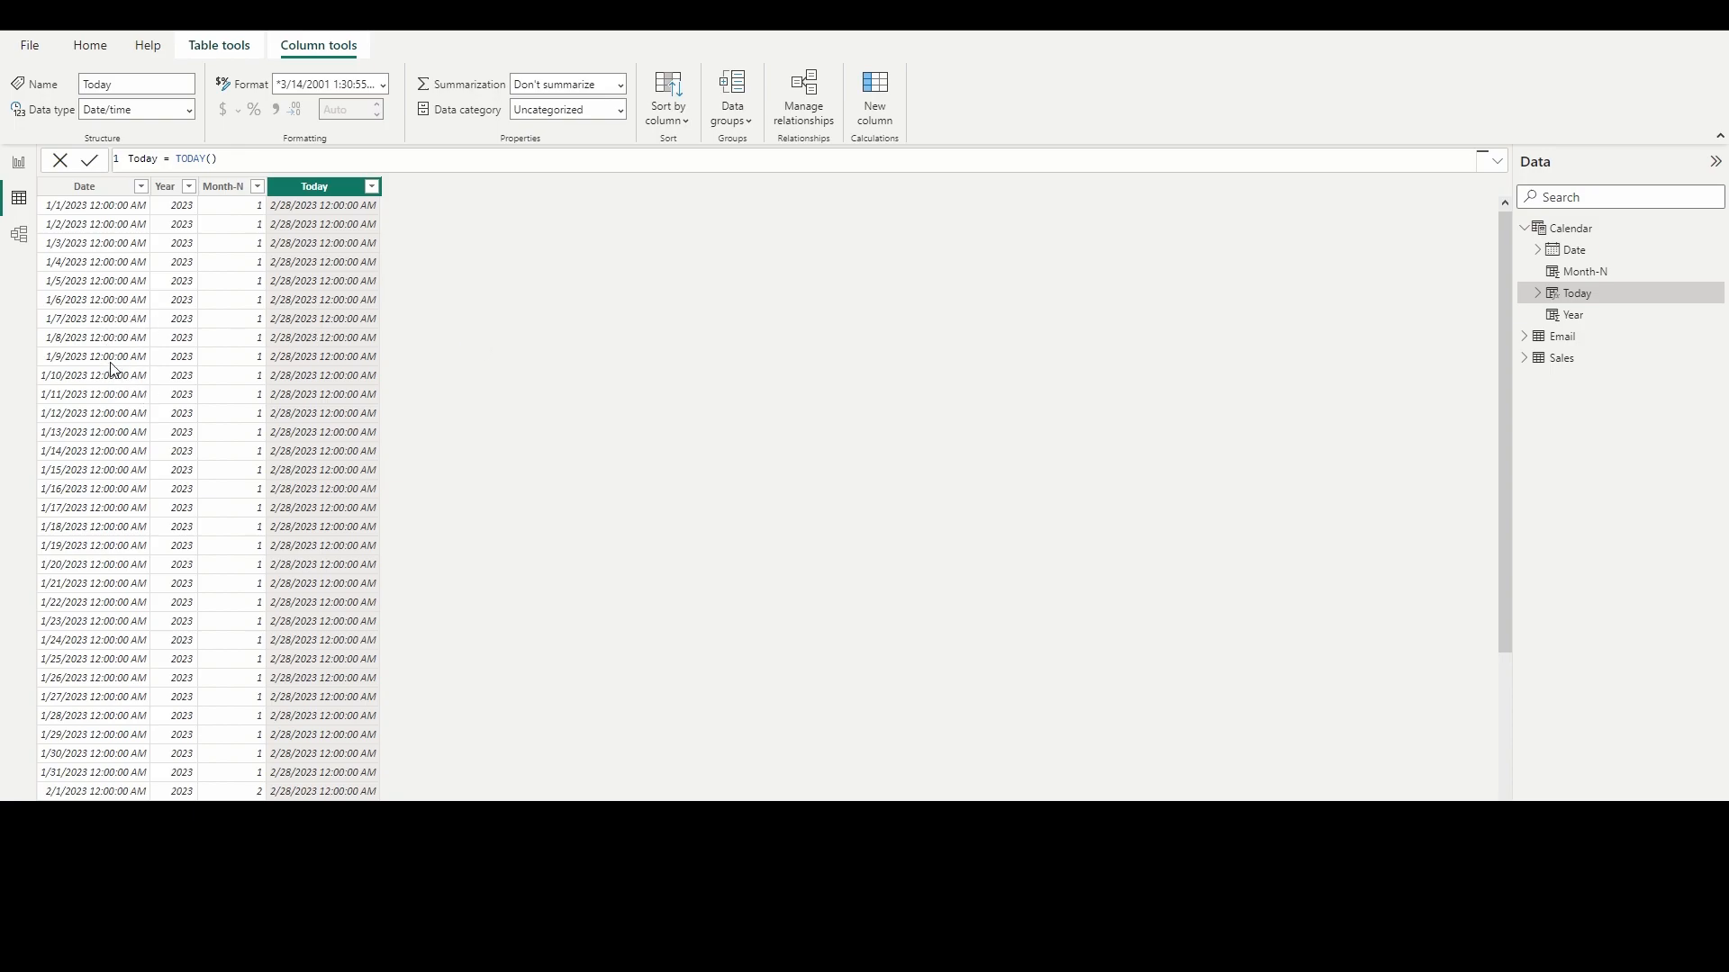
mouse_move(738, 490)
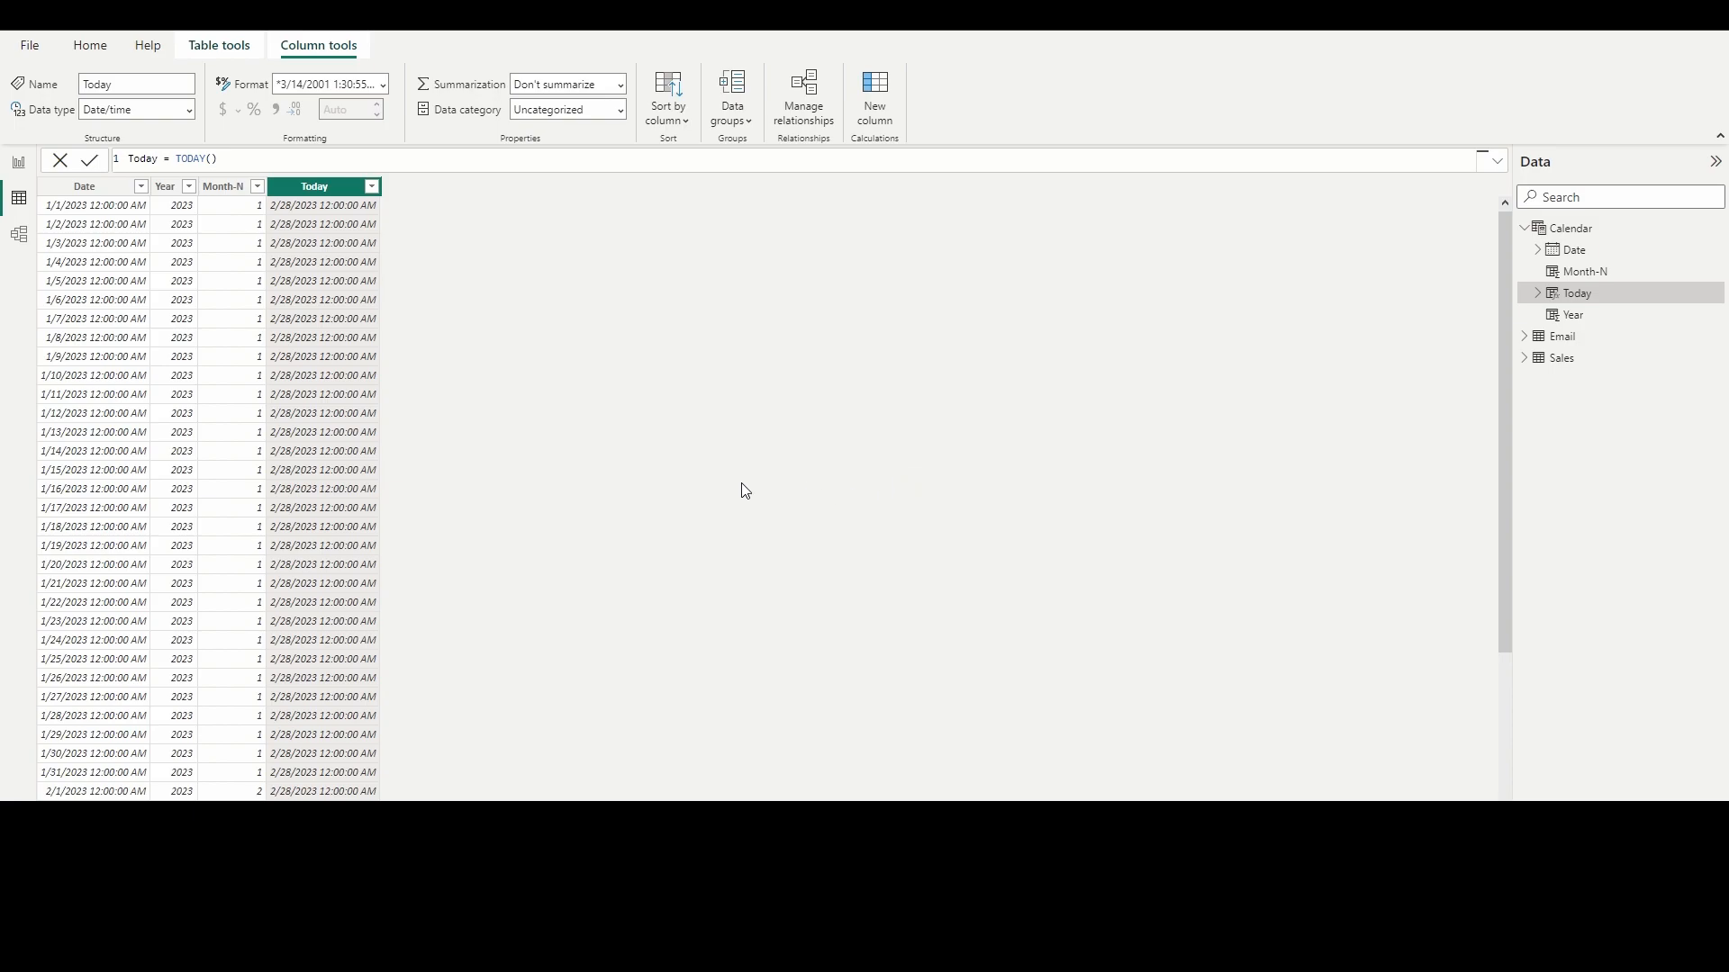
Step: Add a MonthName = FORMAT('Calendar'[Date],"MMMM") column giving full month names
click(876, 89)
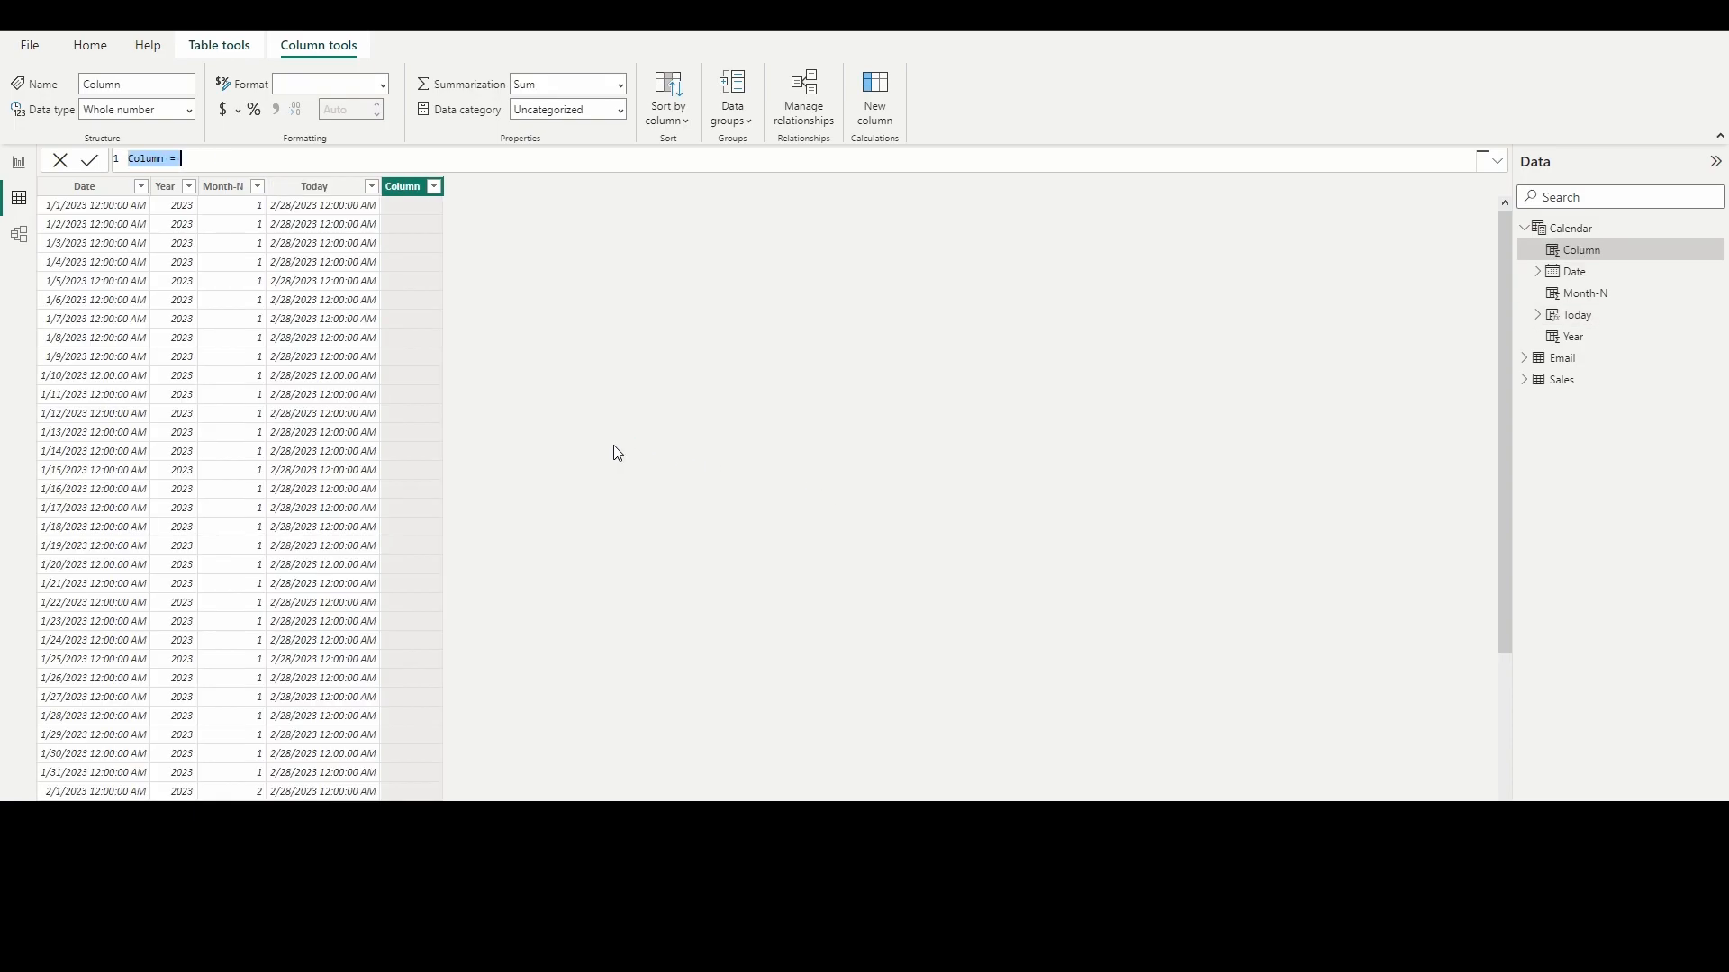
text(MonthName)
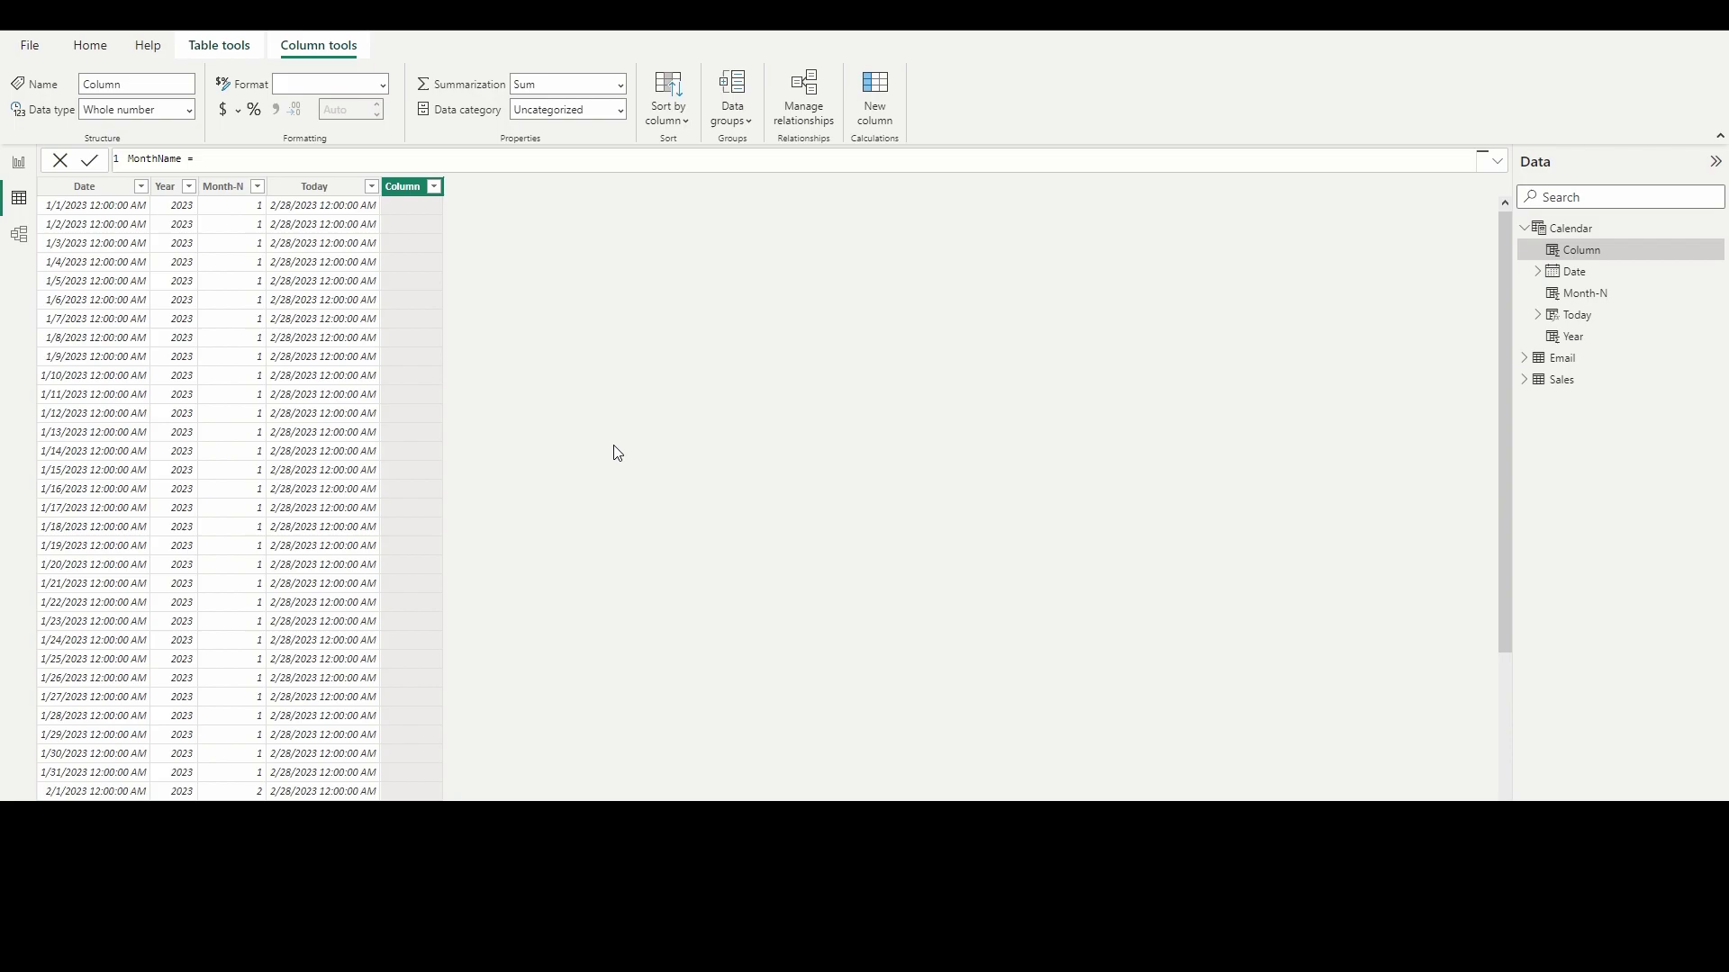
text(FORMAT()
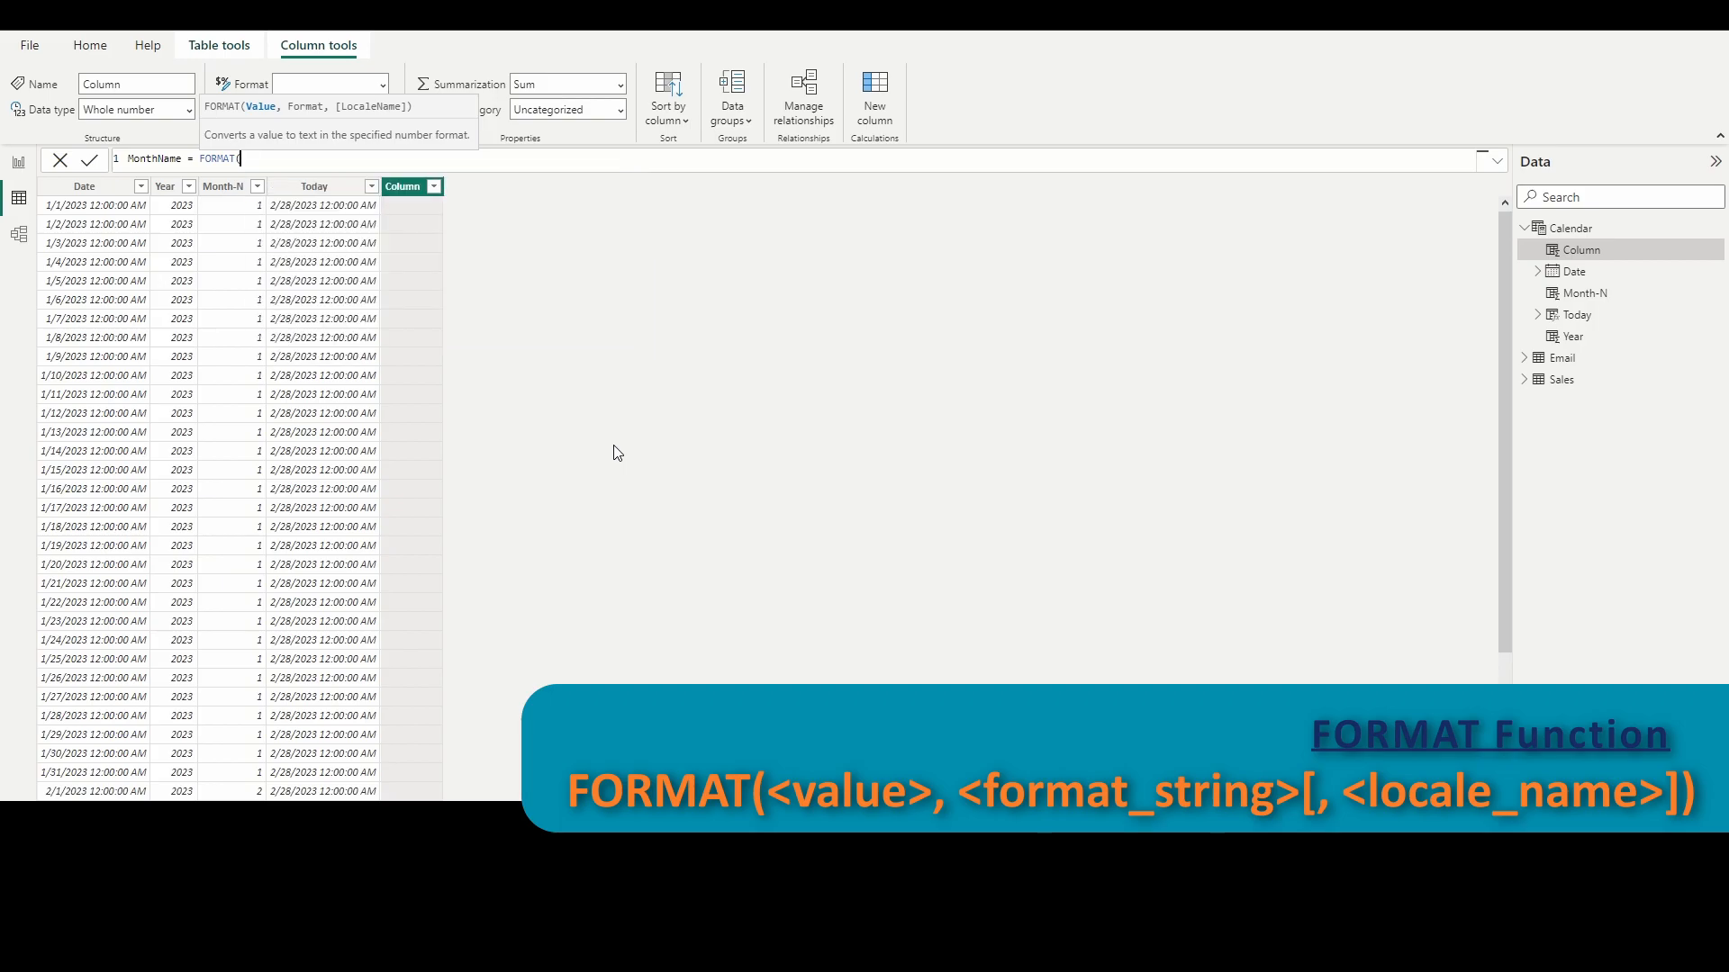
text('Cale)
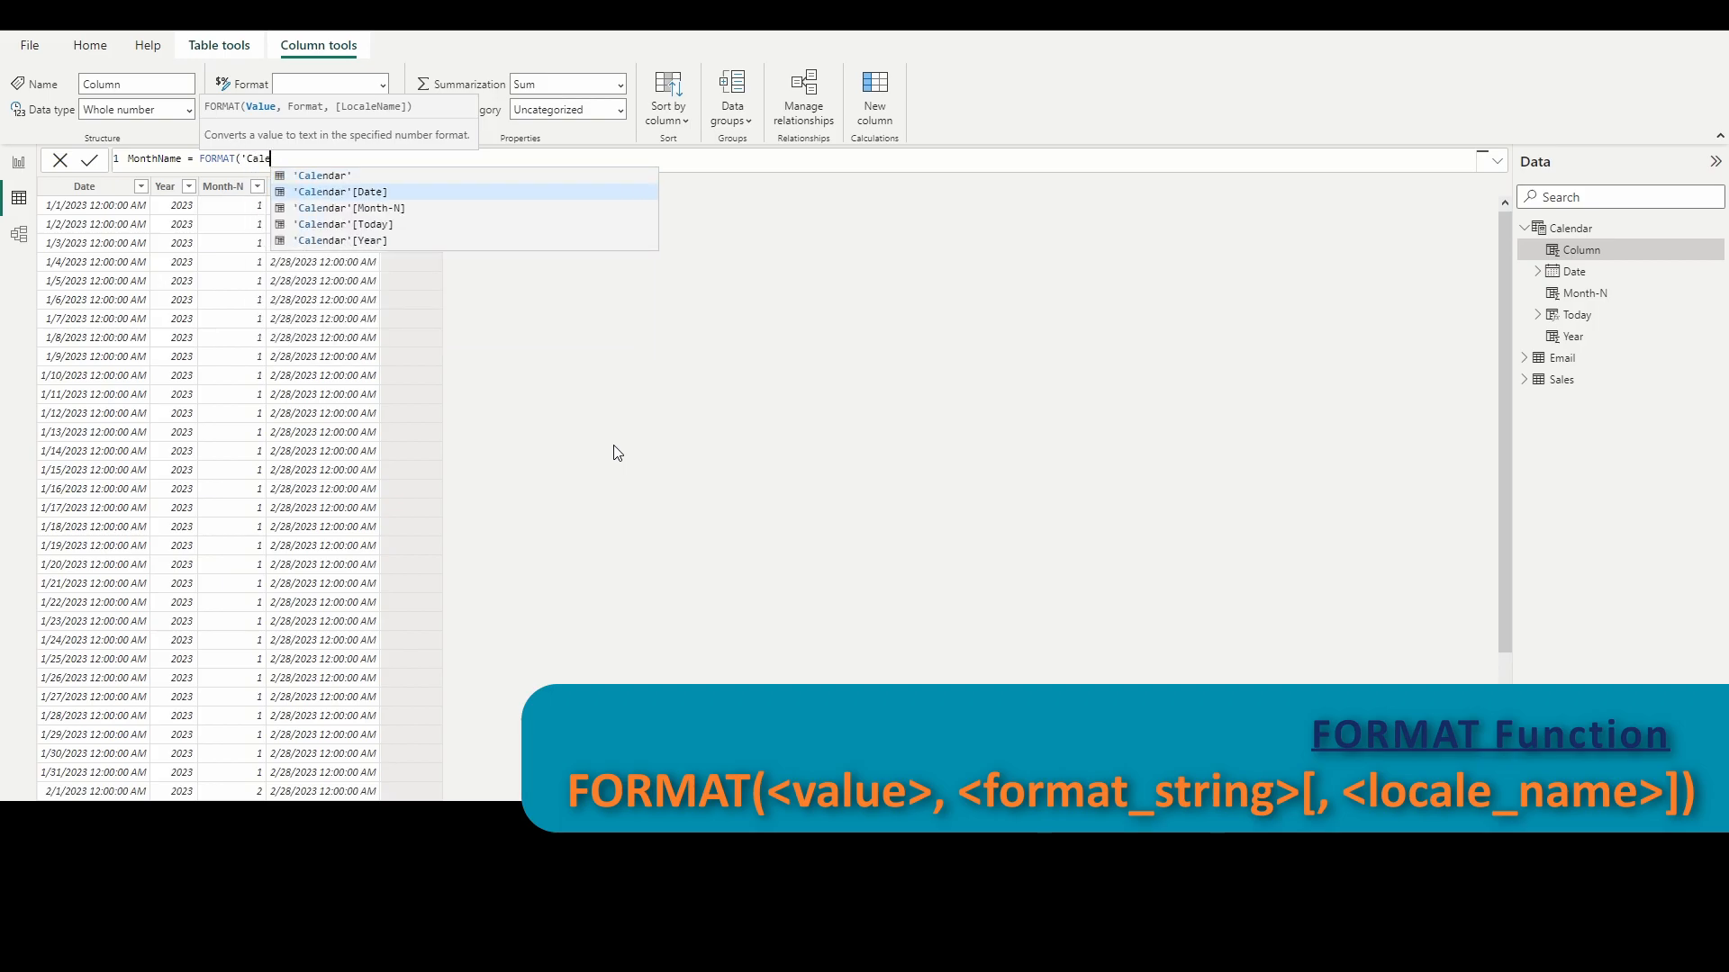
click(350, 191)
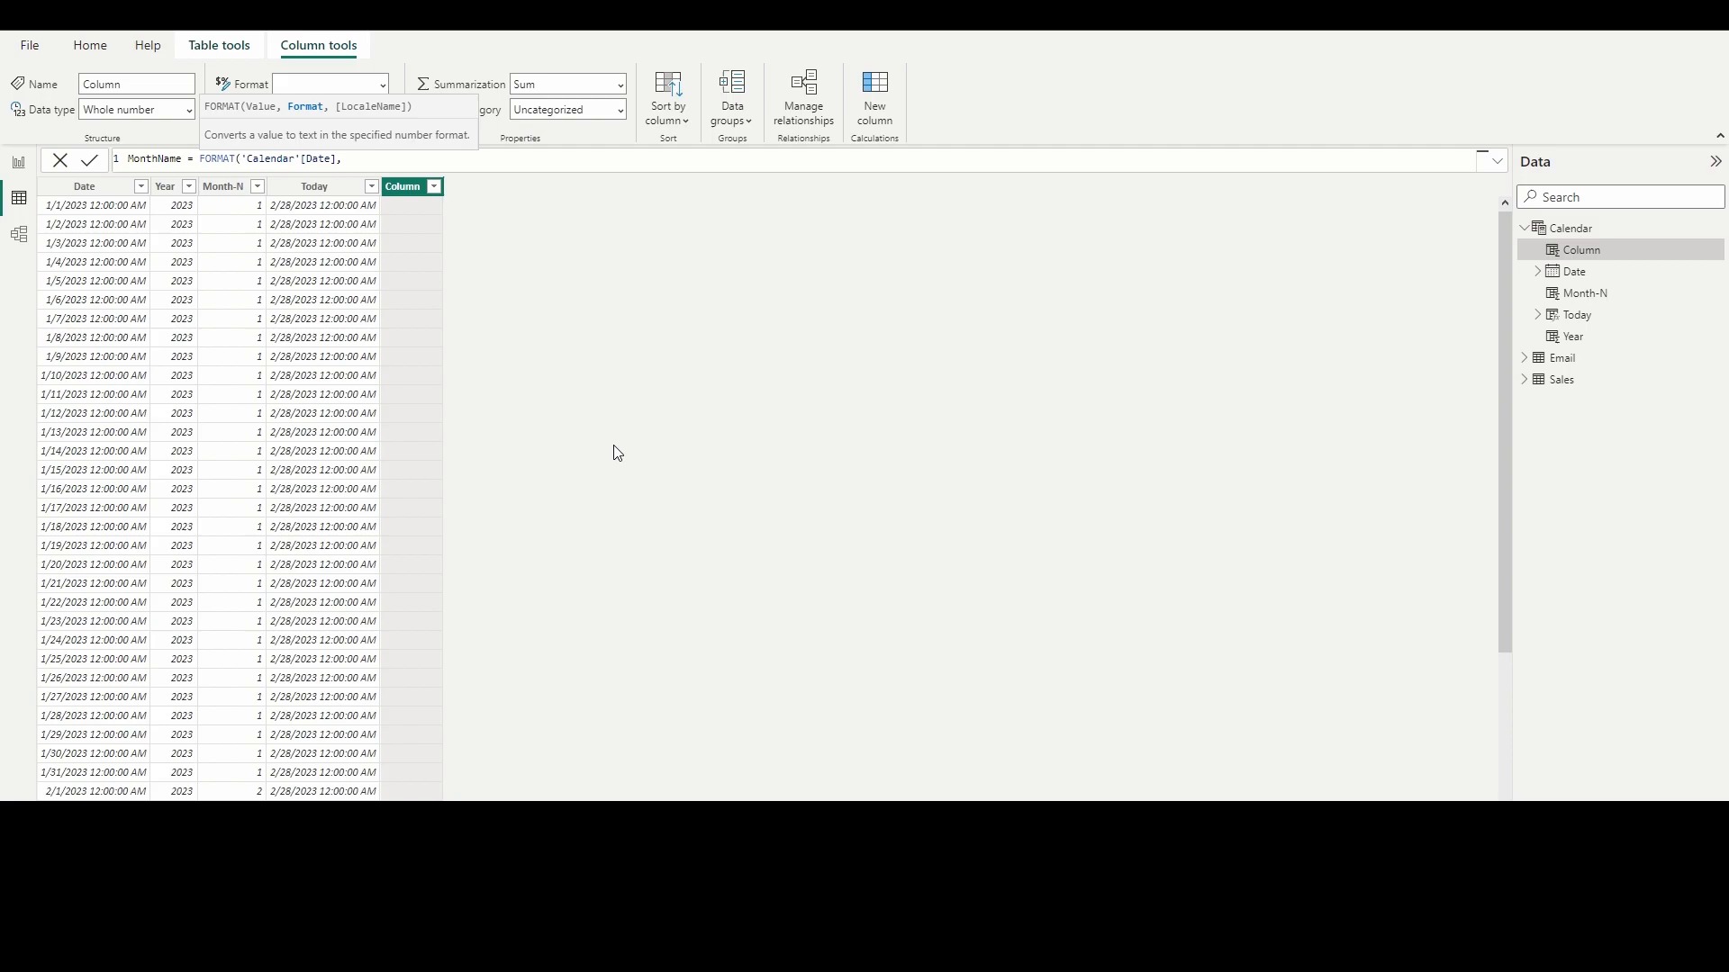
text(")
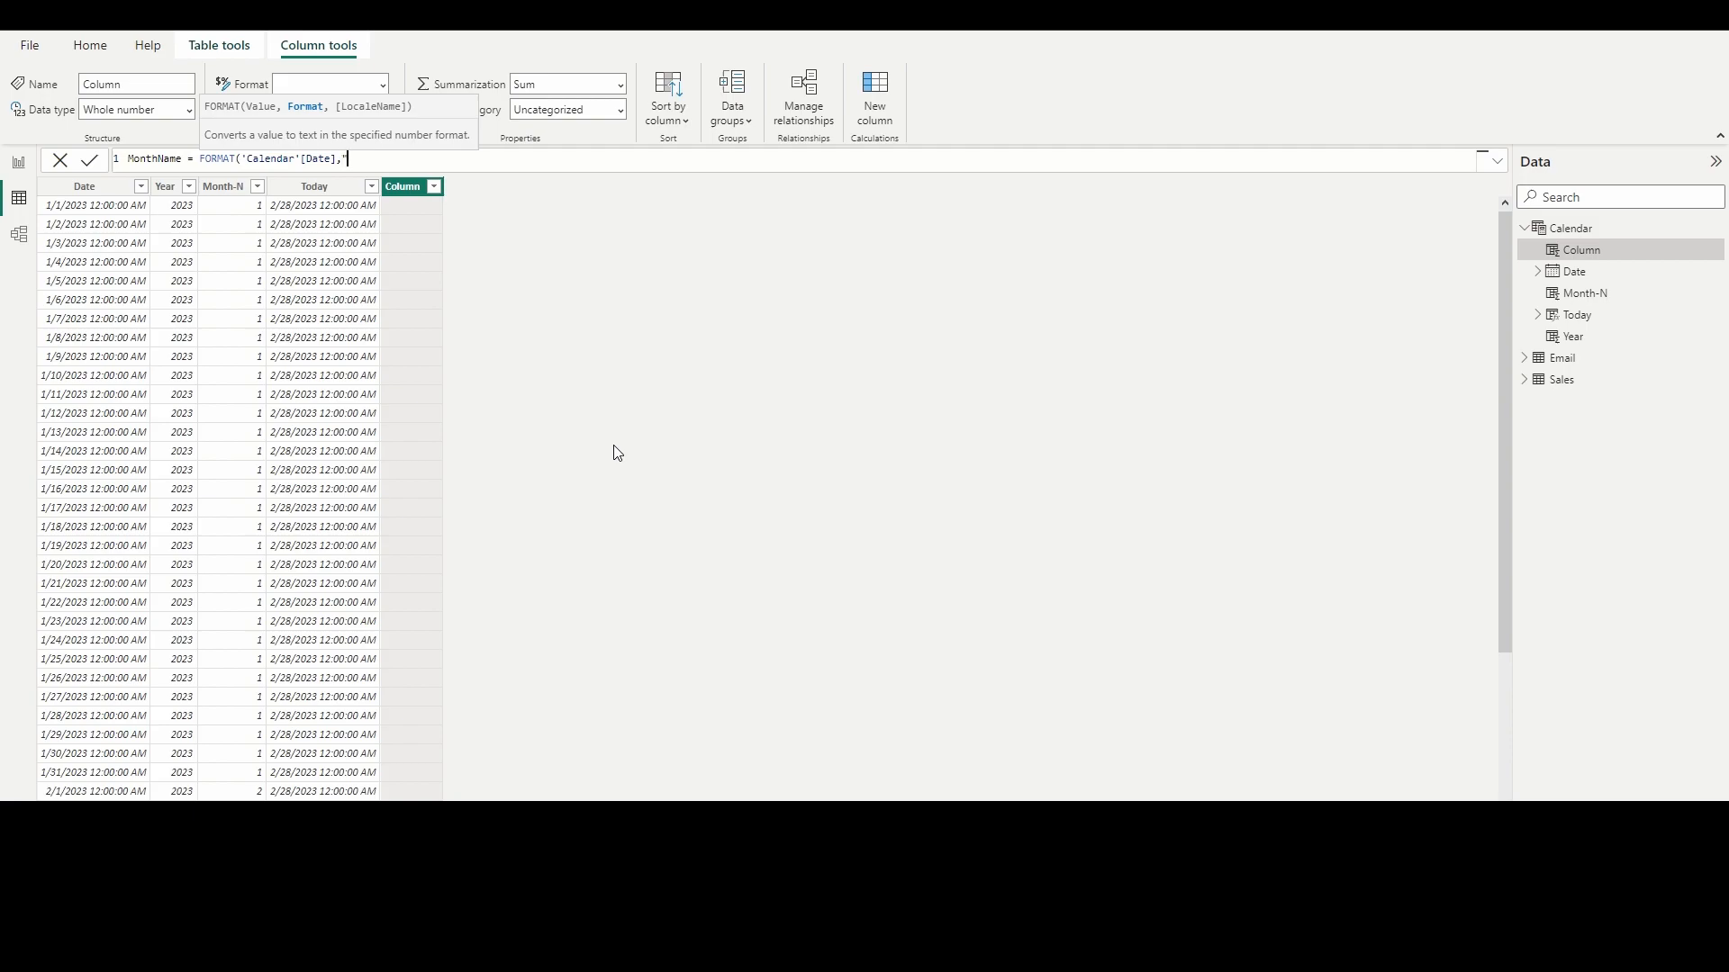
text("MMMM"))
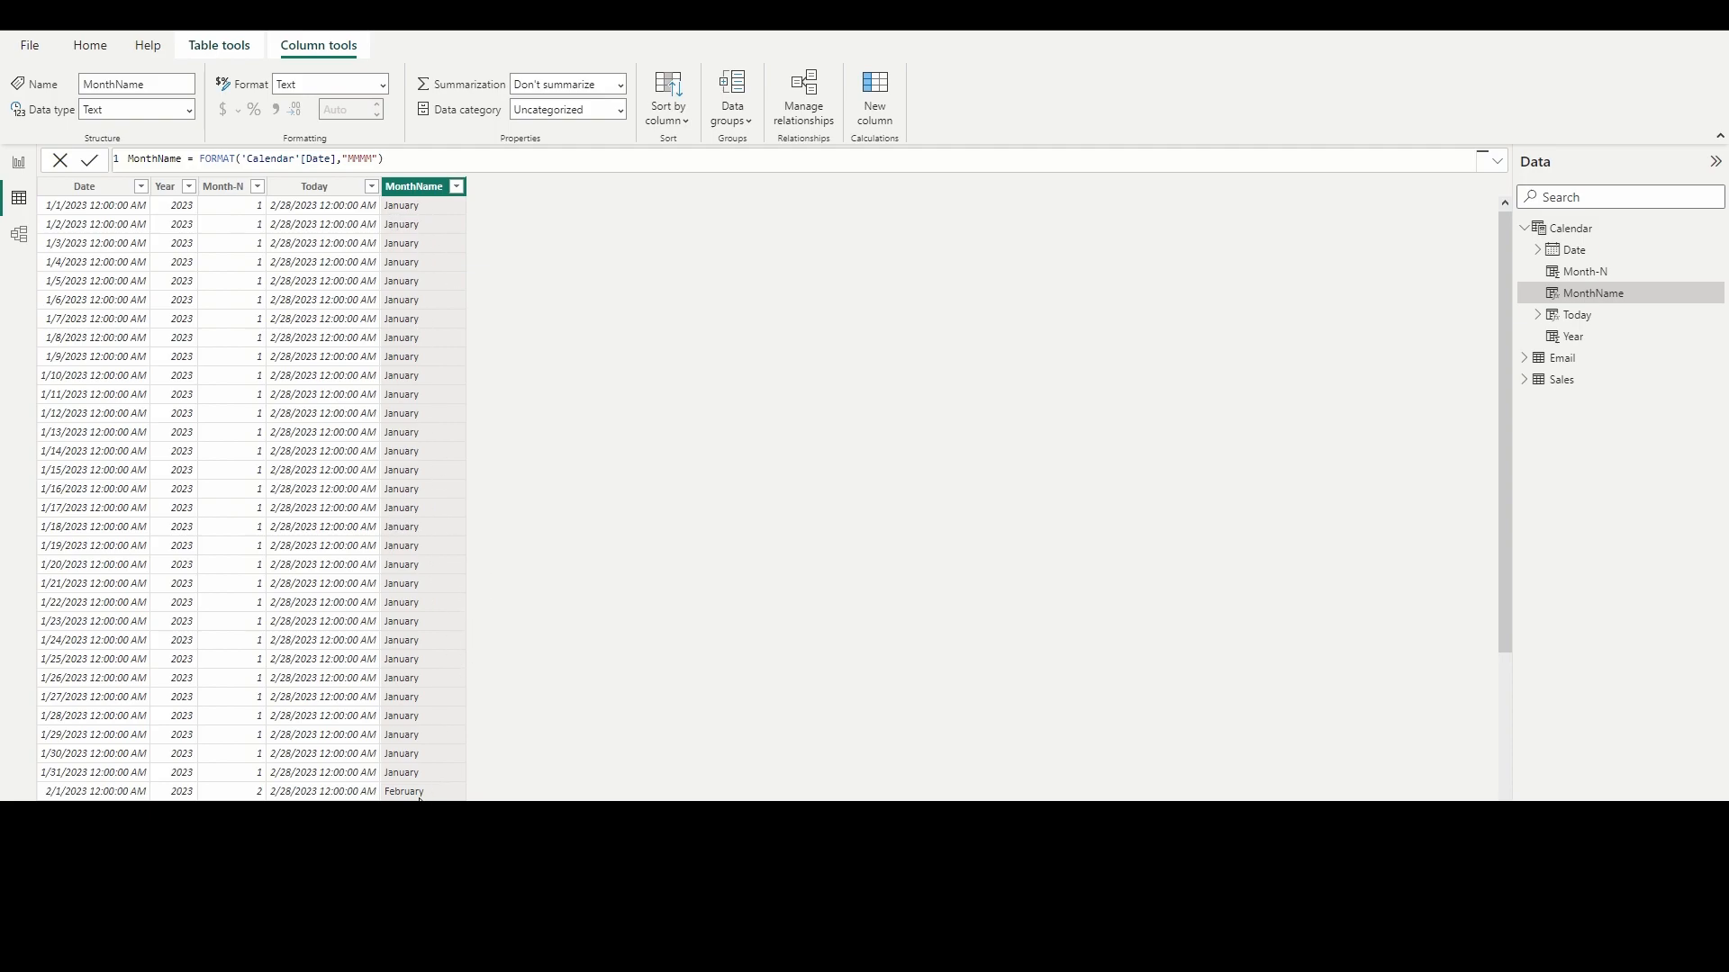
mouse_move(648, 785)
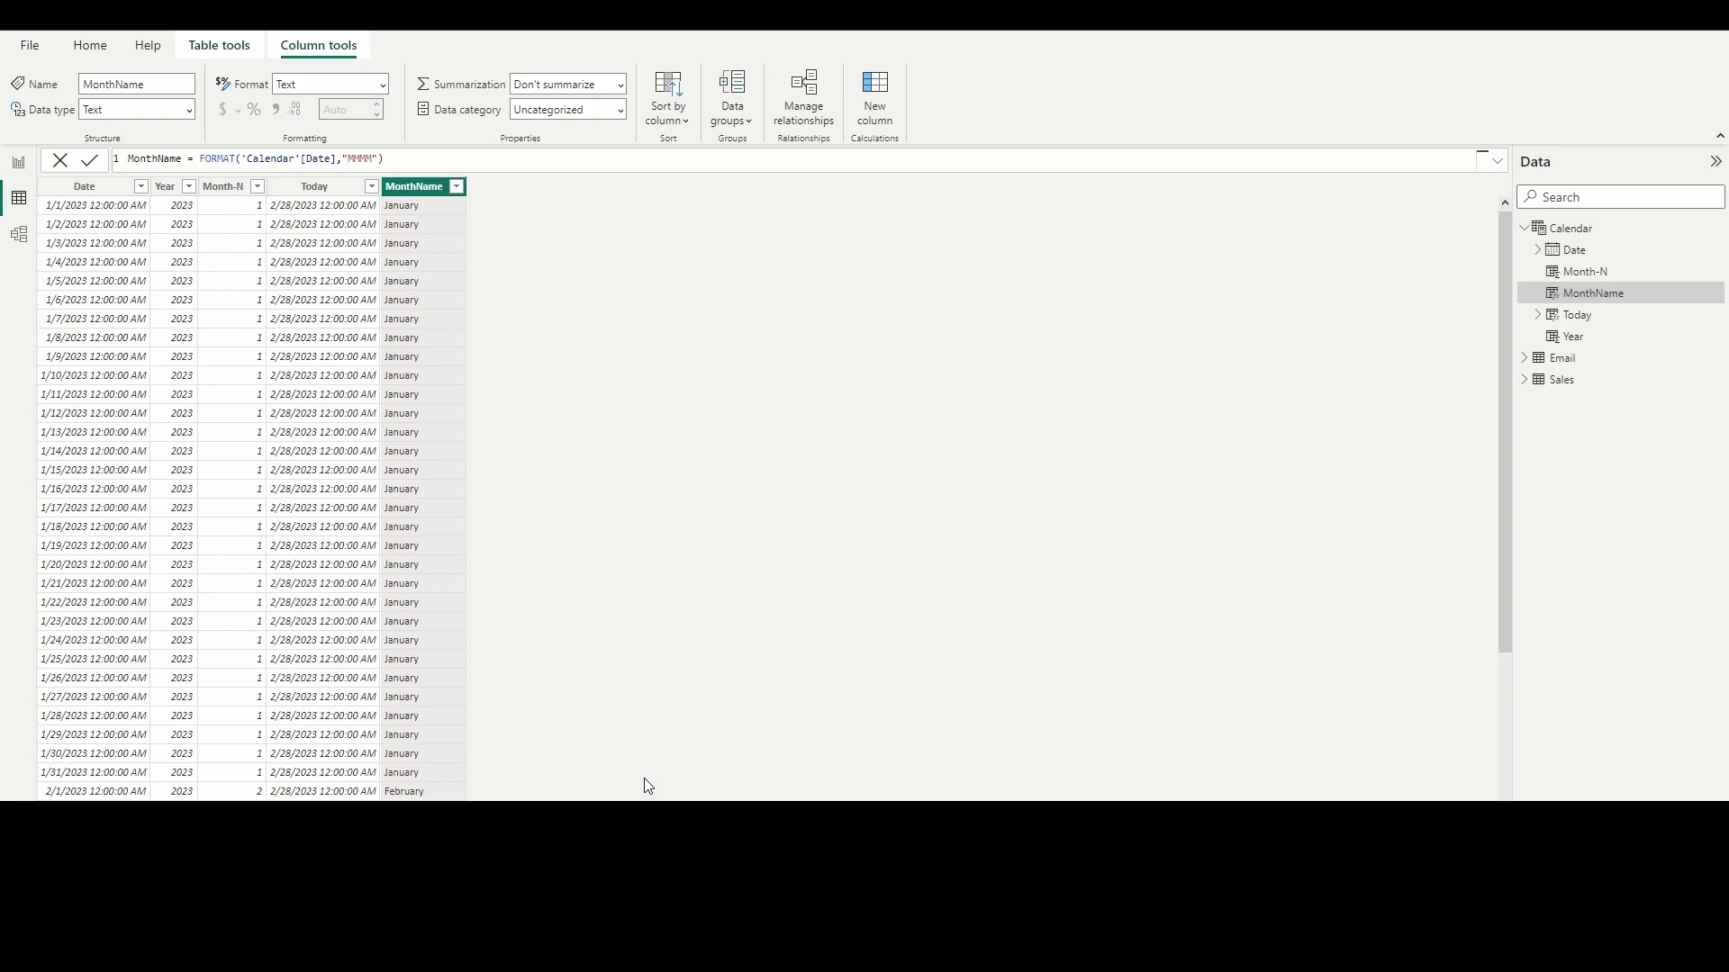
mouse_move(683, 454)
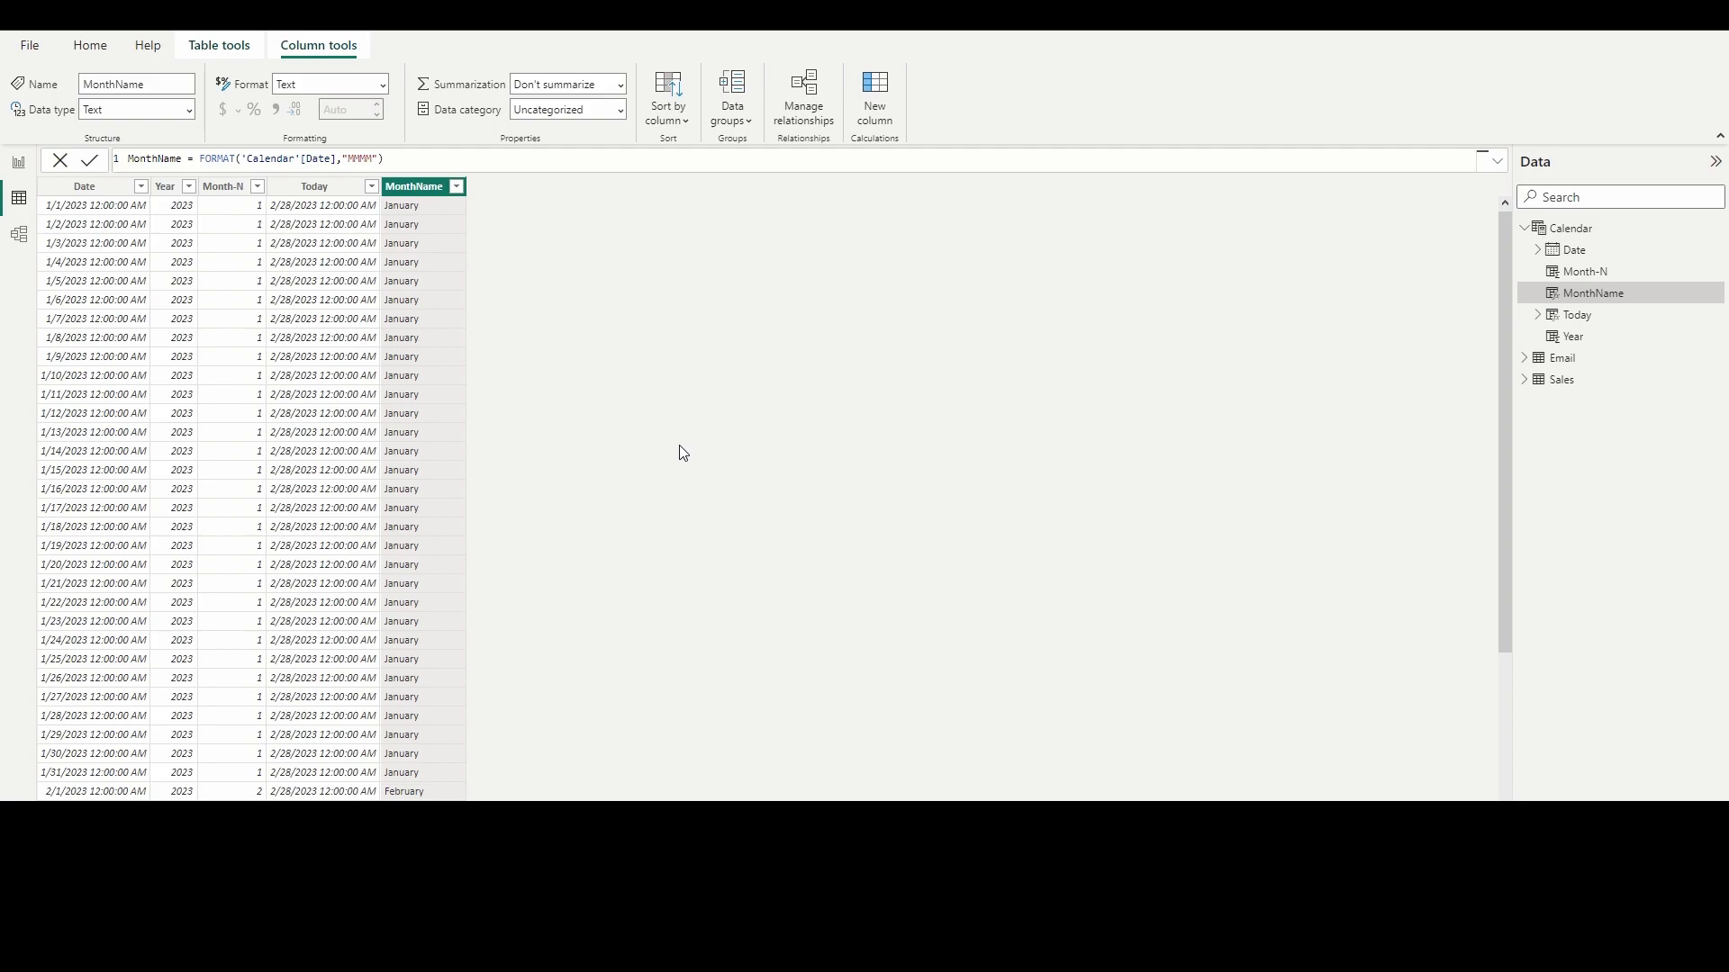
mouse_move(88, 369)
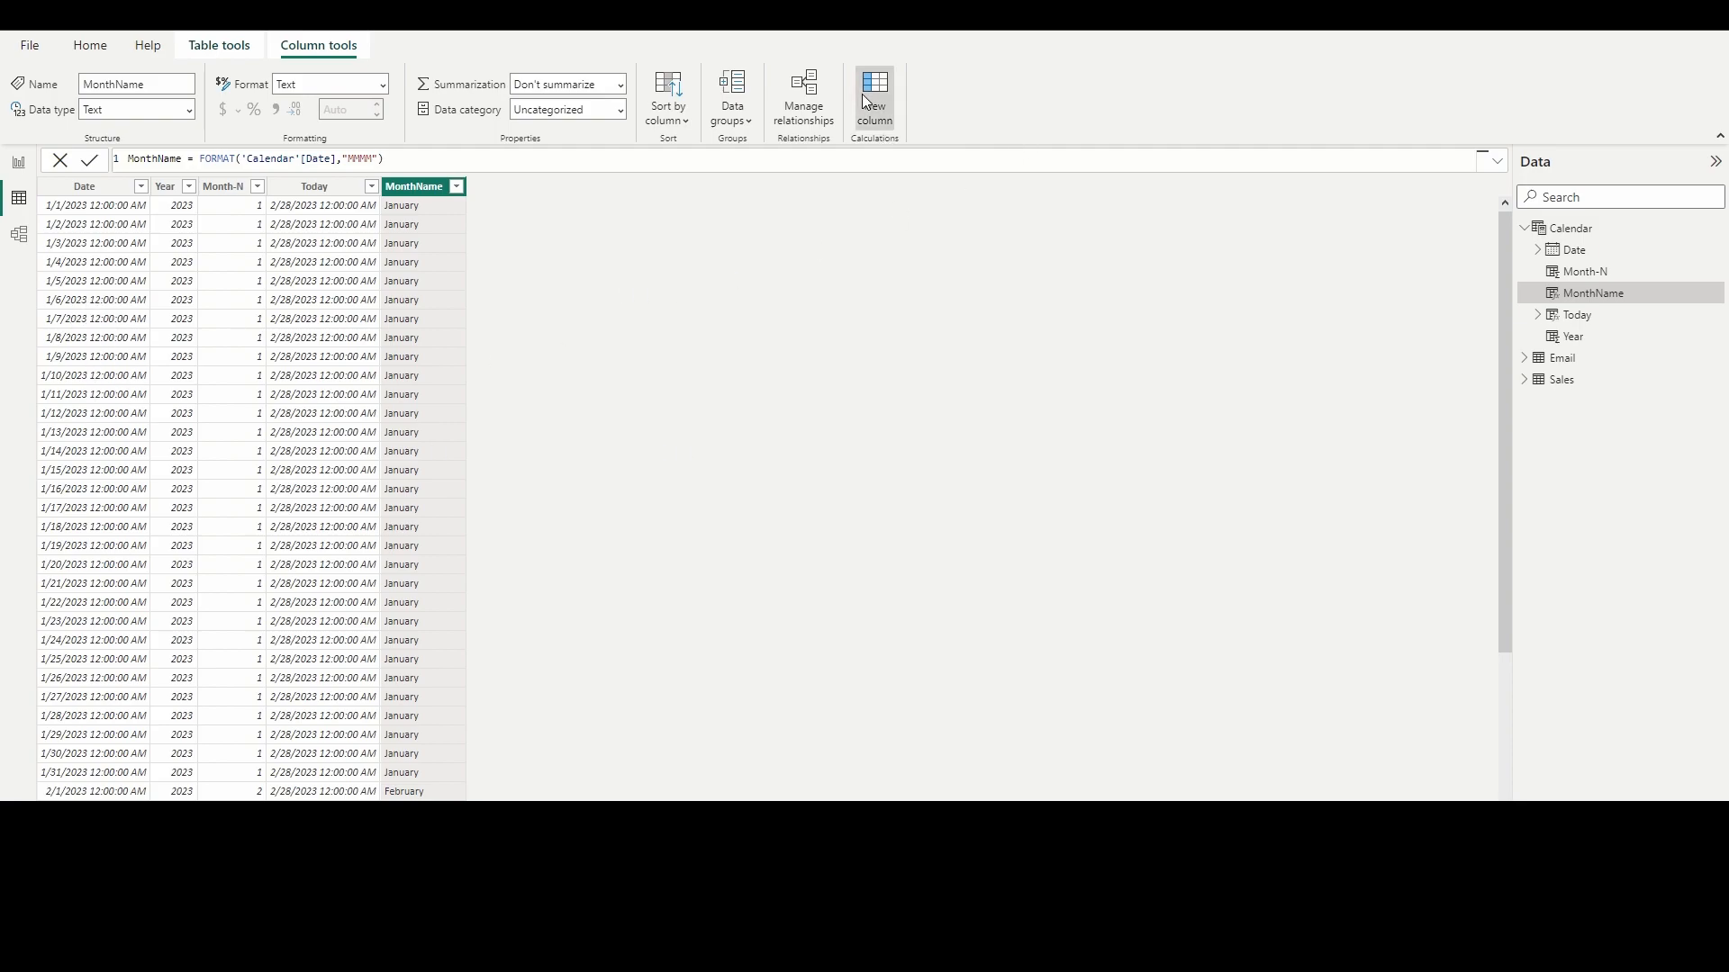
Step: Add a WeekDay = FORMAT('Calendar'[Date],"DDD") column giving short day names like Sun, Mon
click(876, 85)
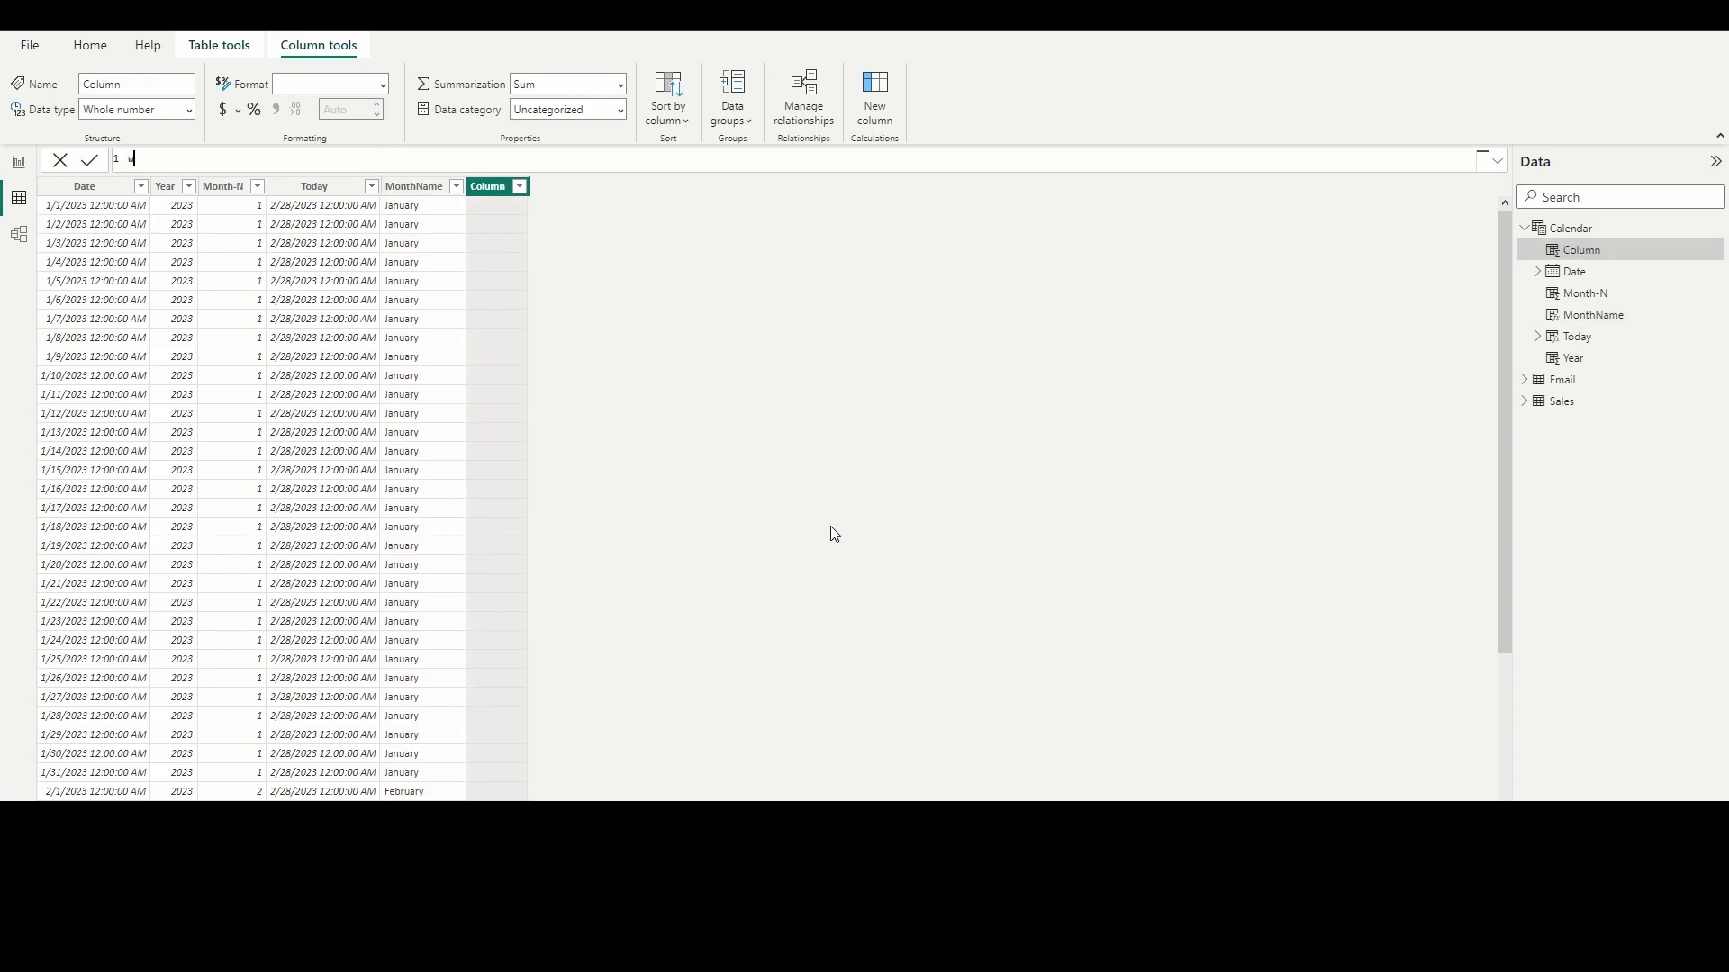
text(eekDay)
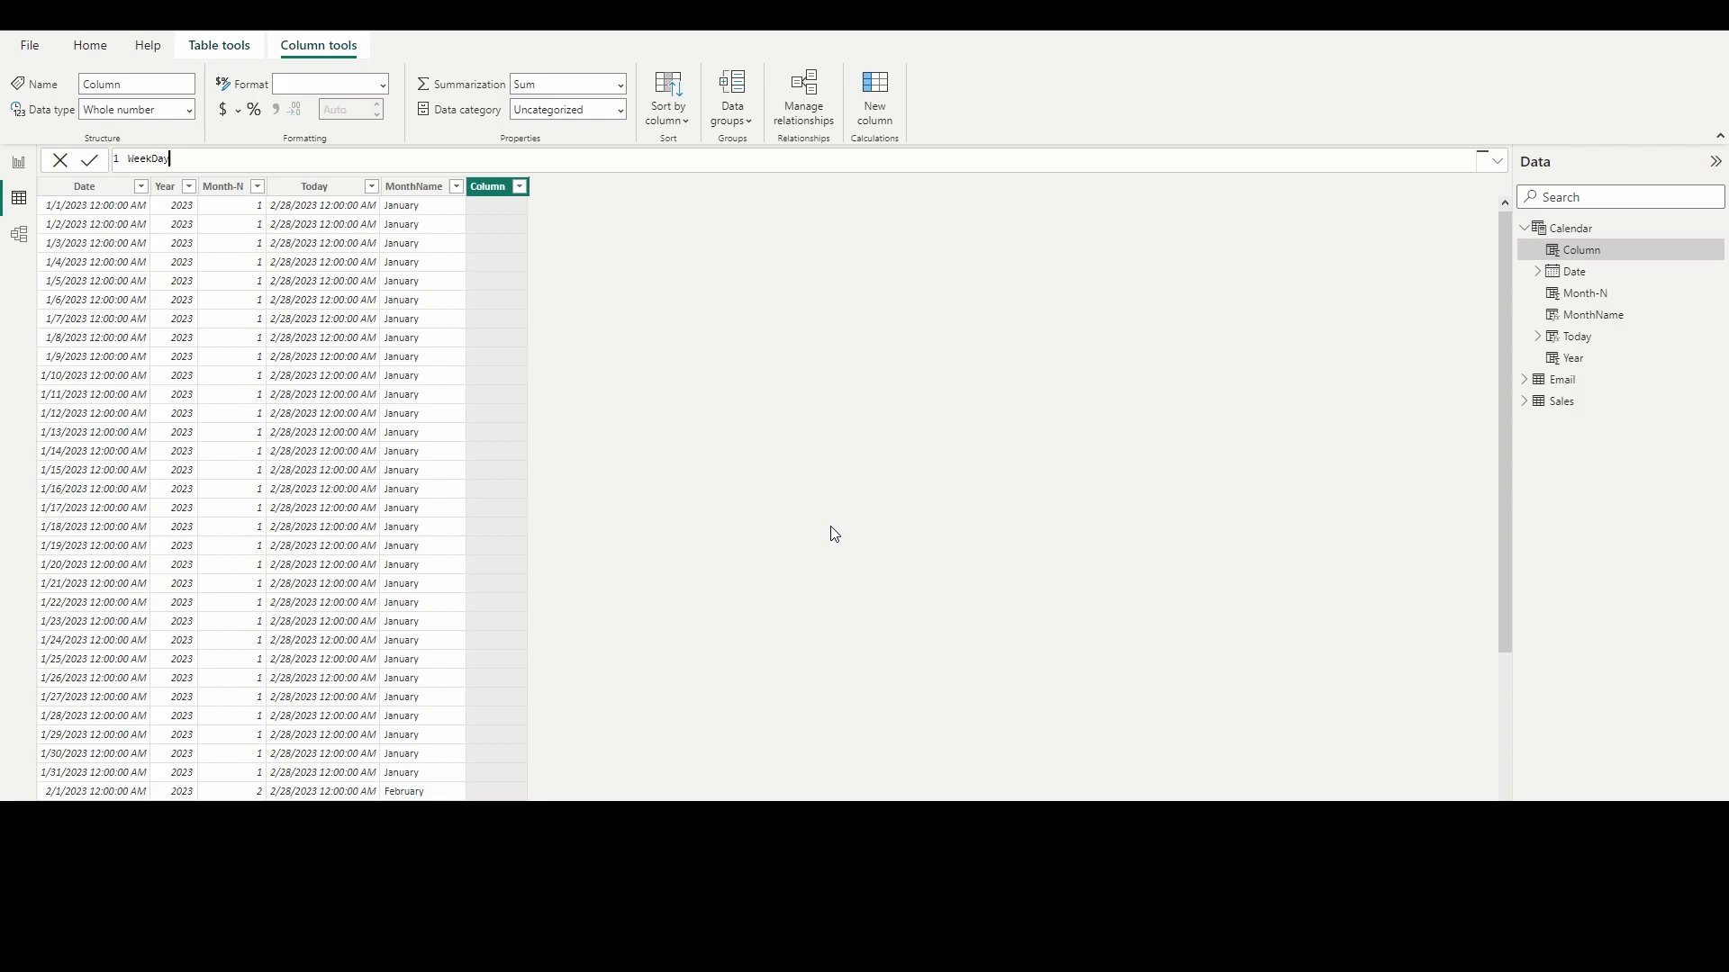
text(=)
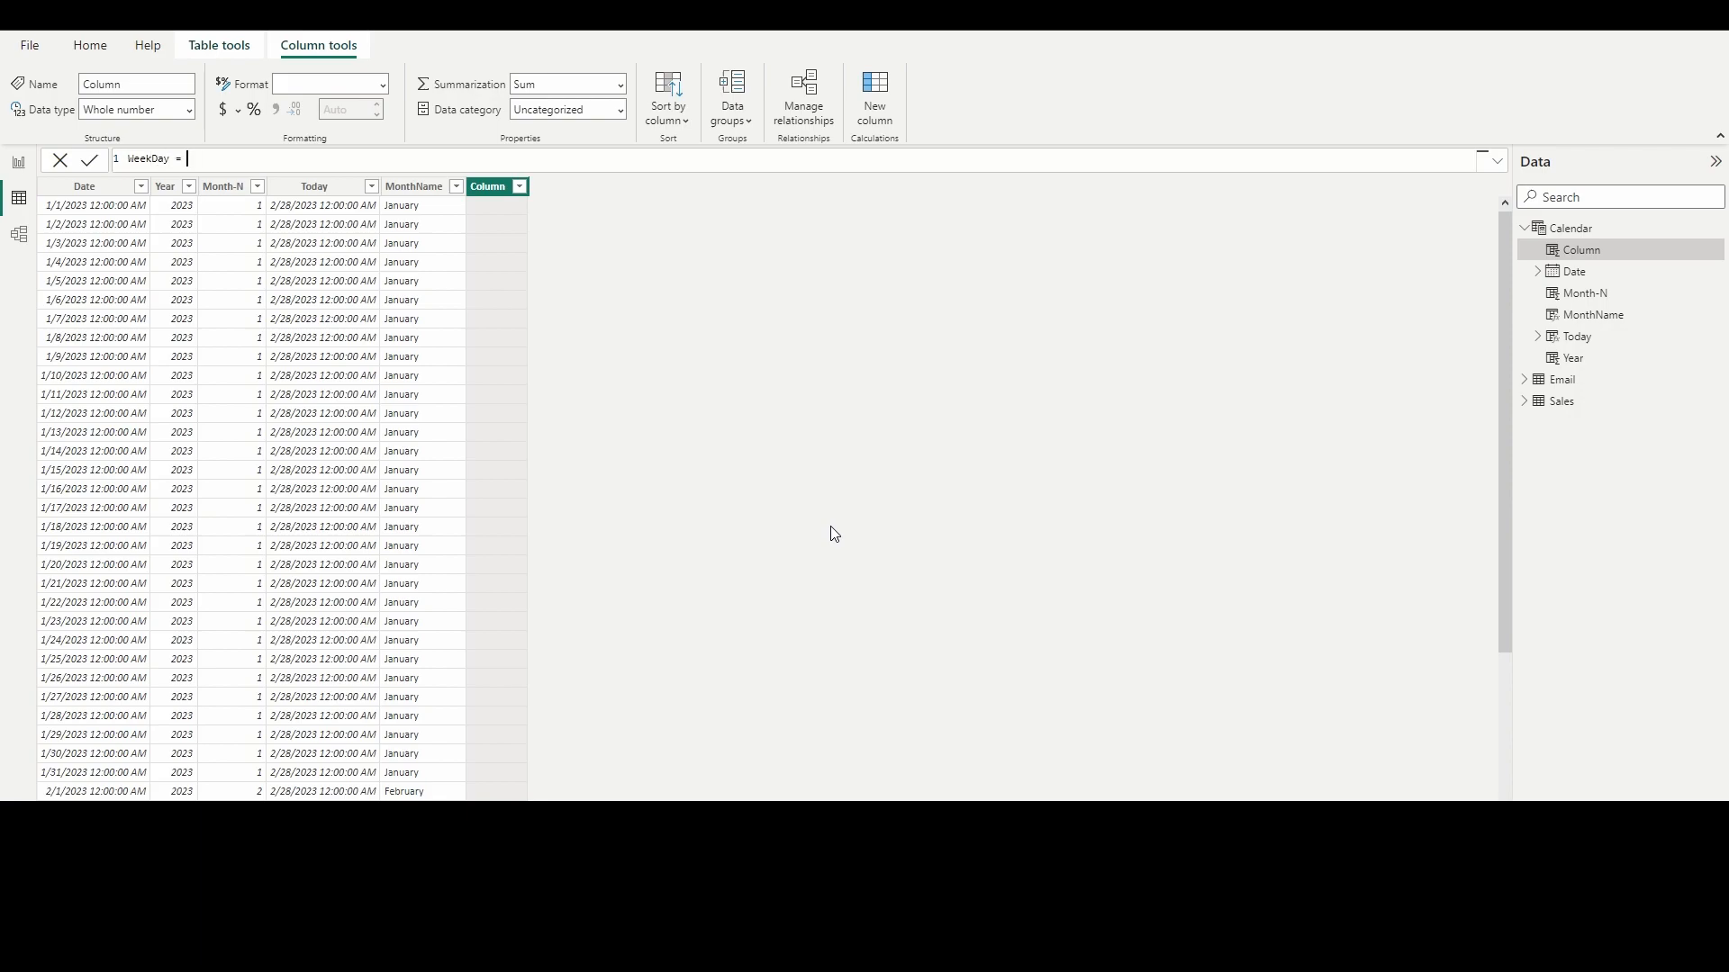
text(FORMAT()
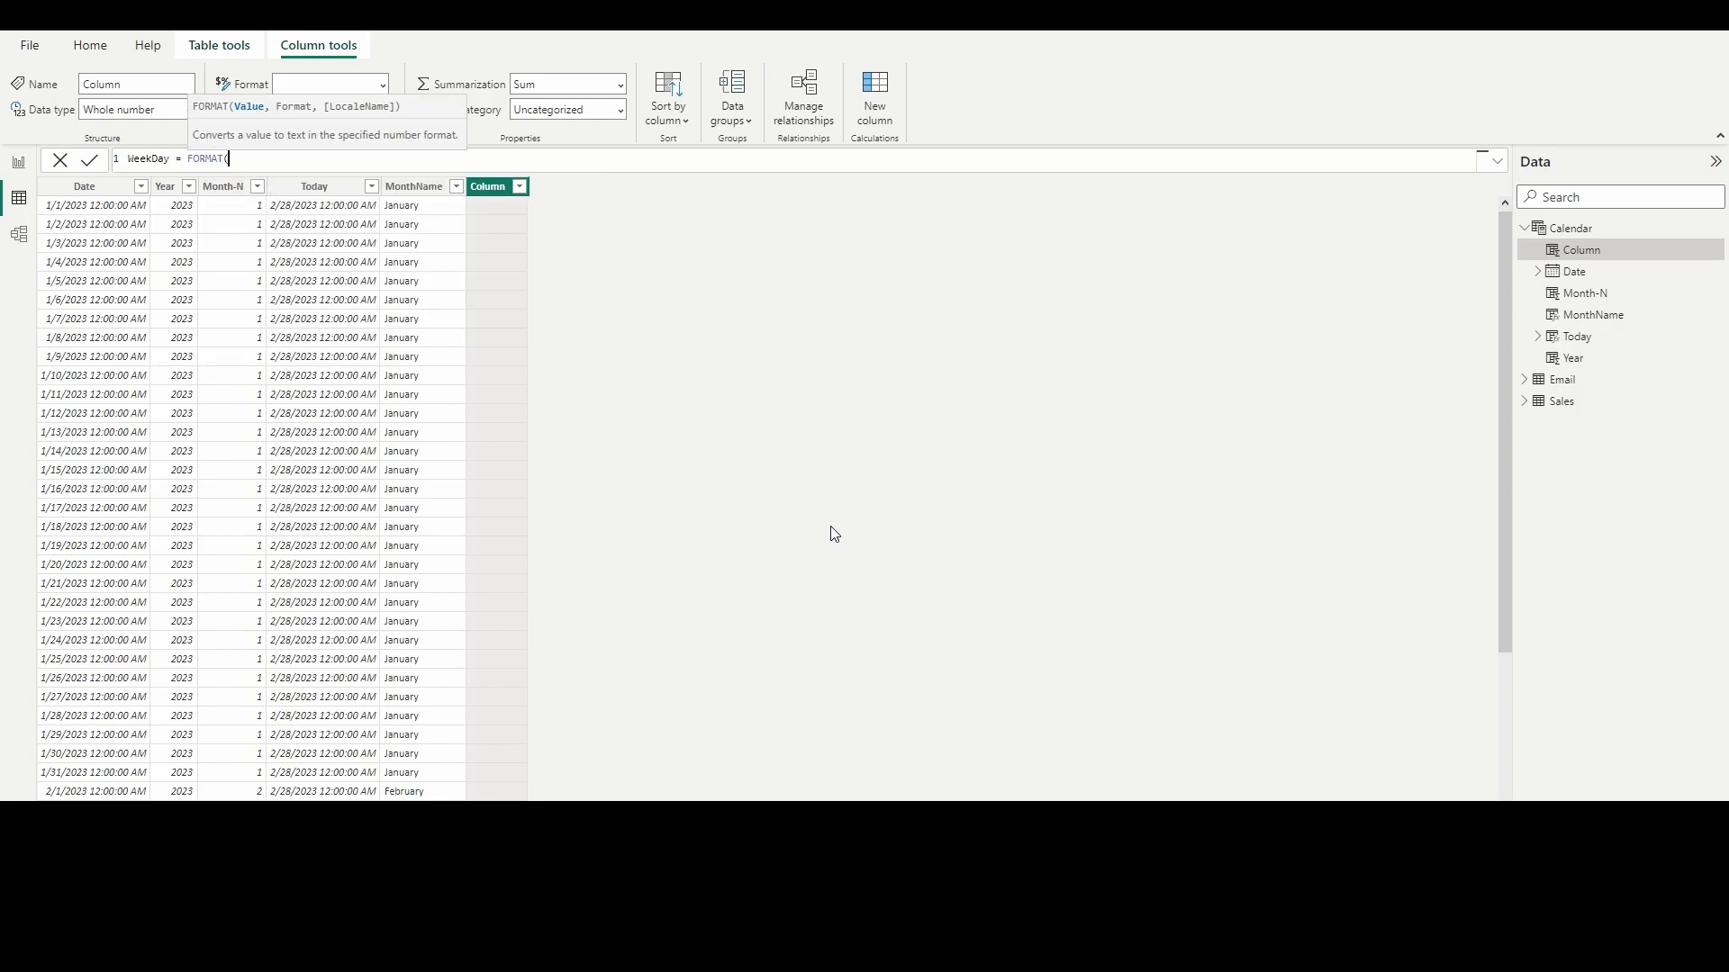
text('Cal)
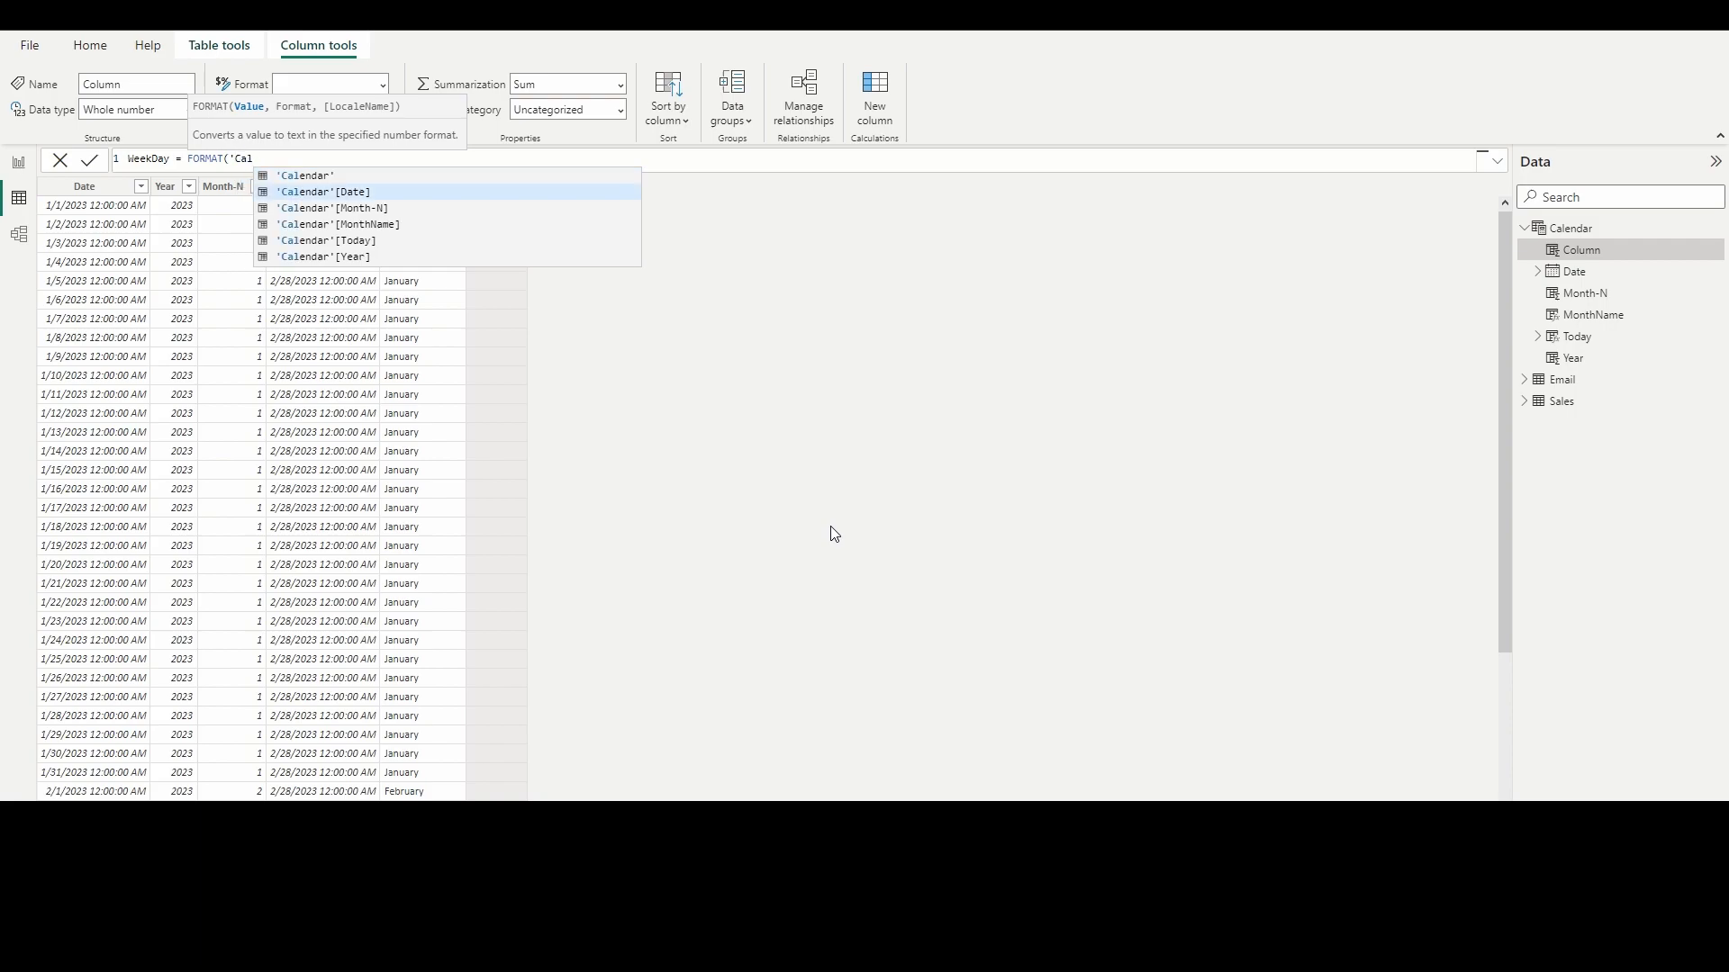
click(322, 191)
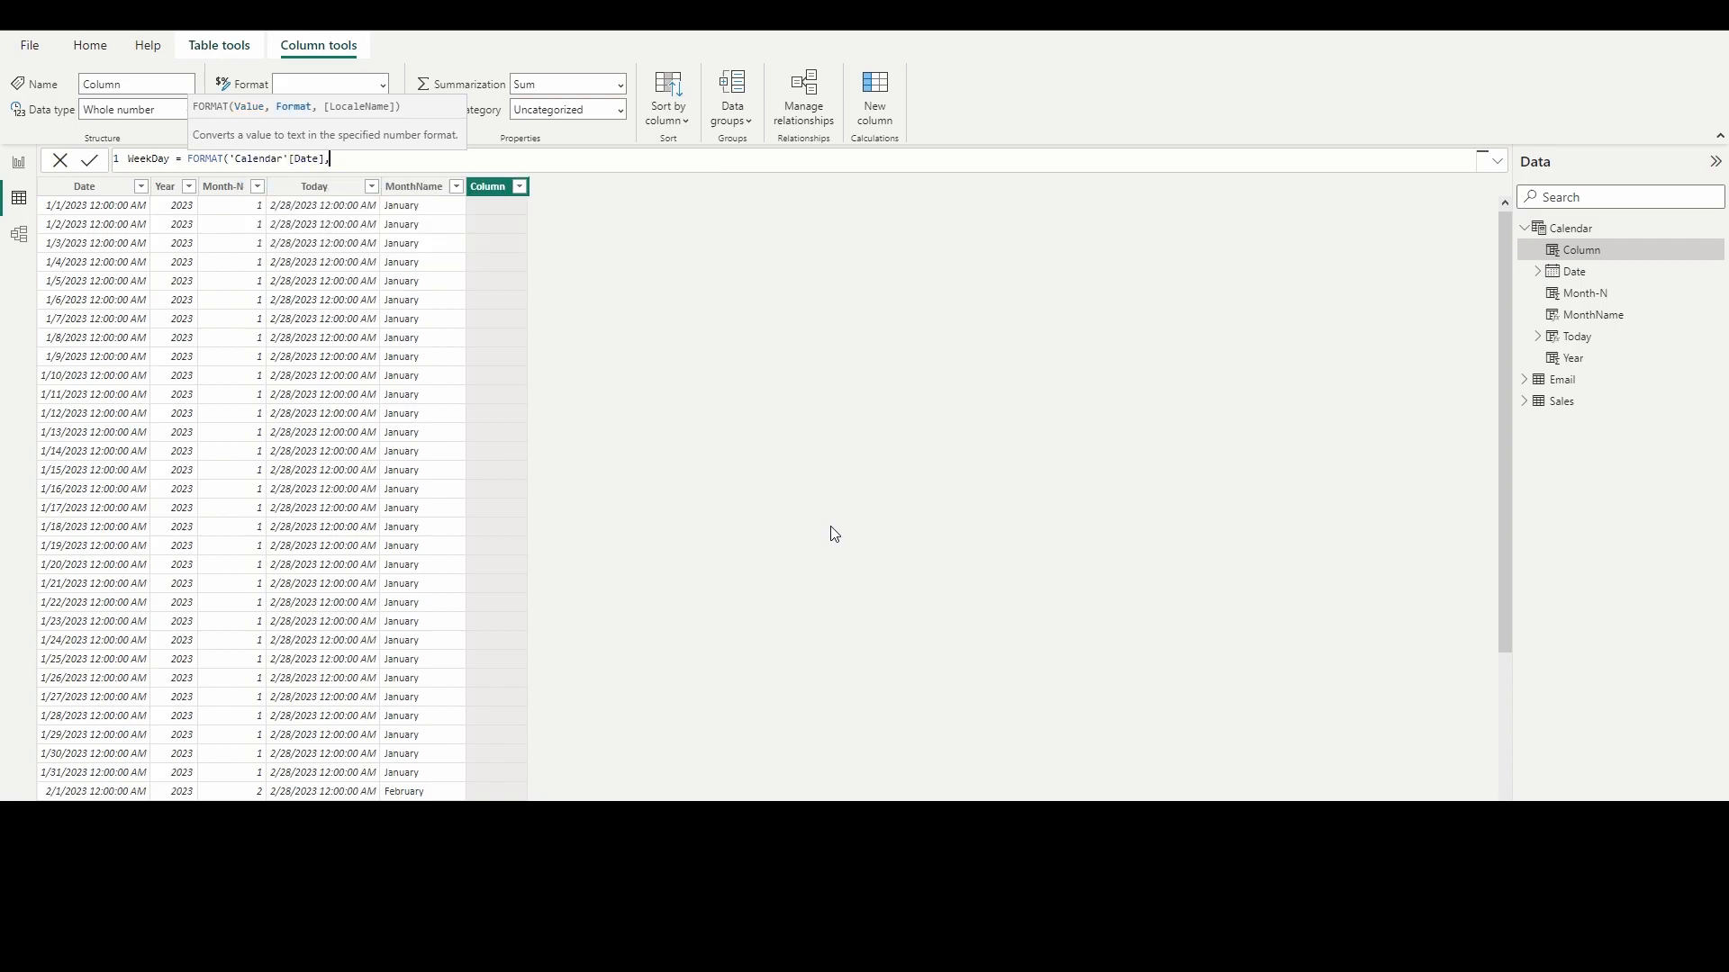
text("DDD"))
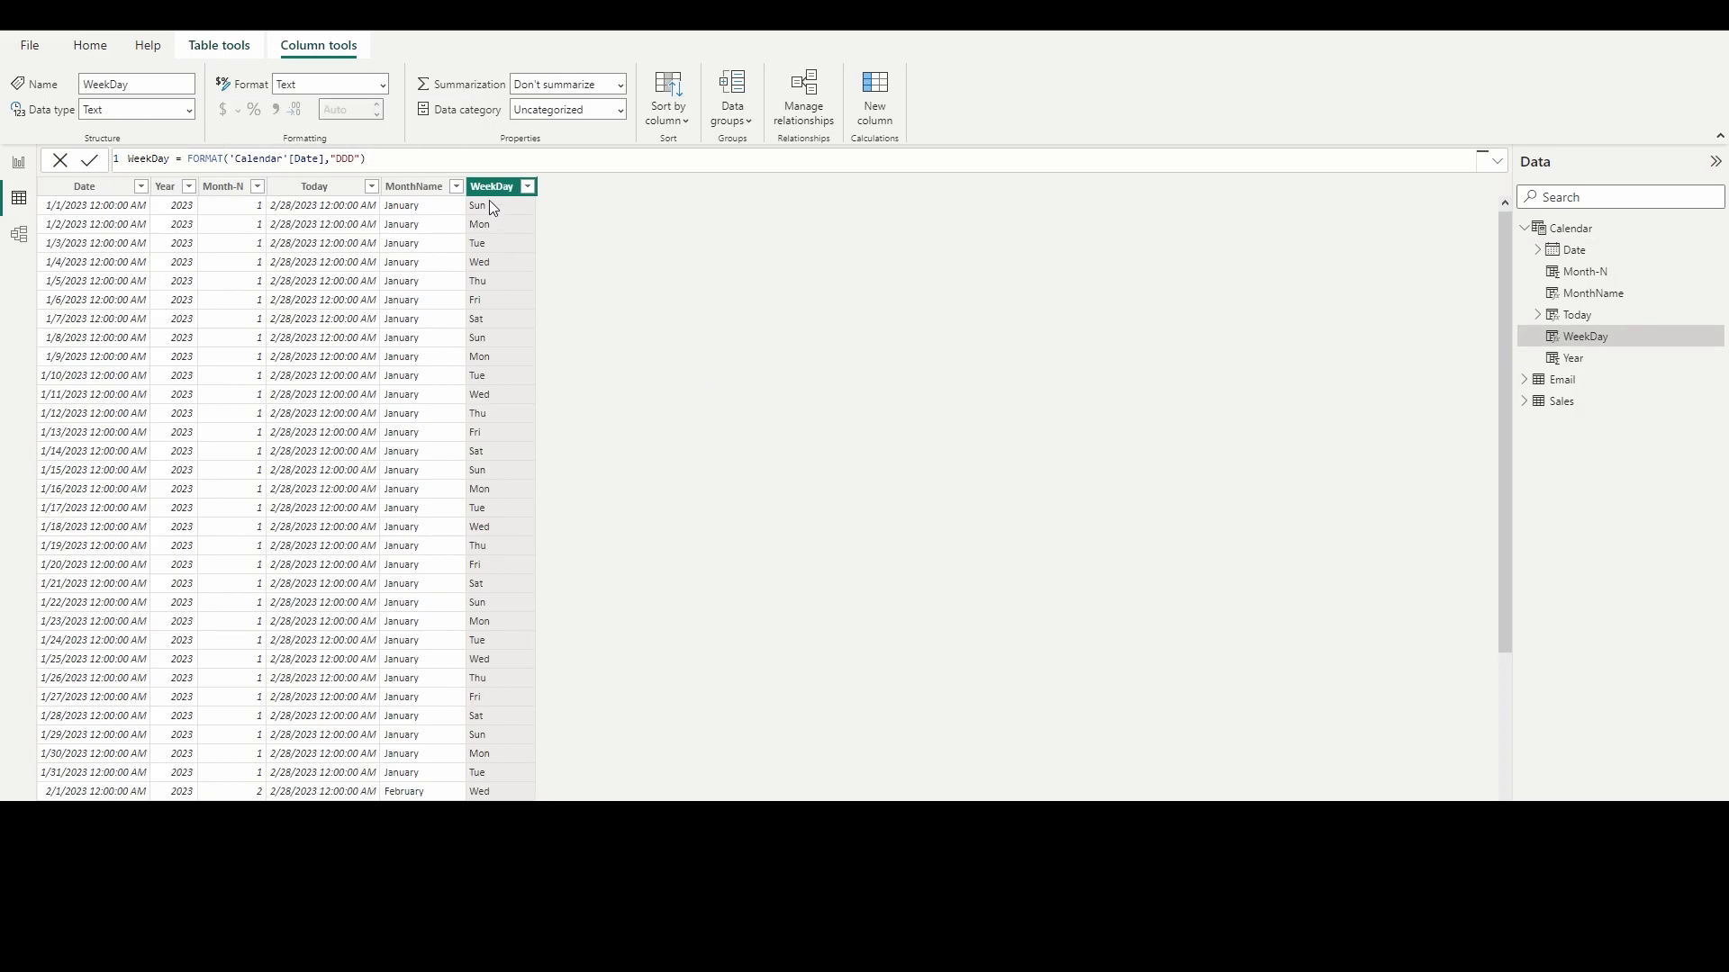
mouse_move(529, 277)
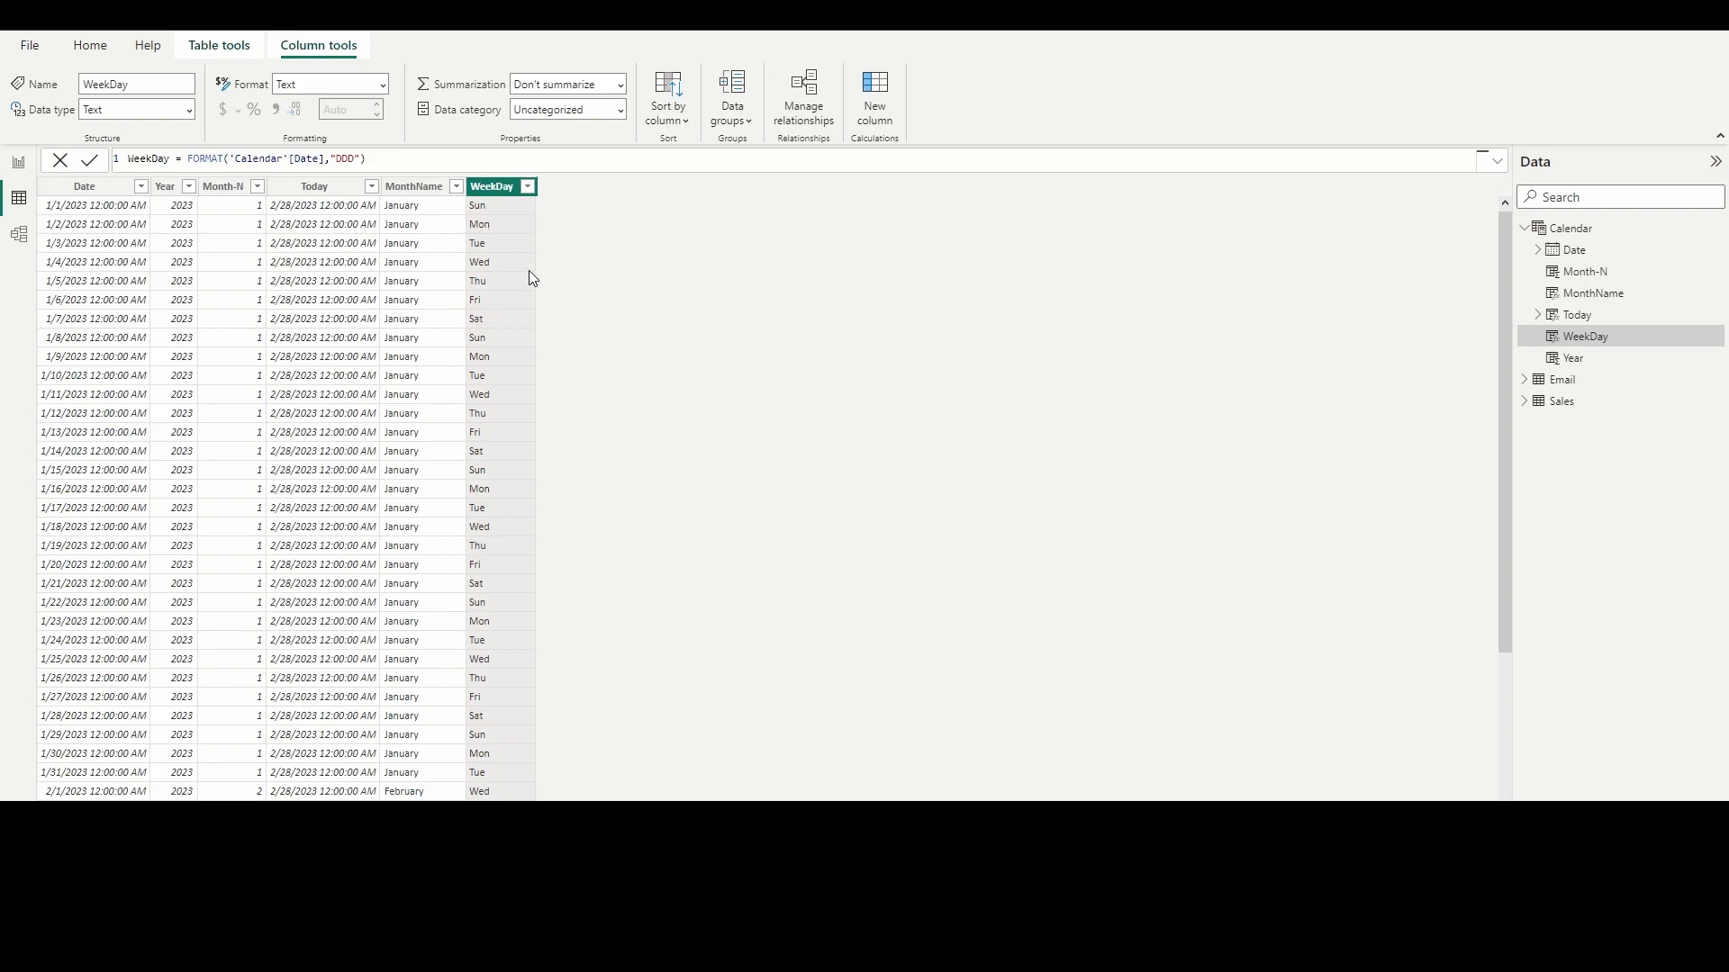
scroll(down, 3)
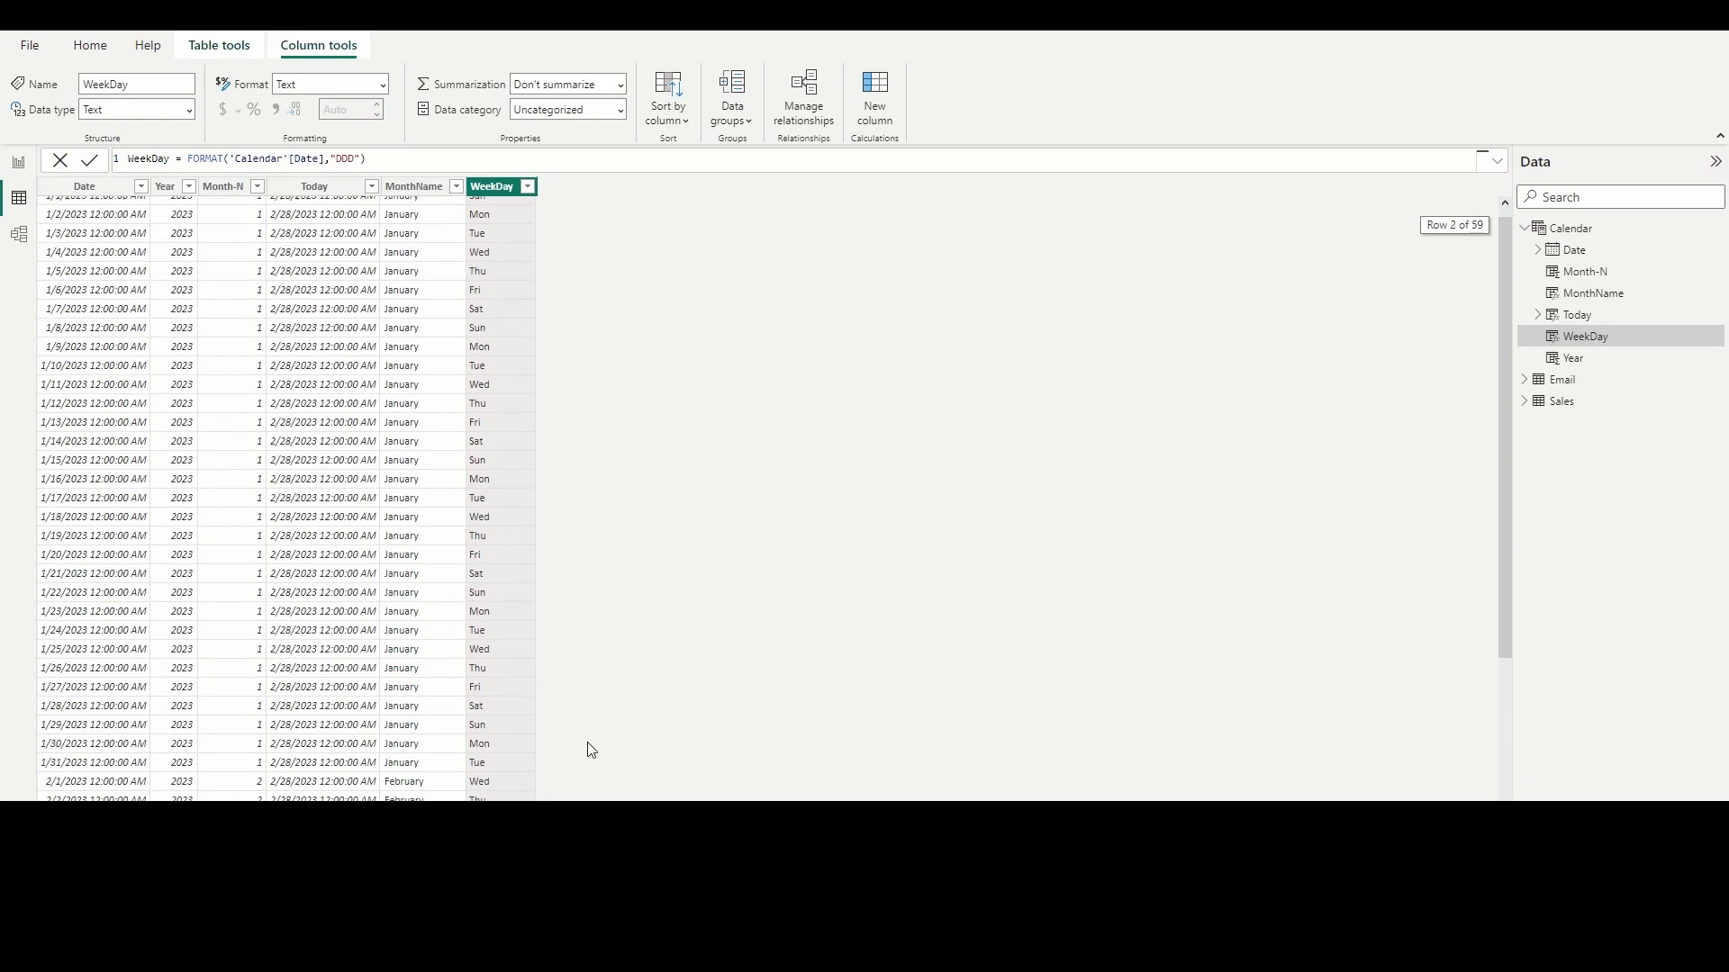
click(1570, 229)
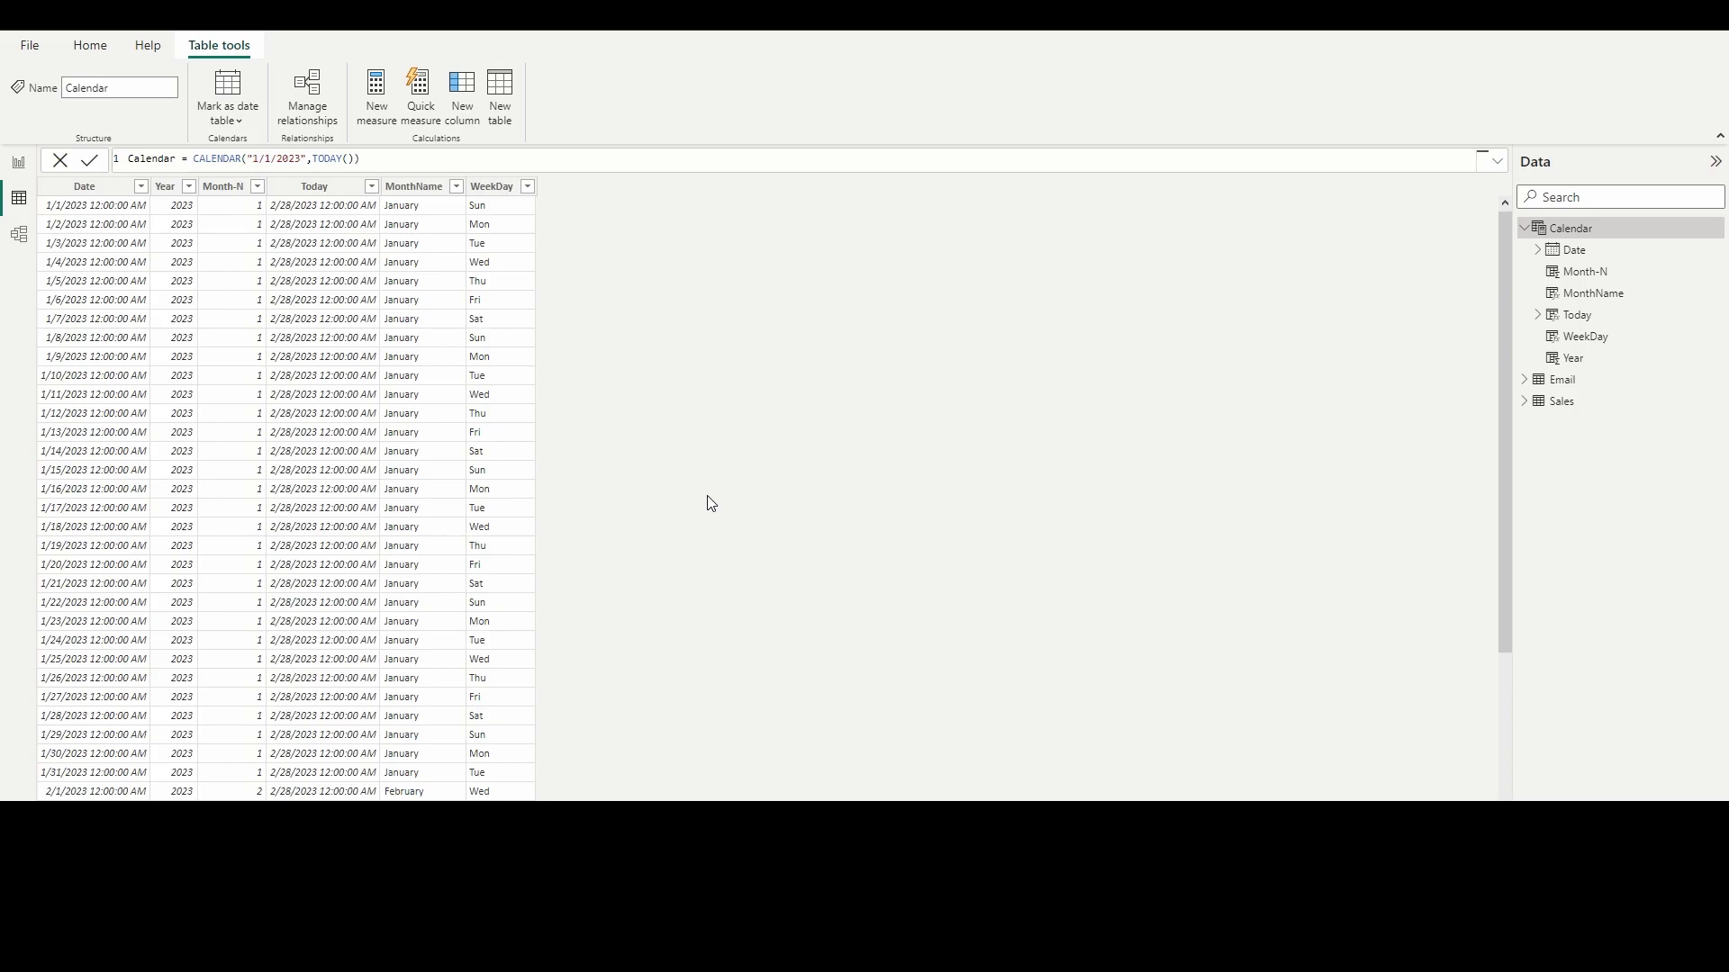
mouse_move(674, 448)
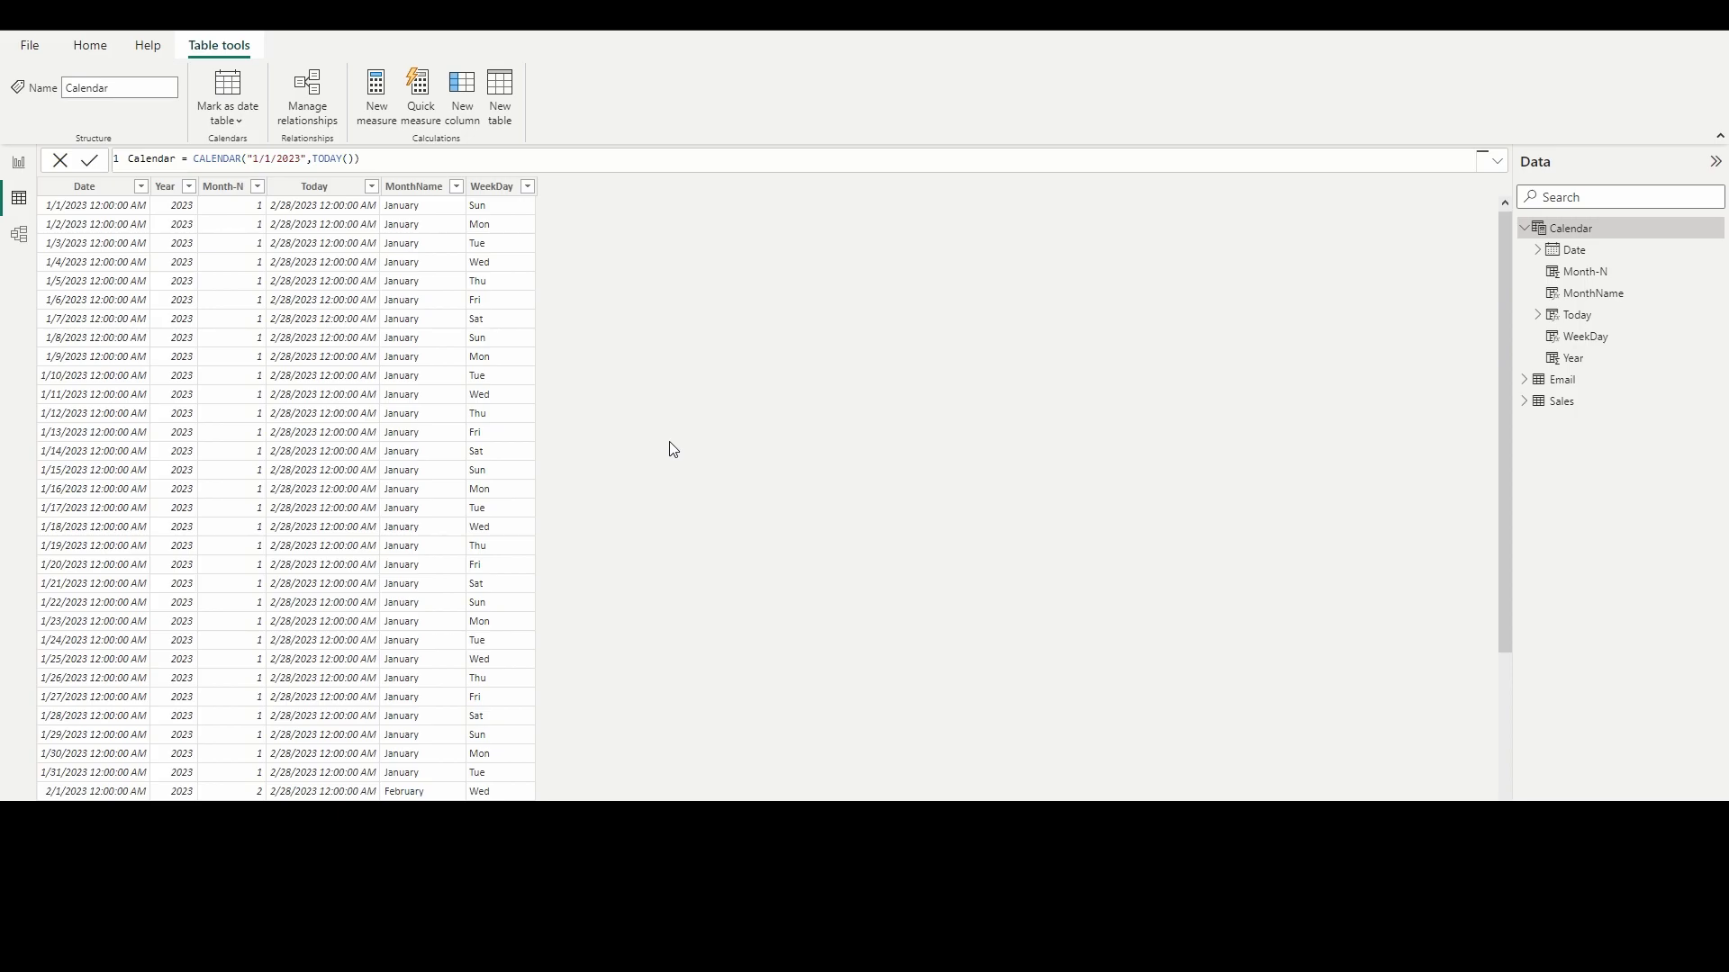
mouse_move(573, 252)
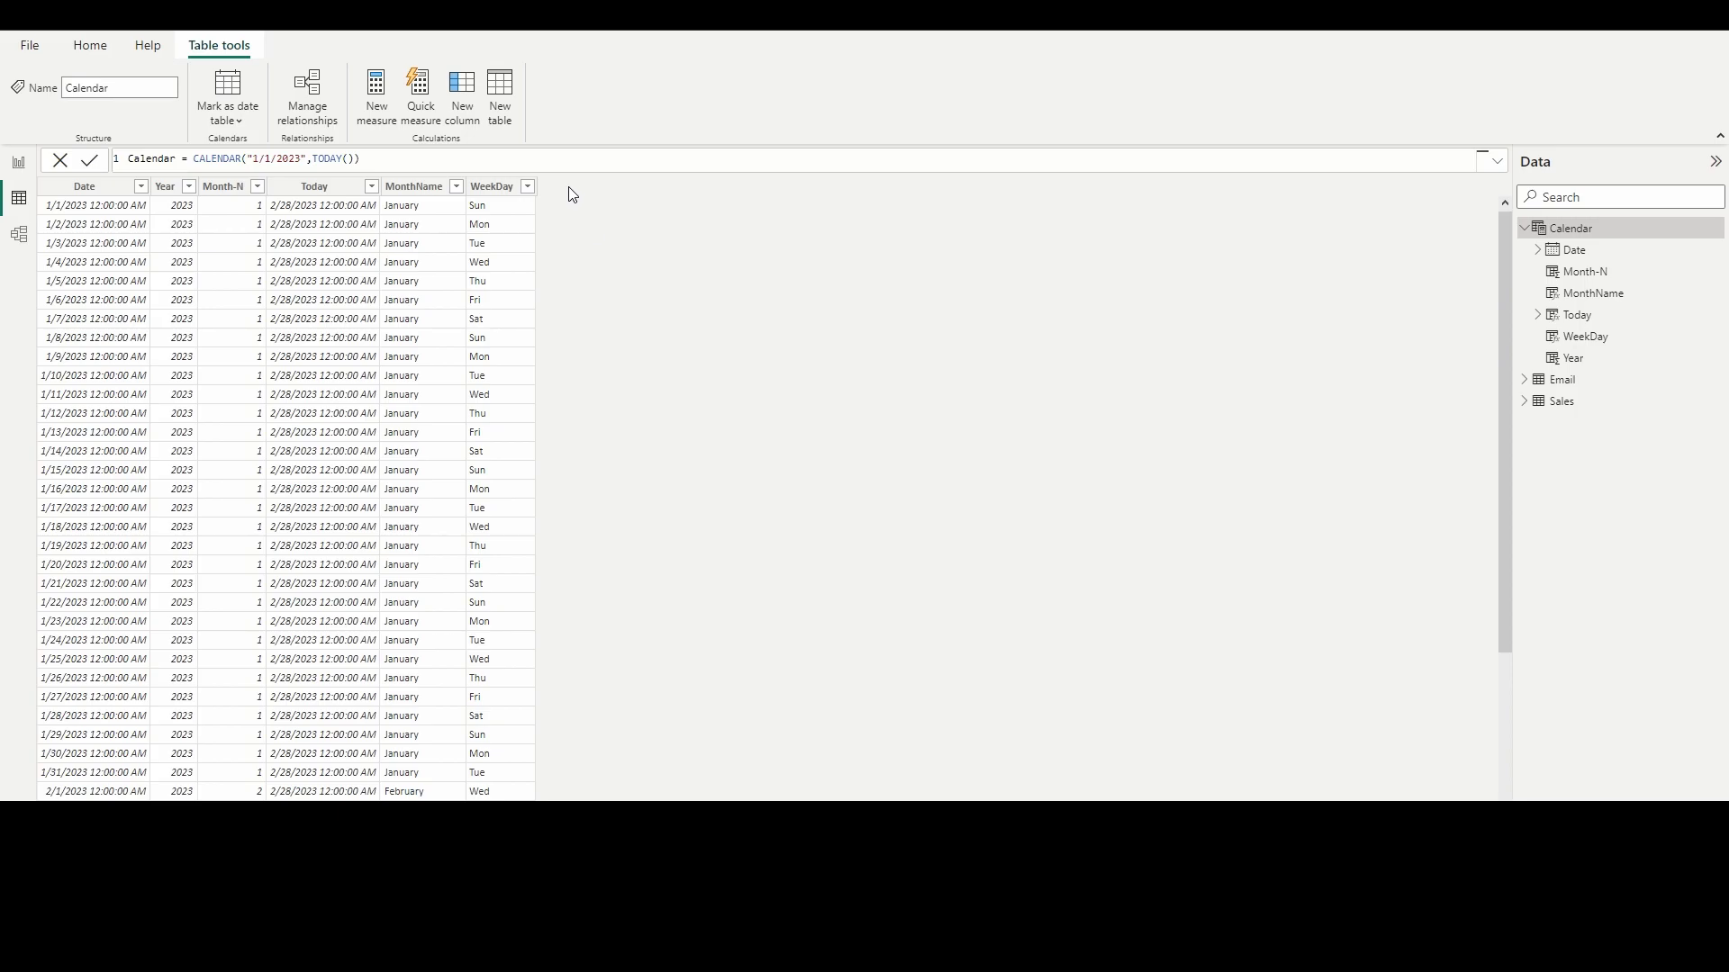
mouse_move(605, 465)
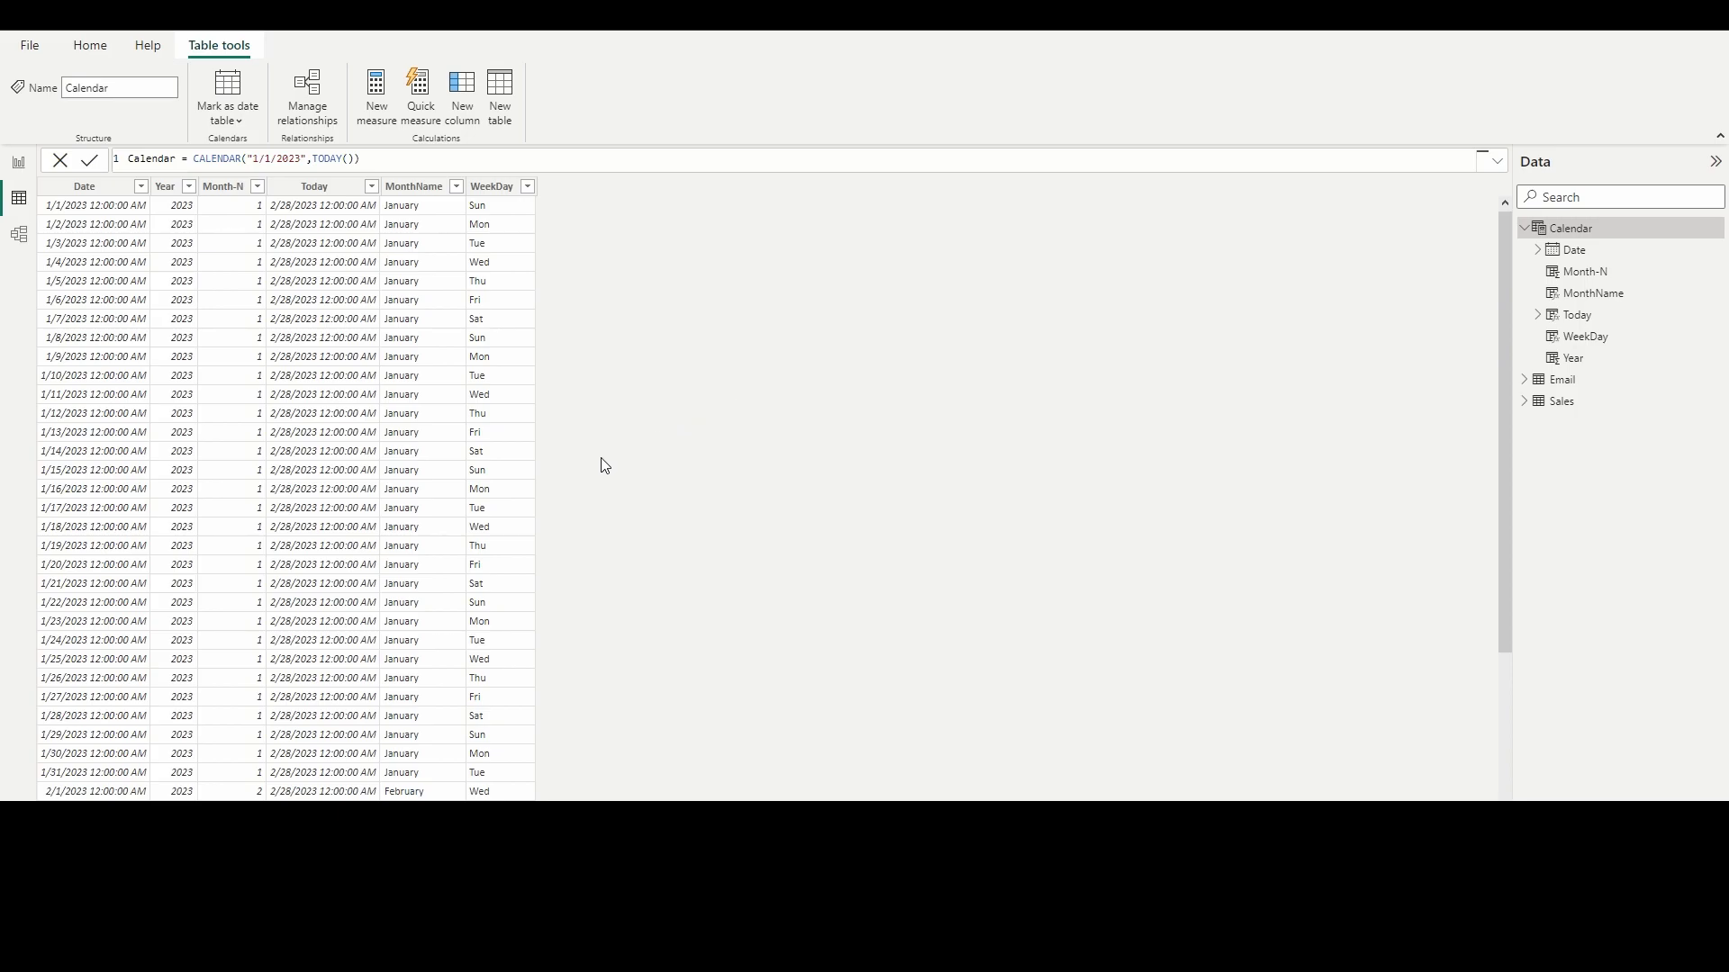
mouse_move(684, 312)
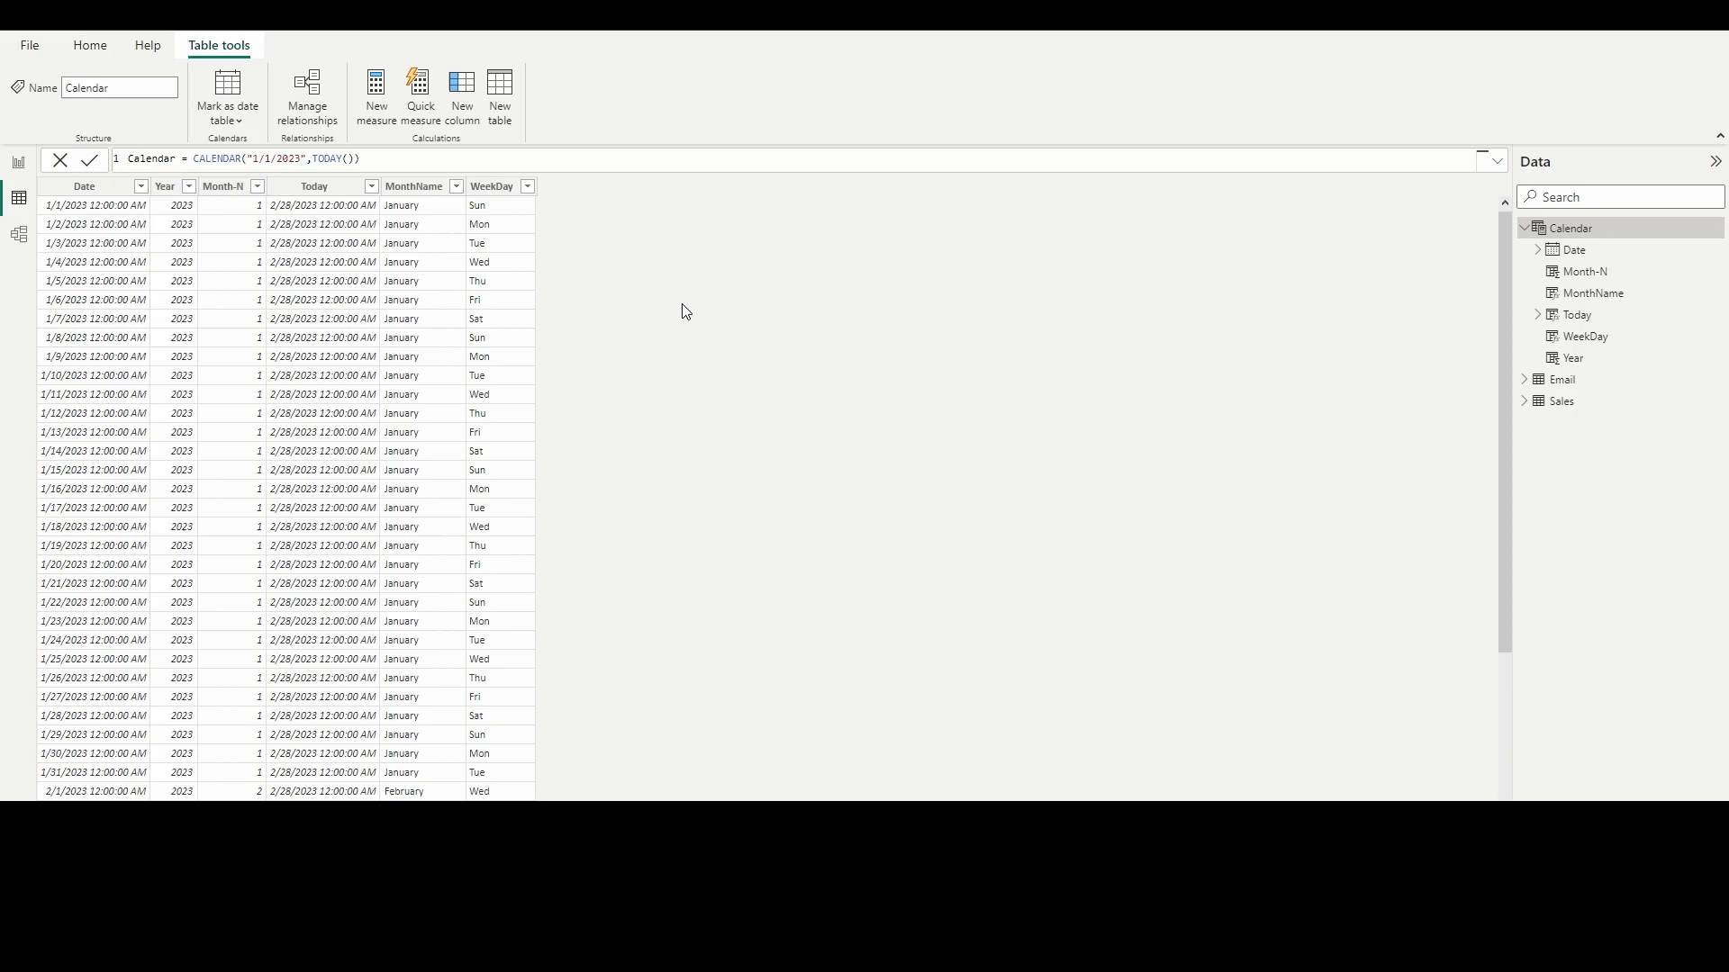
mouse_move(698, 436)
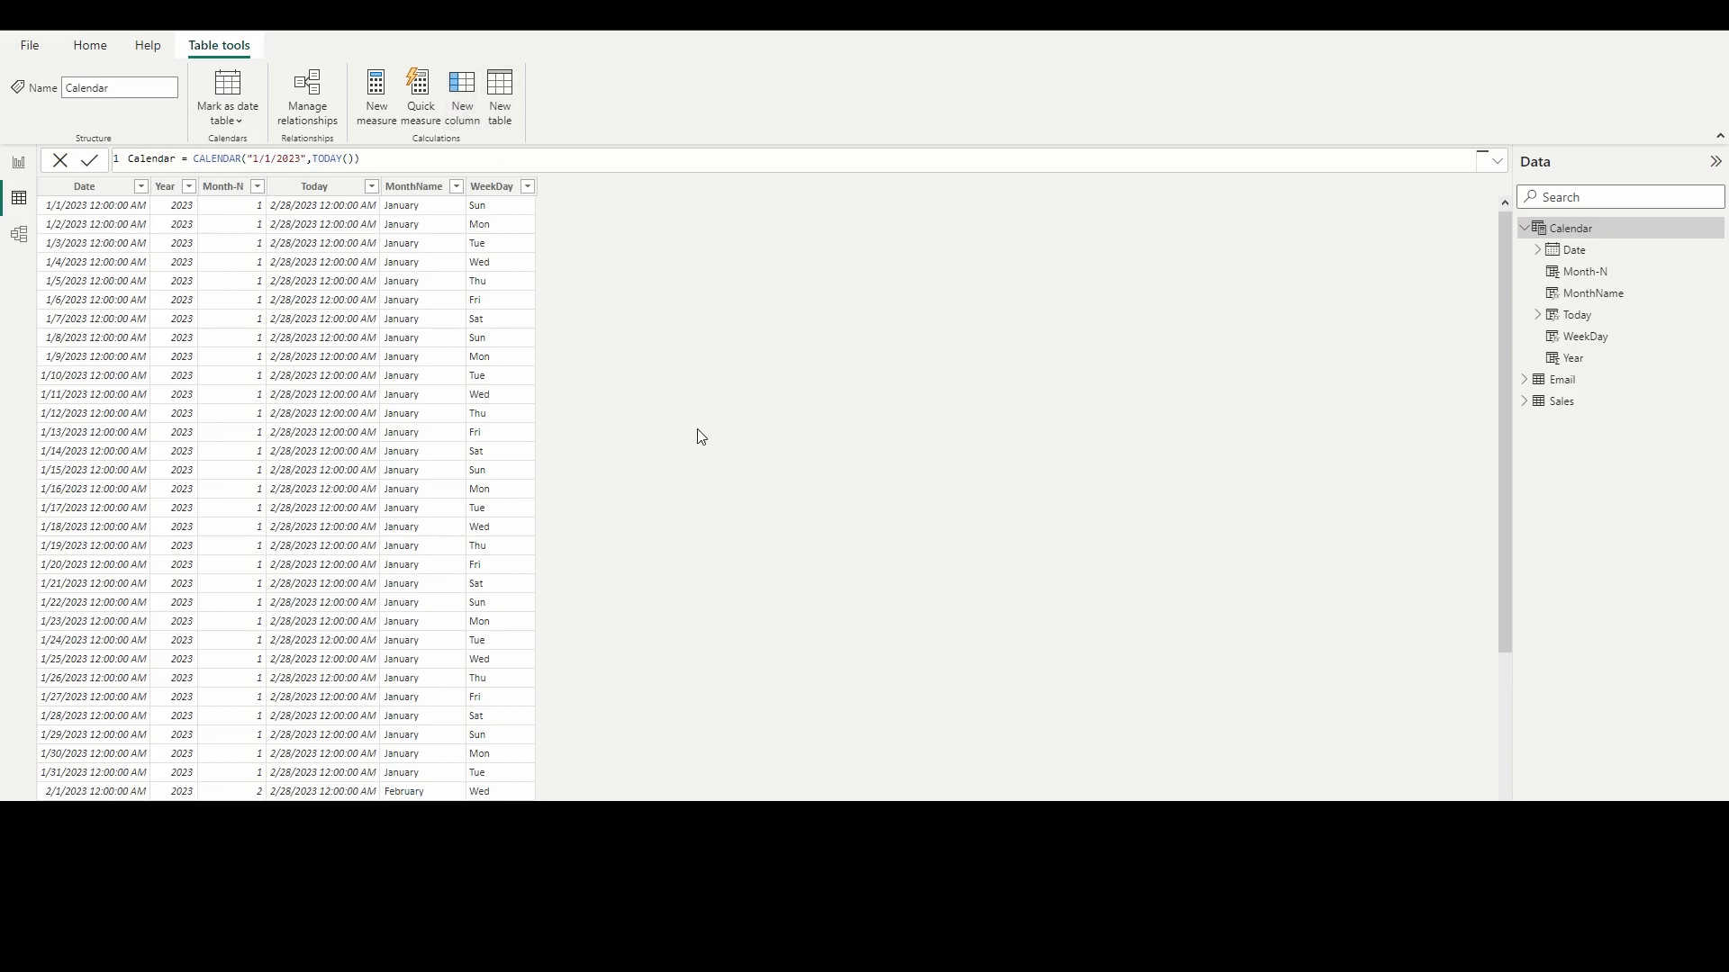
Step: Add a WeekNum = WEEKNUM('Calendar'[Date],1) column numbering weeks of the year
click(460, 94)
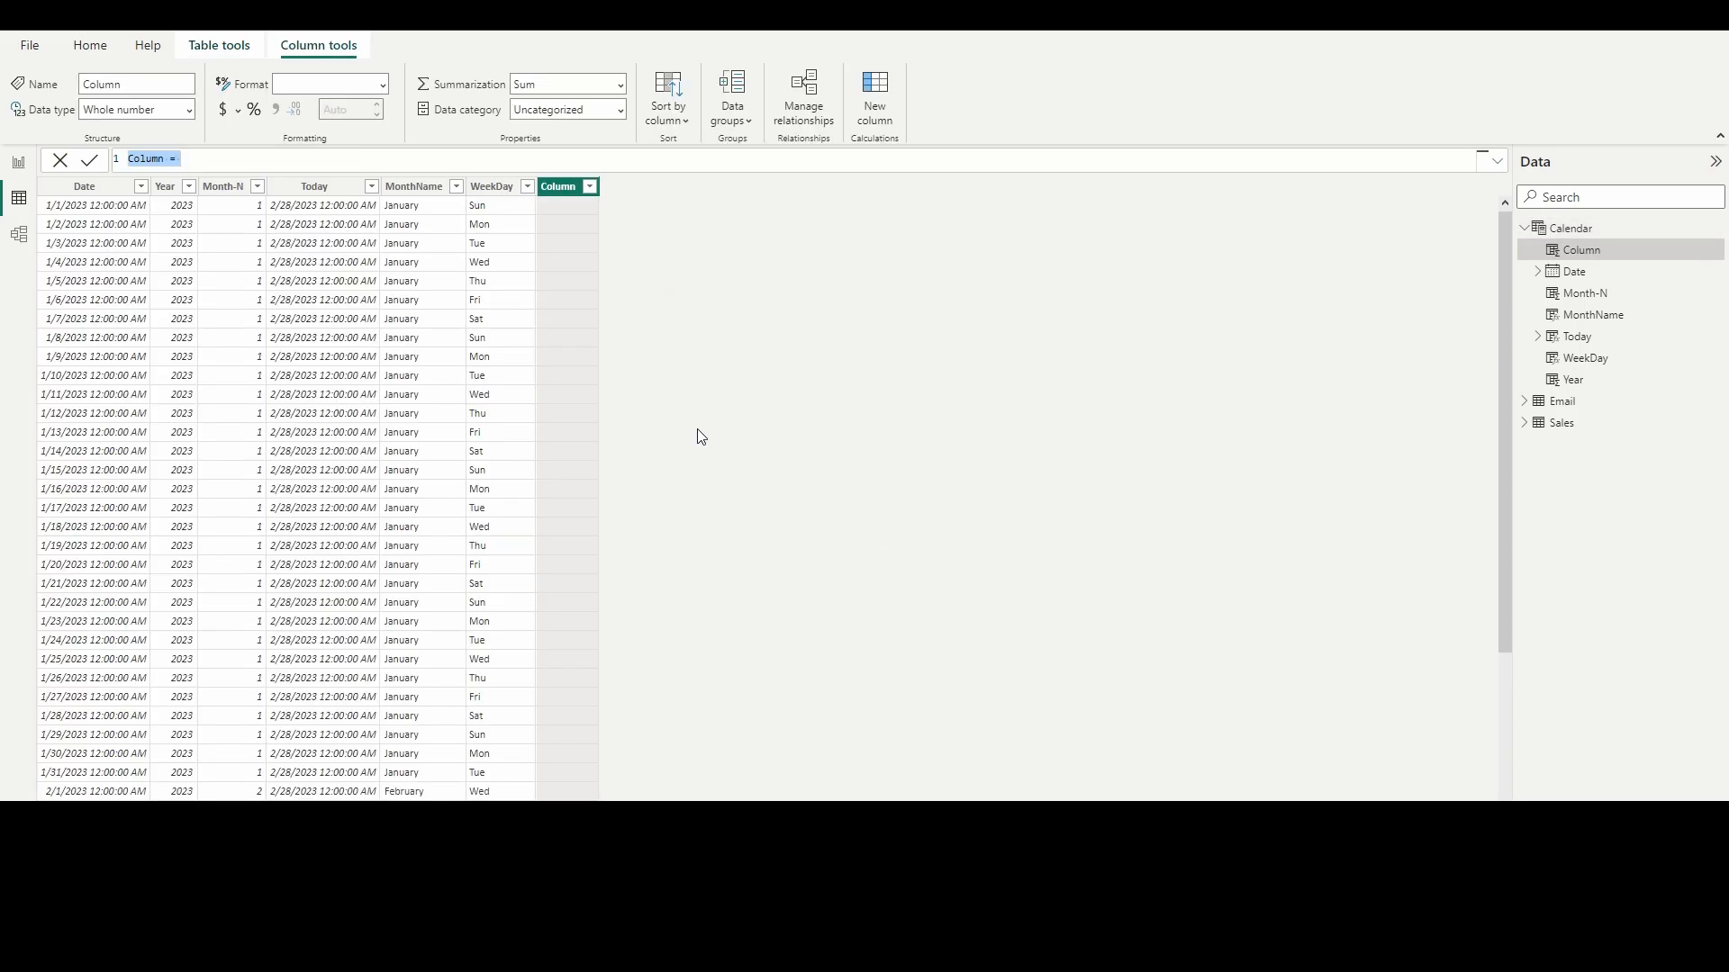
text(WeekNum)
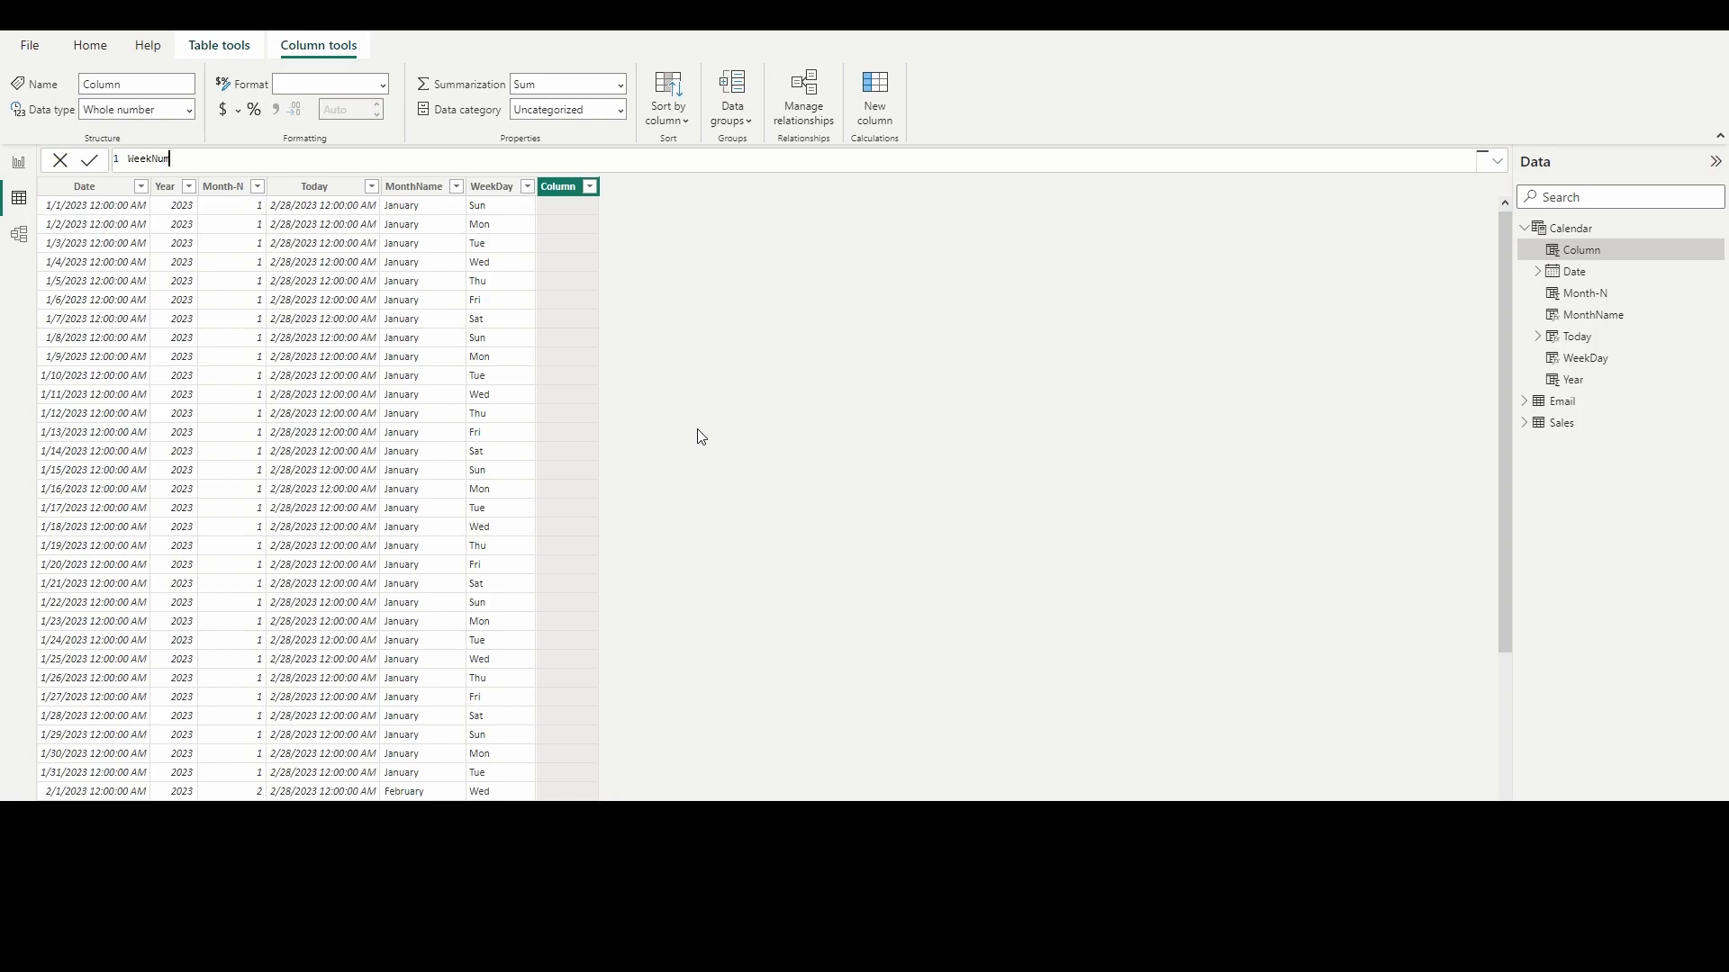
text(= WEEK)
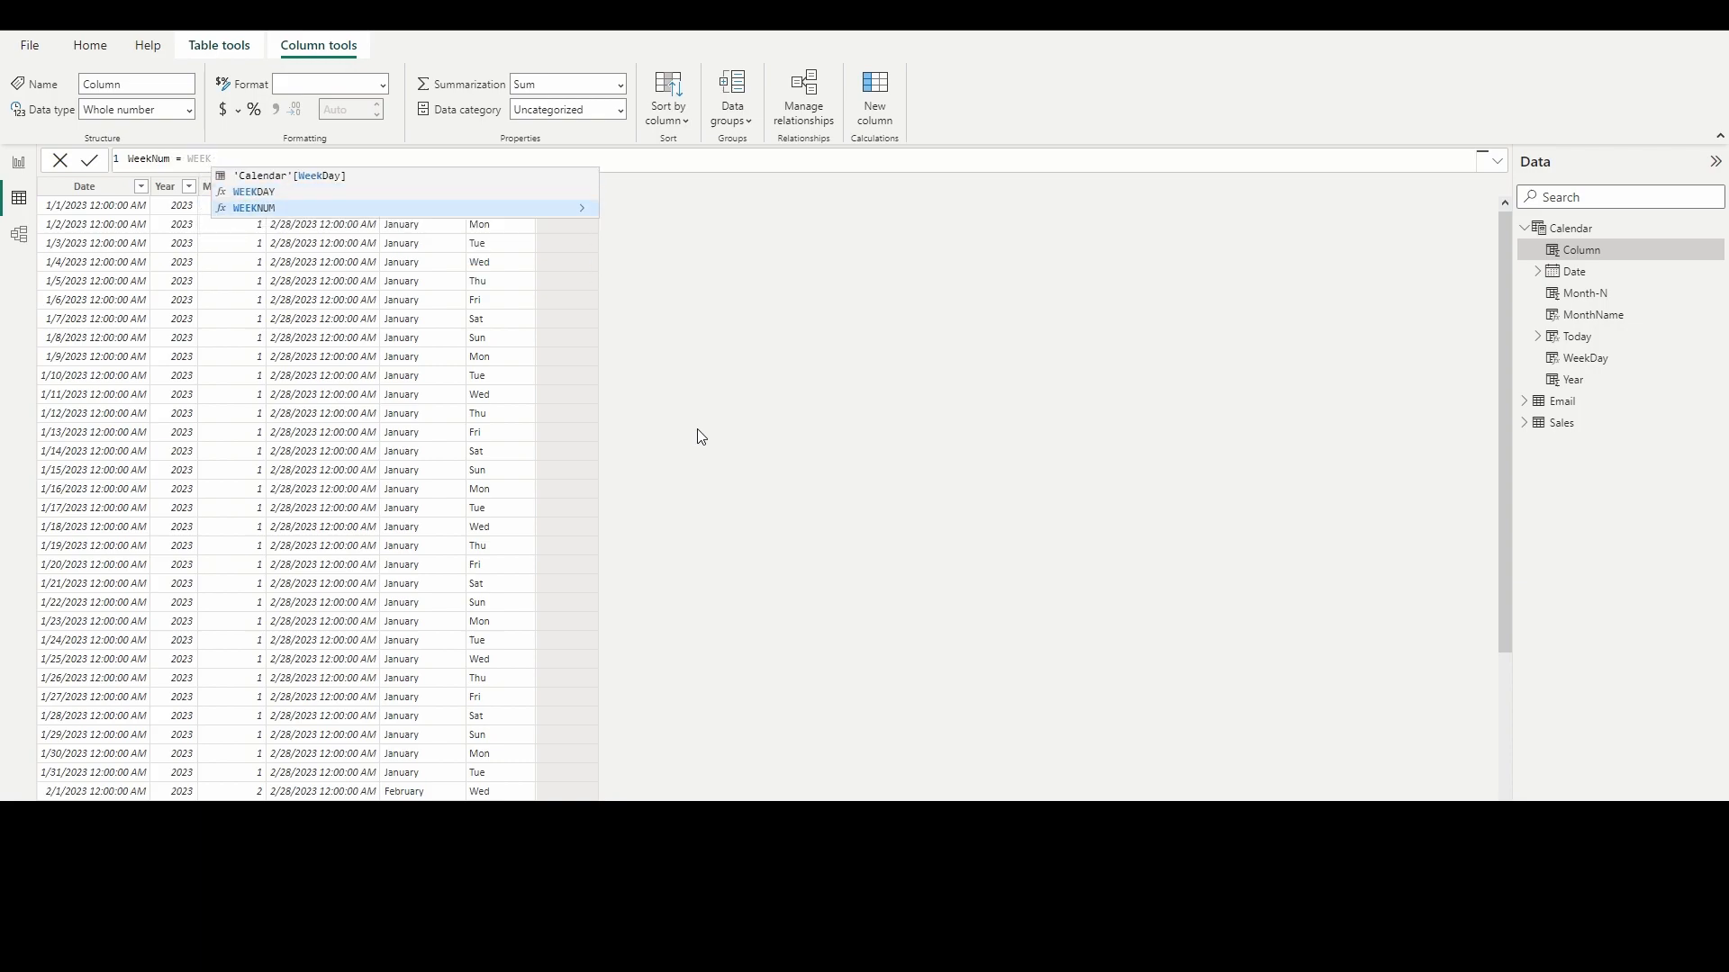
click(259, 209)
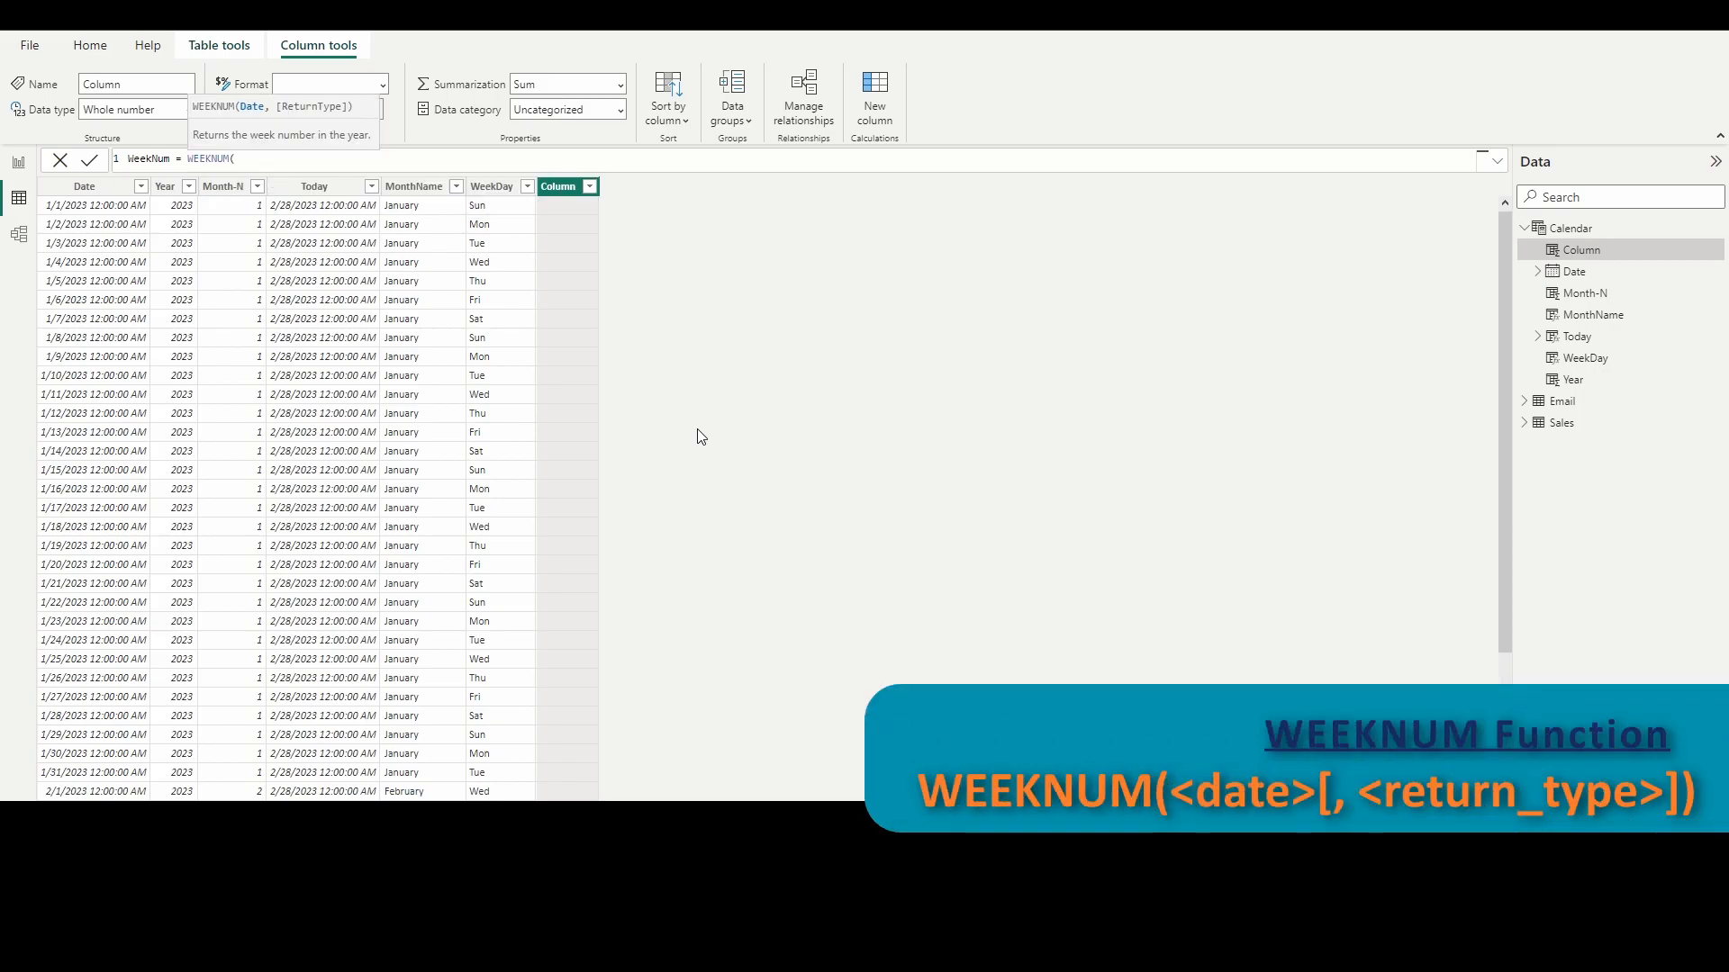
text('Calendar'[Date)
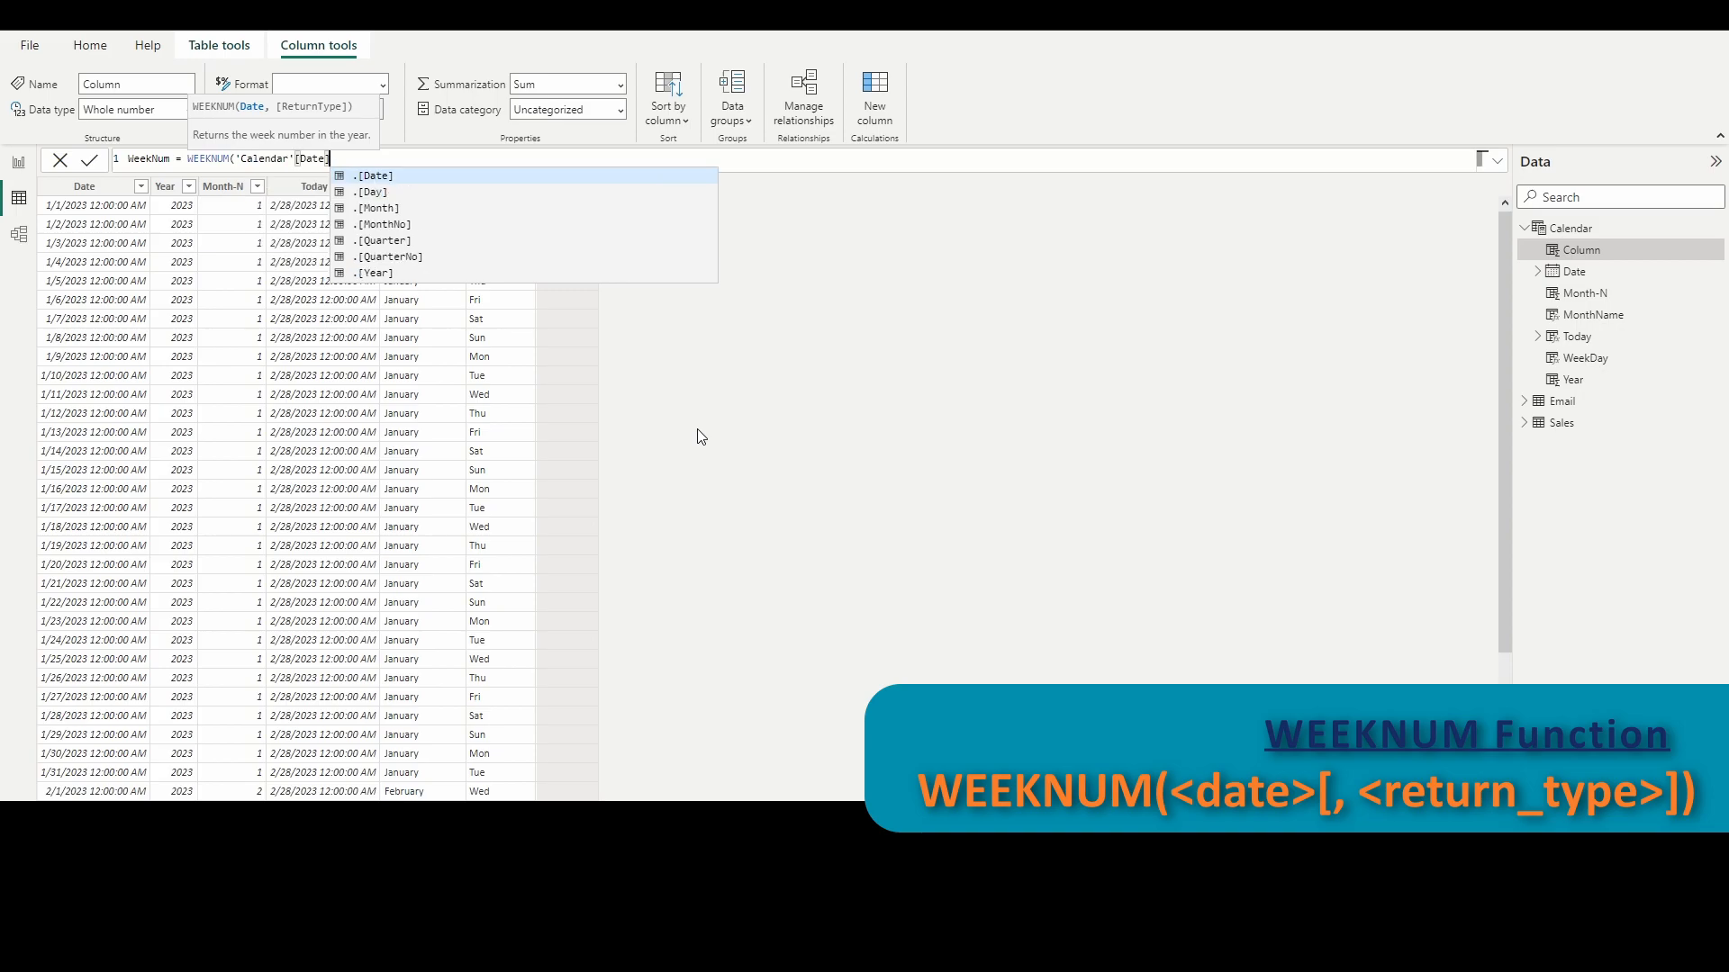
text(],1))
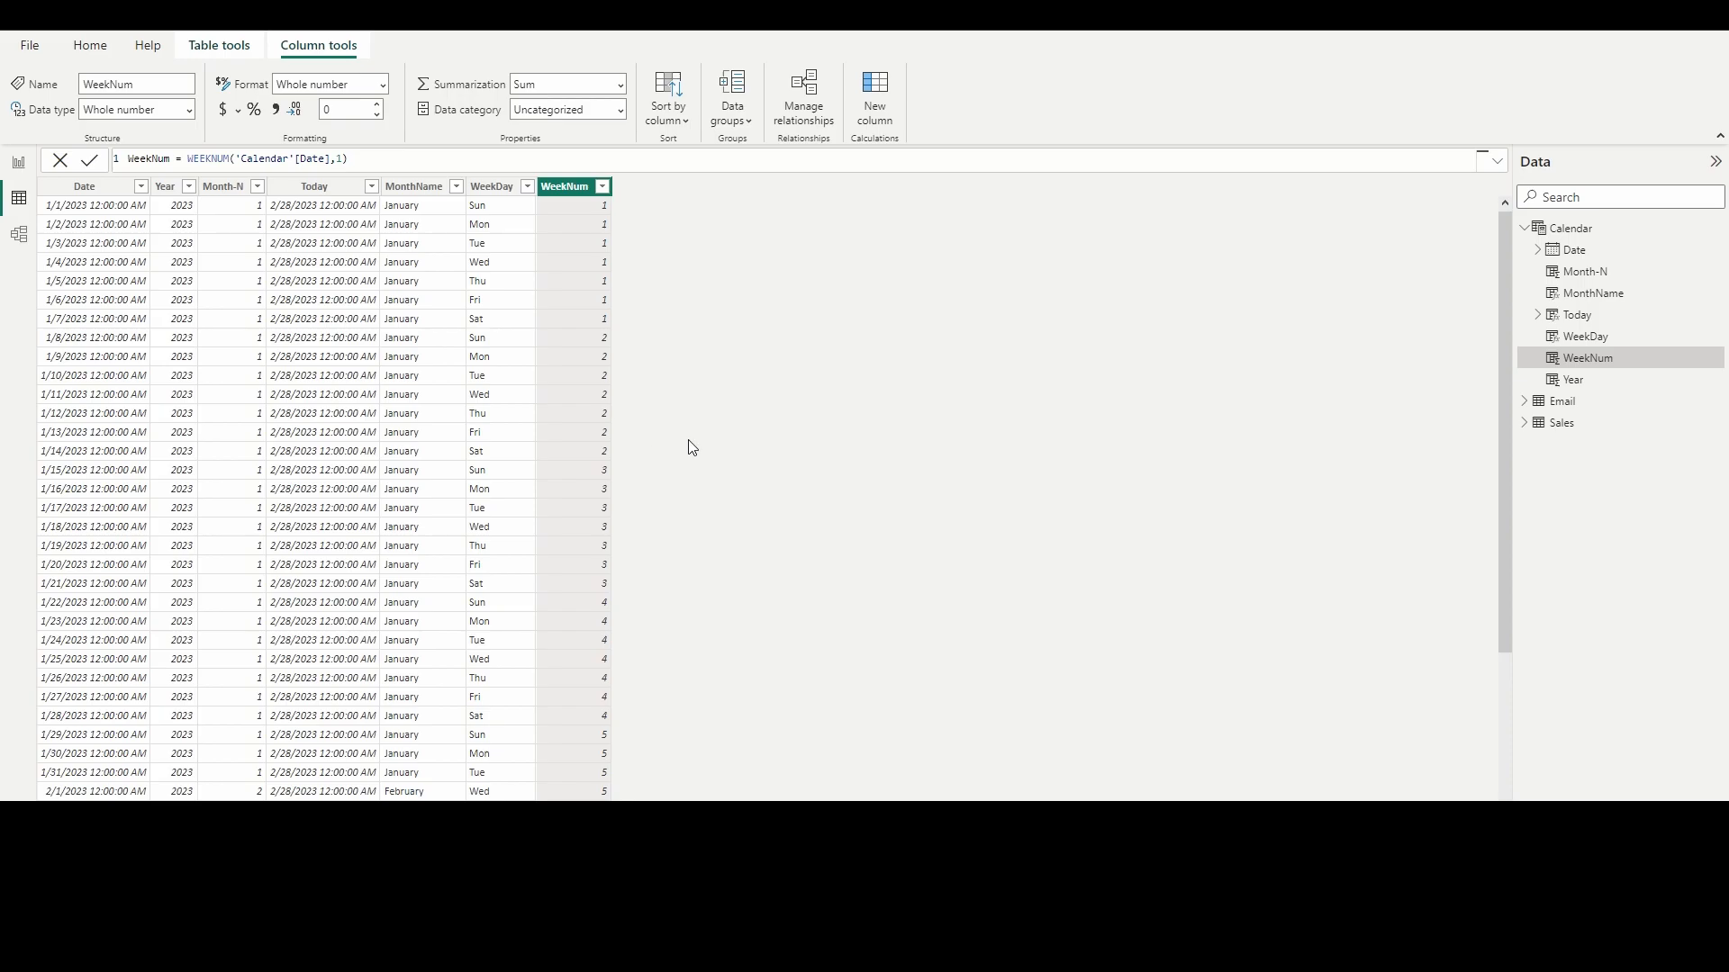
mouse_move(735, 443)
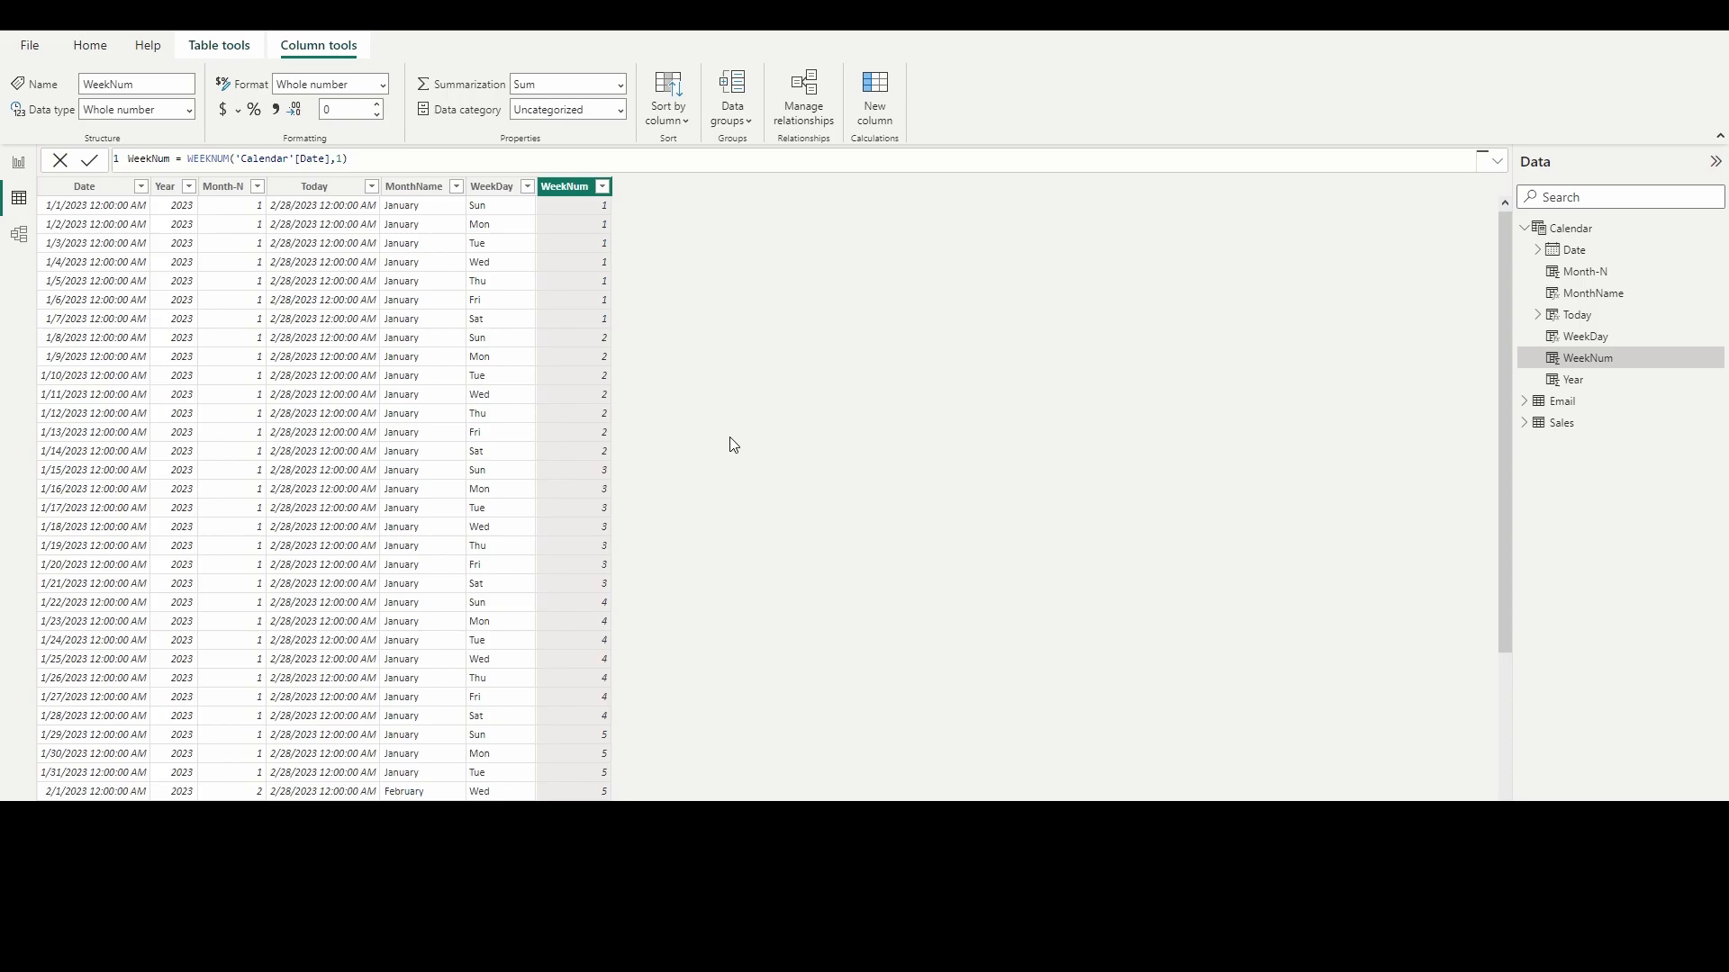
mouse_move(695, 405)
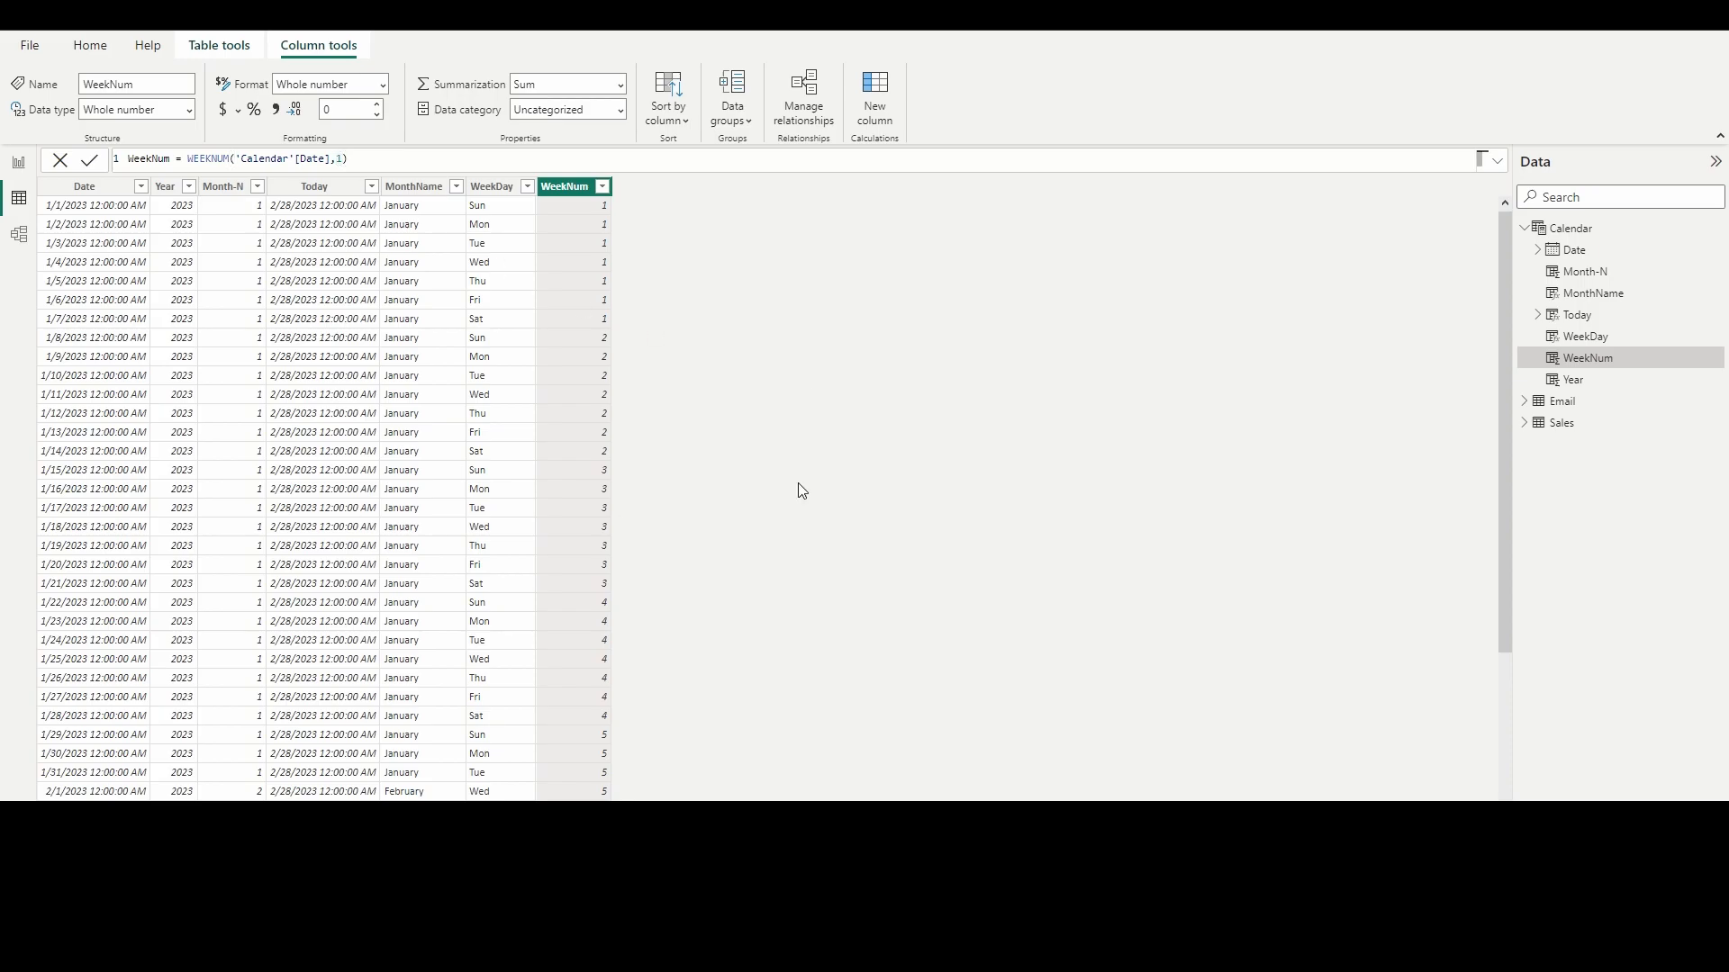
mouse_move(749, 443)
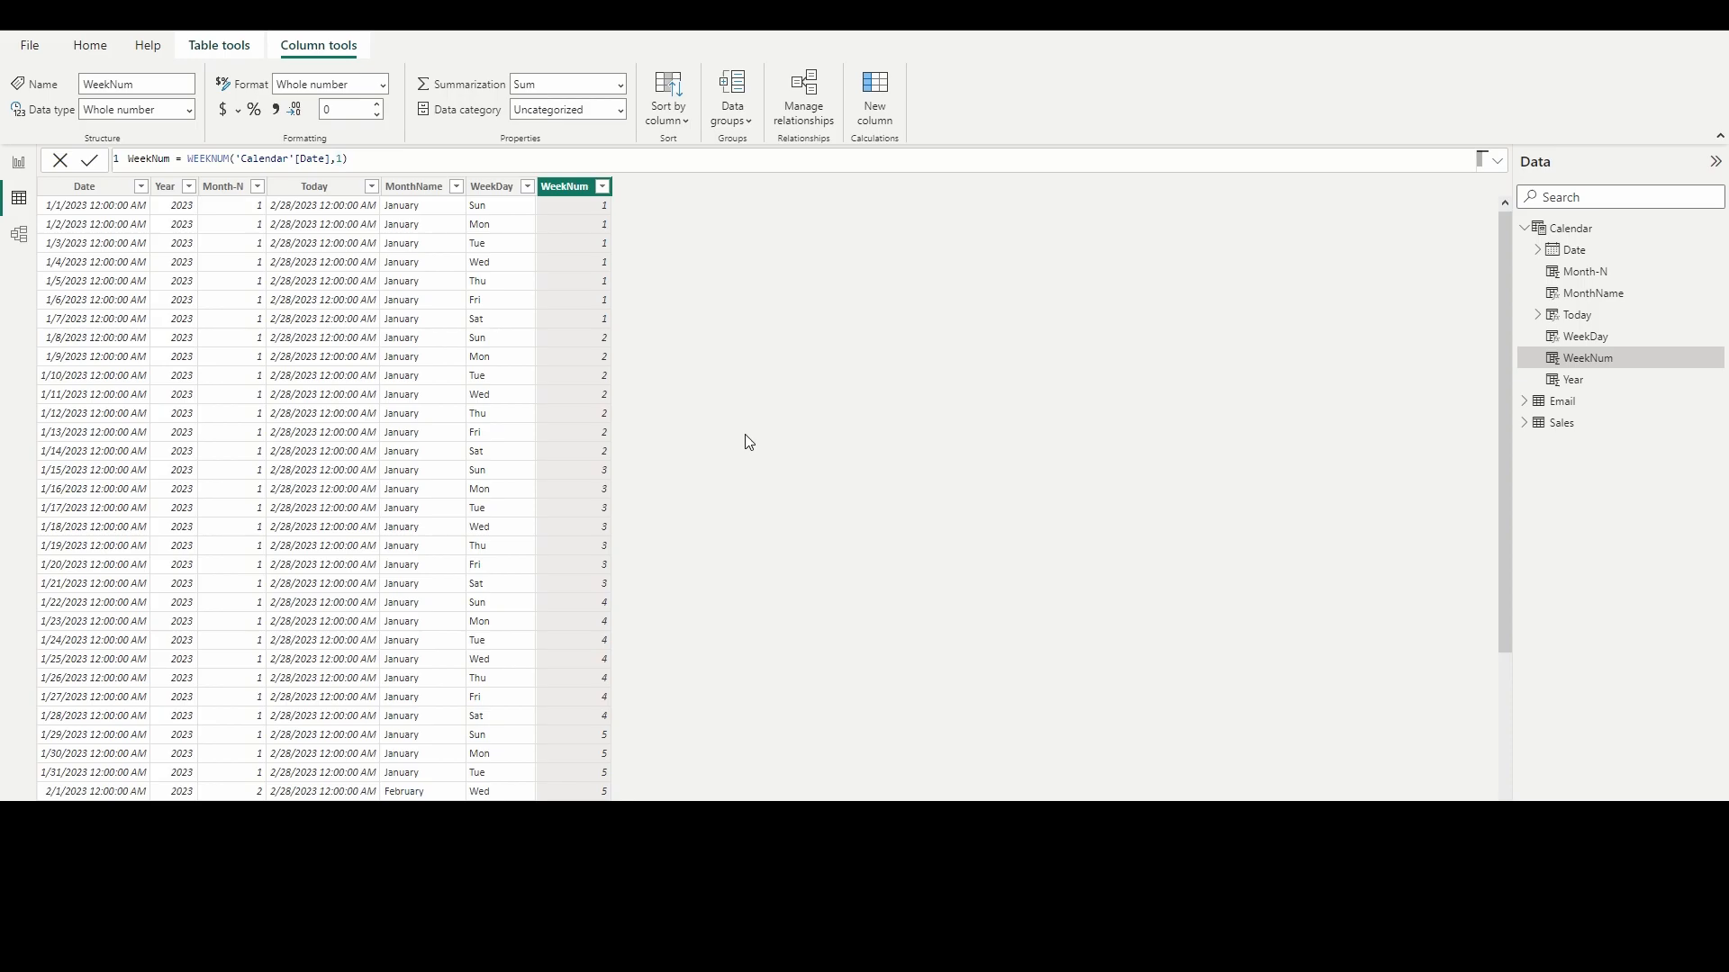
mouse_move(717, 343)
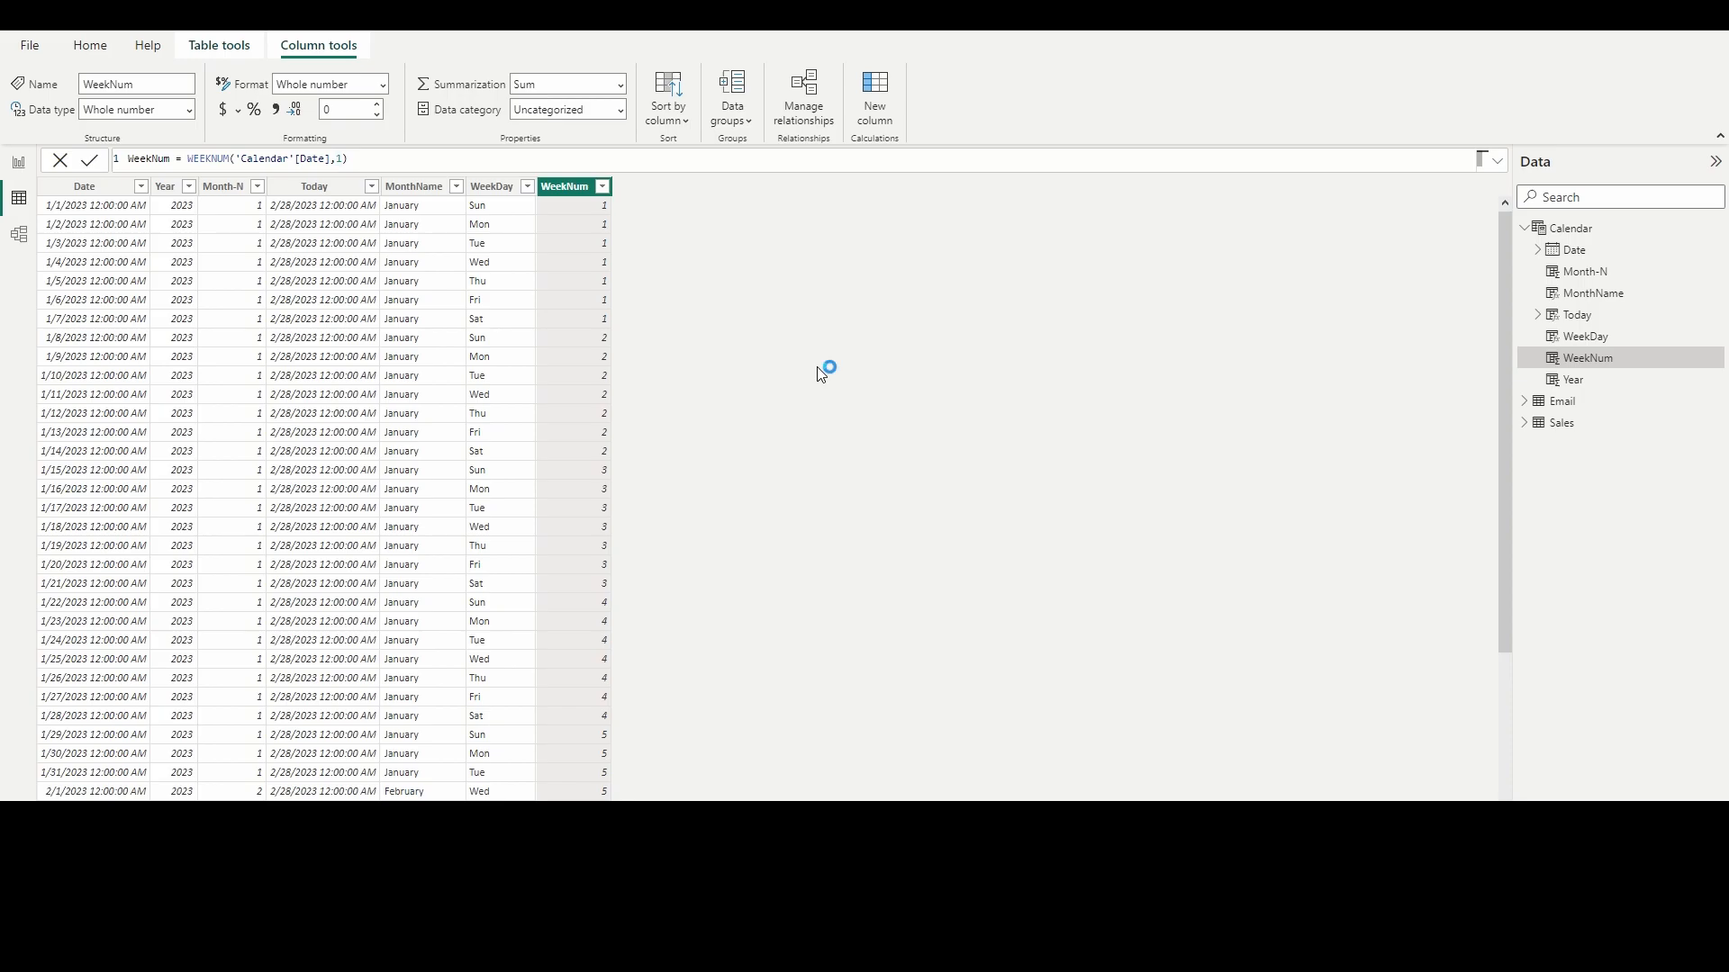
Step: Add a DayNum = WEEKDAY('Calendar'[Date],2) column with Monday as 1, then go to Model view
click(875, 85)
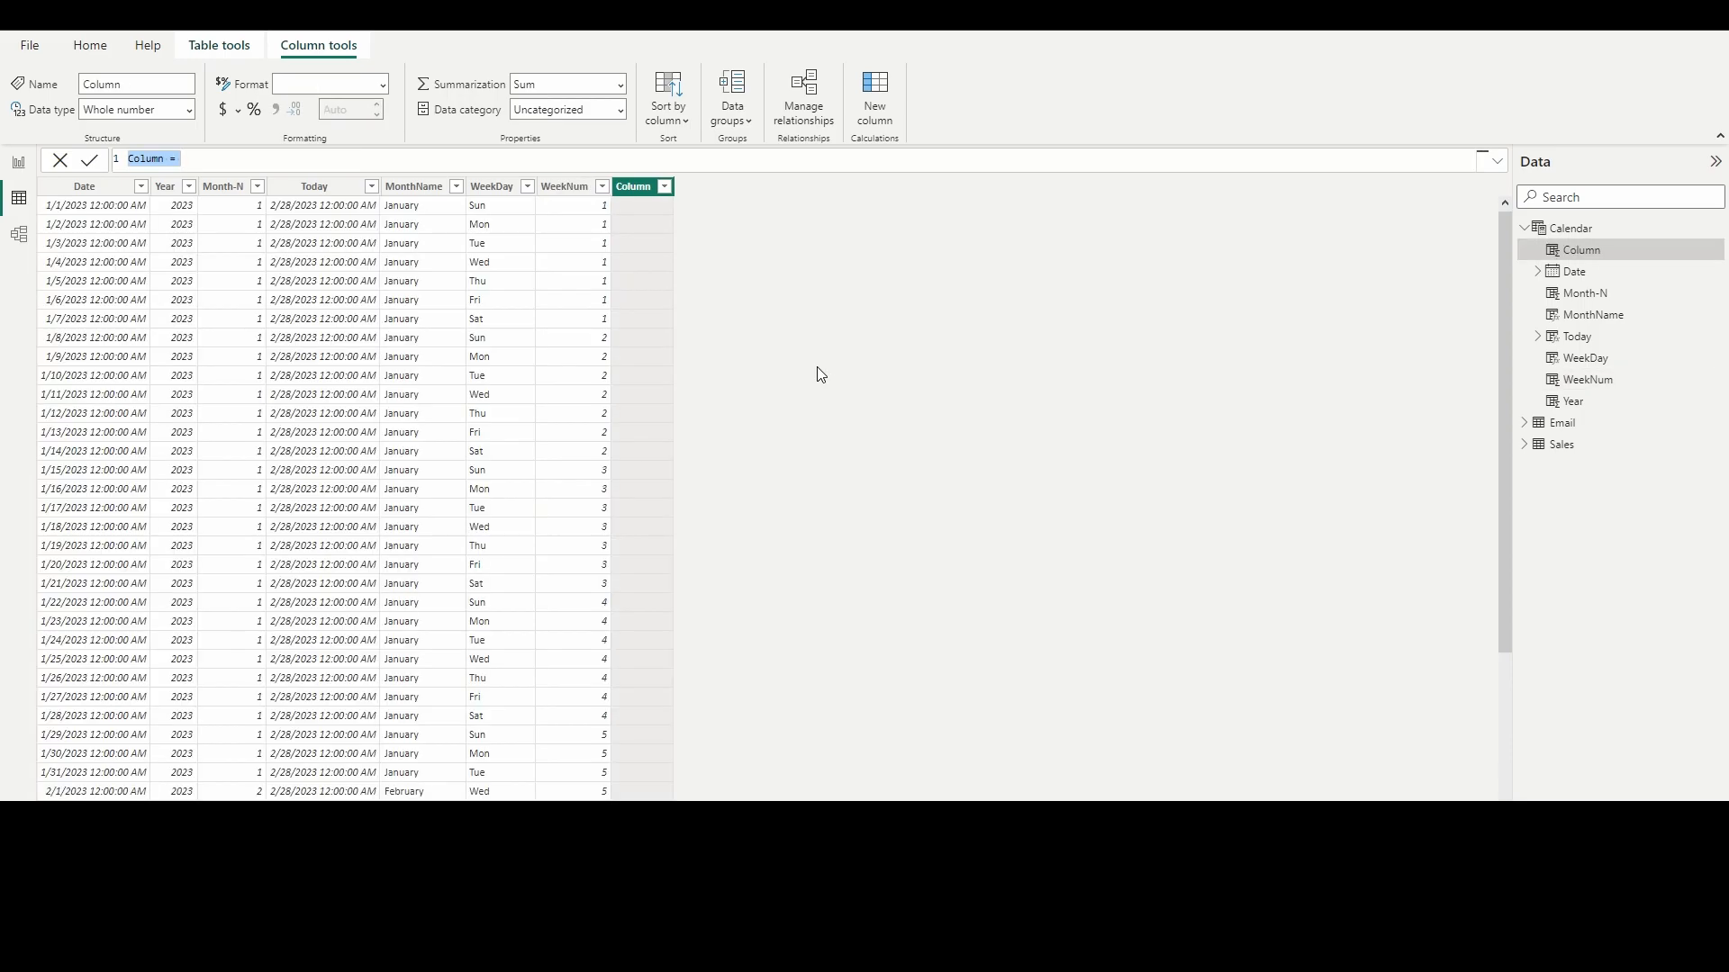
text(DayN)
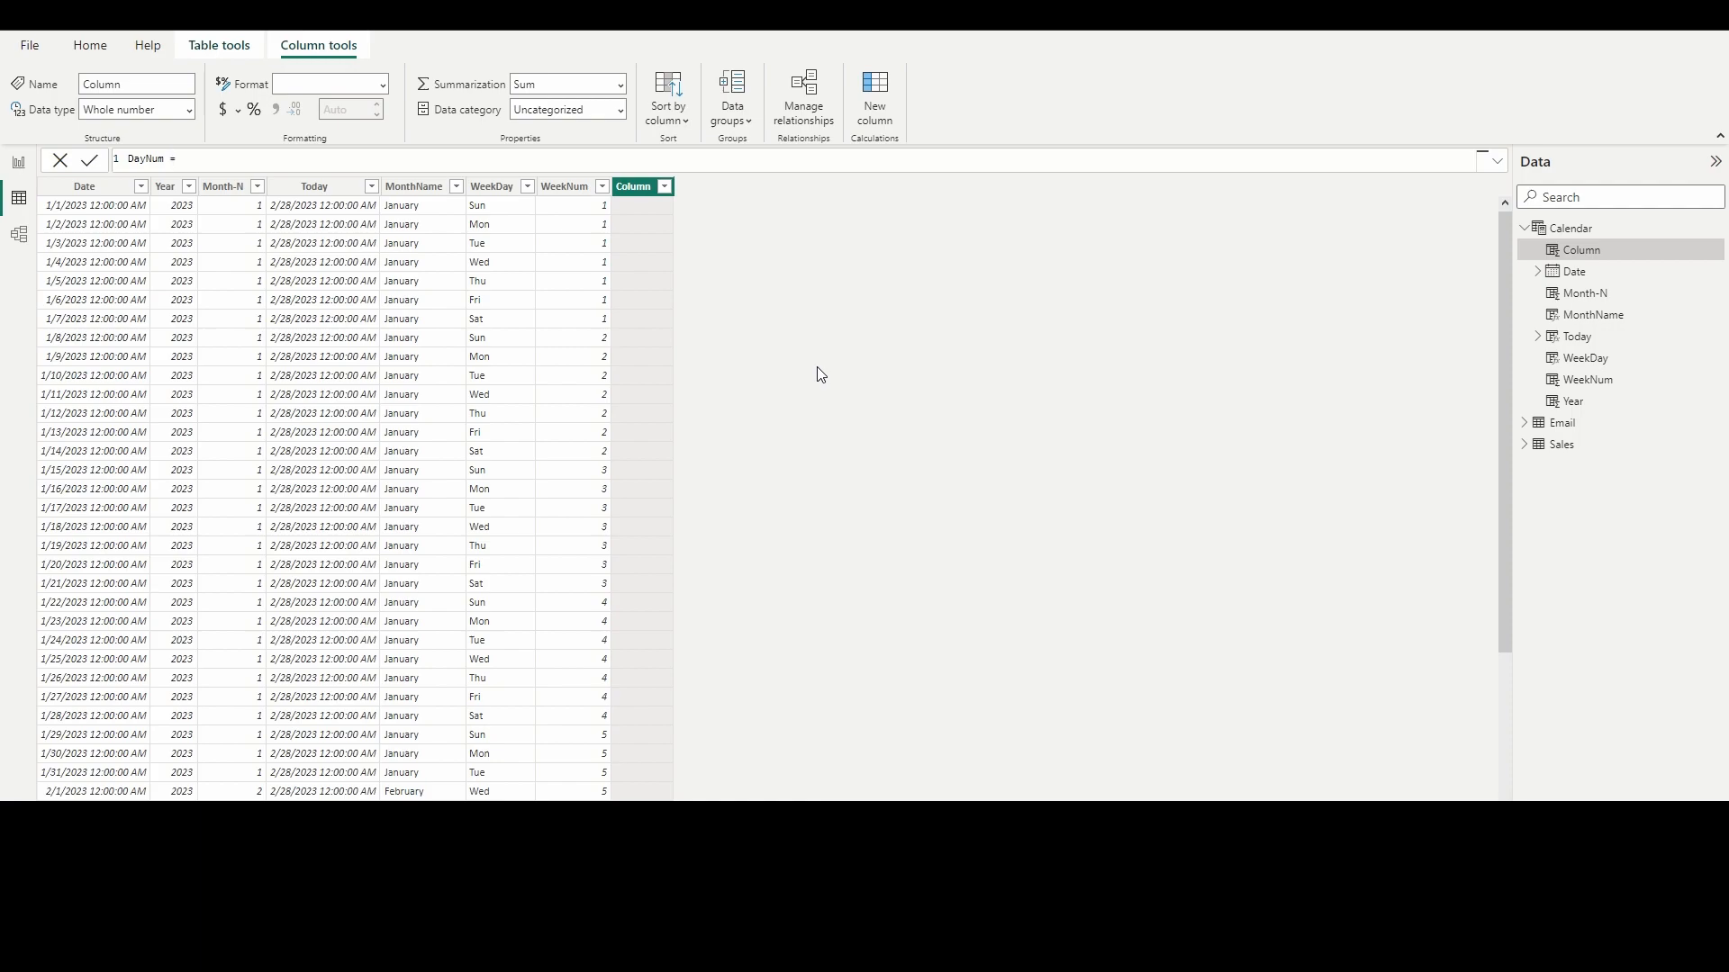
text(WEEKDAY('Calendar'[Date)
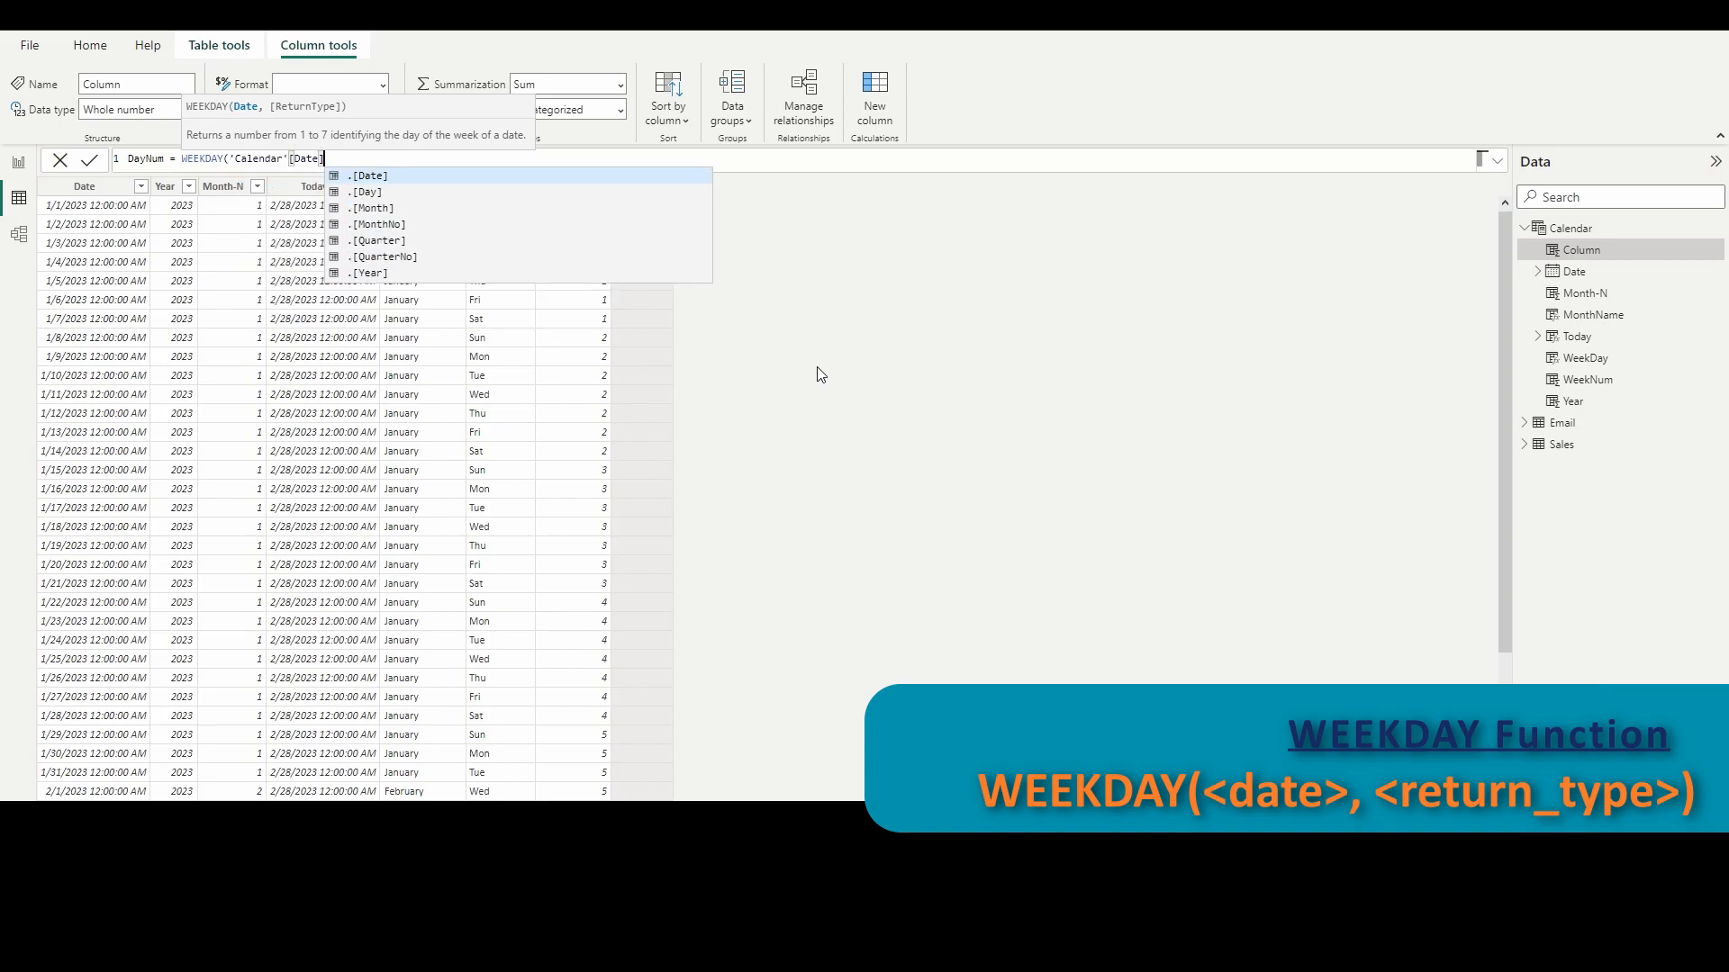
text(,2)
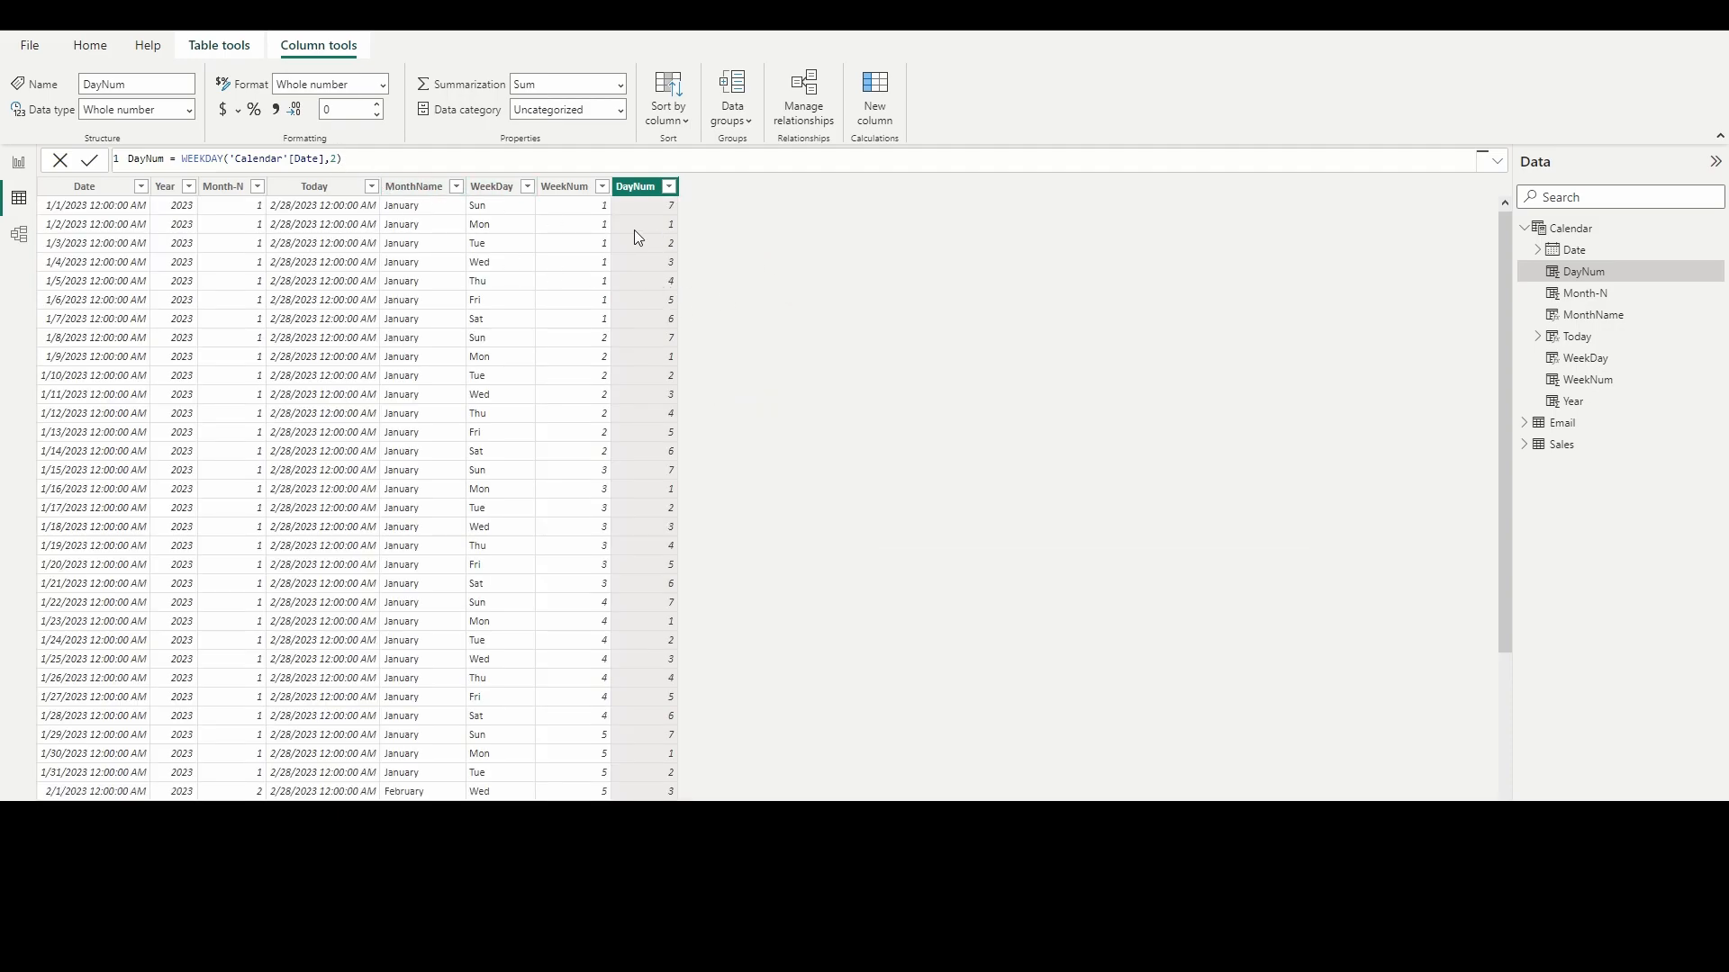
mouse_move(681, 256)
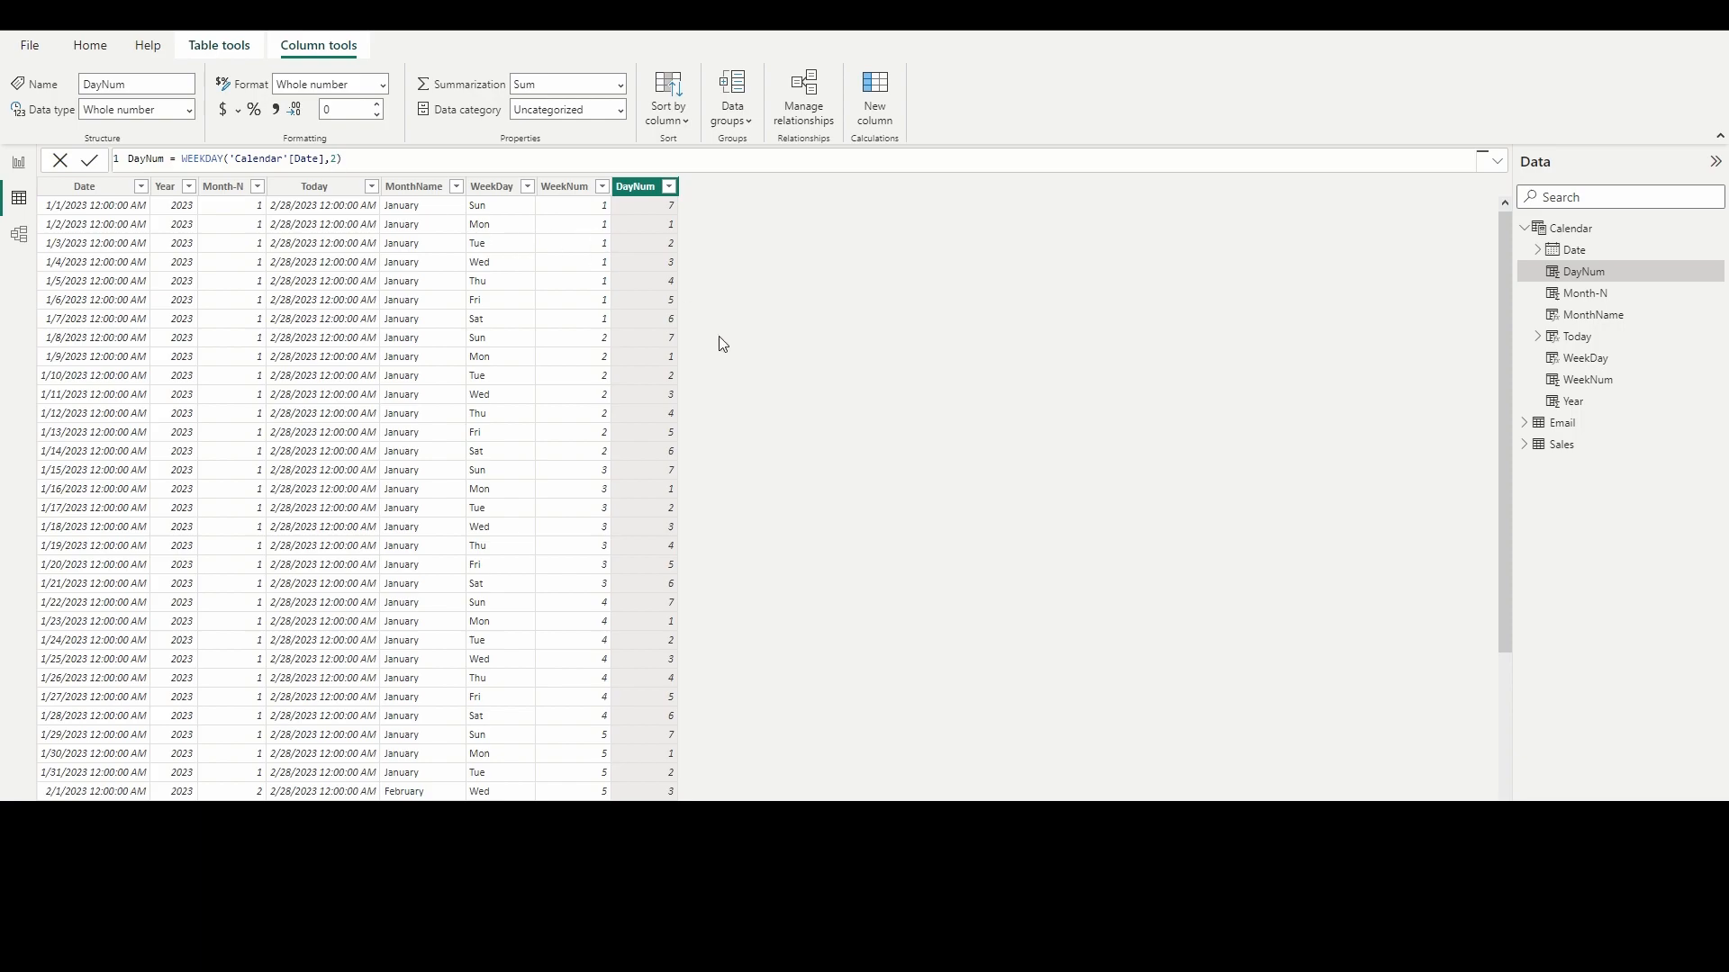
mouse_move(702, 333)
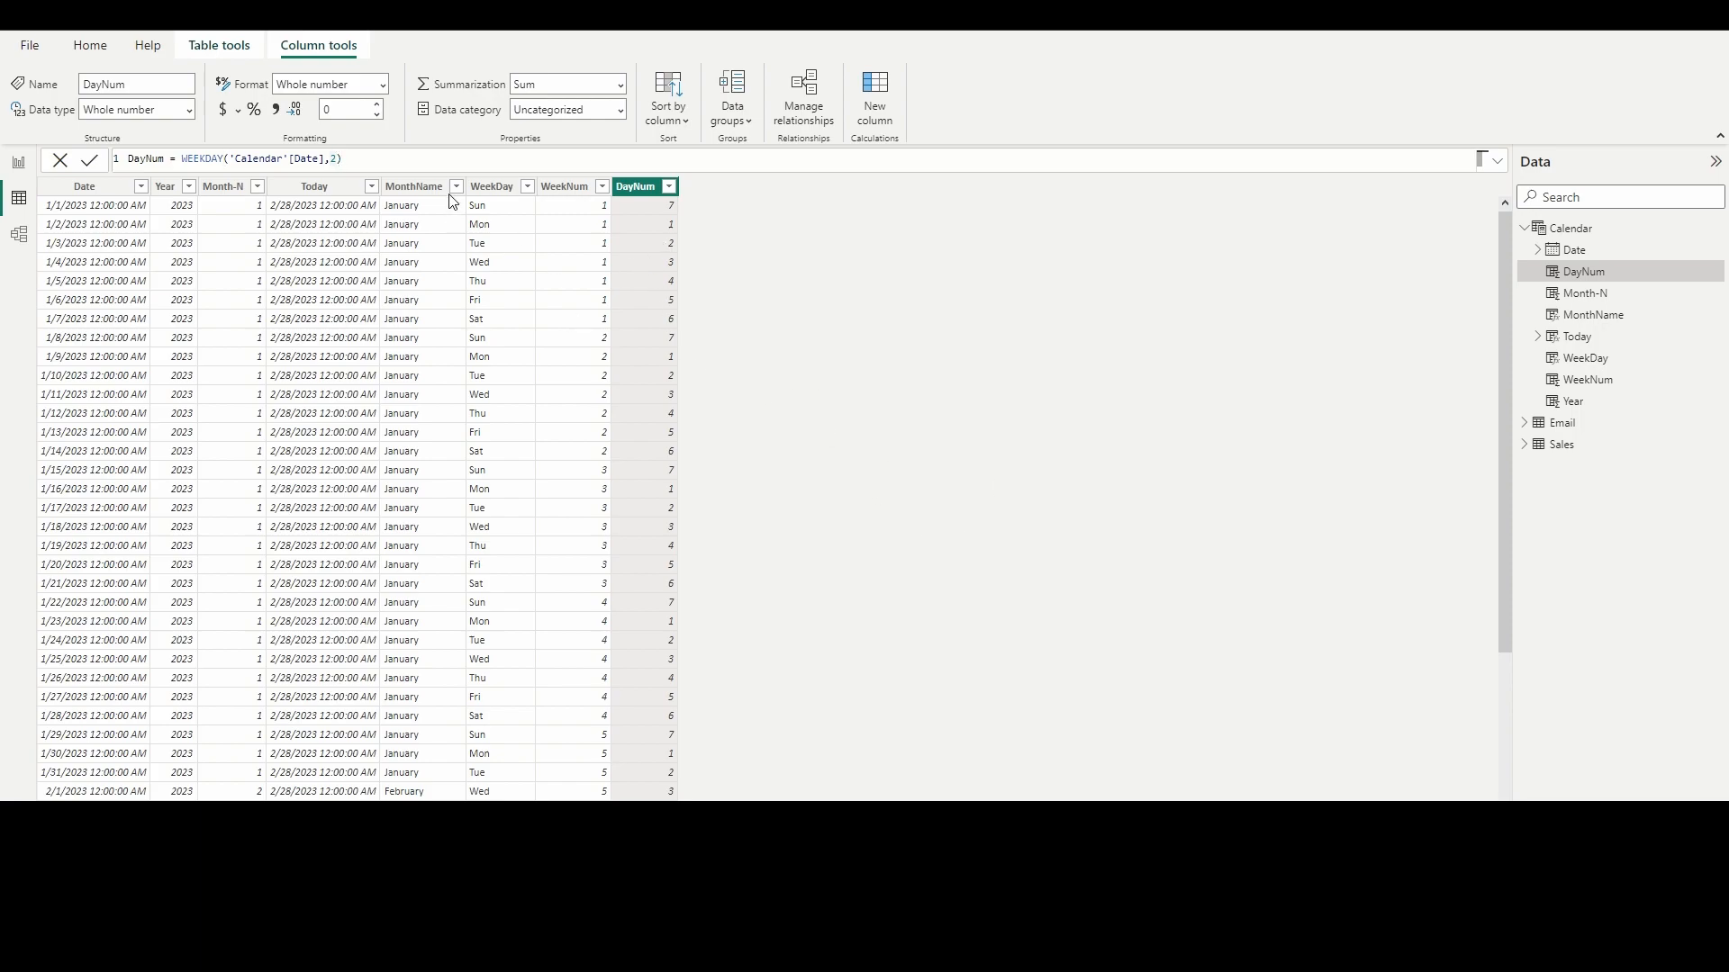
mouse_move(1005, 406)
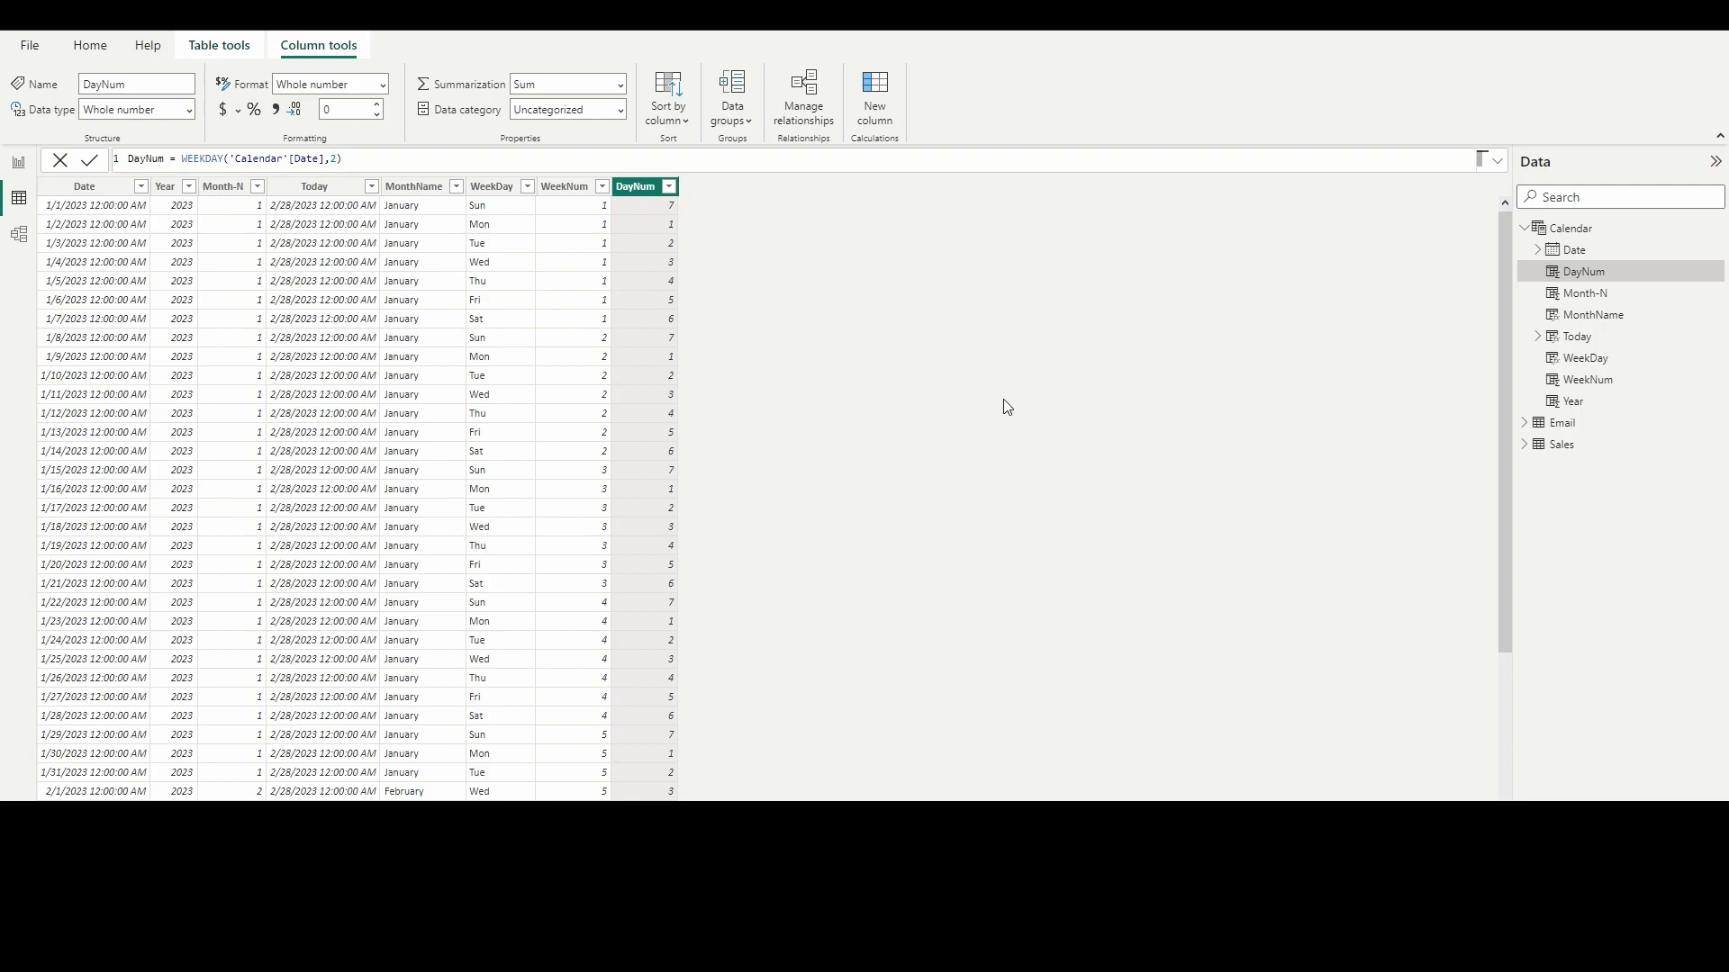
mouse_move(983, 506)
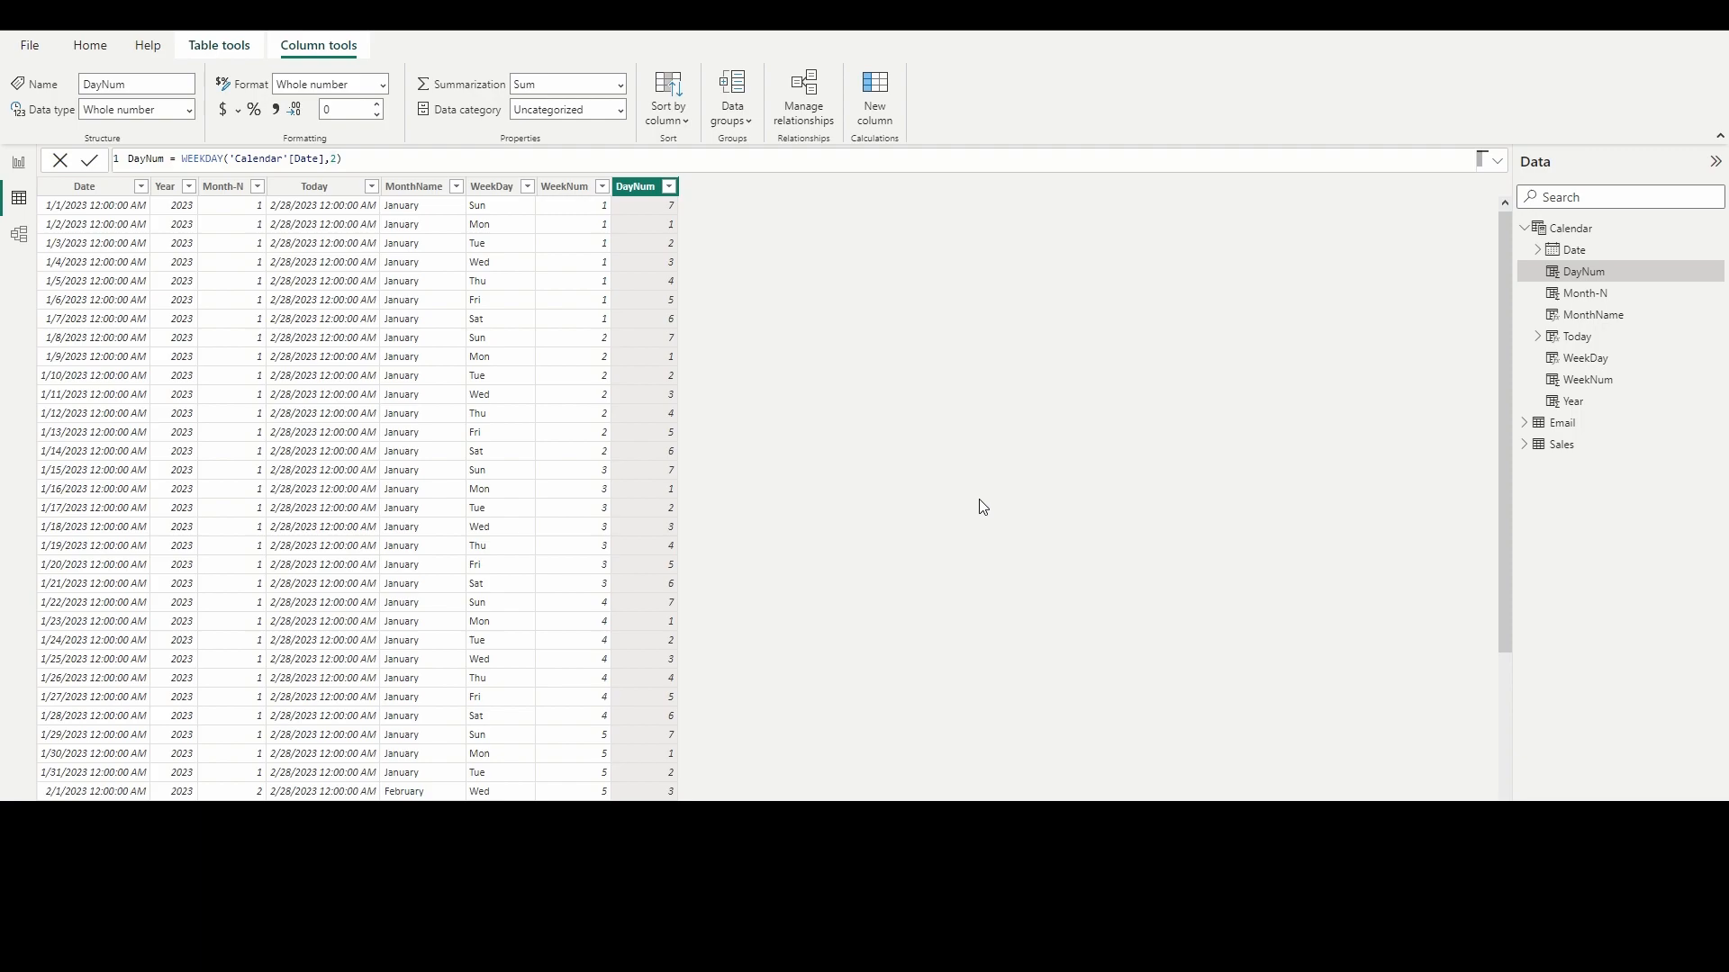
mouse_move(989, 503)
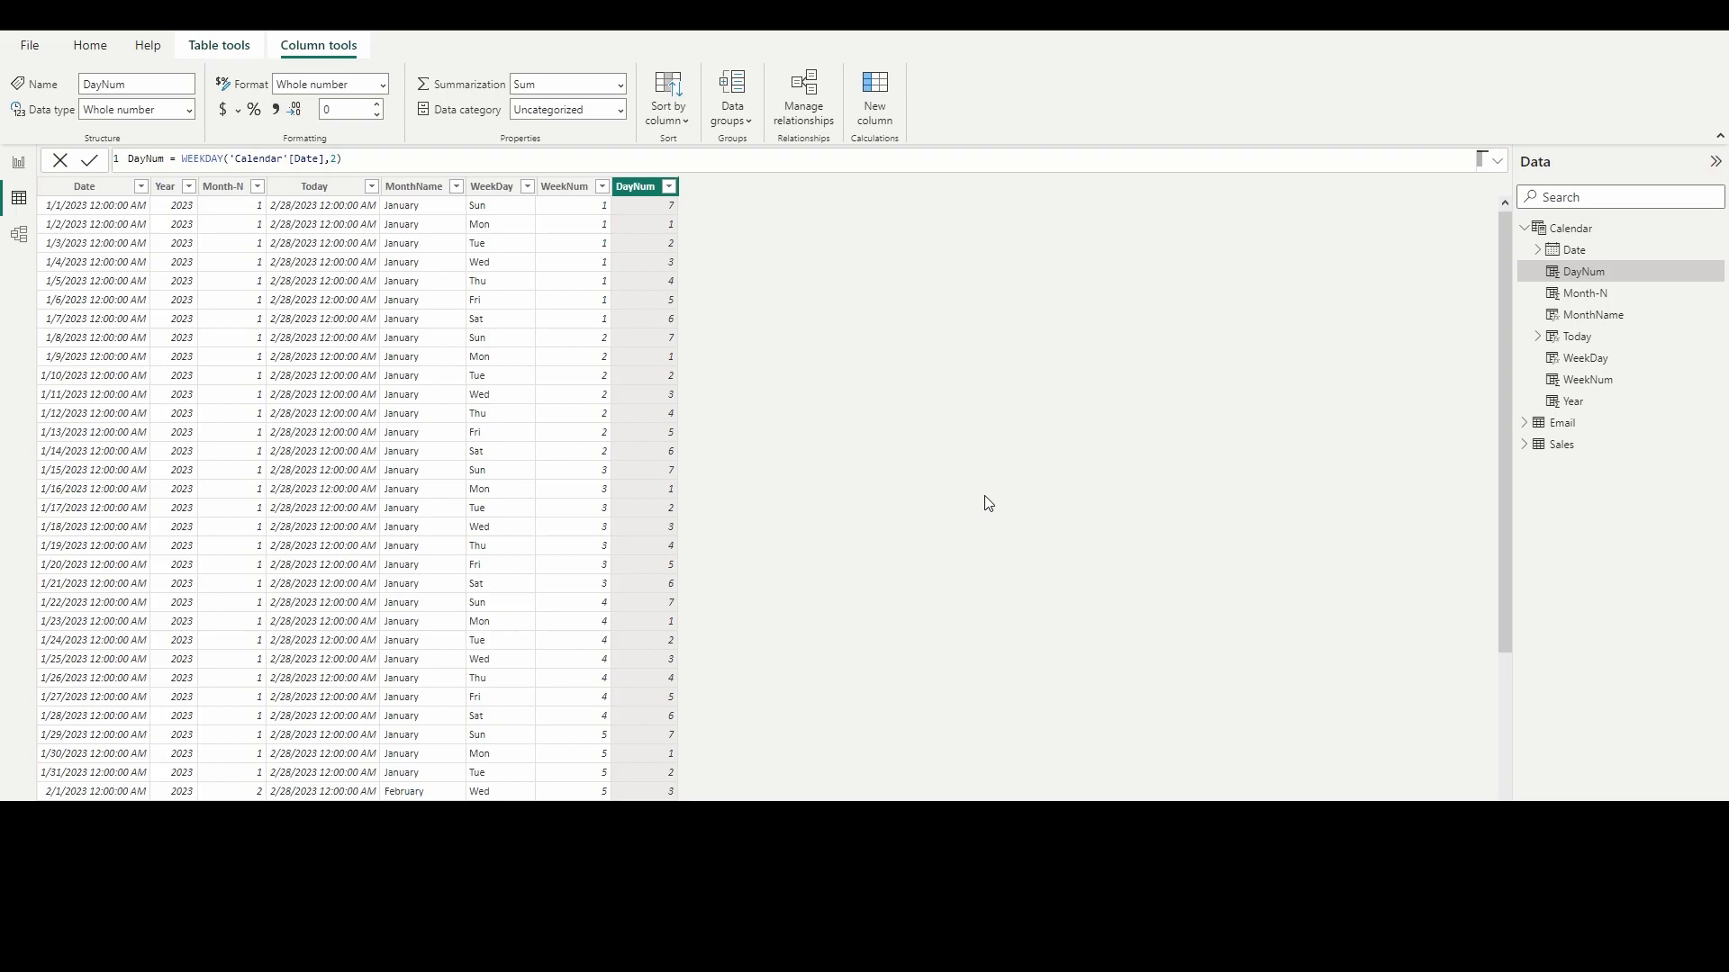
click(20, 234)
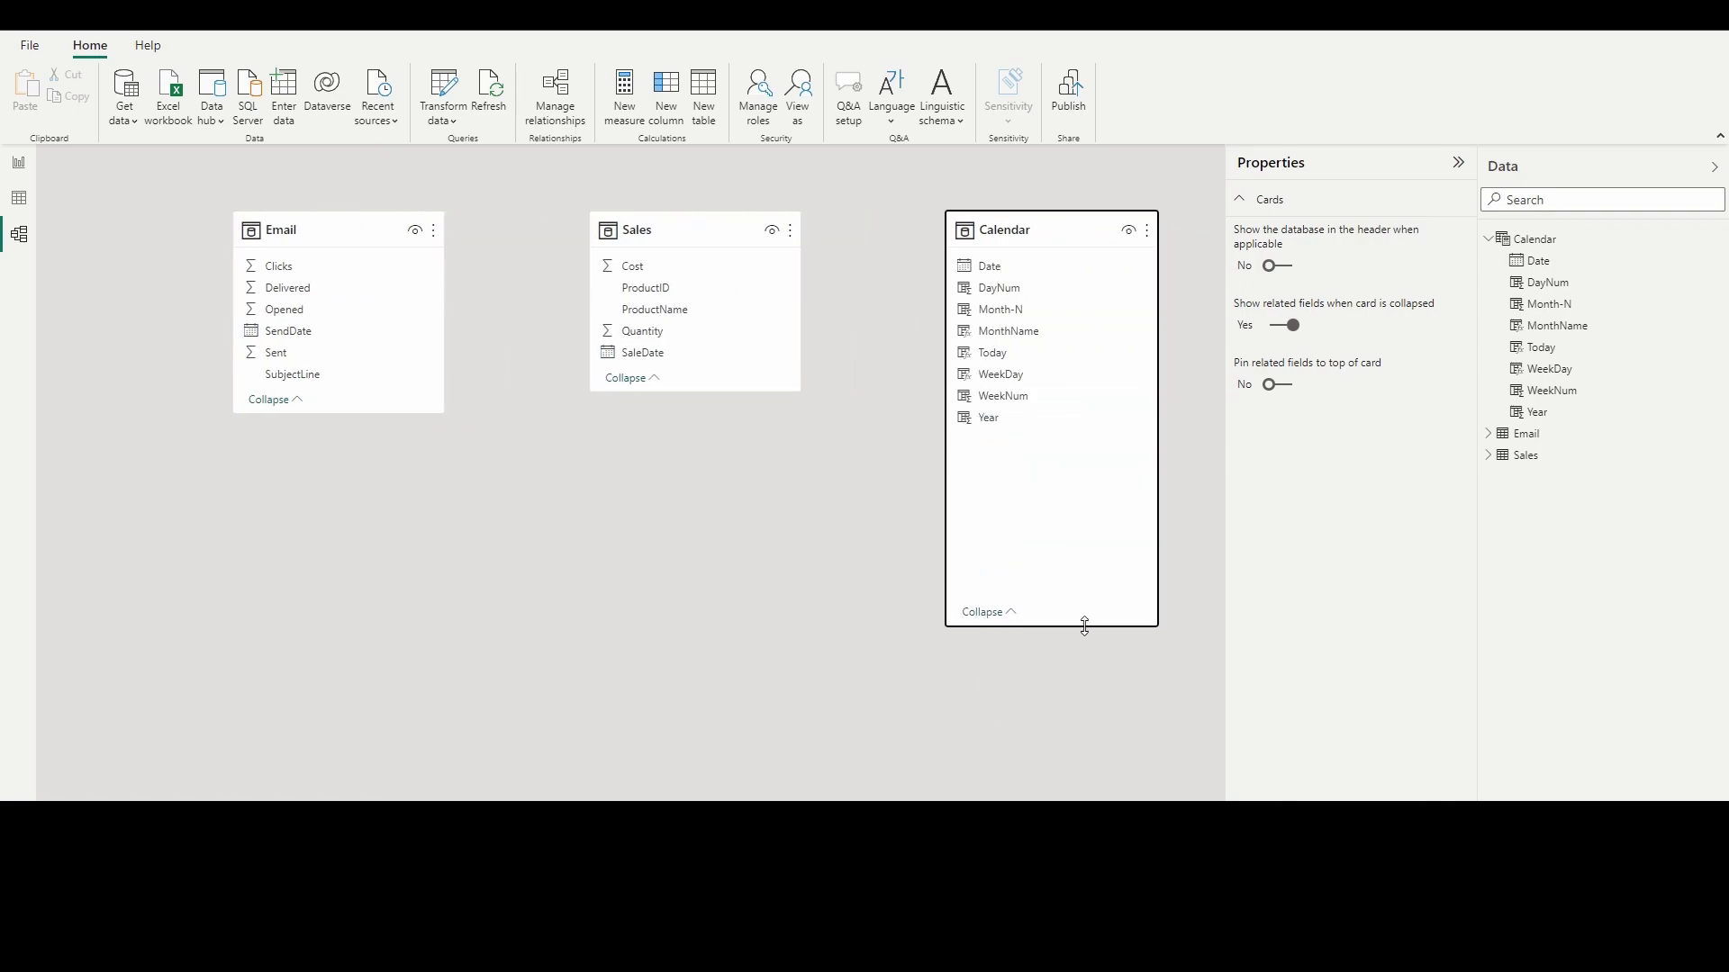
mouse_move(823, 600)
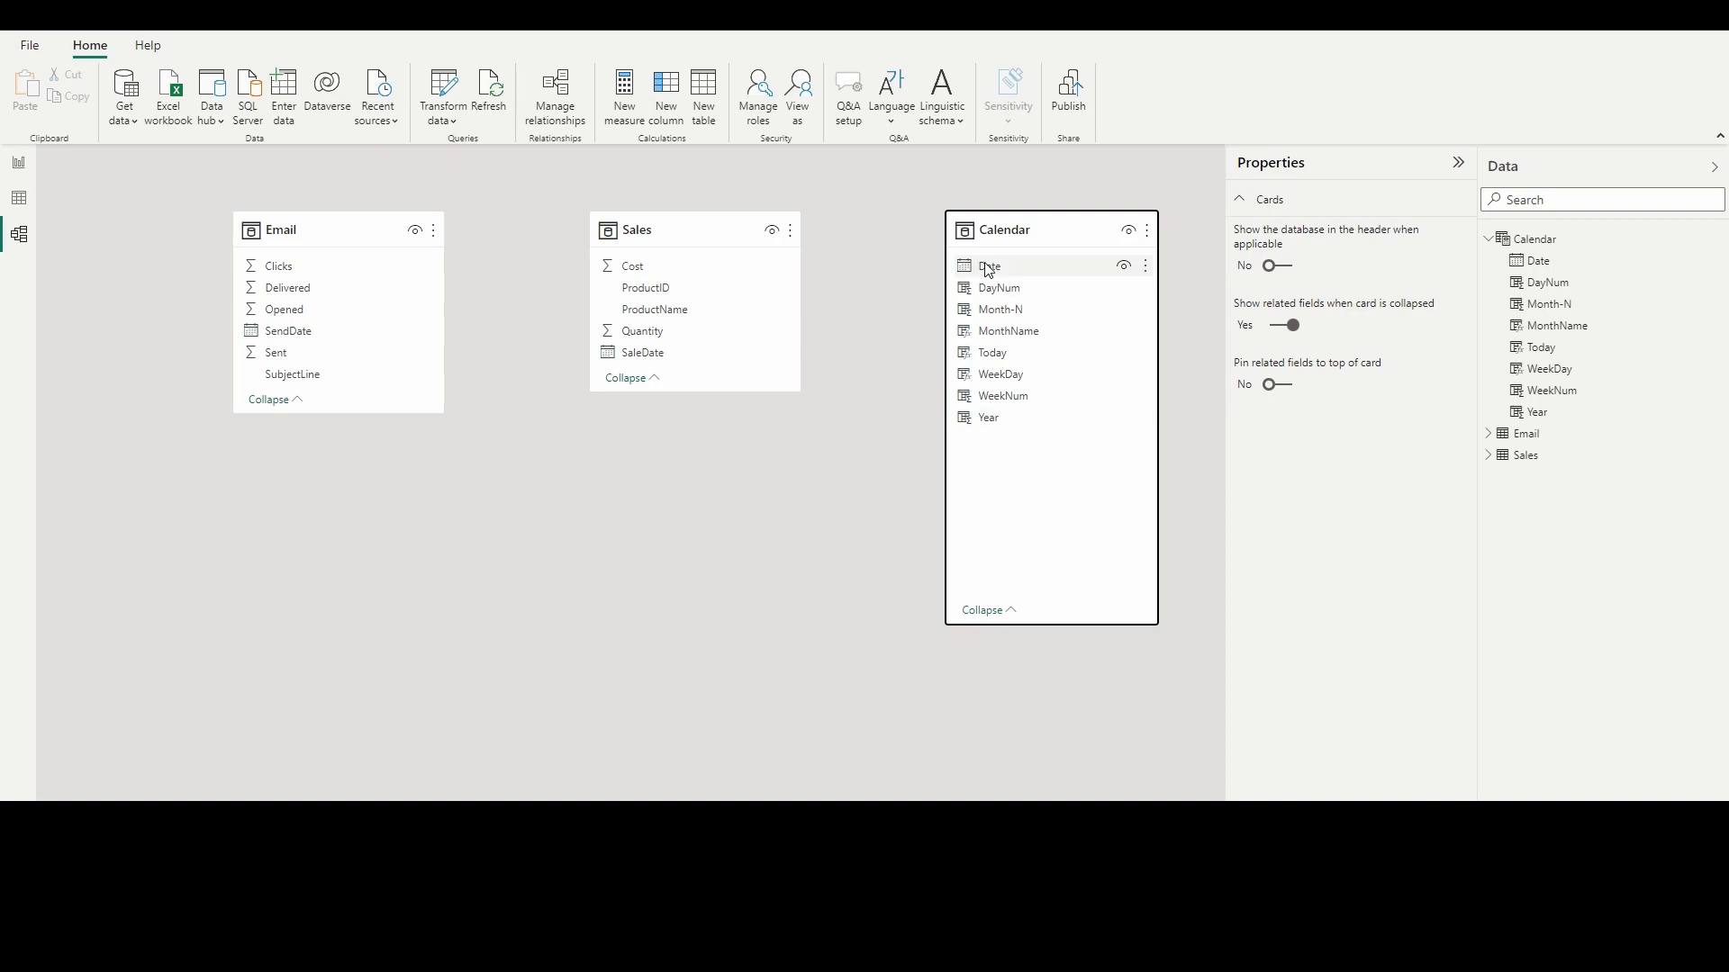
mouse_move(1017, 504)
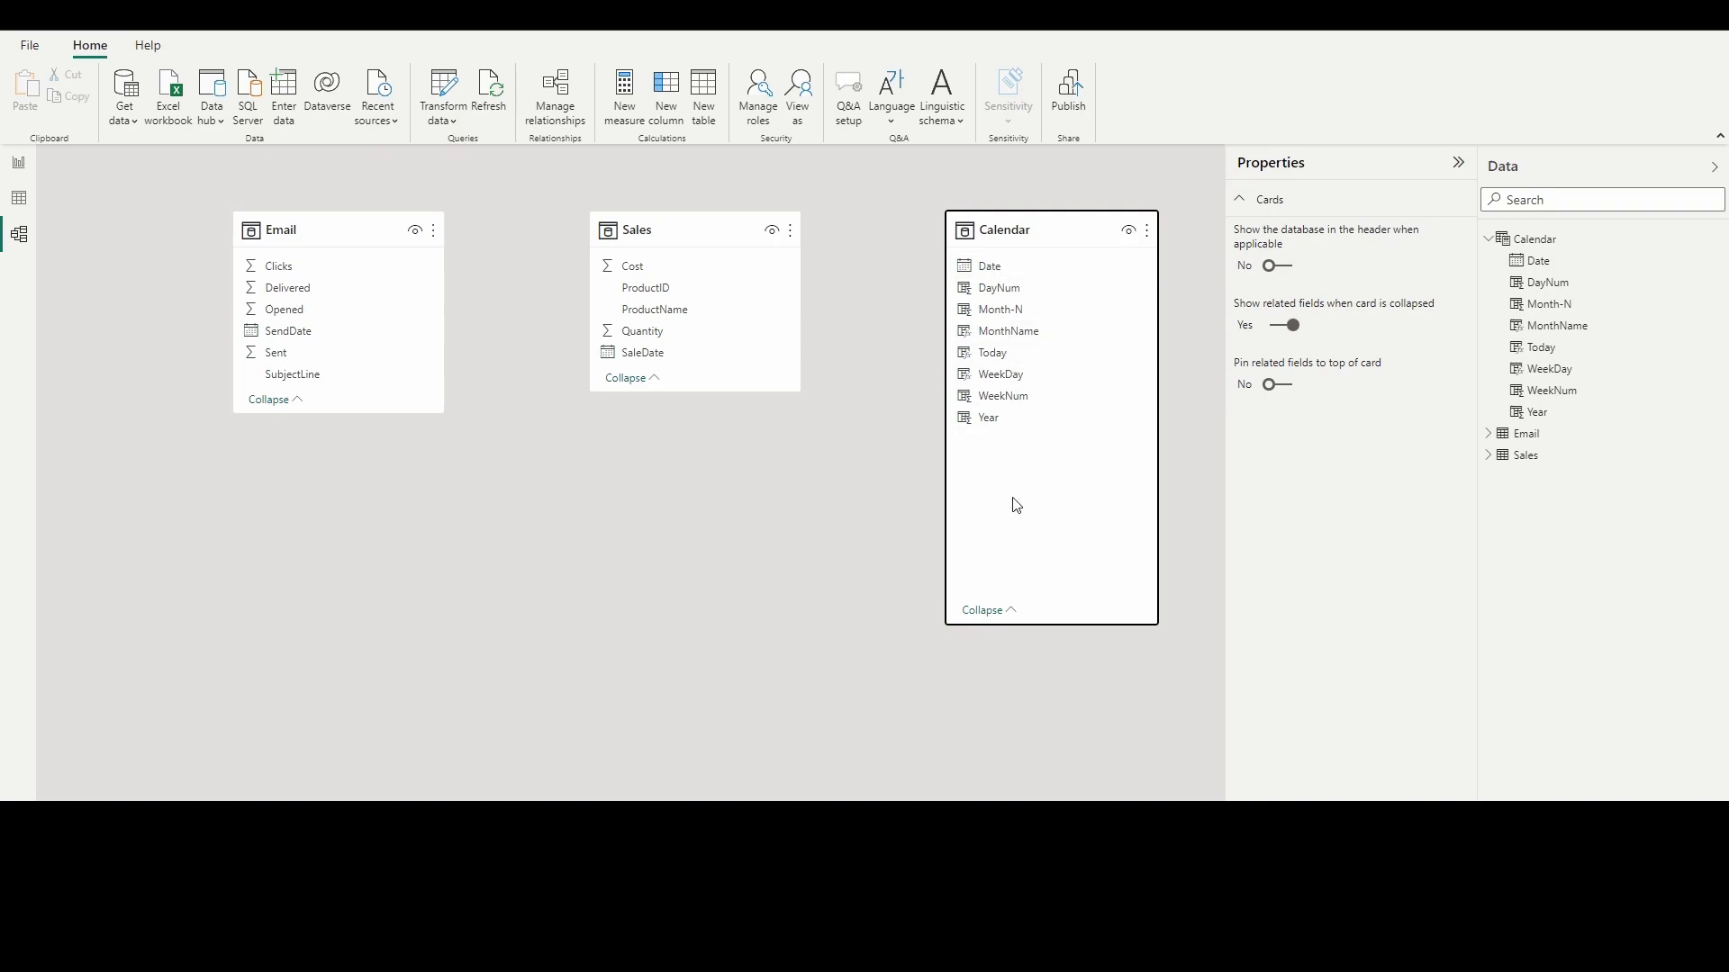
mouse_move(775, 582)
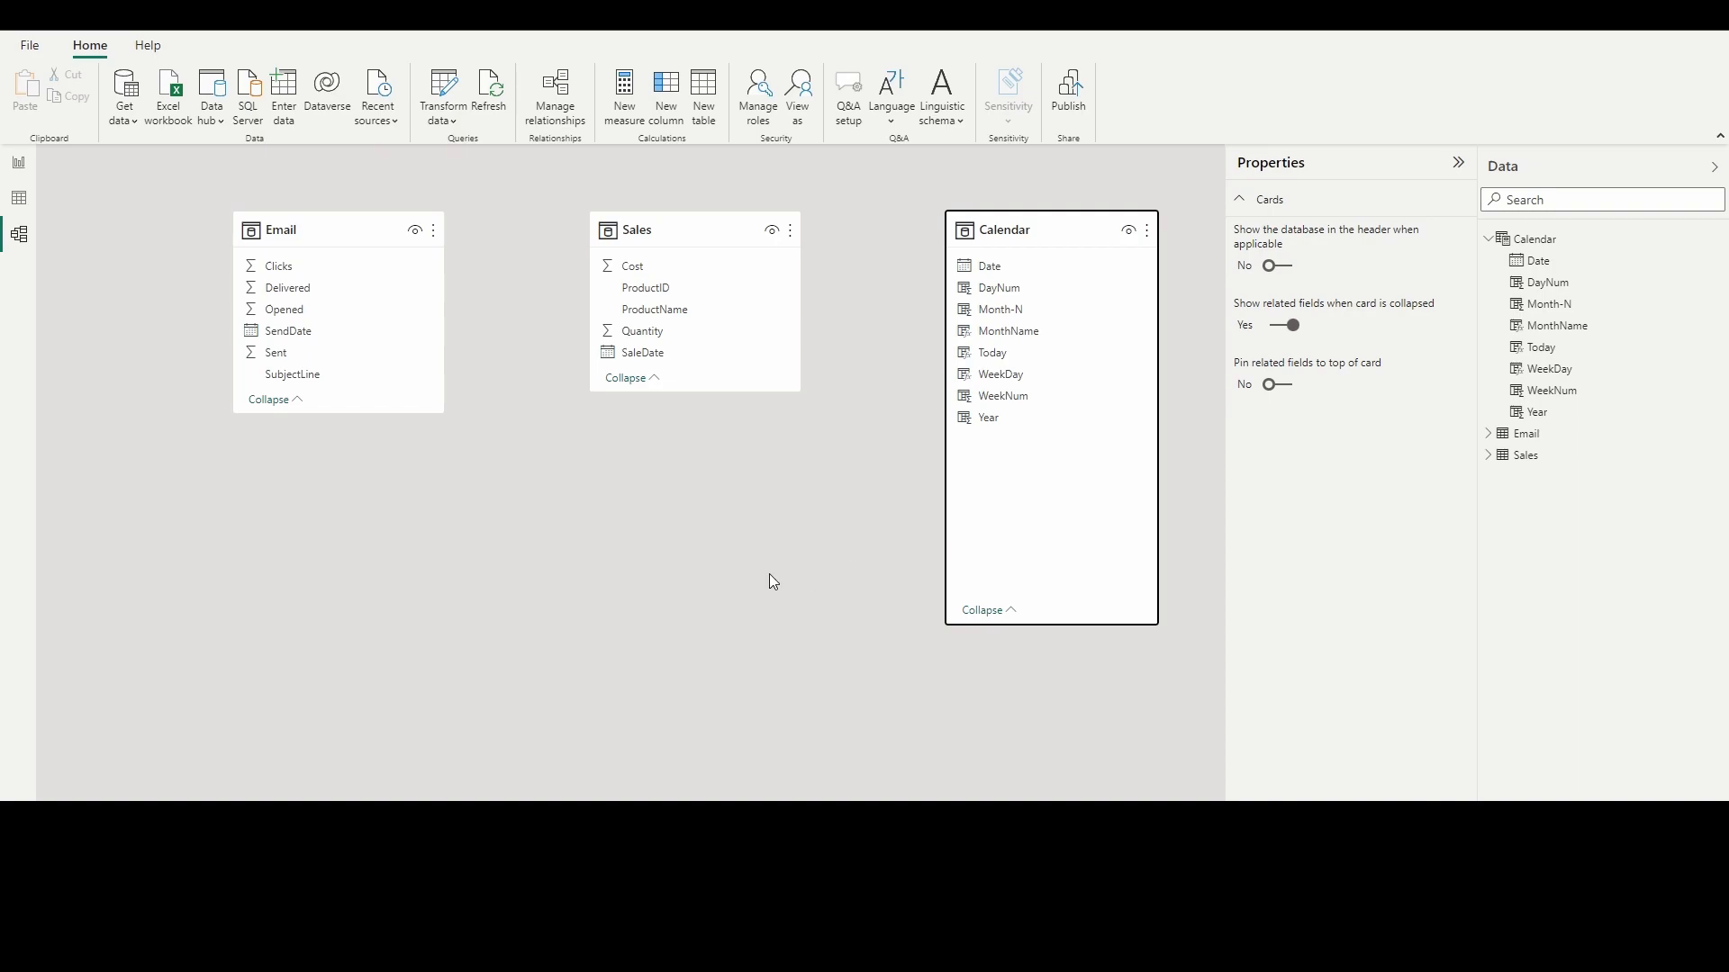
mouse_move(767, 630)
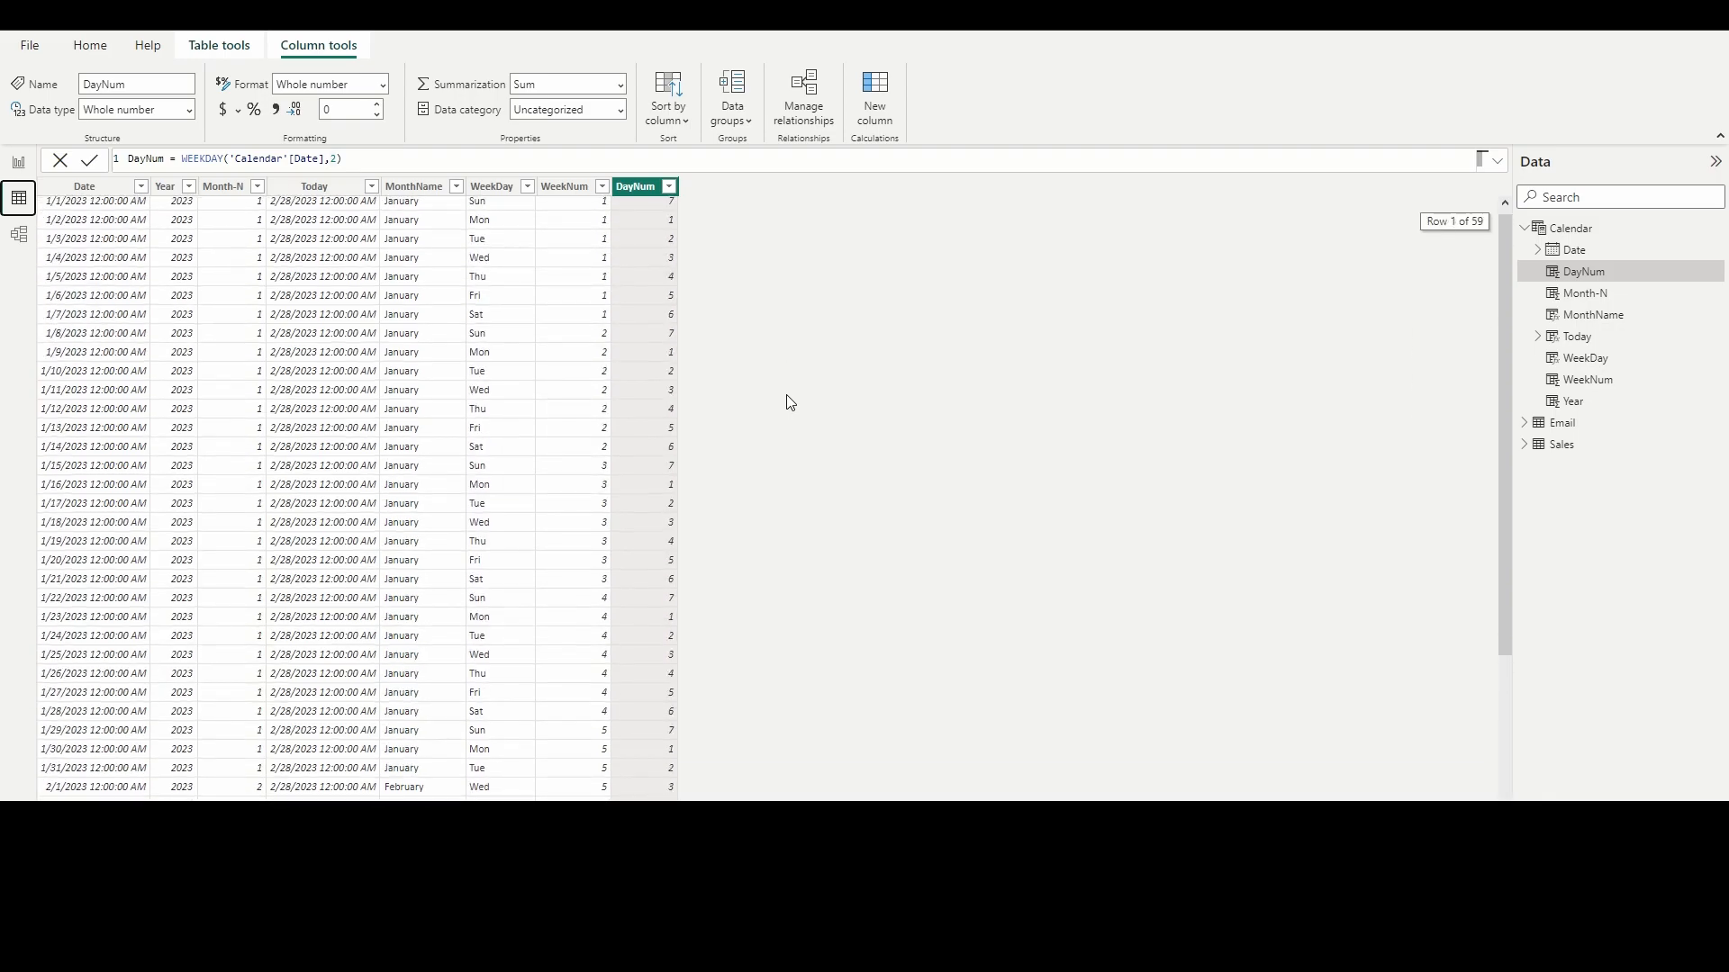
Step: In Model view, relate Calendar[Date] to Email[SendDate] by dragging the field across
click(20, 234)
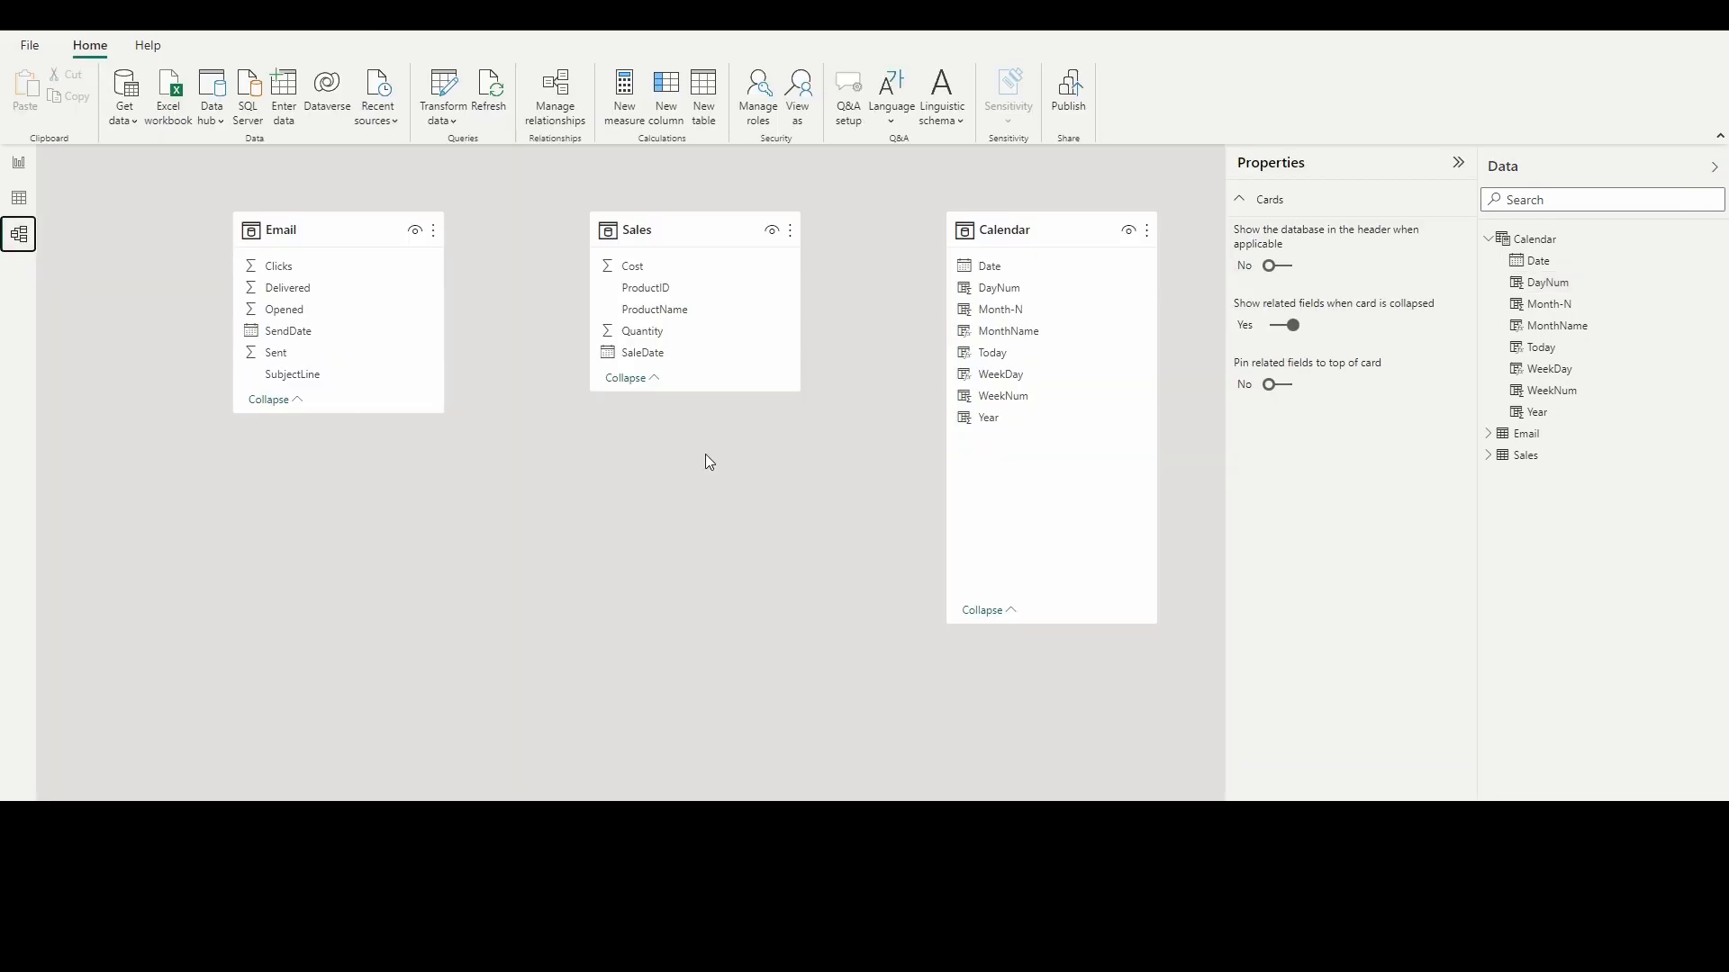
drag(1003, 228, 754, 450)
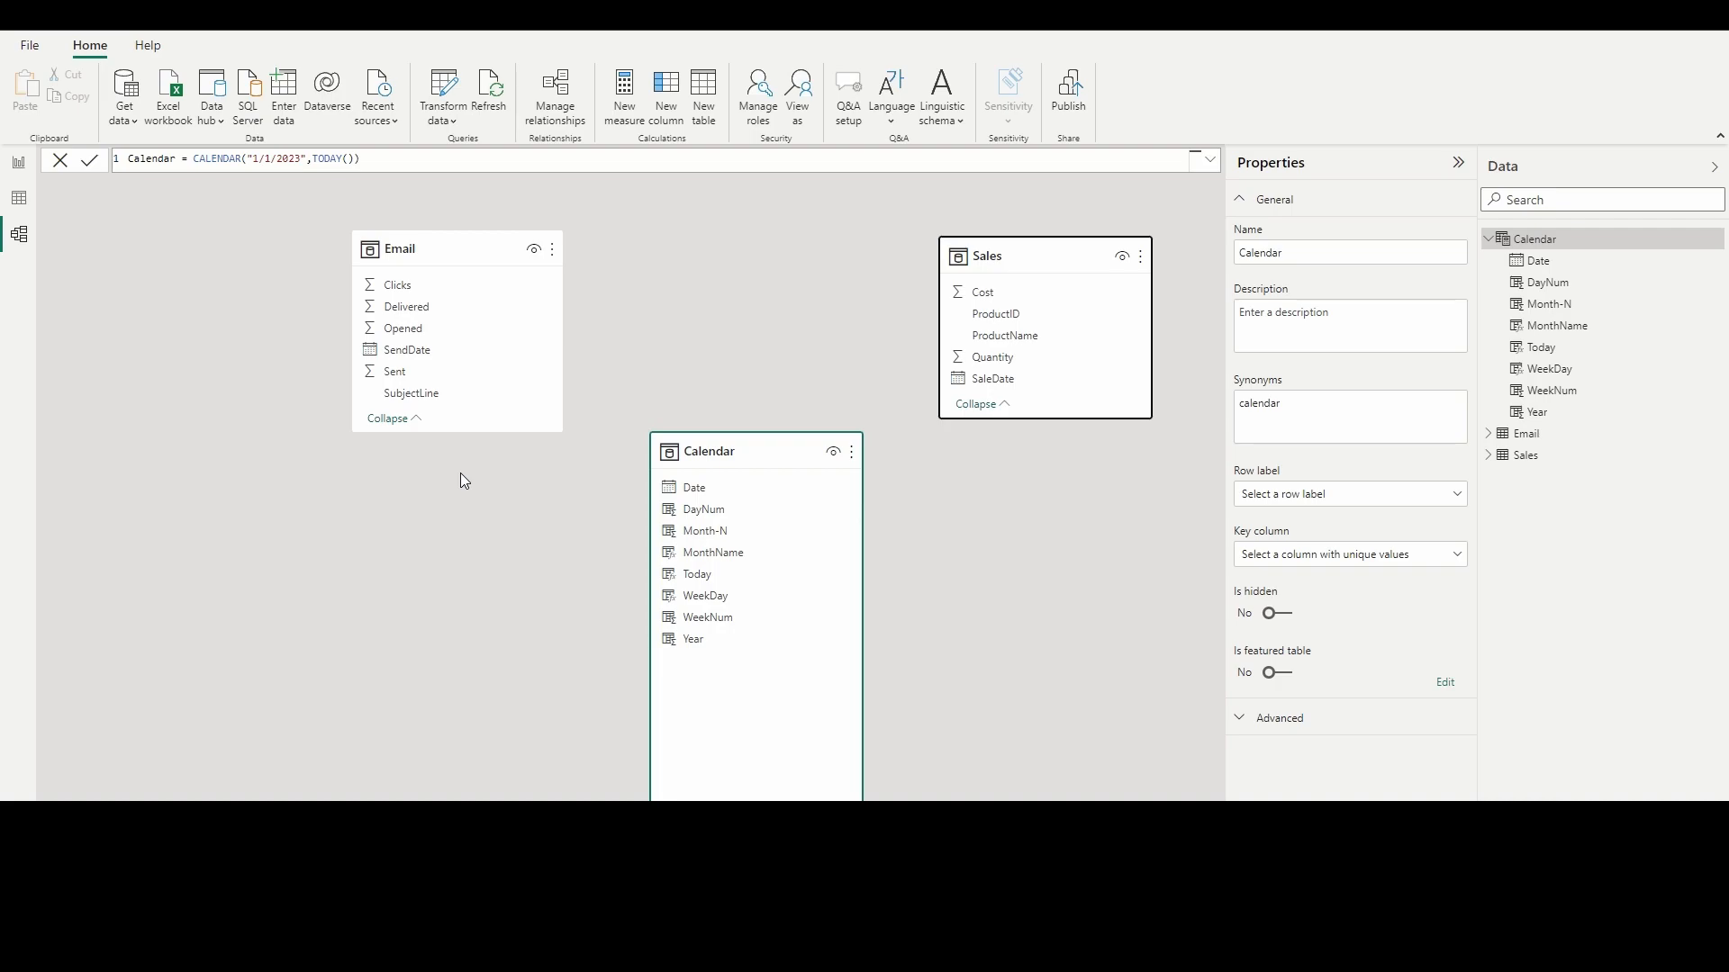
mouse_move(911, 520)
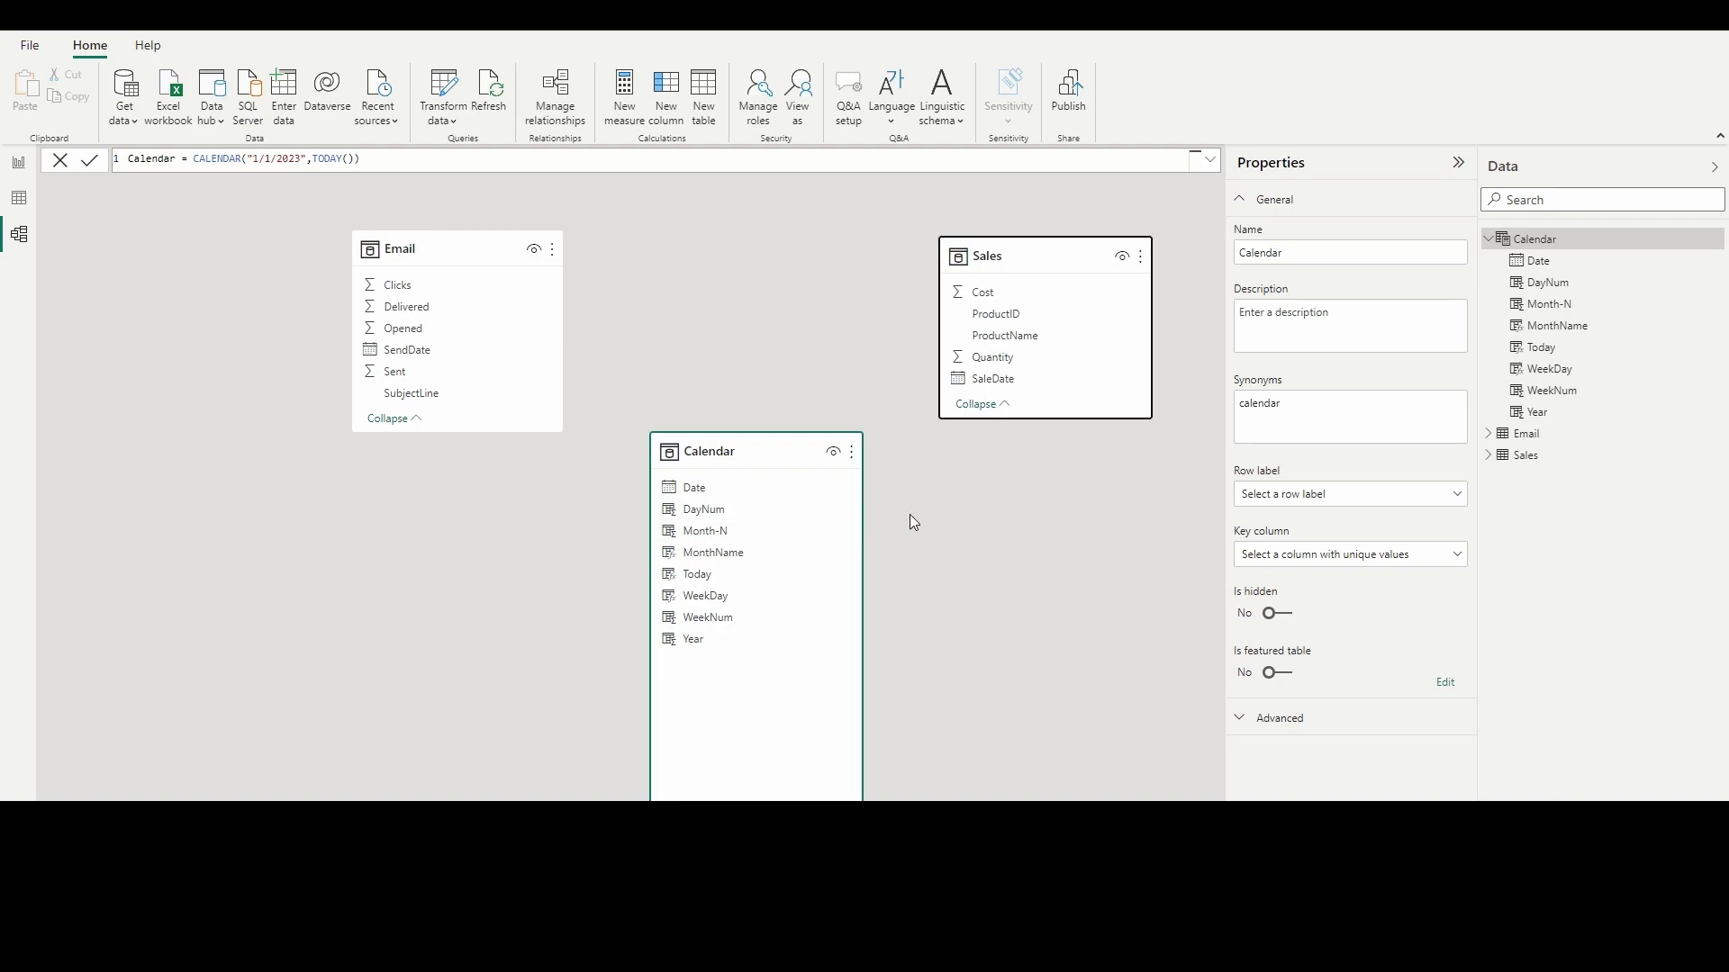
click(693, 487)
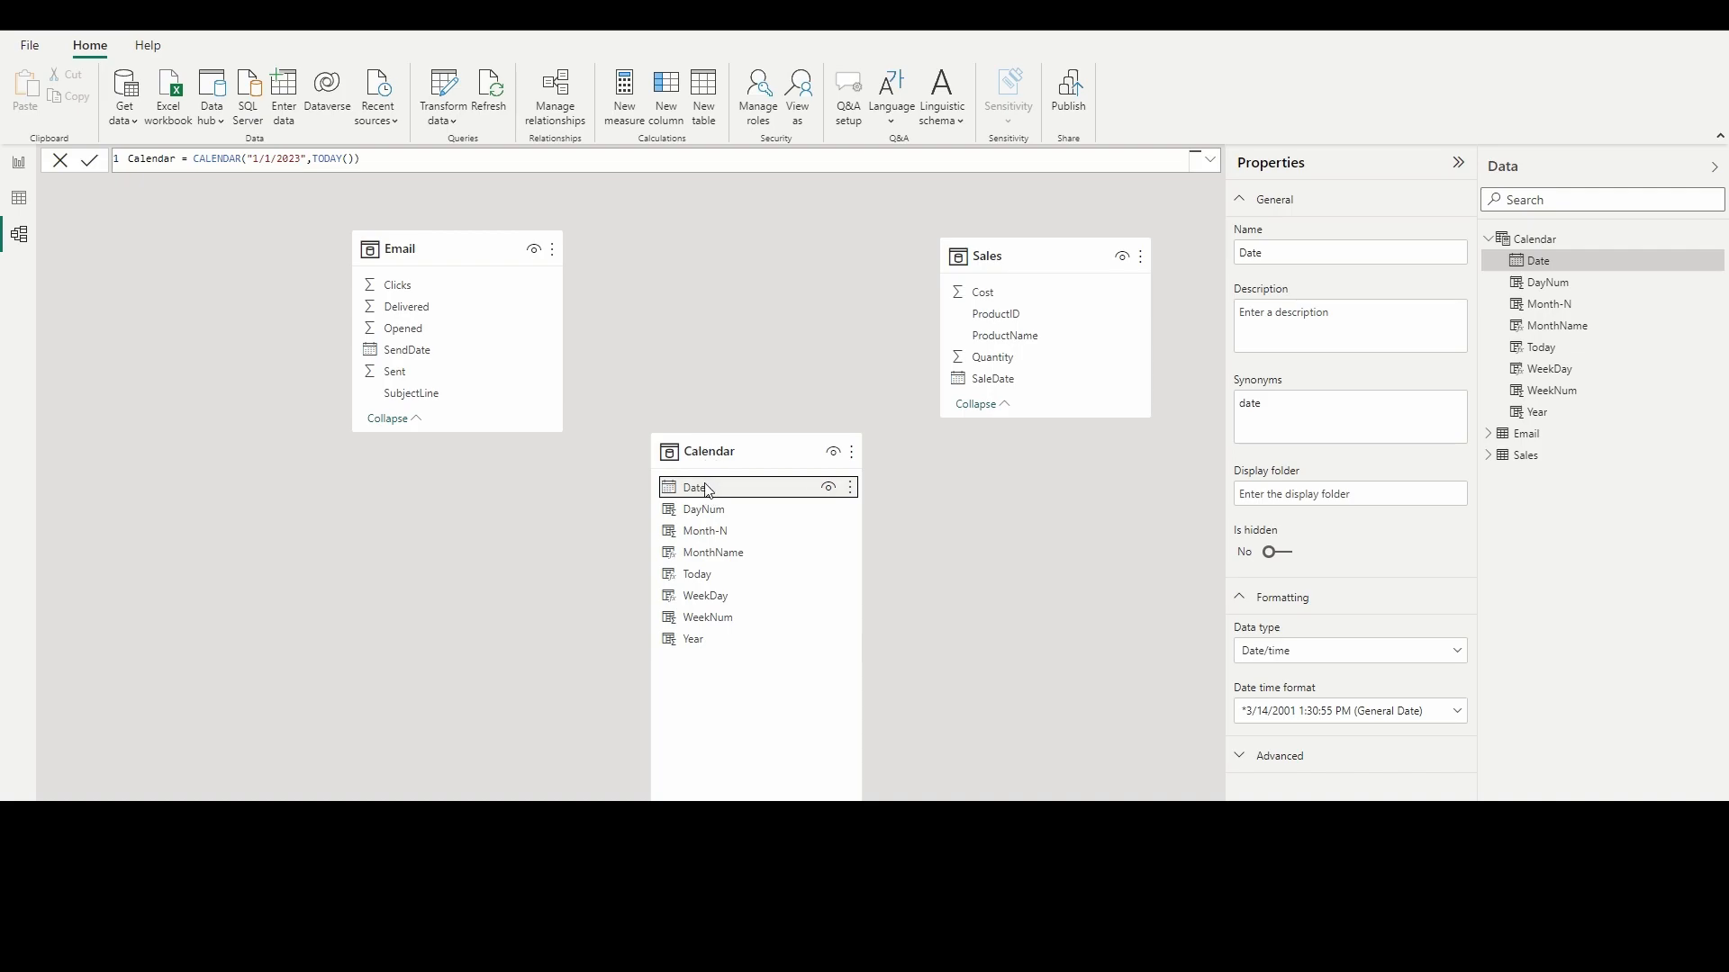
drag(701, 488, 430, 353)
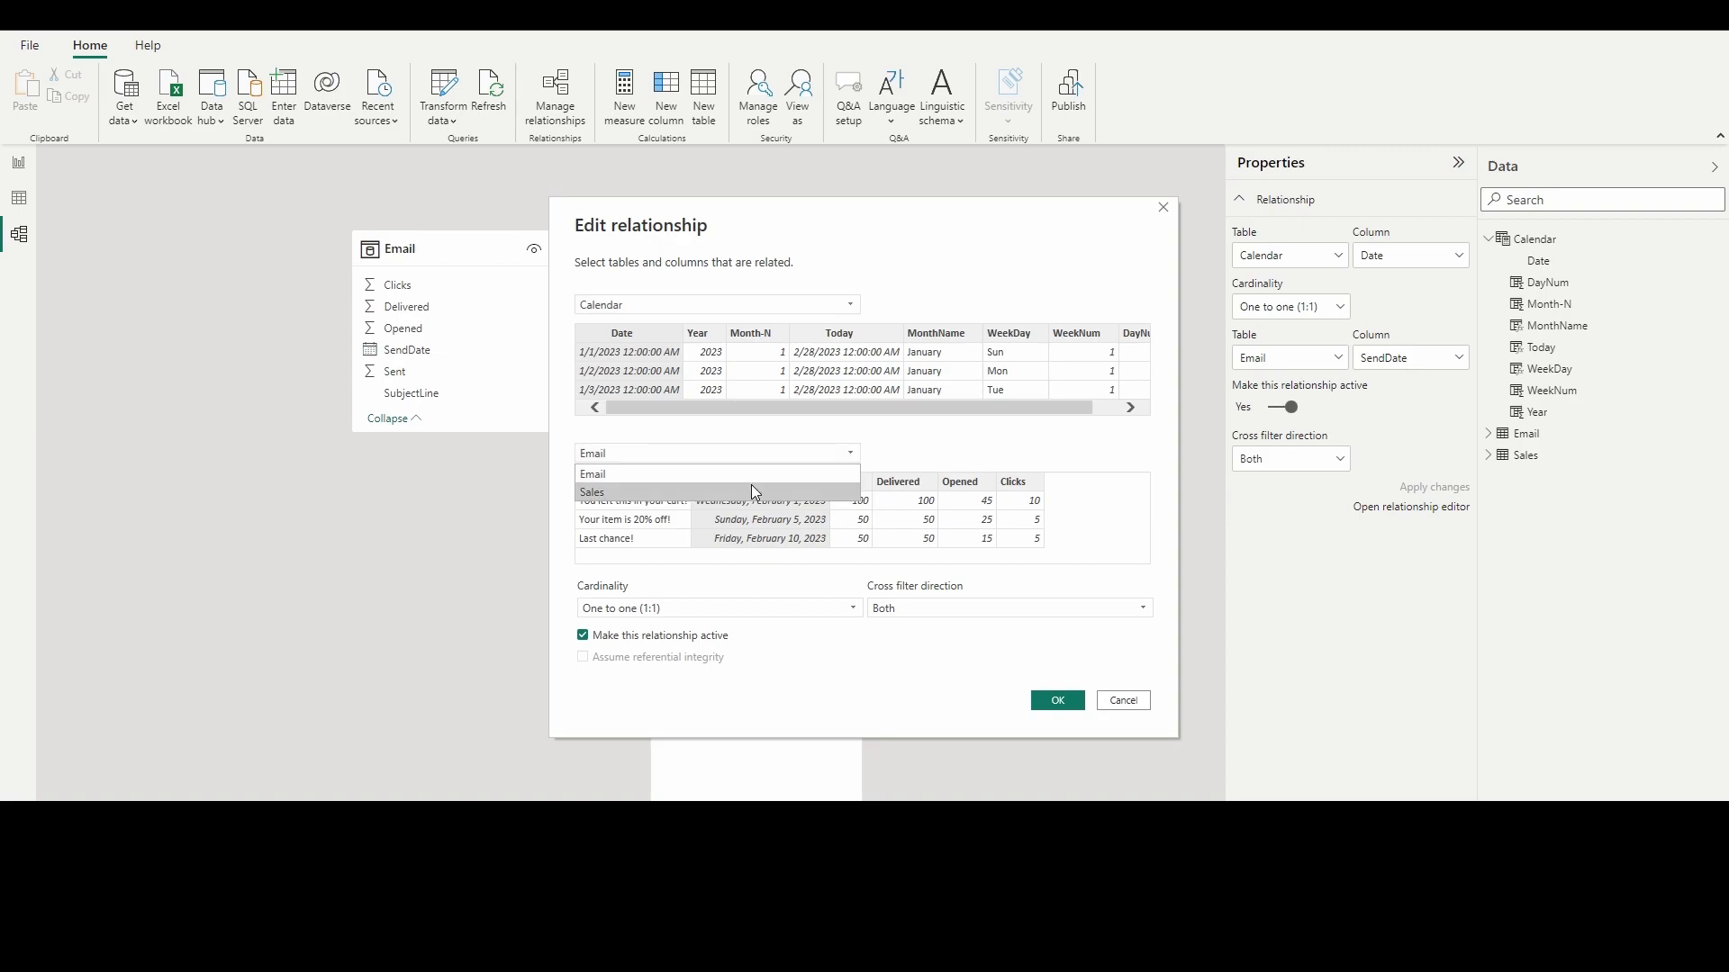
Step: Set the relationship cardinality to Many to one (*:1) and review the Sales to Calendar link
click(718, 609)
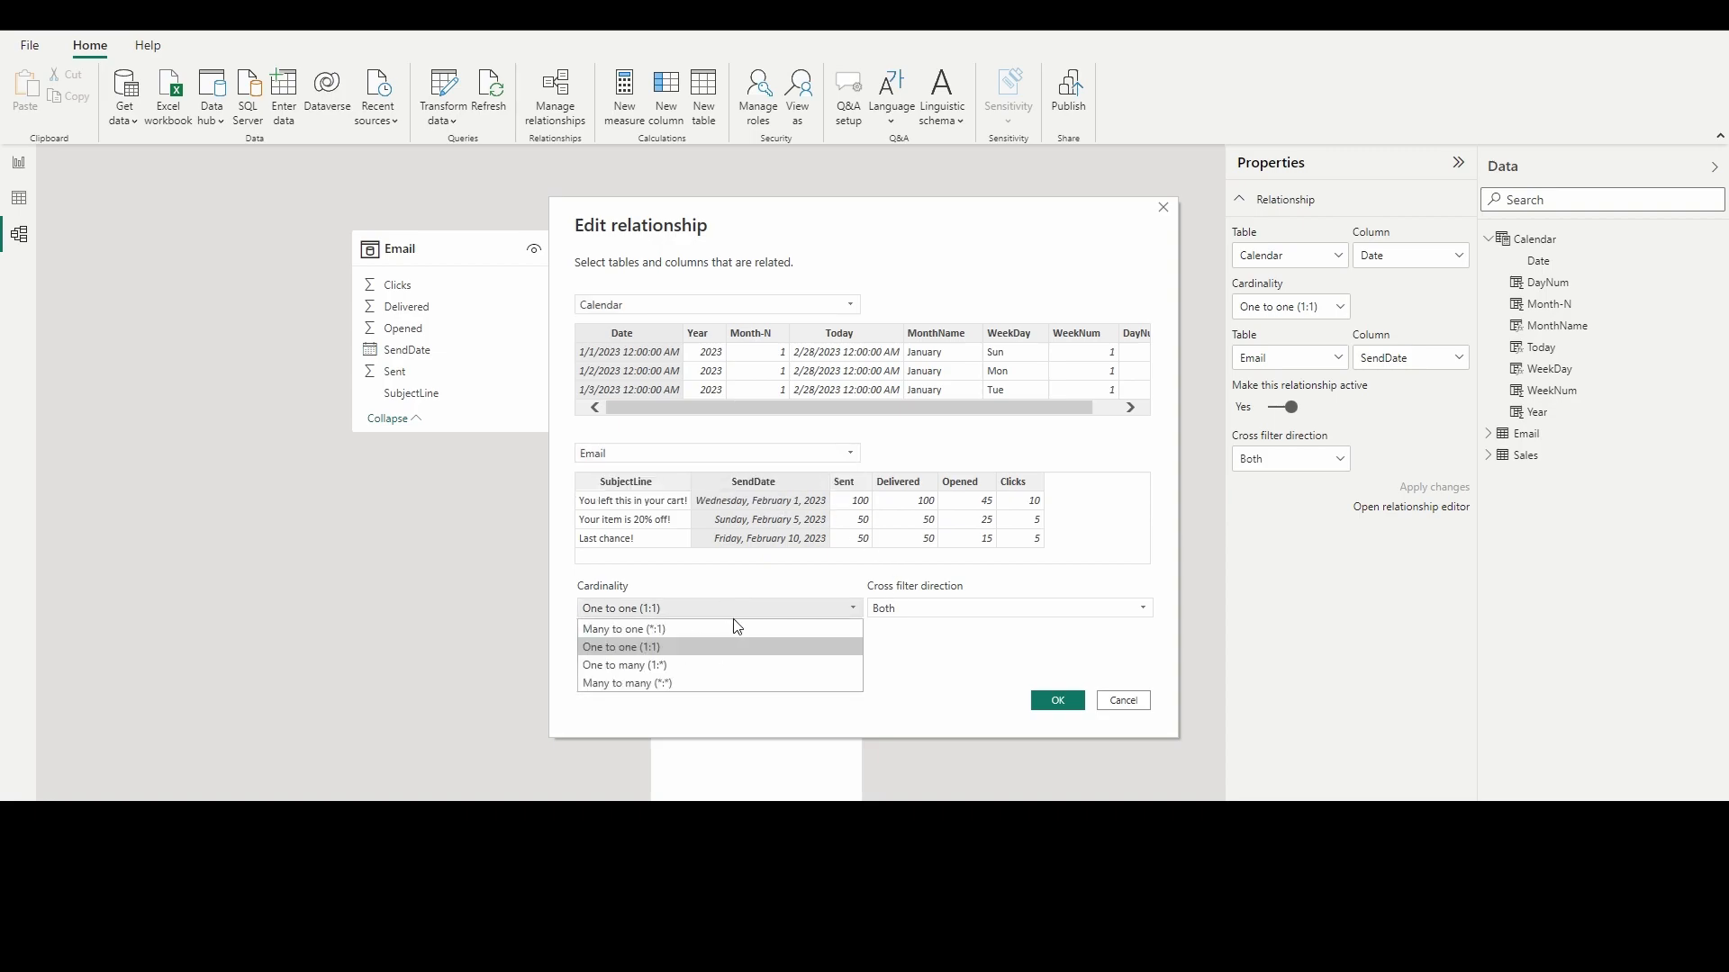
click(623, 665)
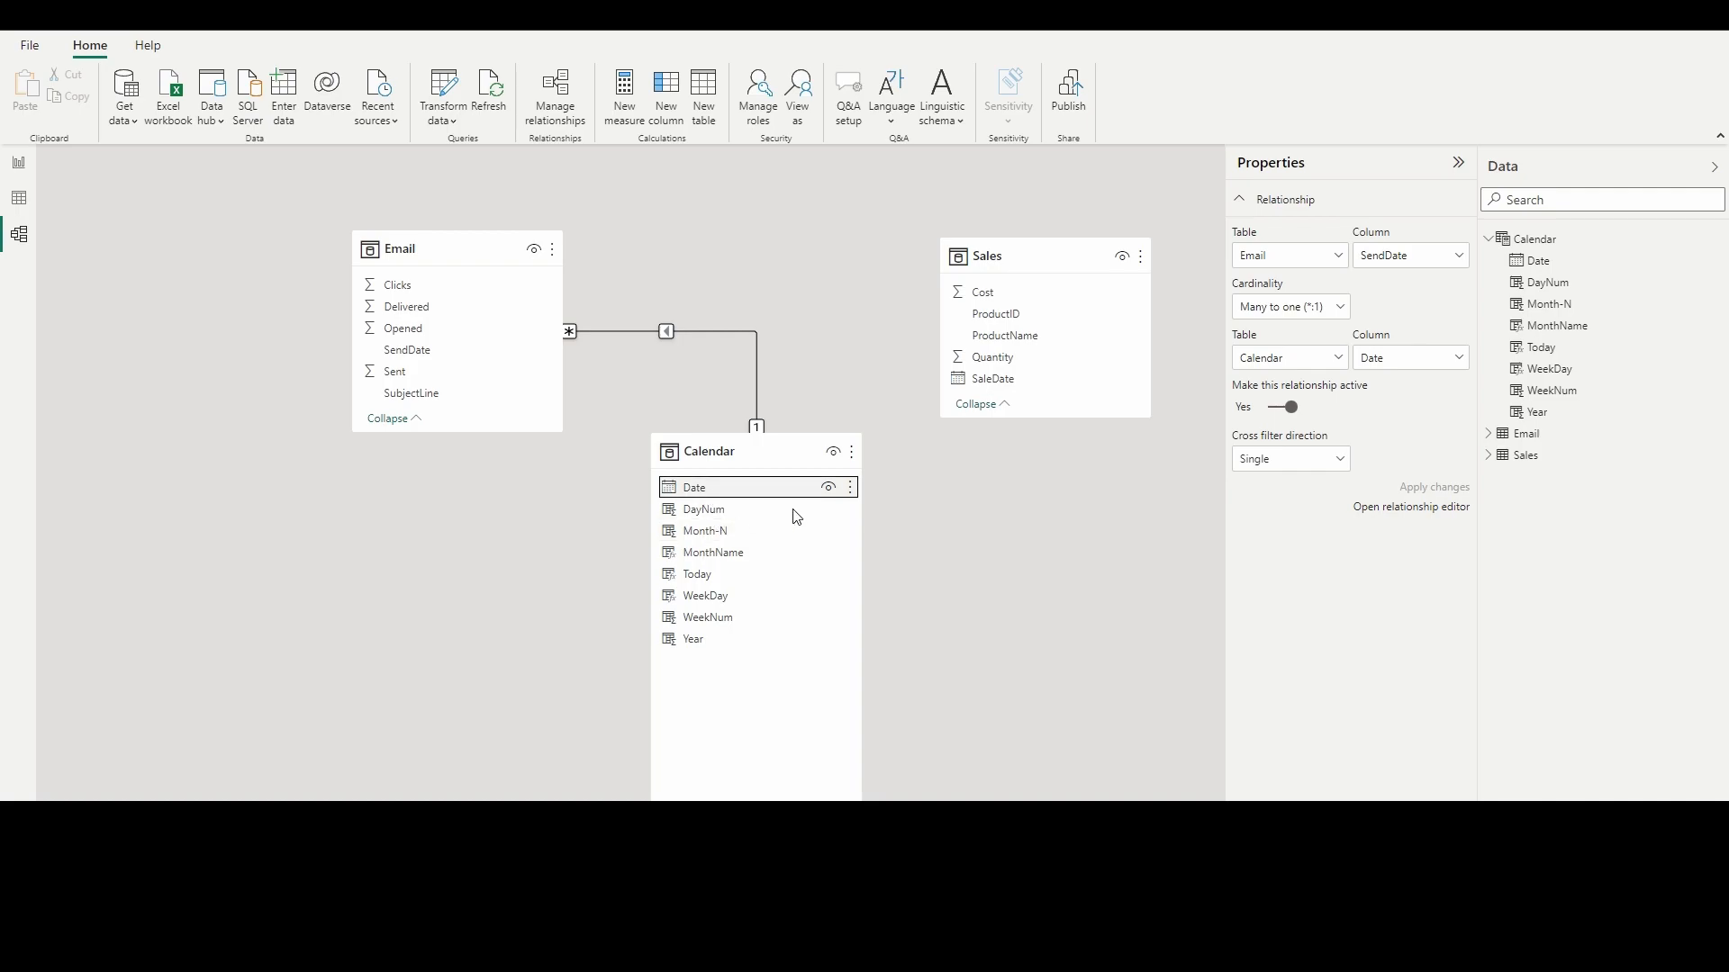
click(693, 486)
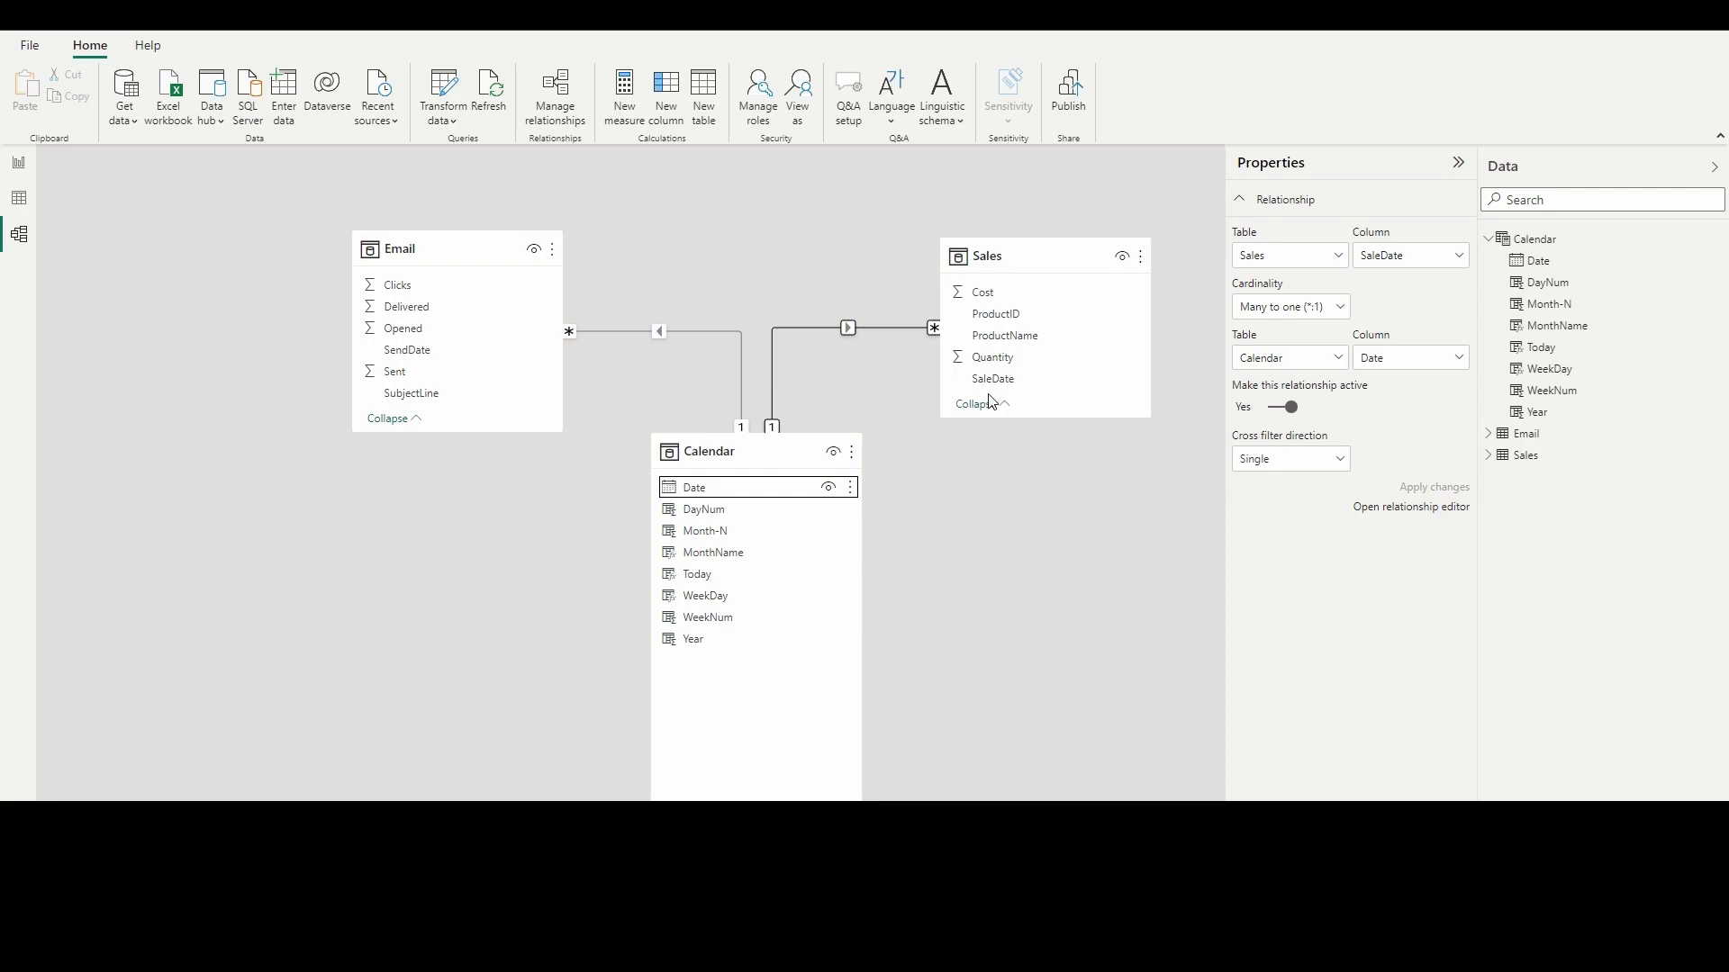
mouse_move(771, 429)
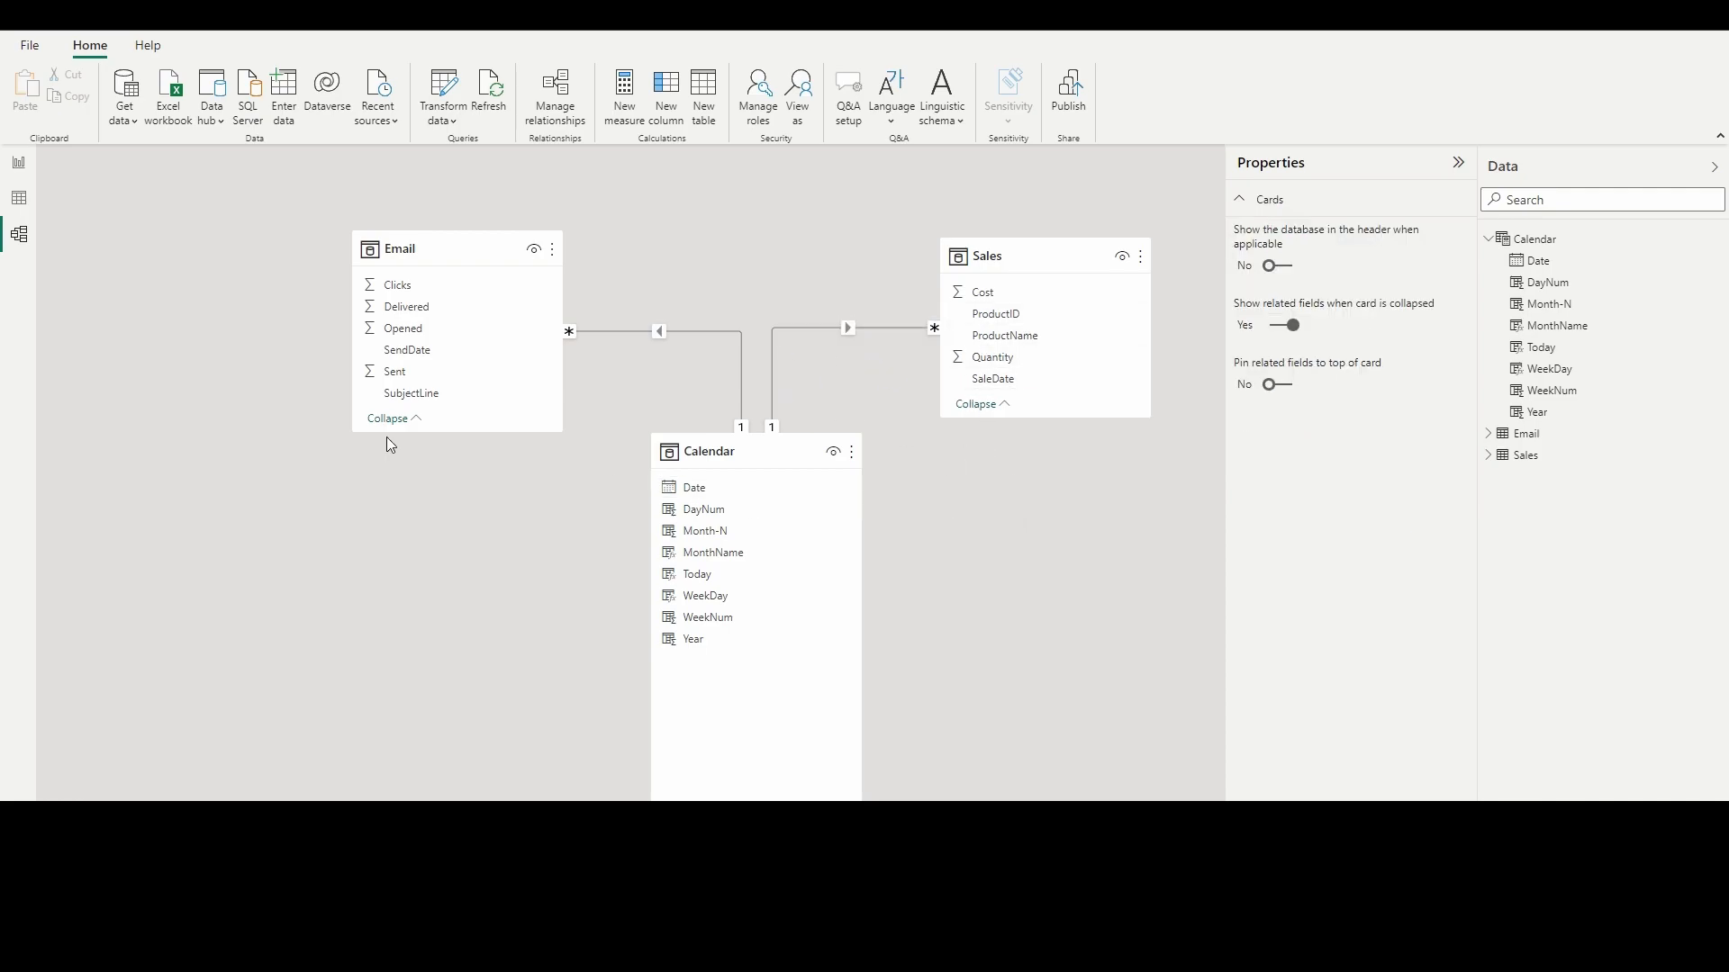
mouse_move(77, 277)
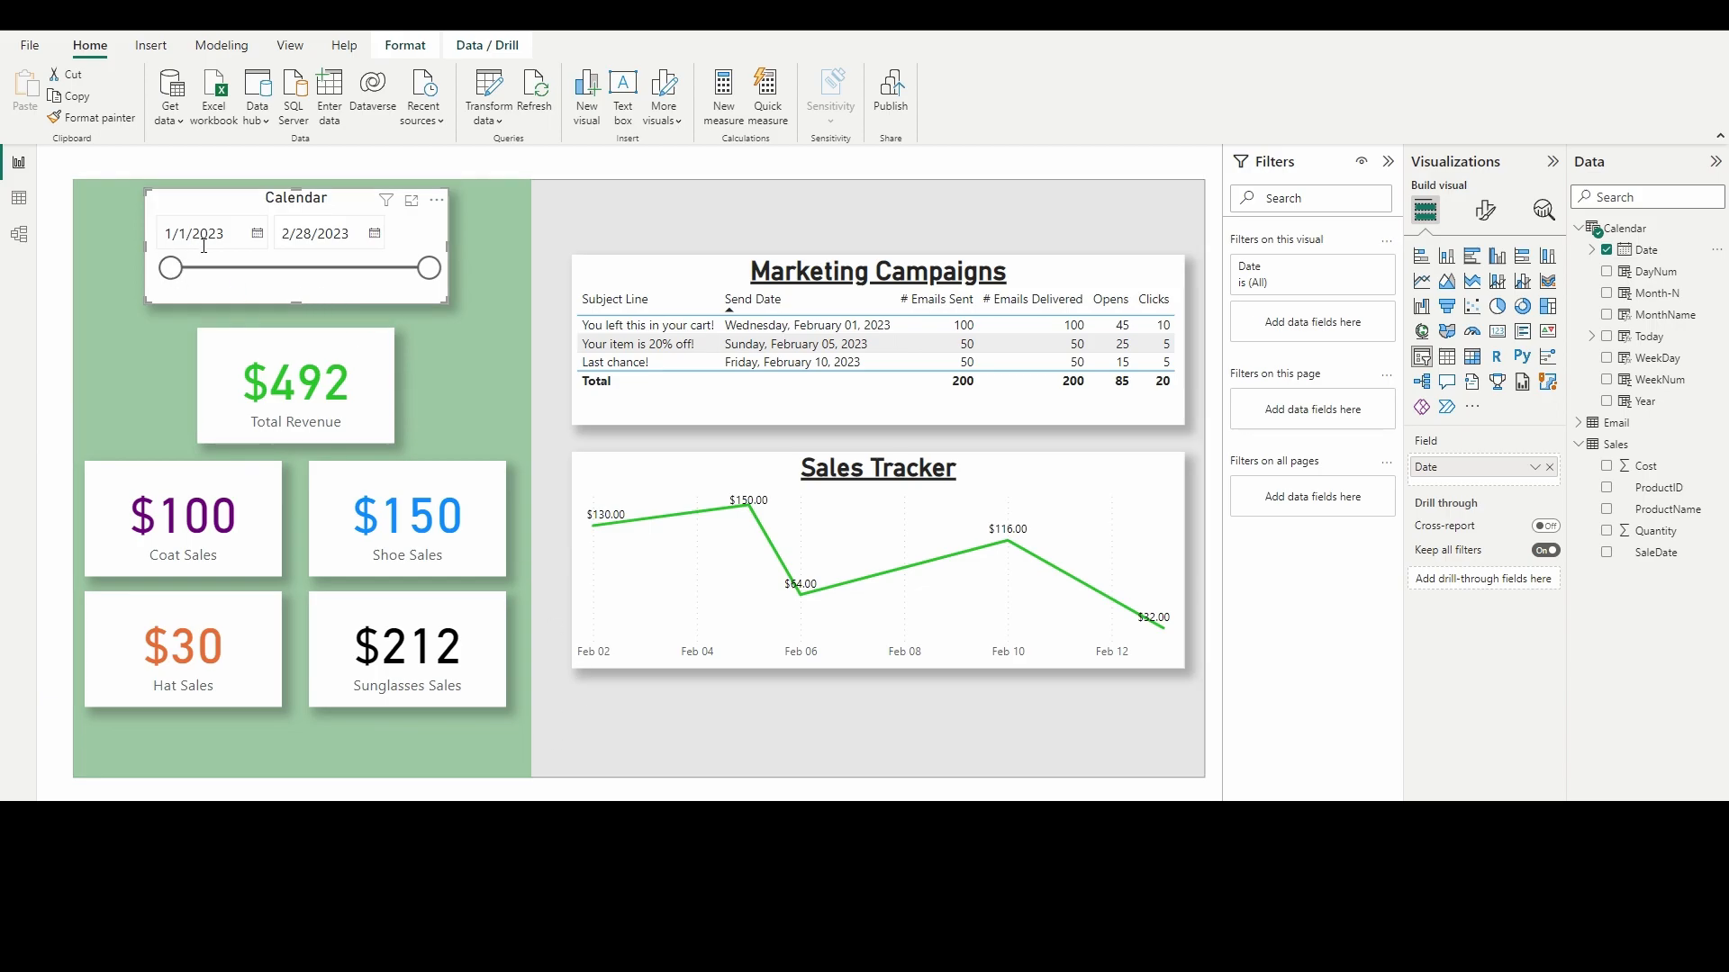
mouse_move(221, 285)
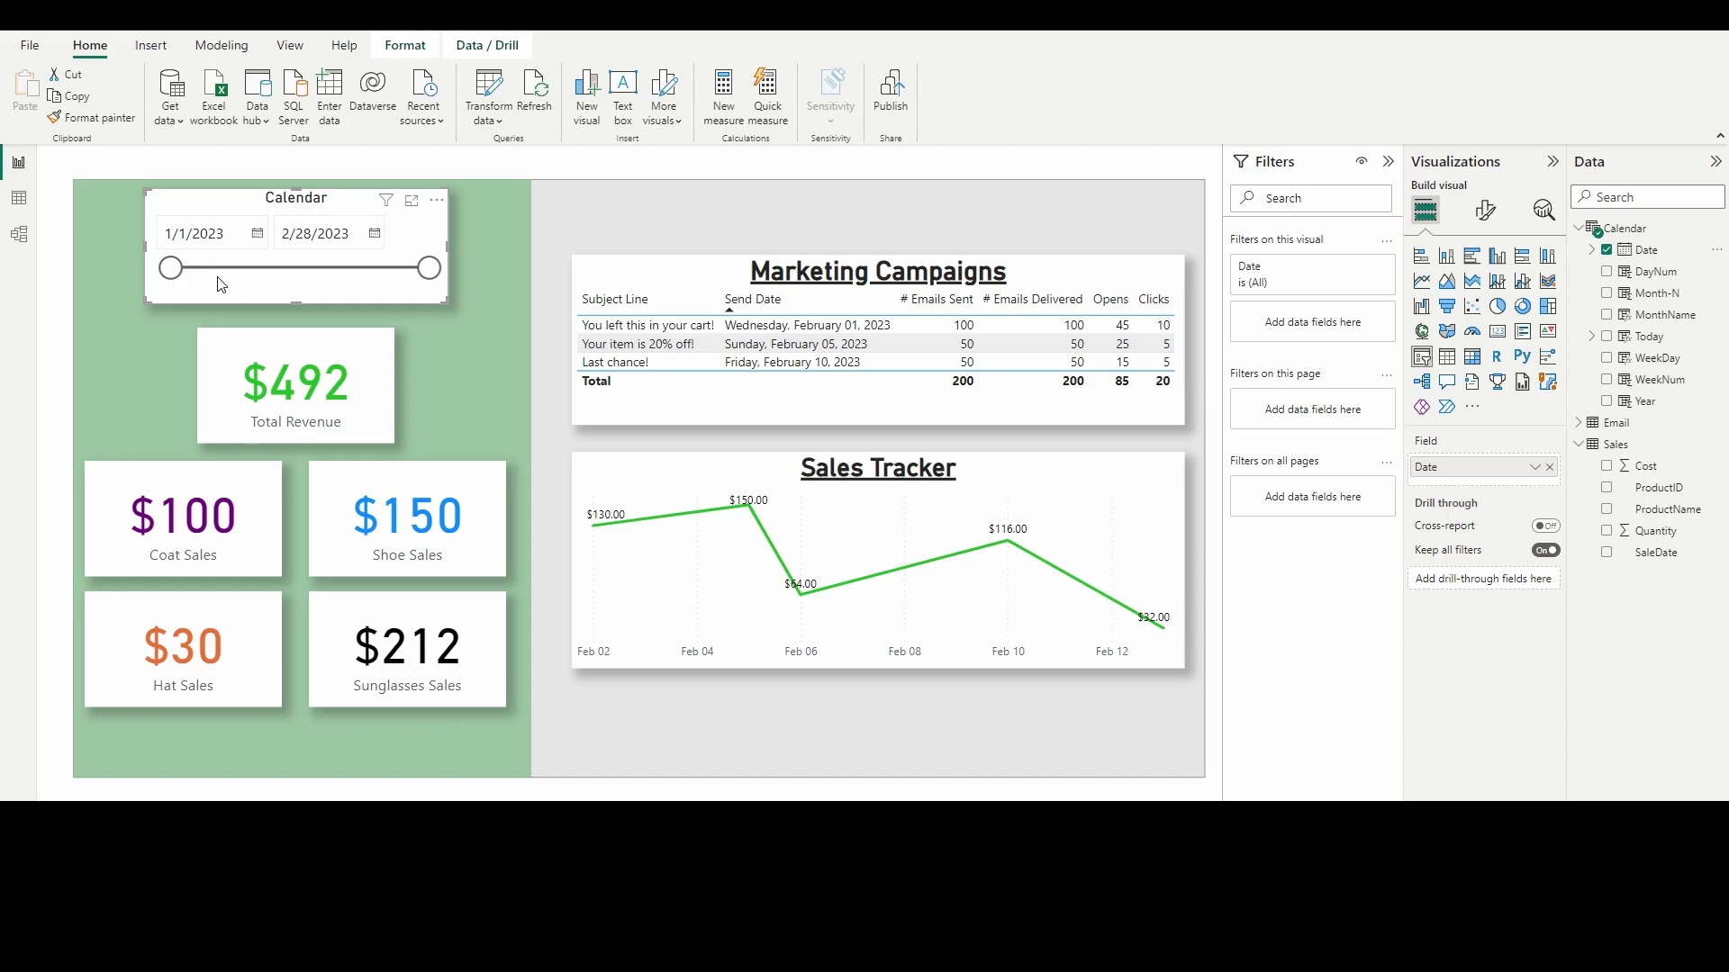
mouse_move(236, 299)
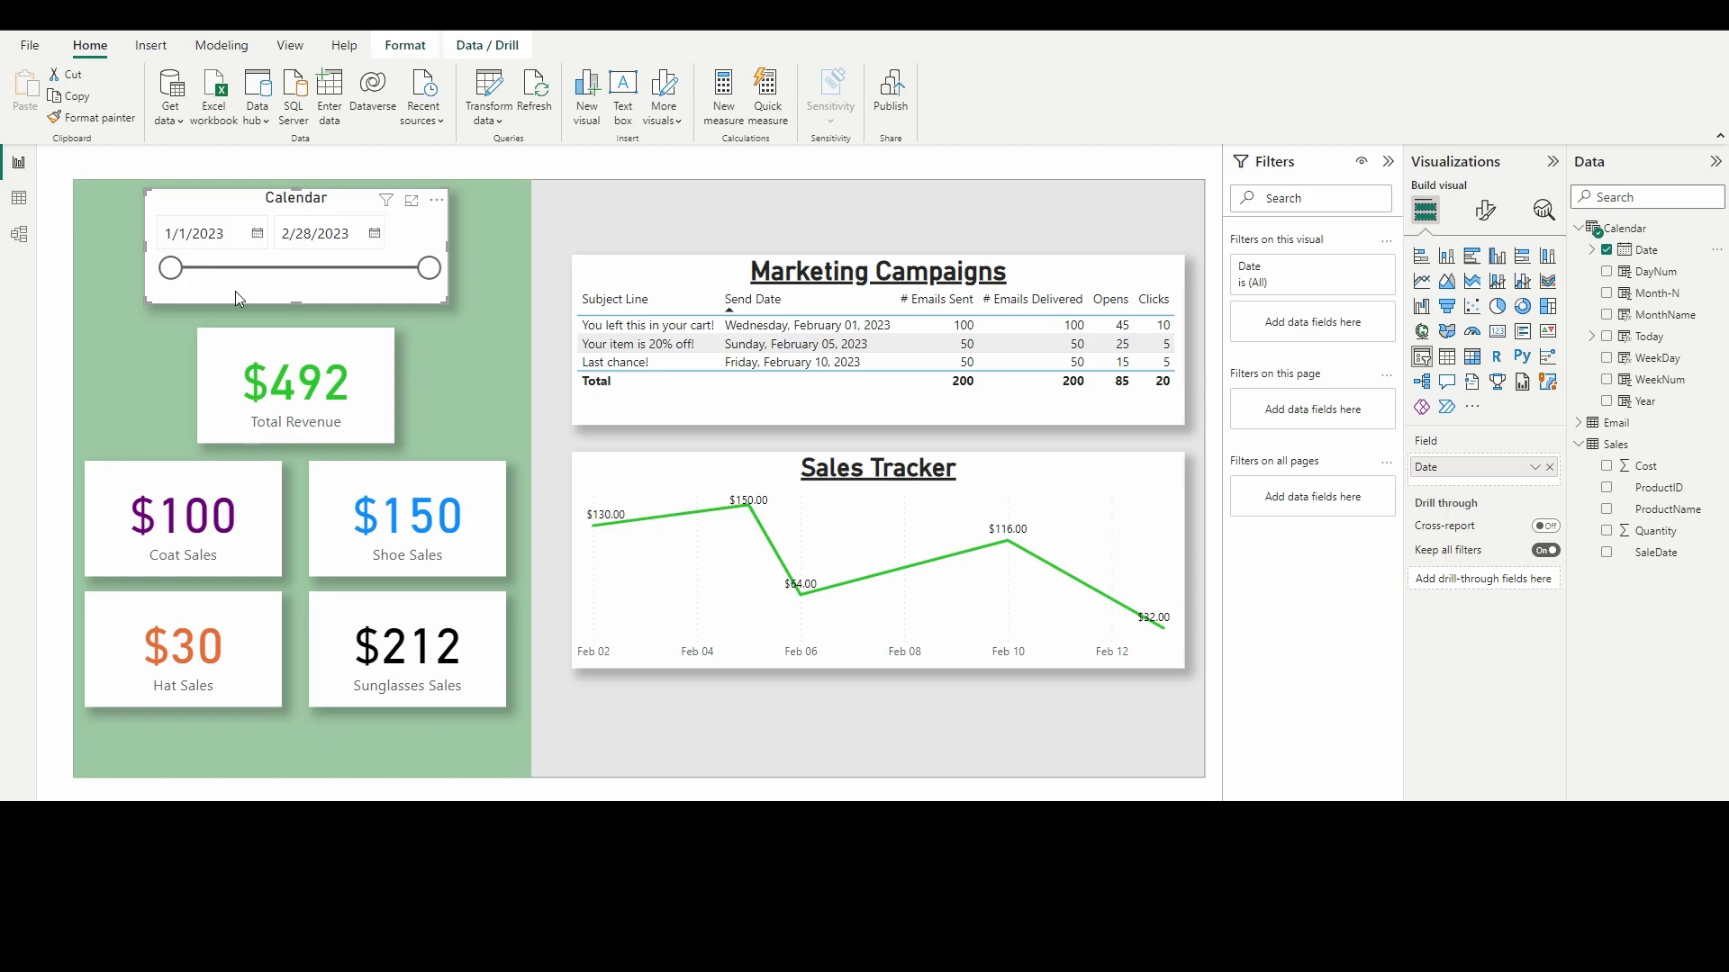
mouse_move(401, 295)
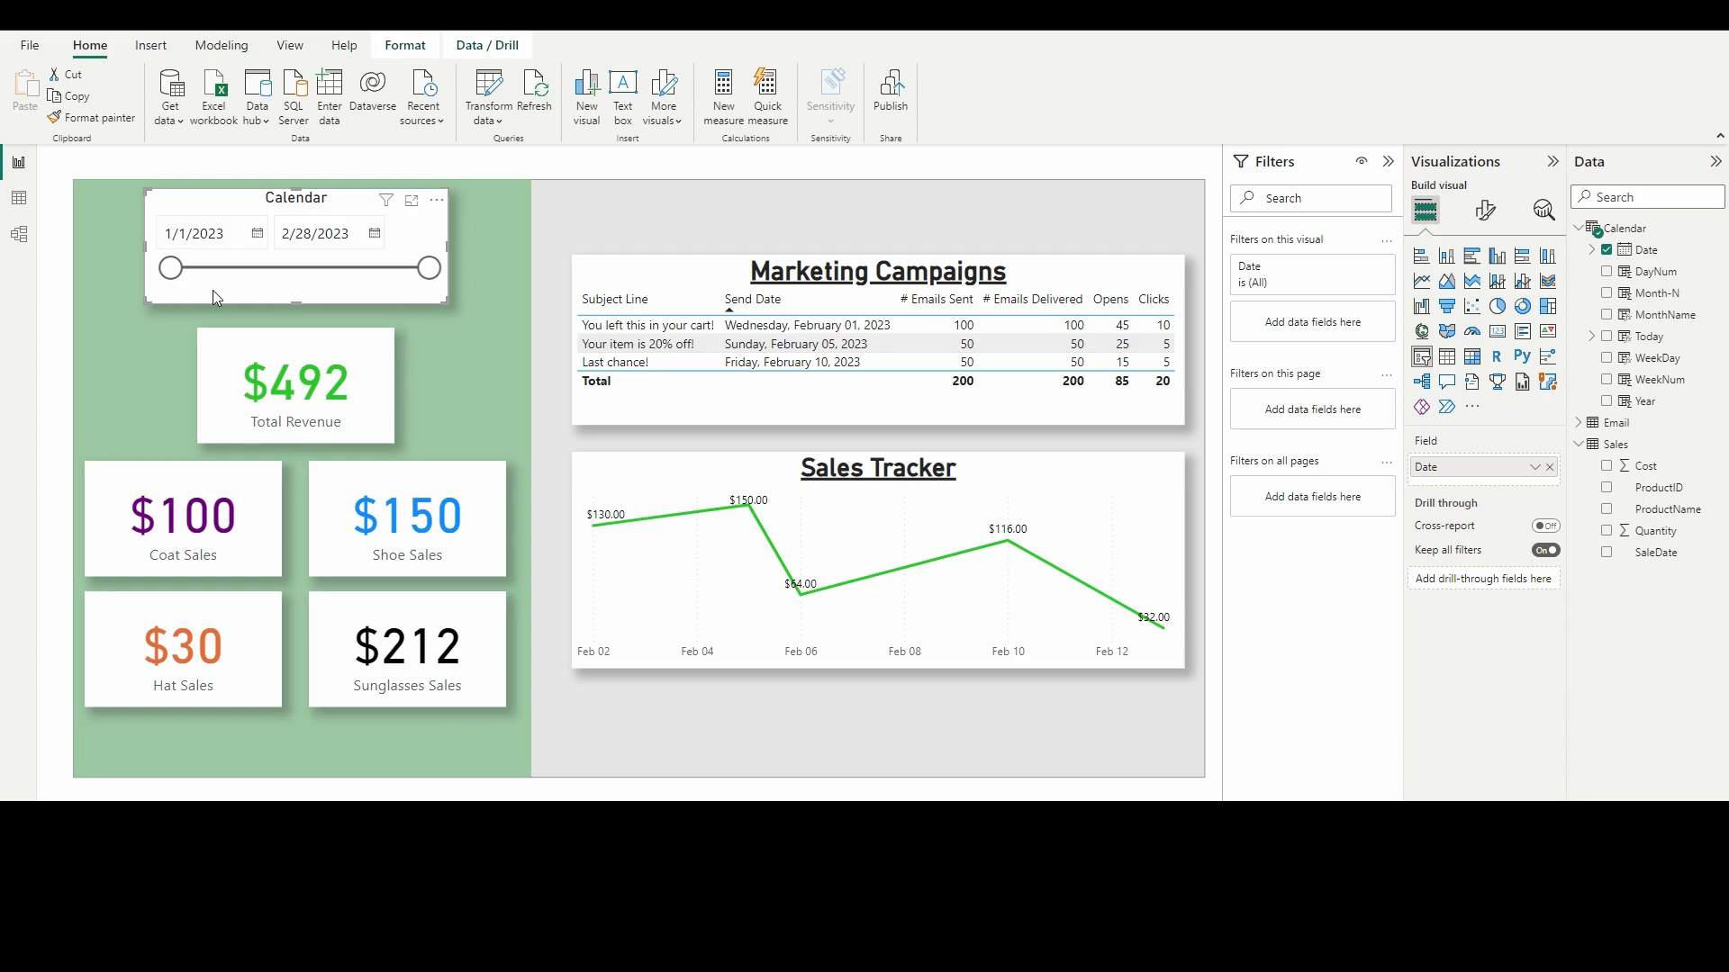
mouse_move(224, 260)
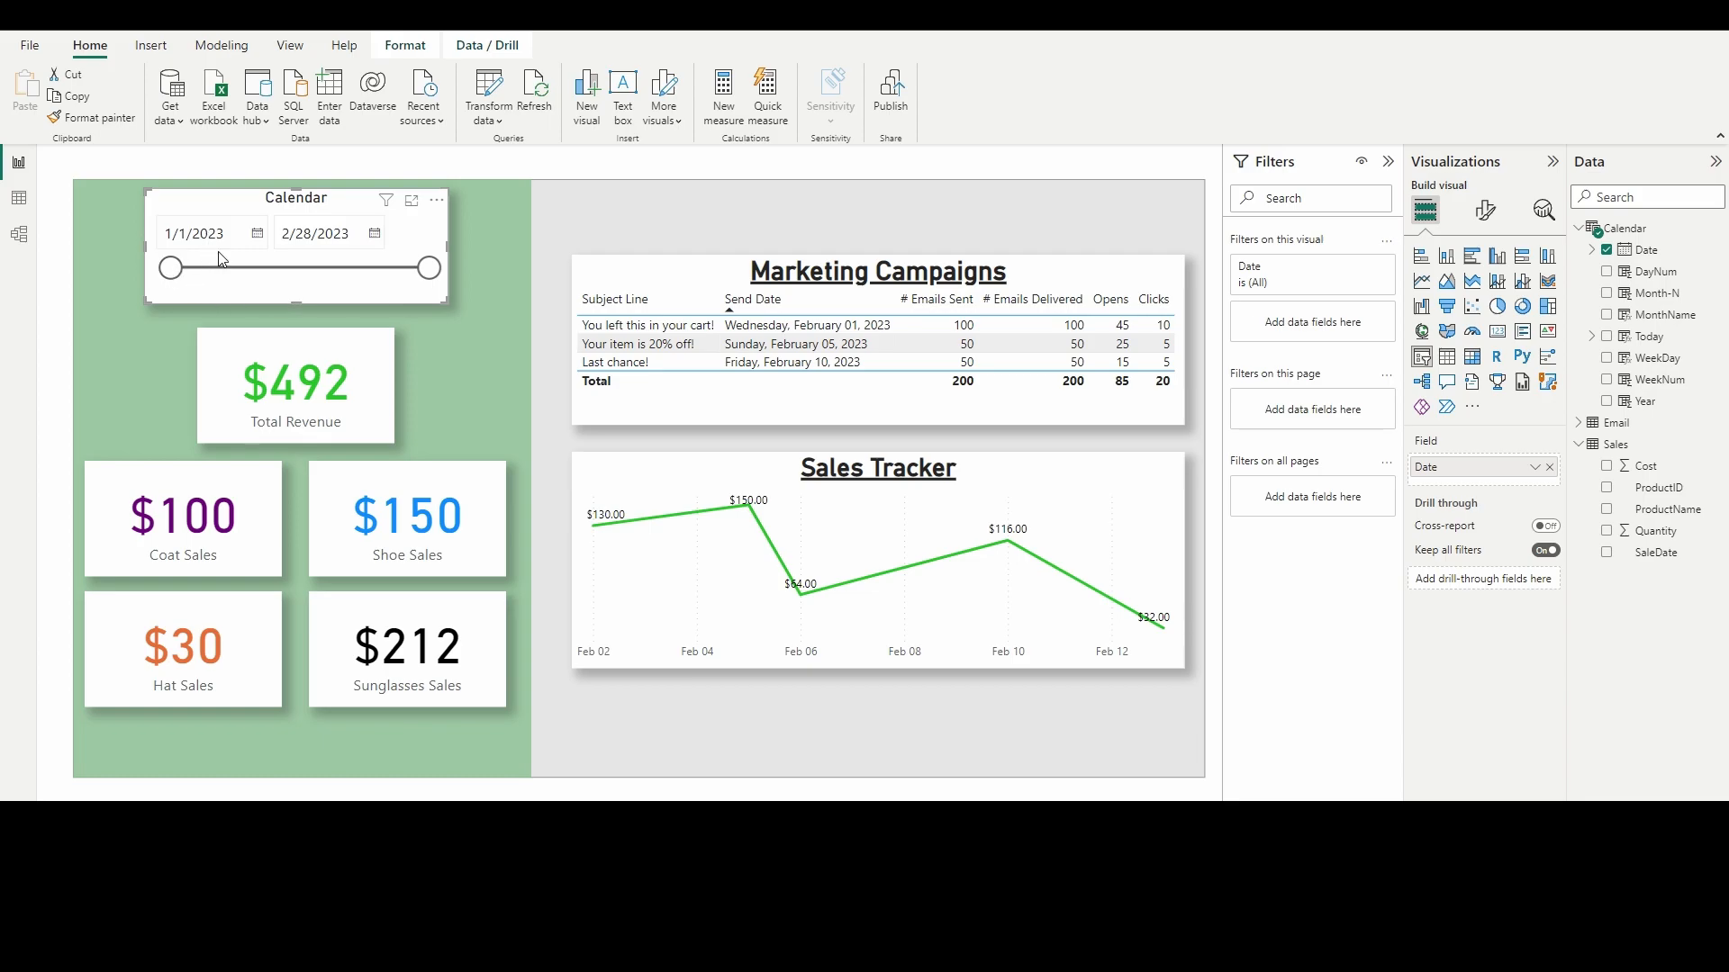
mouse_move(274, 238)
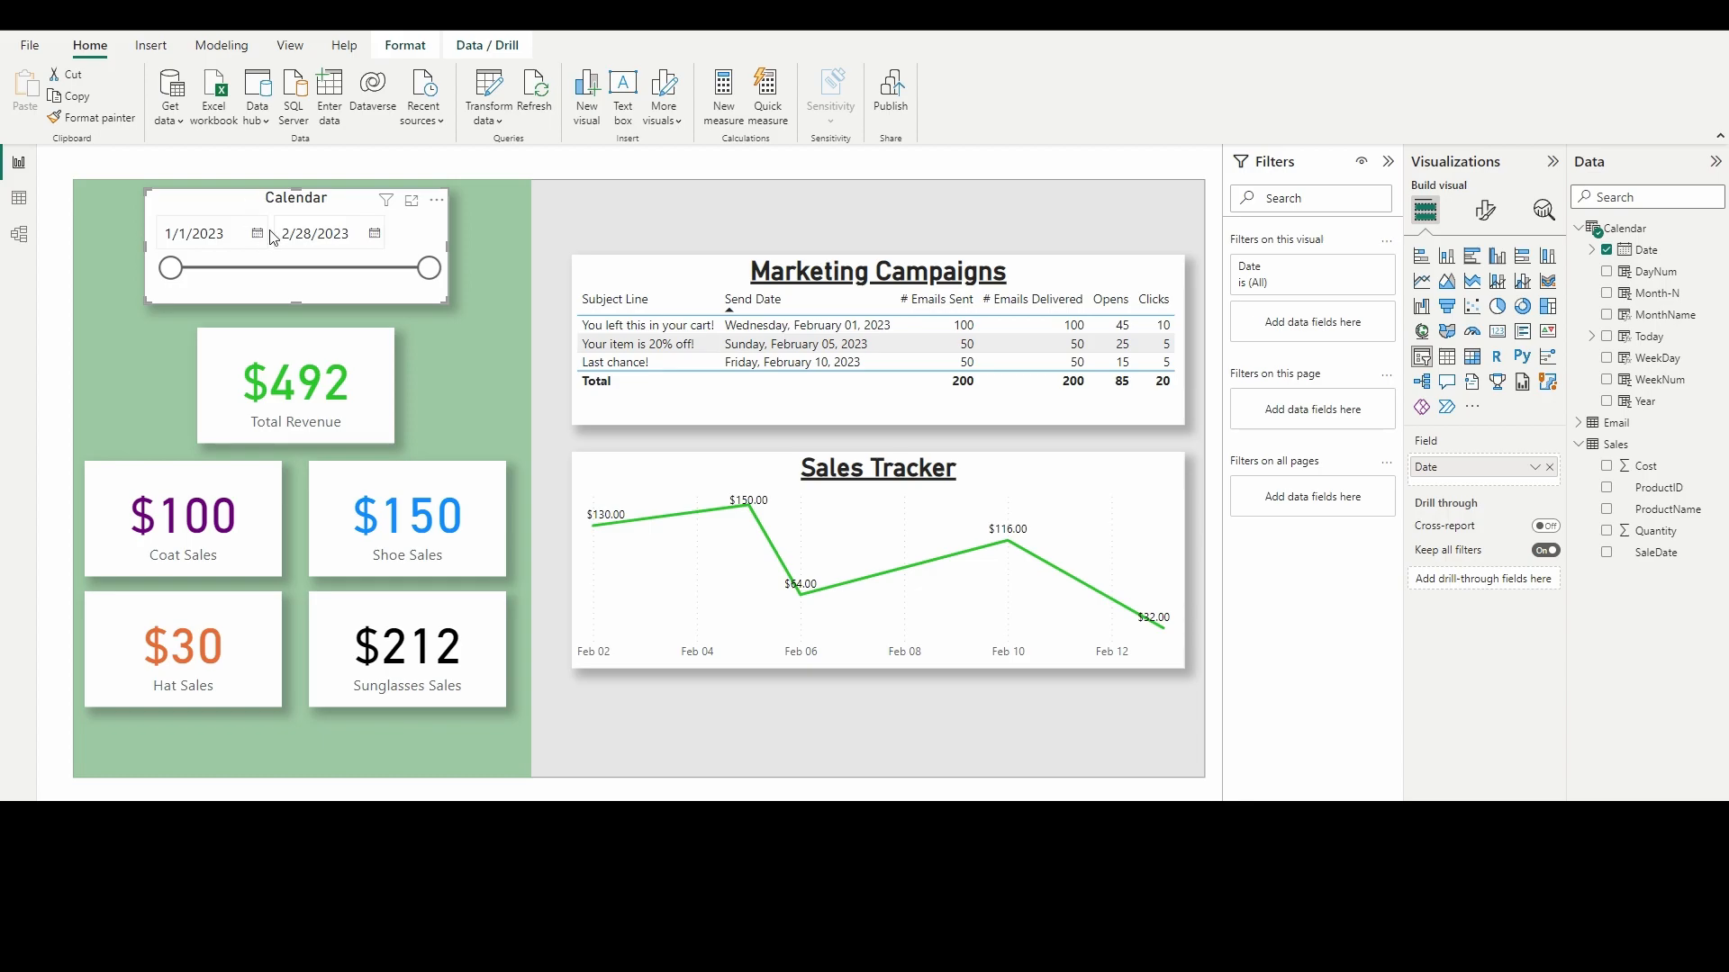
mouse_move(691, 429)
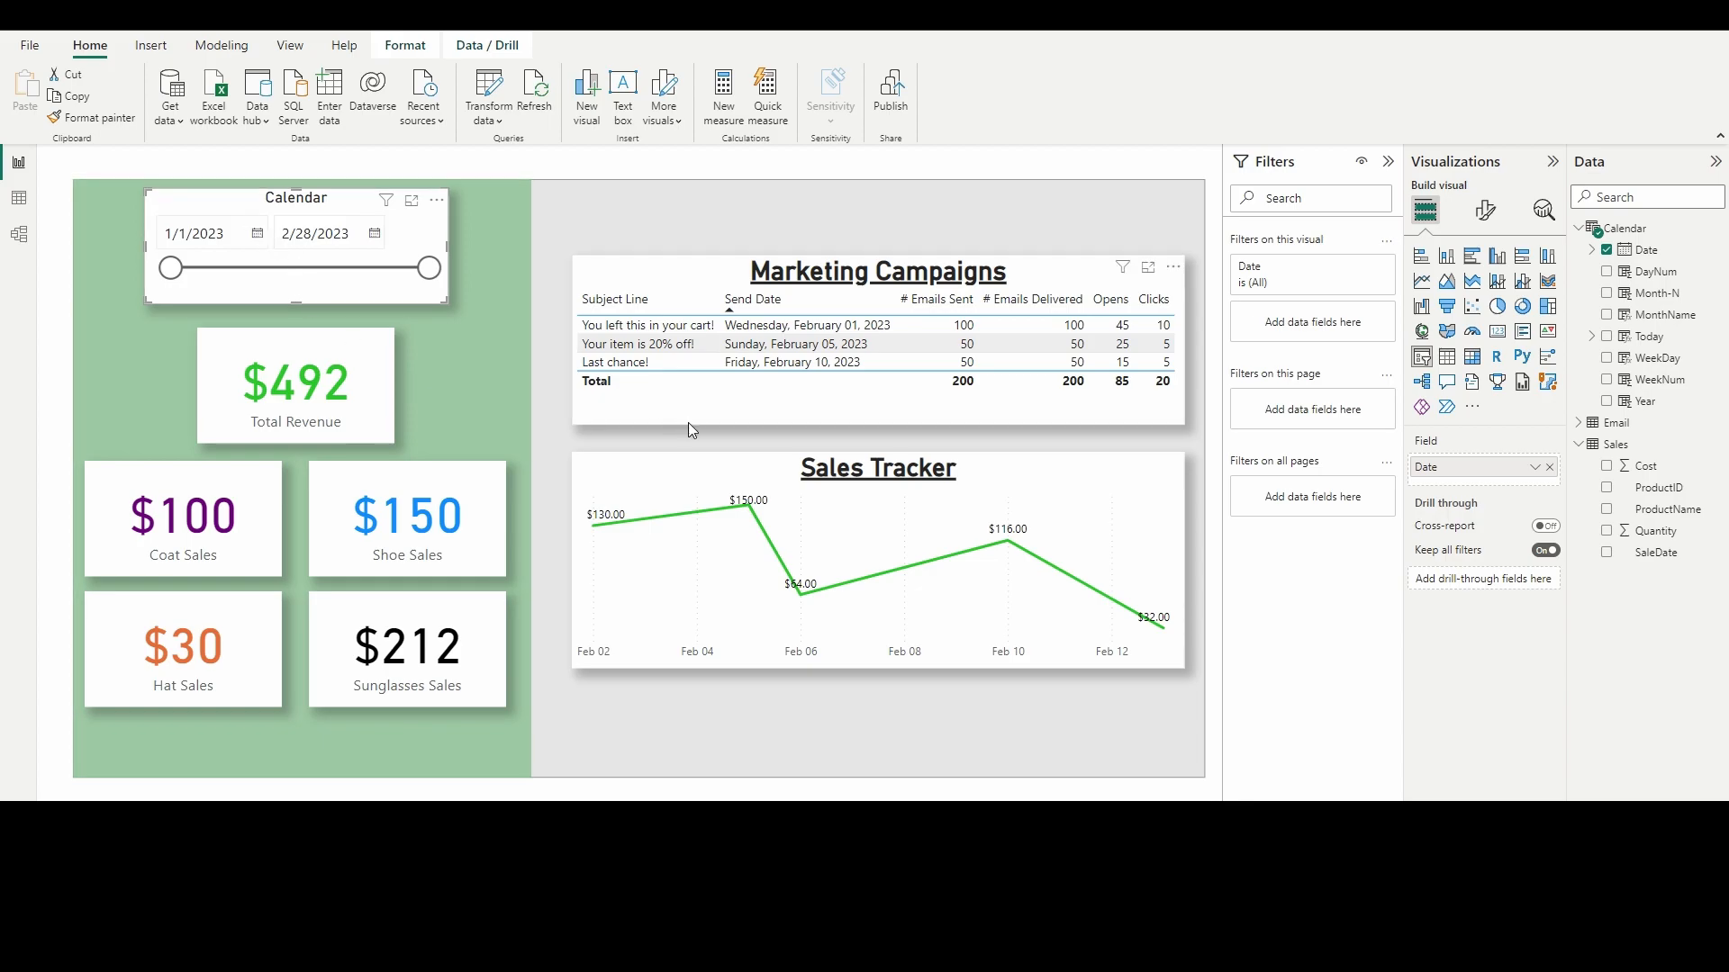
mouse_move(686, 425)
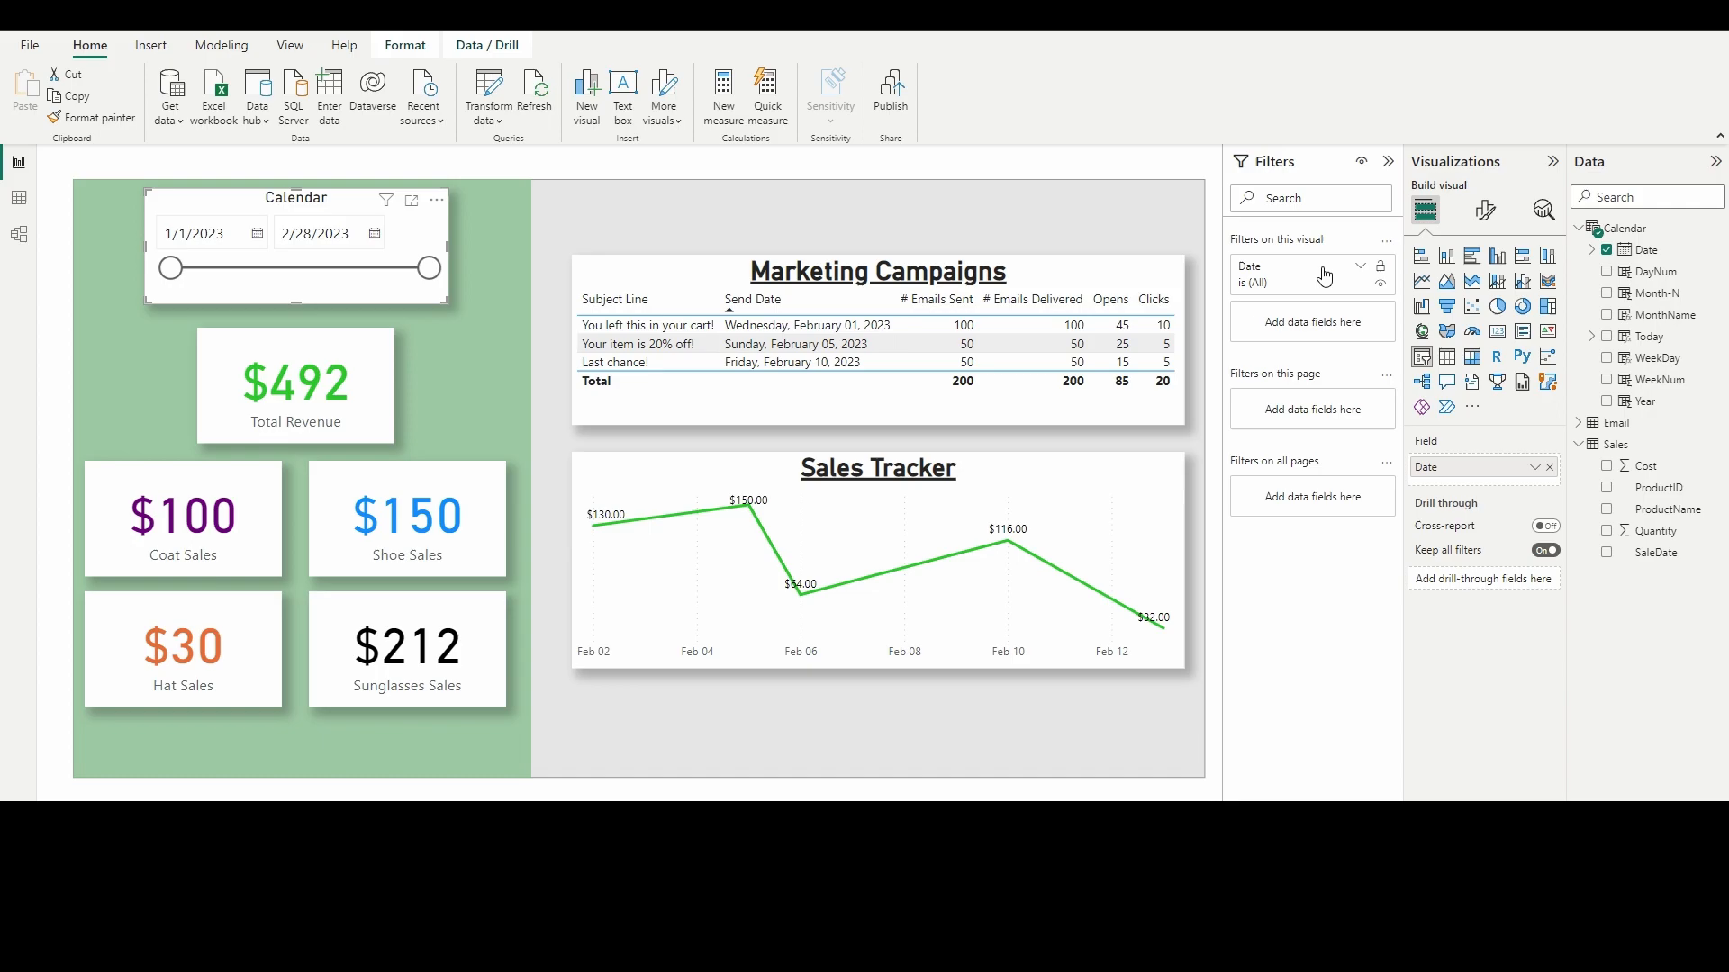
Step: Add a visual-level filter keeping Calendar dates on or after 2/1/2023 and apply it
click(1359, 264)
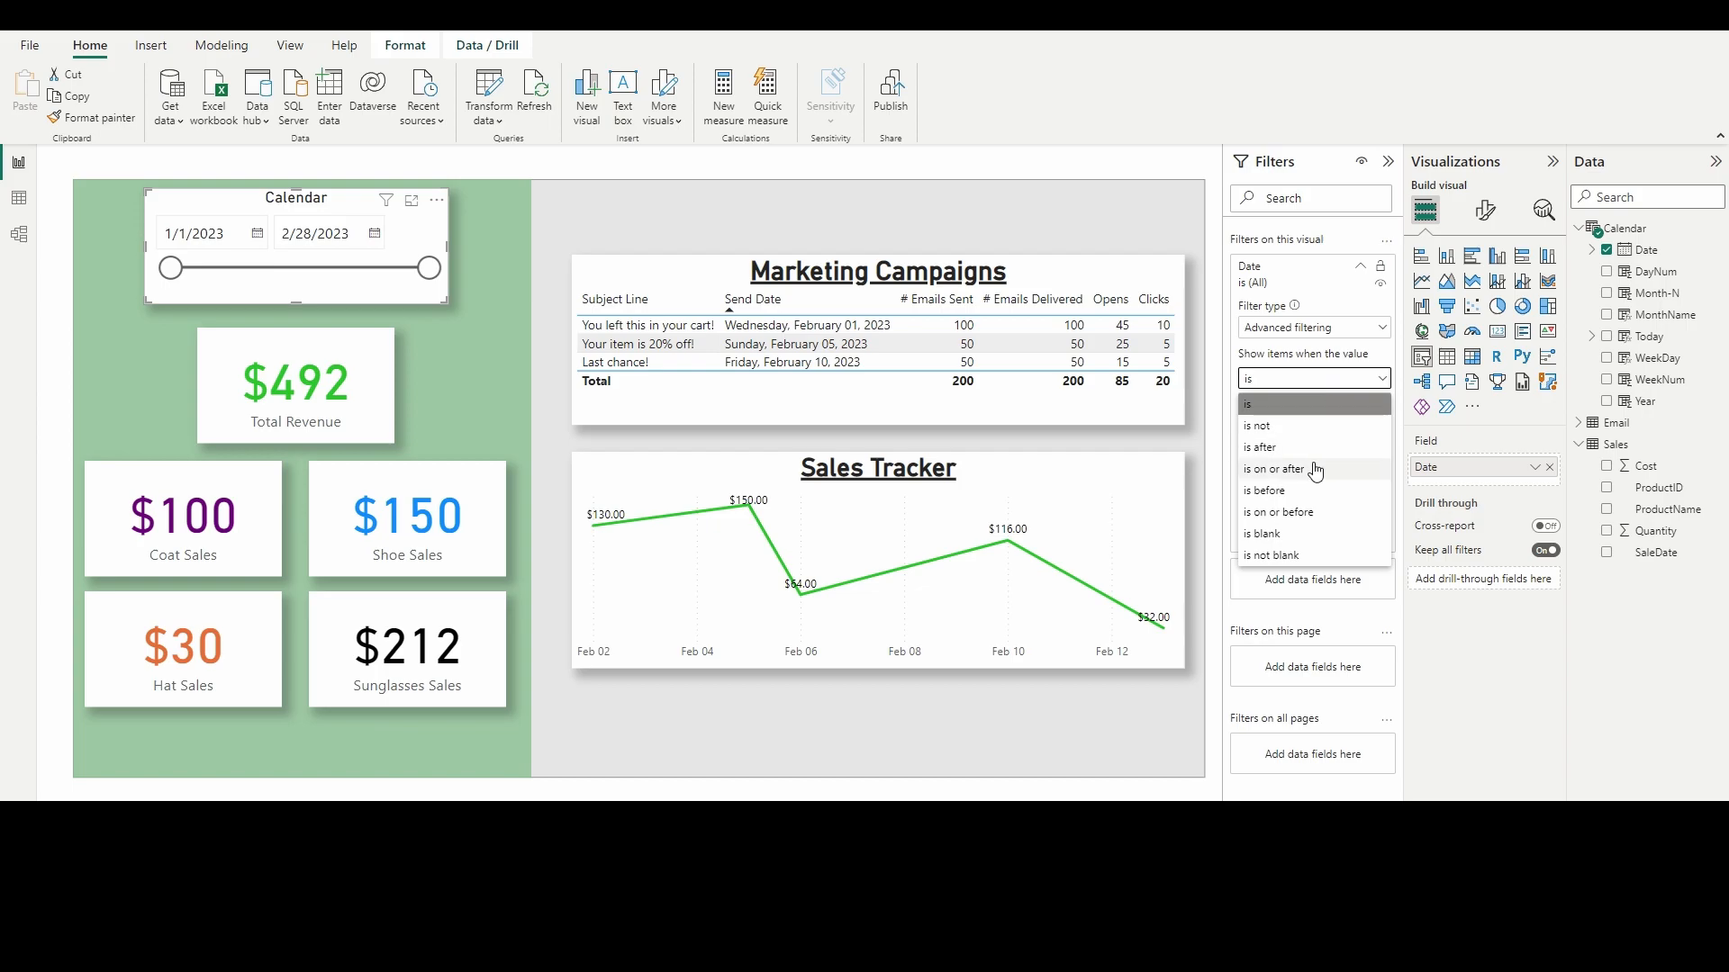
click(1271, 468)
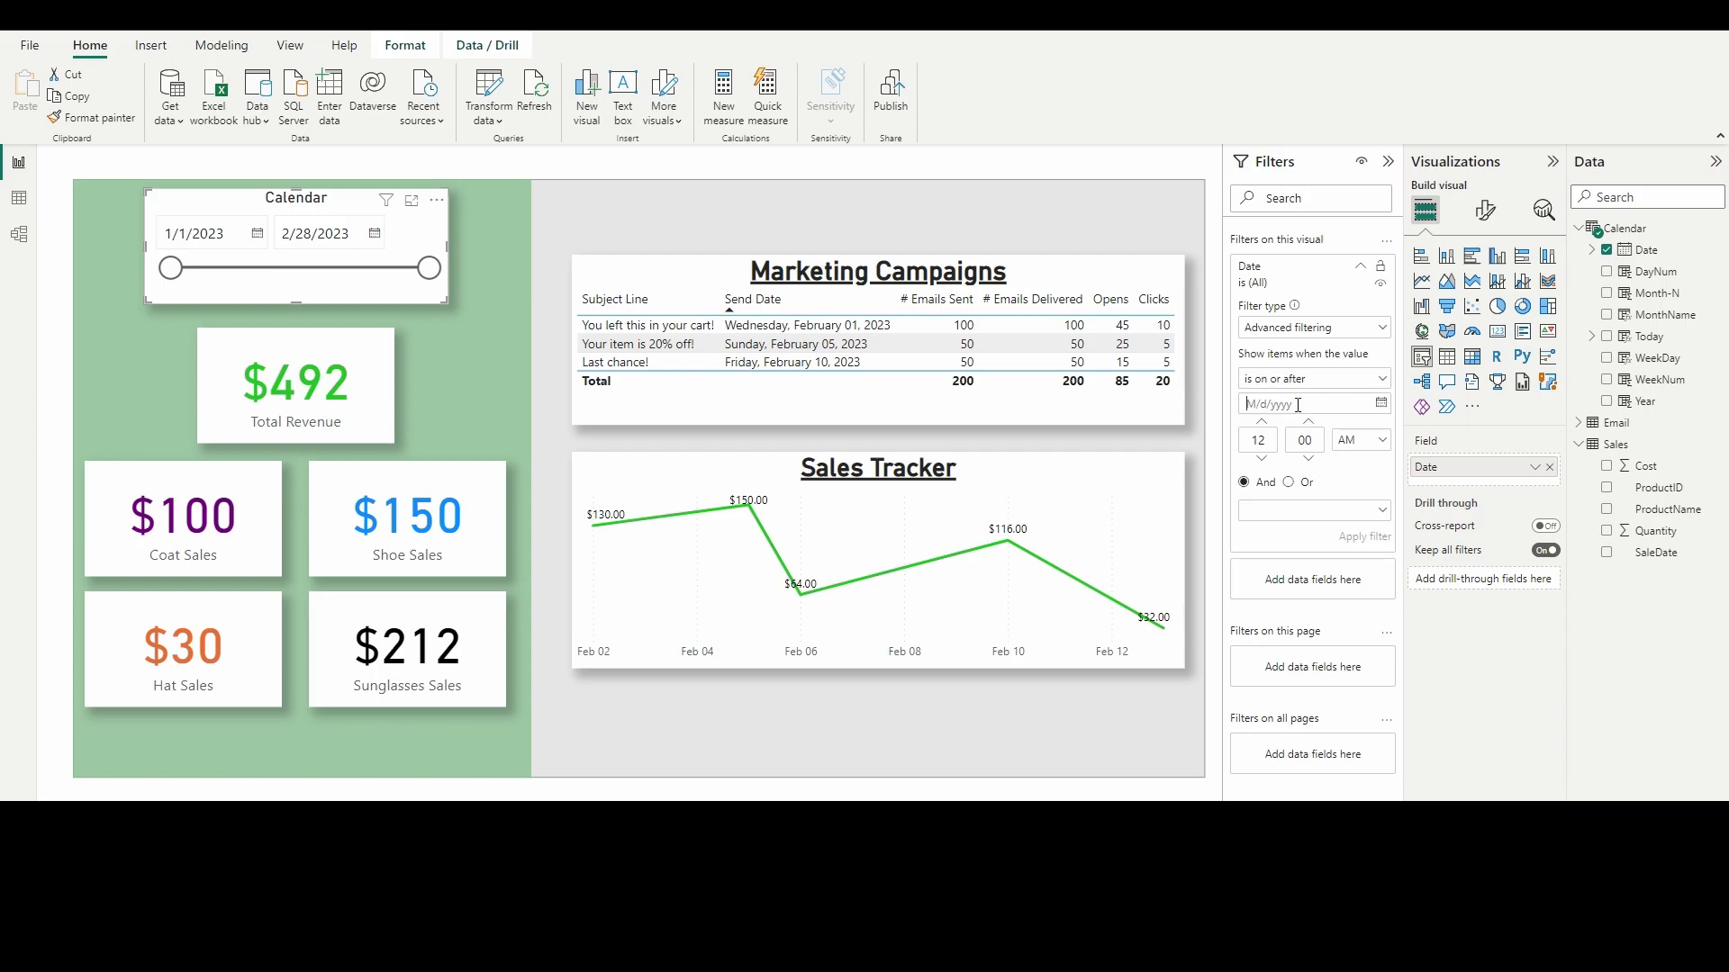
text(2/1/2023)
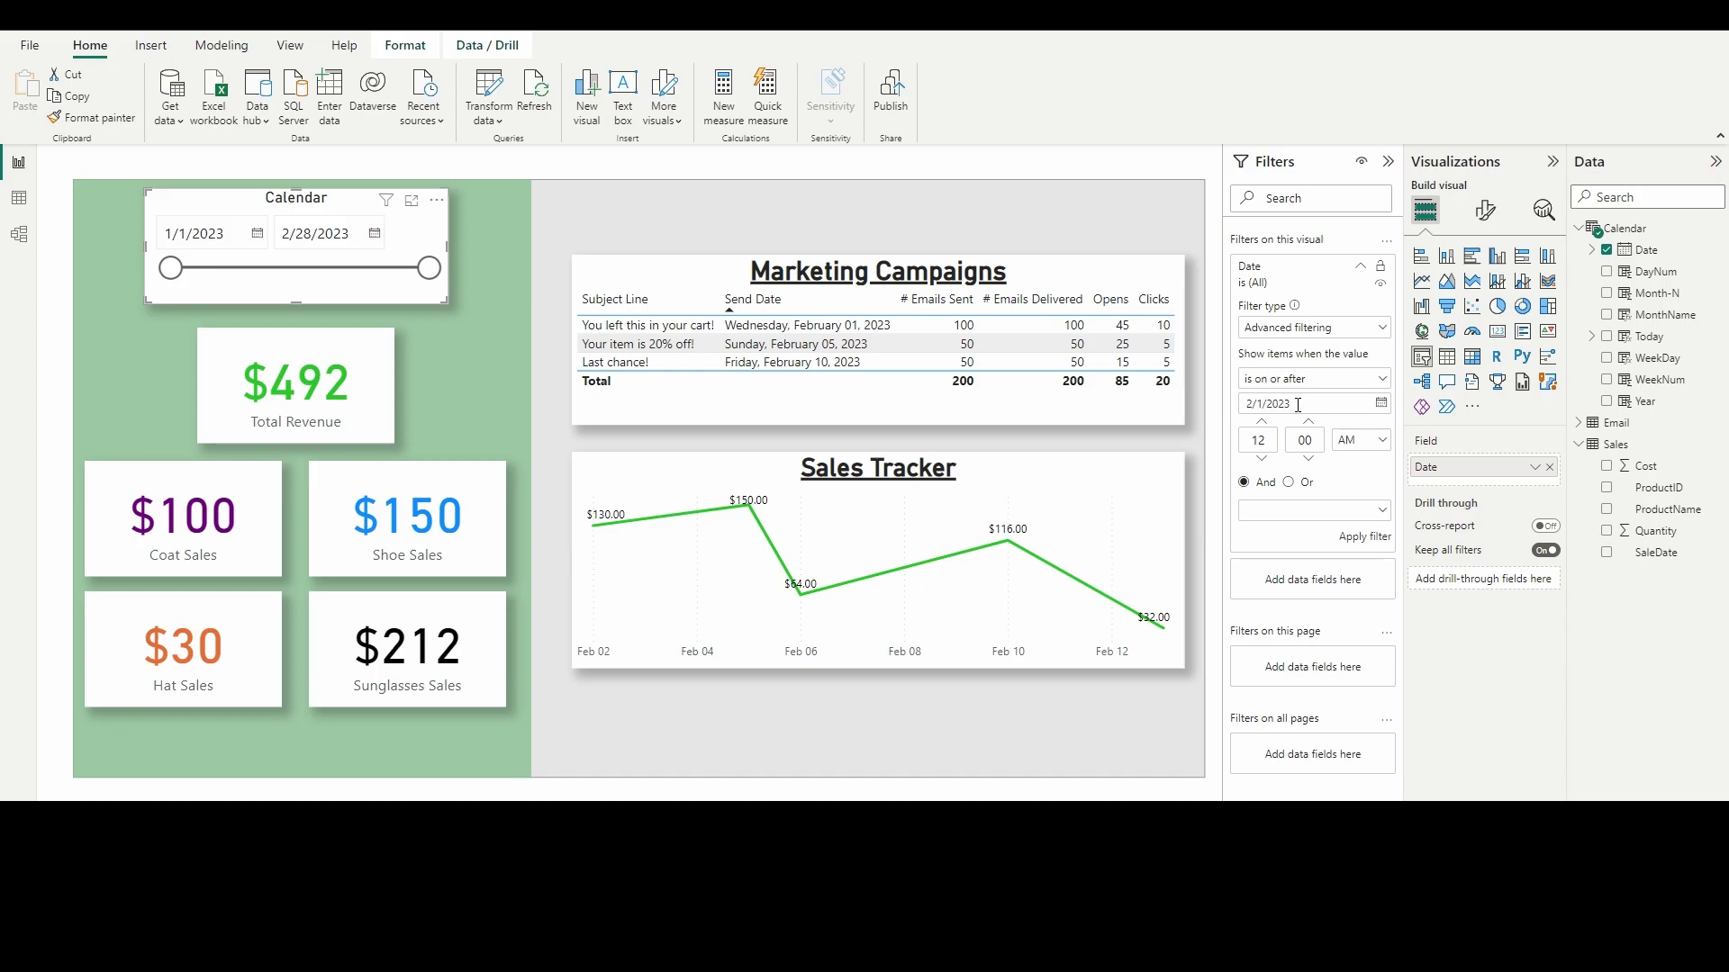
click(1365, 536)
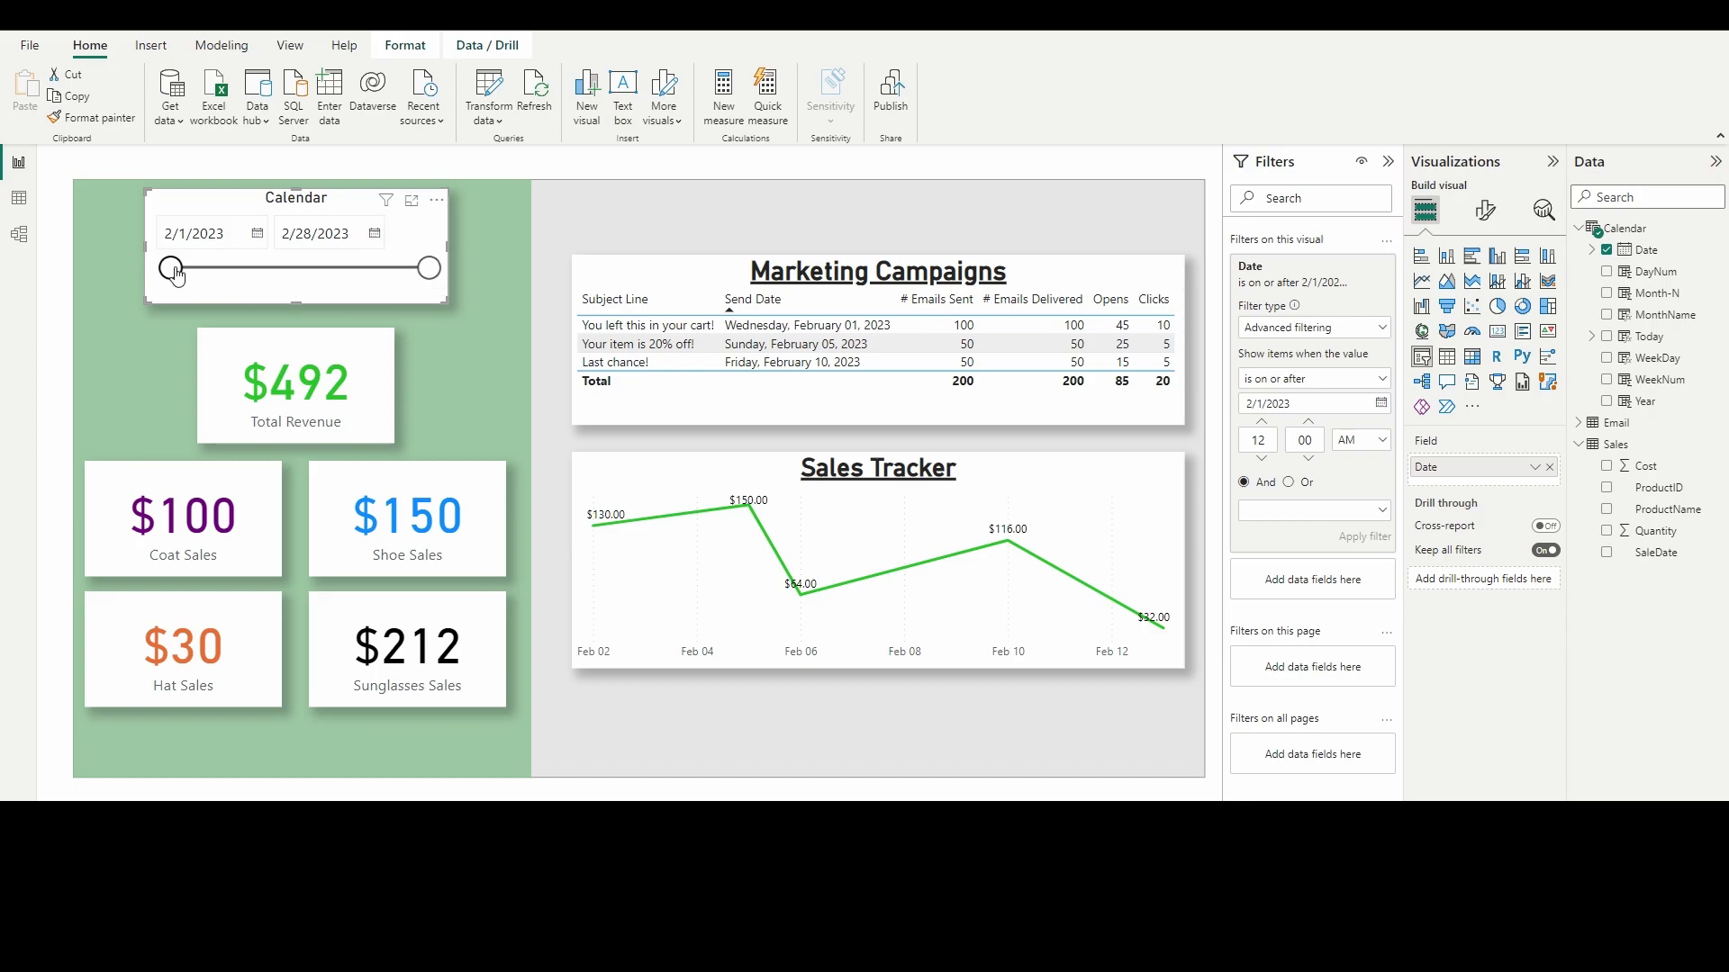
Step: Test several slicer ranges by moving the start and end handles, ending back at 2/1/2023–2/28/2023
drag(171, 268, 267, 268)
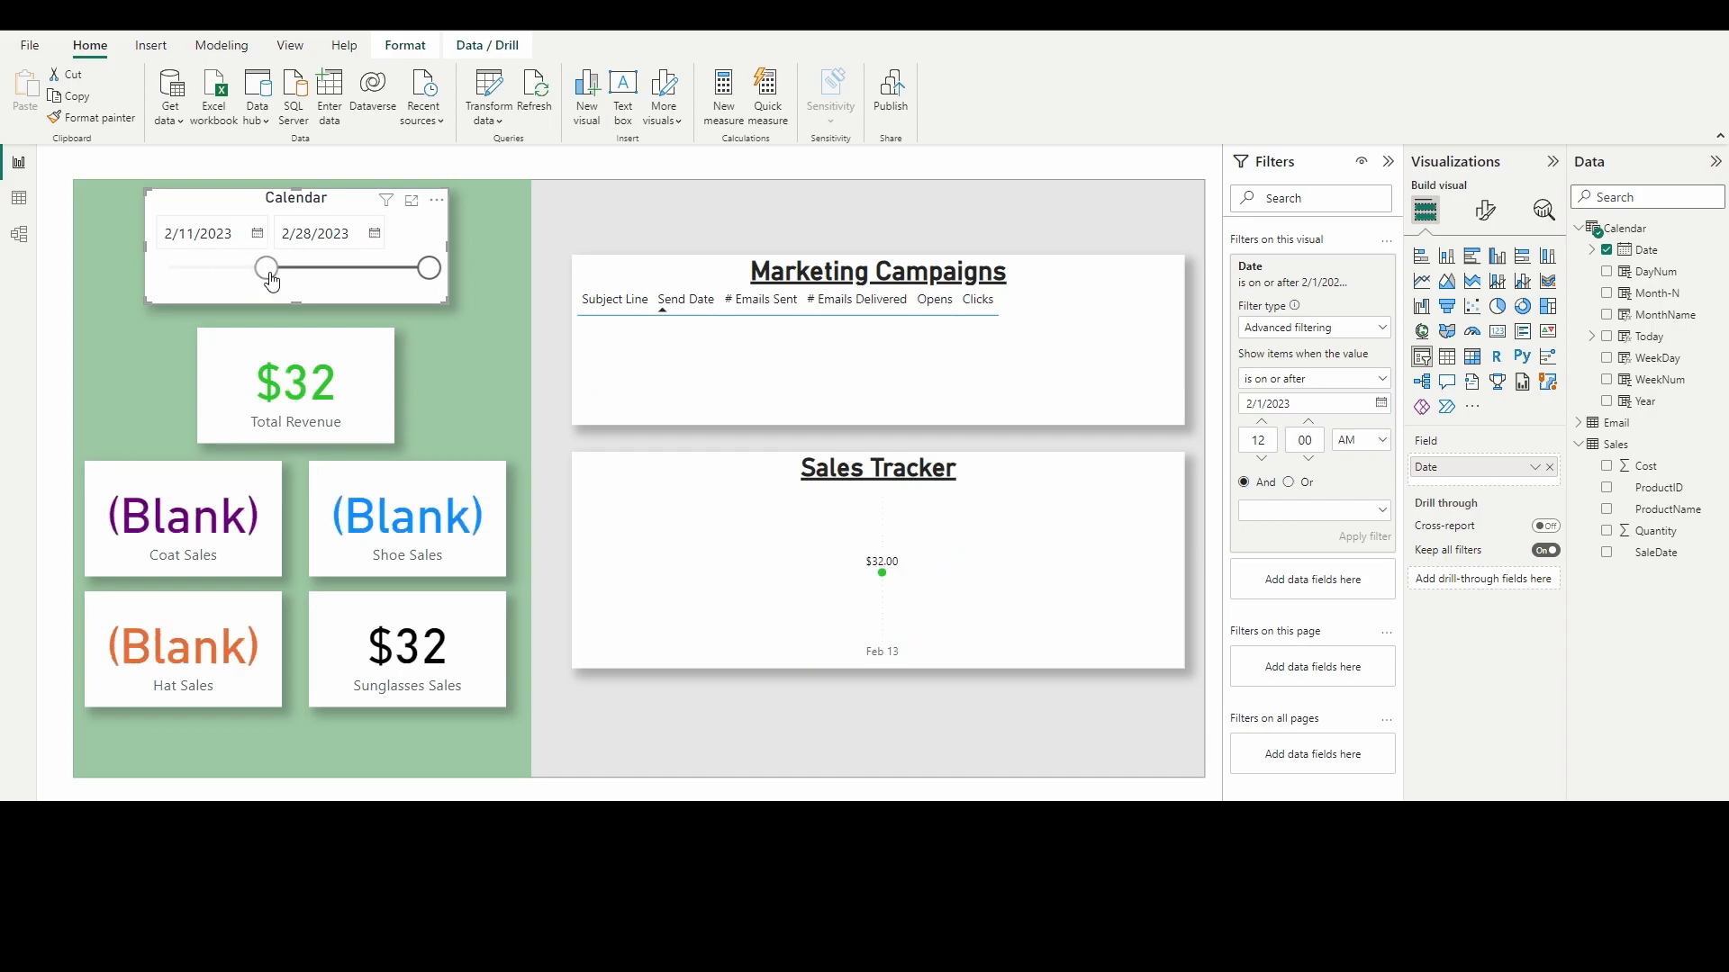
drag(266, 267, 238, 267)
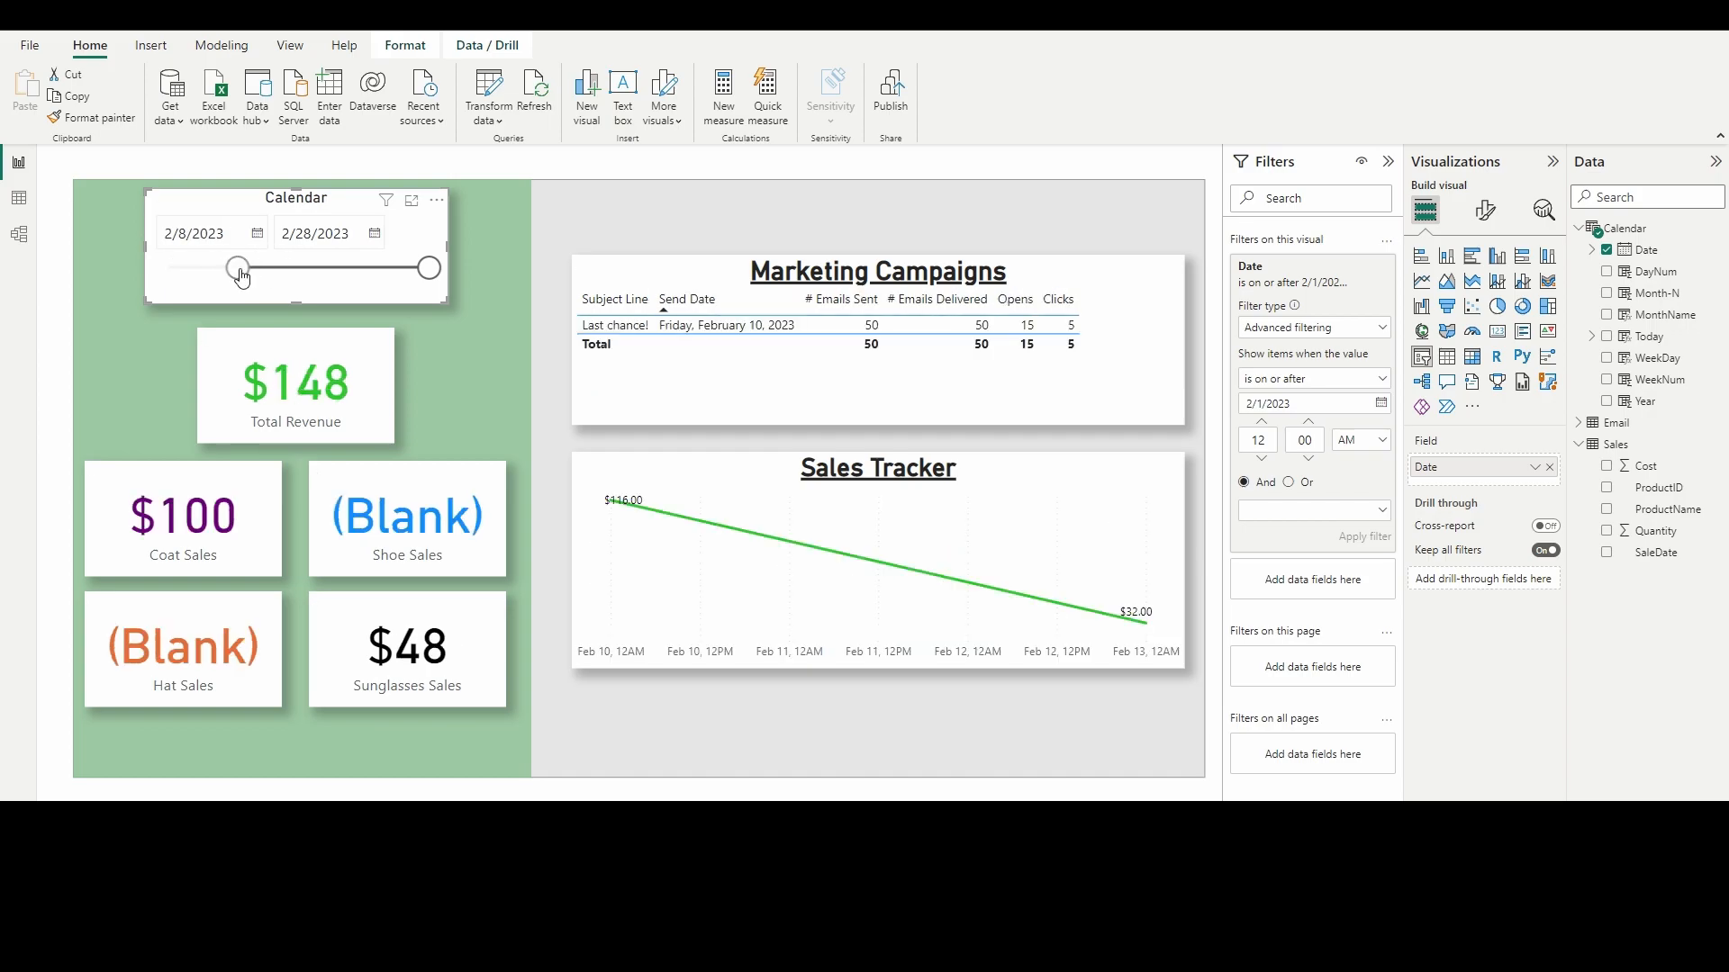
drag(238, 267, 169, 267)
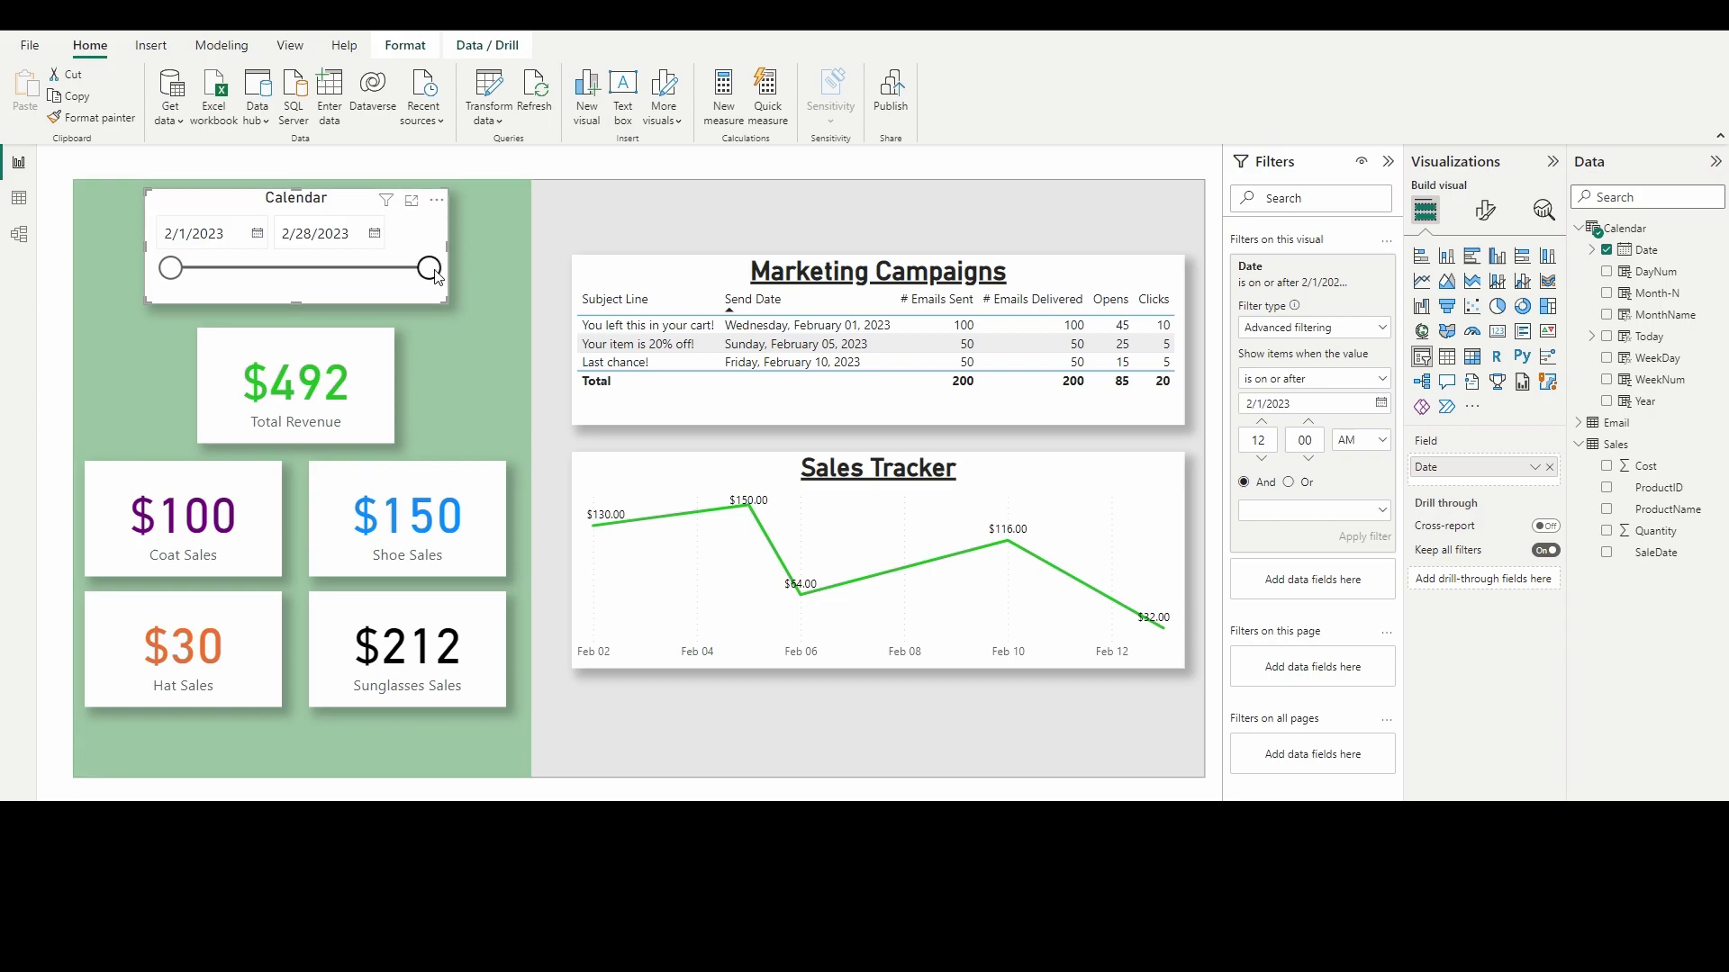
drag(428, 268, 284, 268)
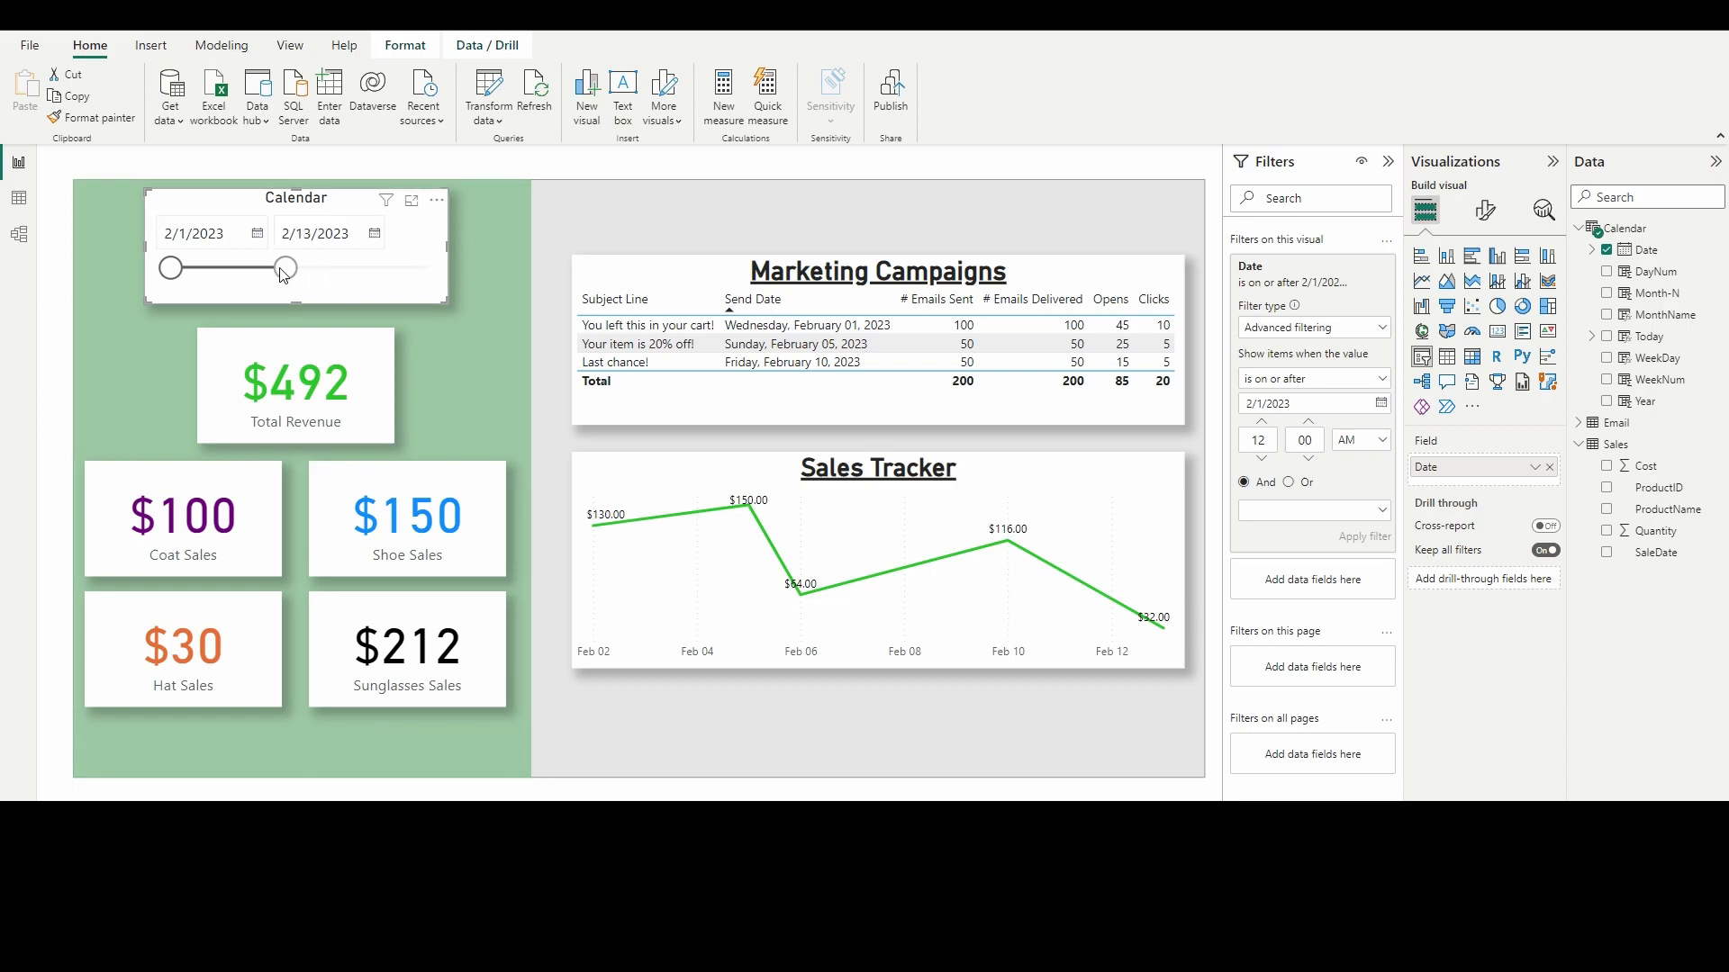
drag(285, 268, 276, 268)
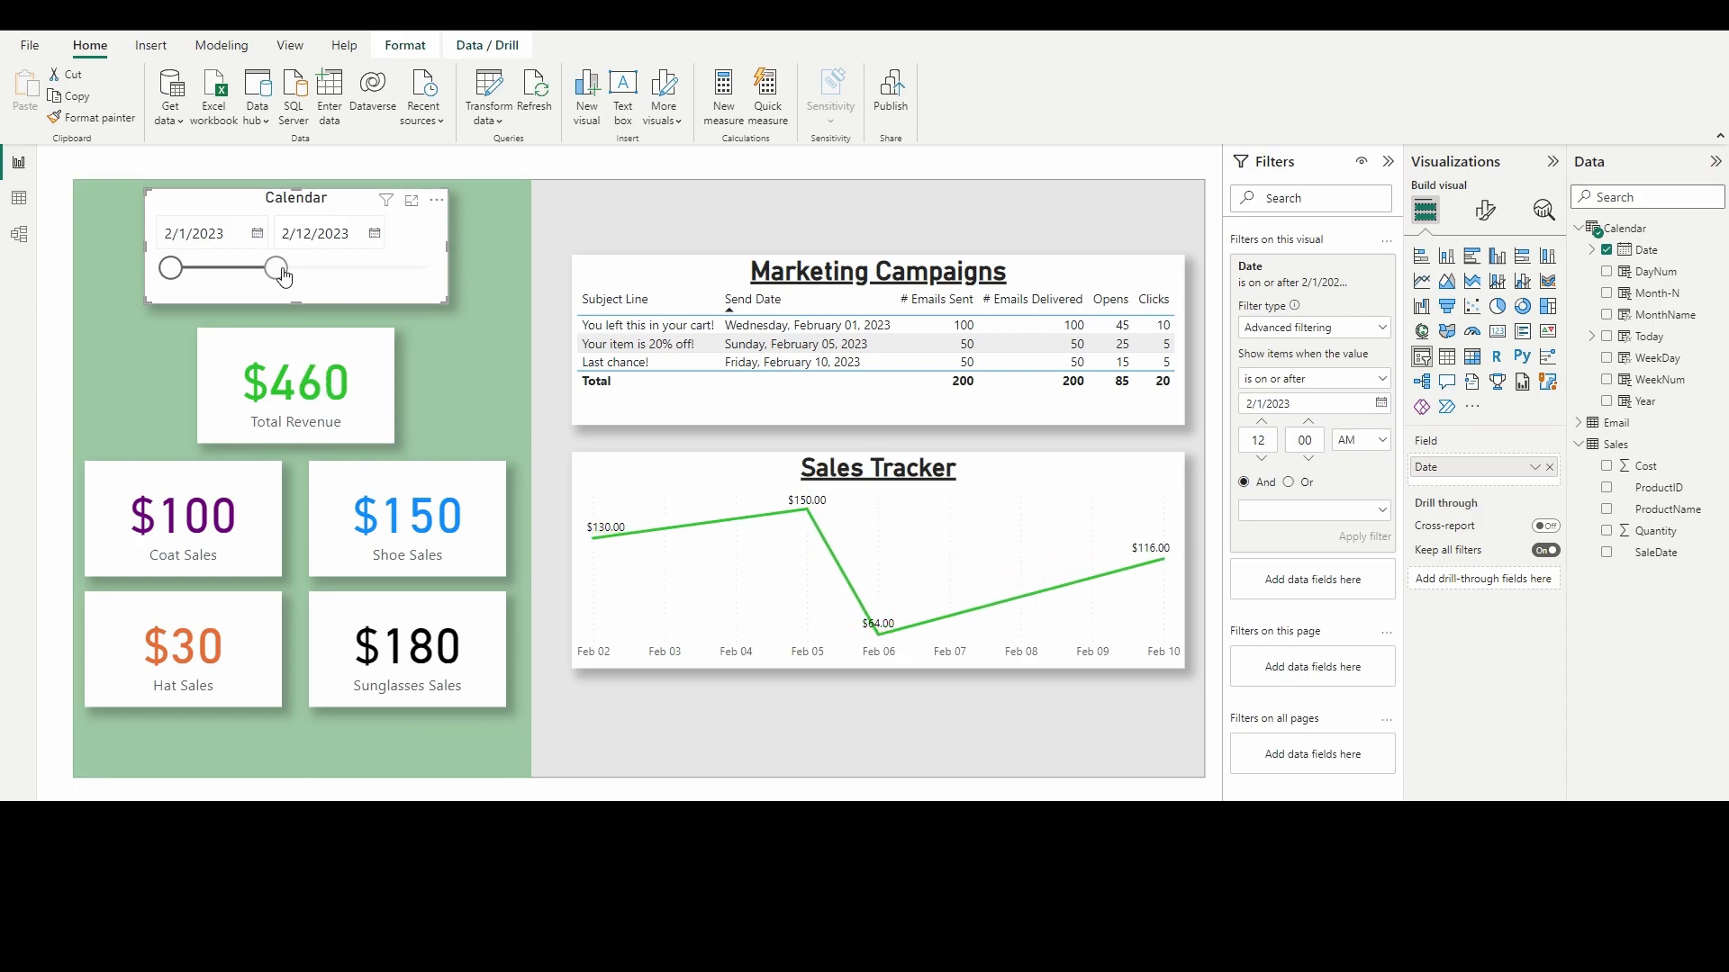
drag(277, 268, 257, 268)
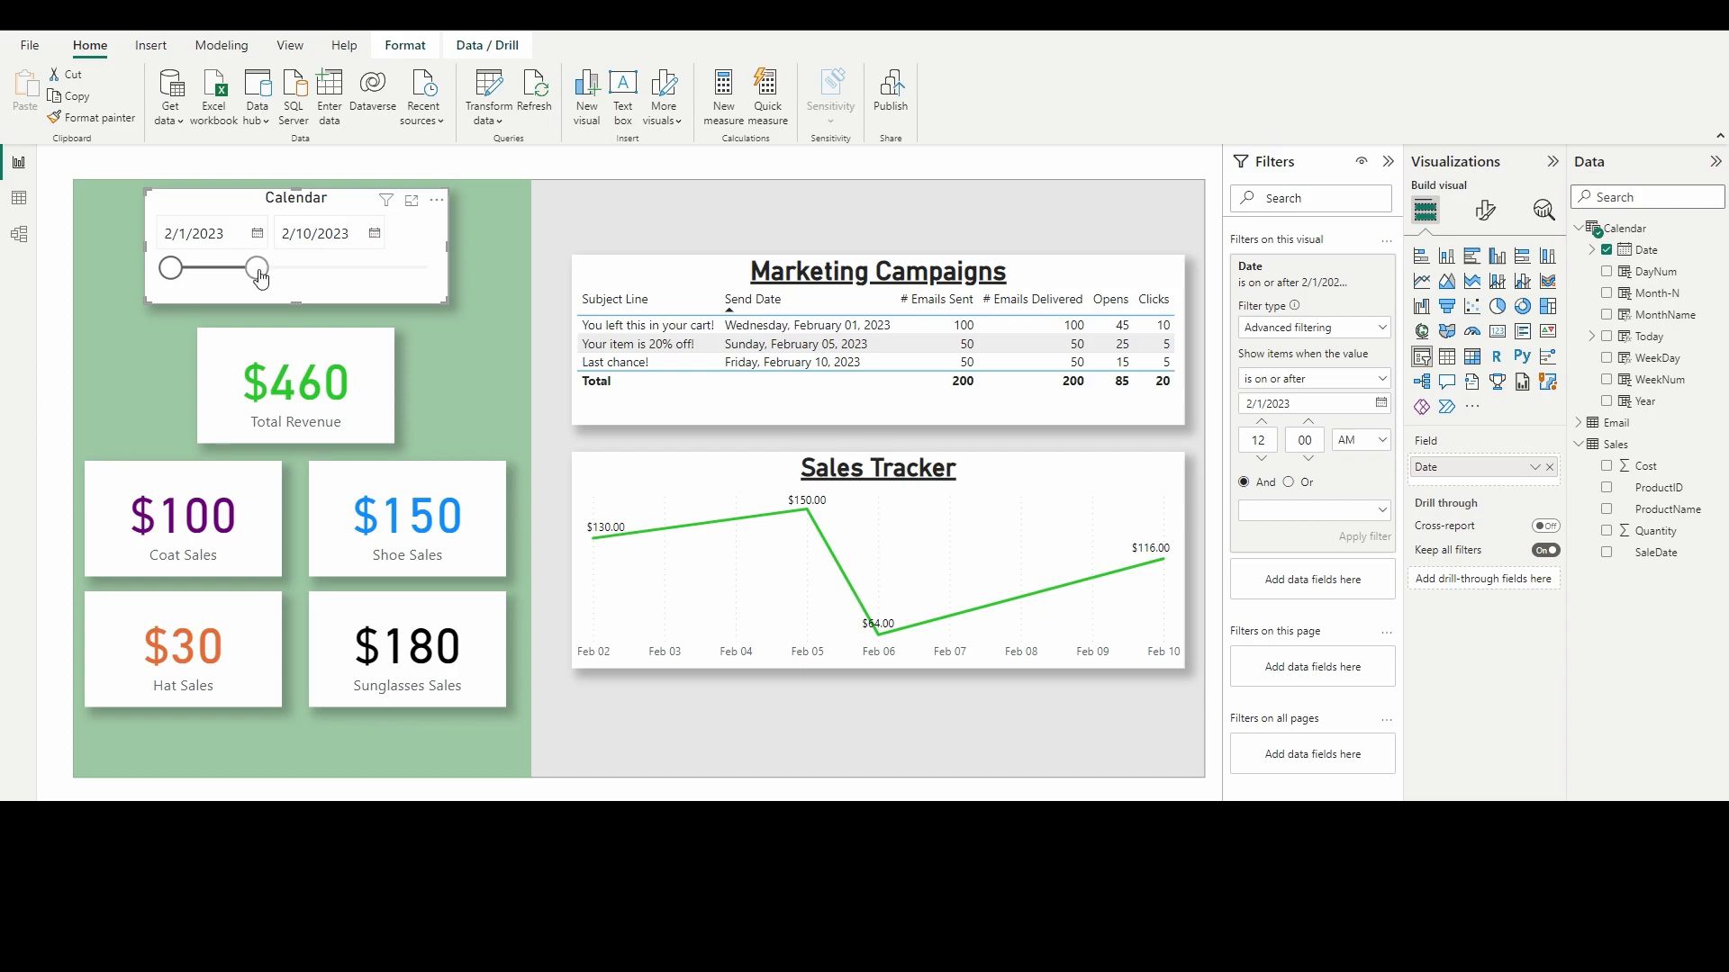
drag(259, 268, 217, 269)
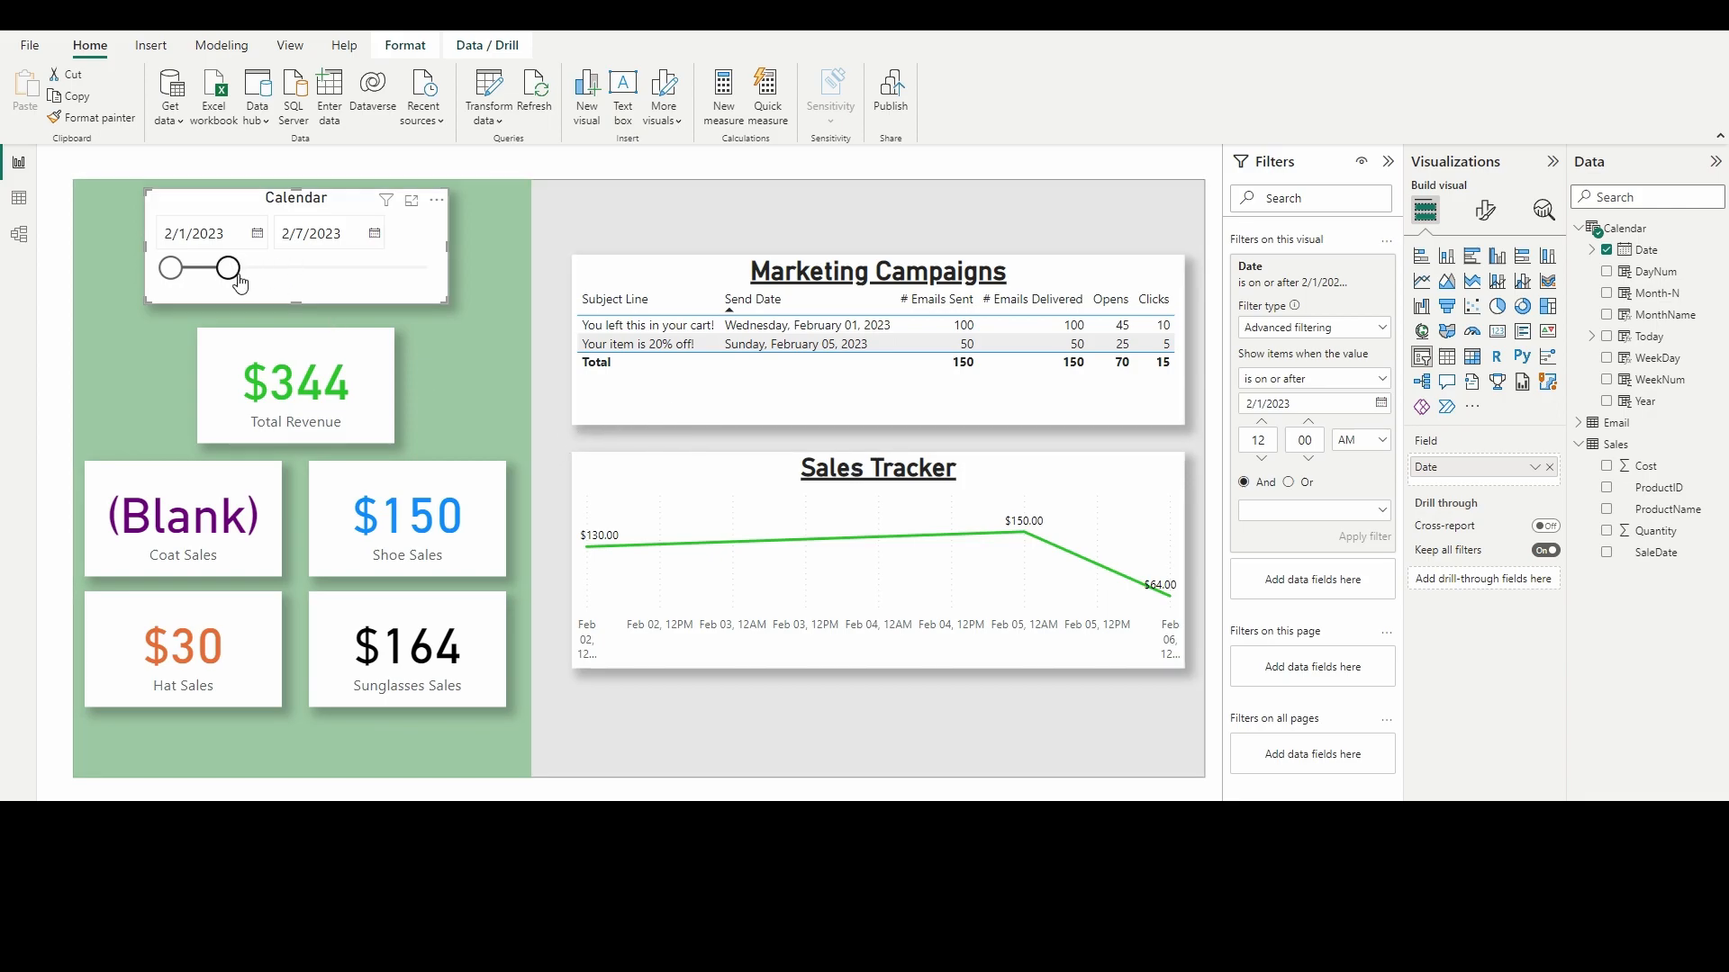
drag(229, 268, 431, 268)
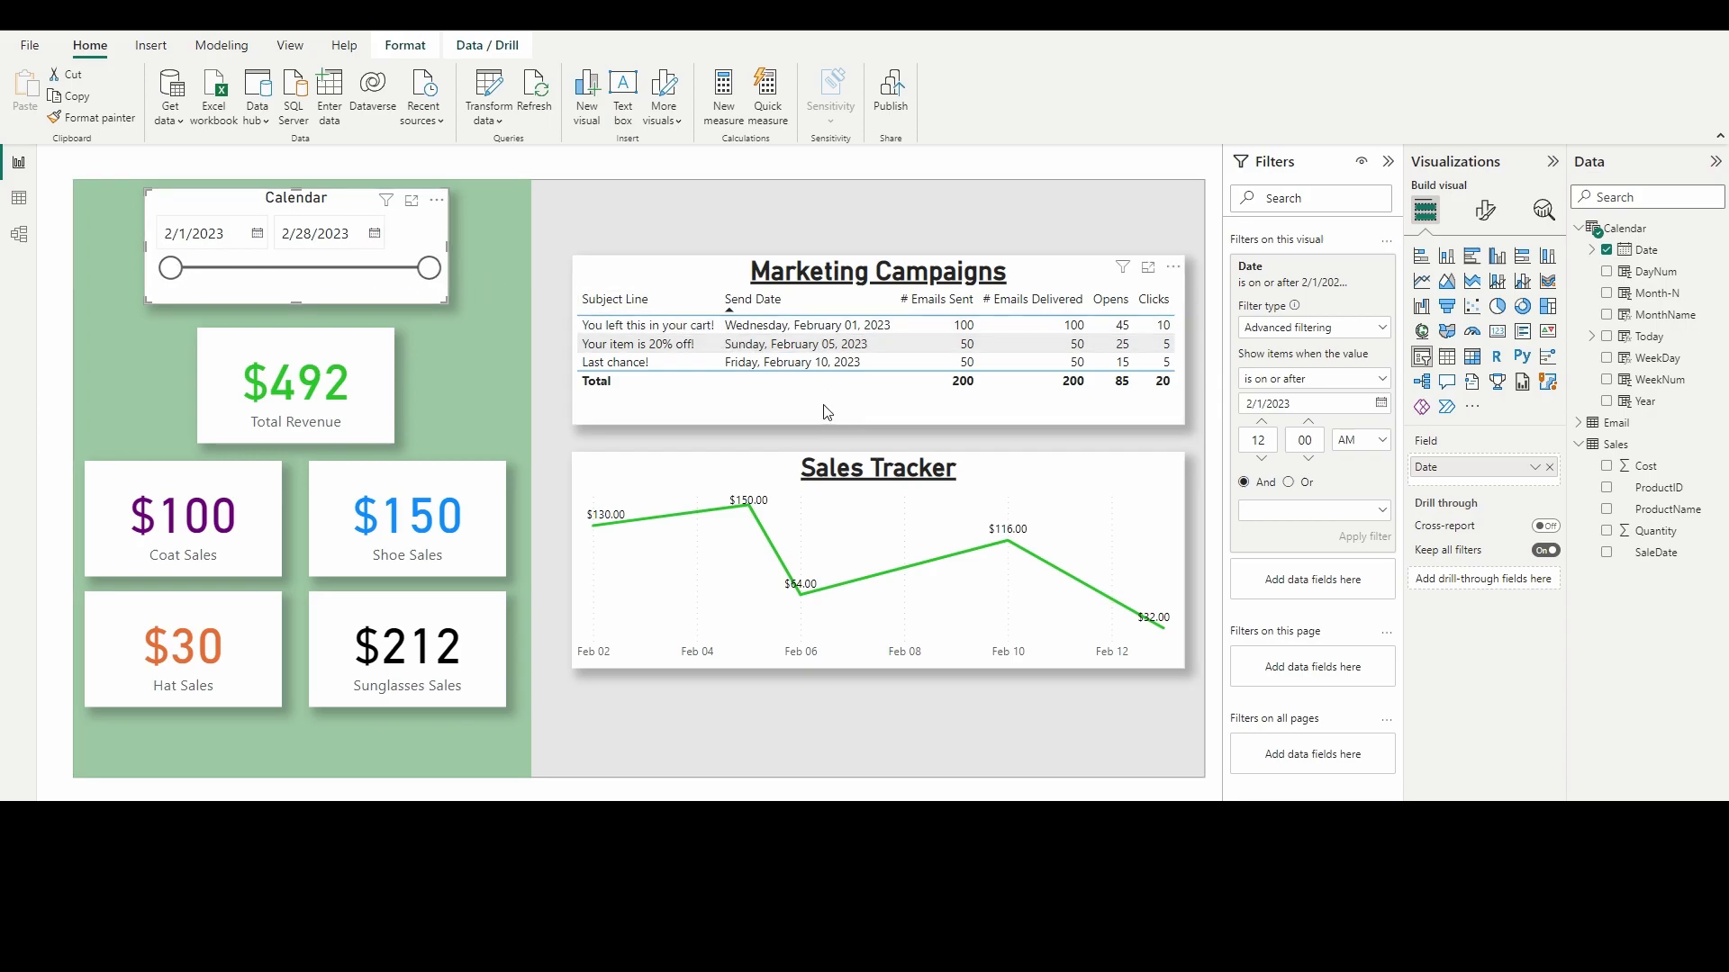
mouse_move(836, 412)
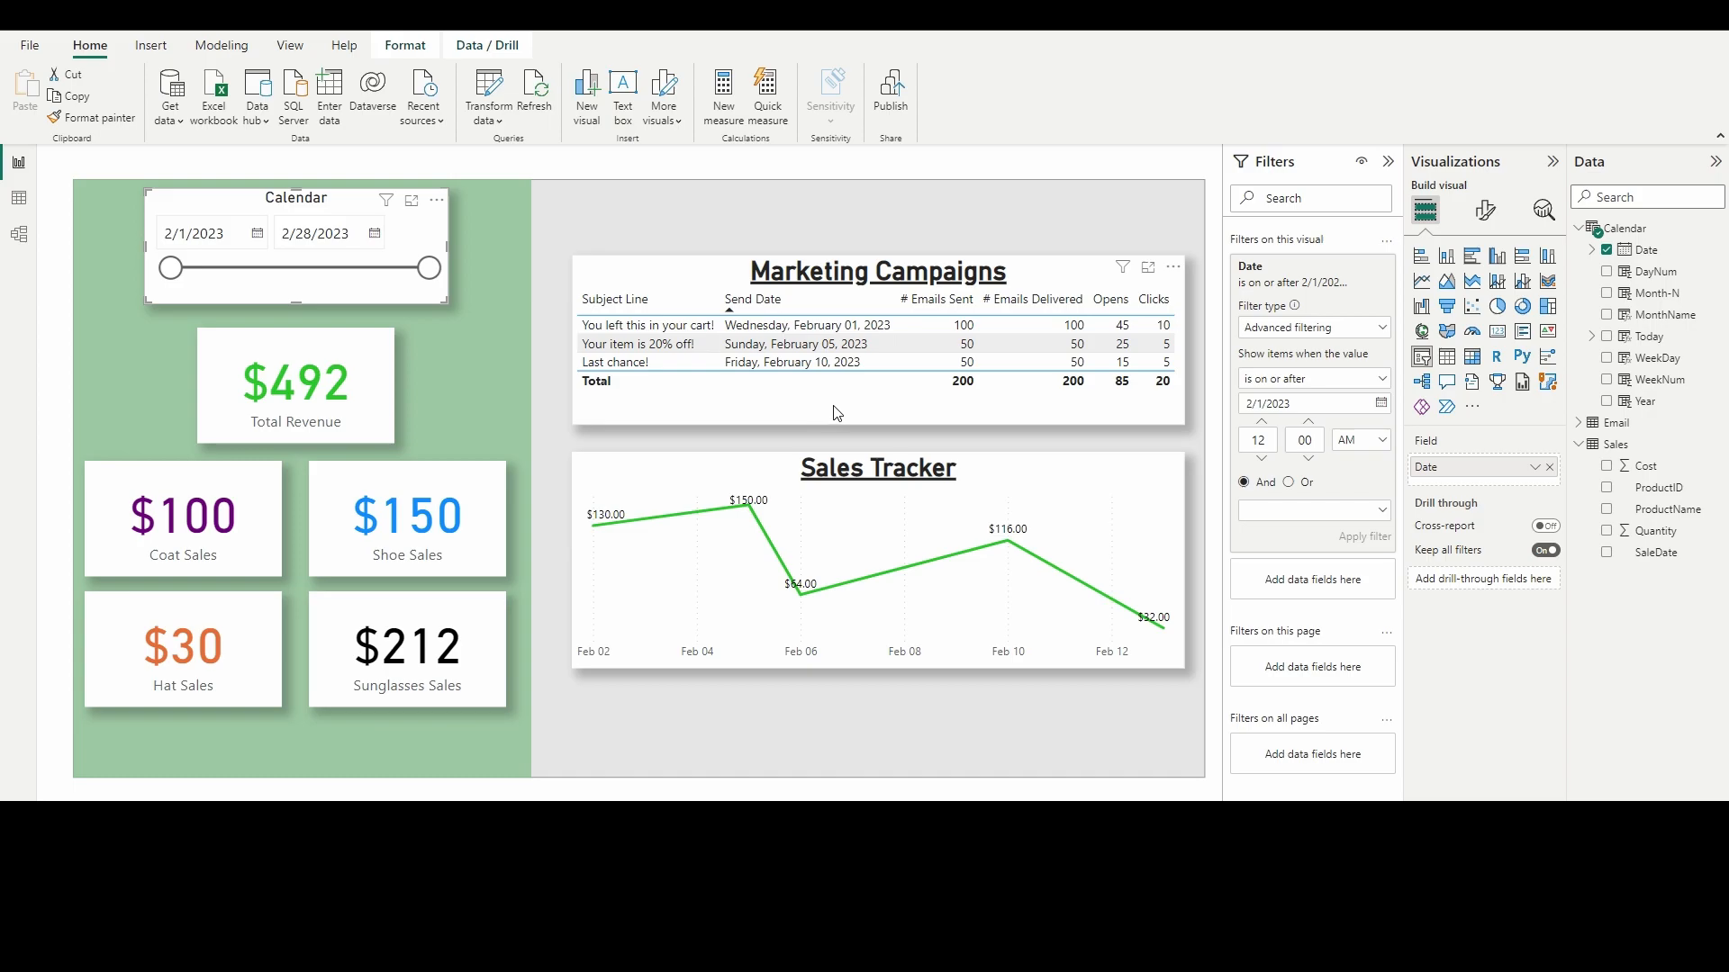
mouse_move(800, 399)
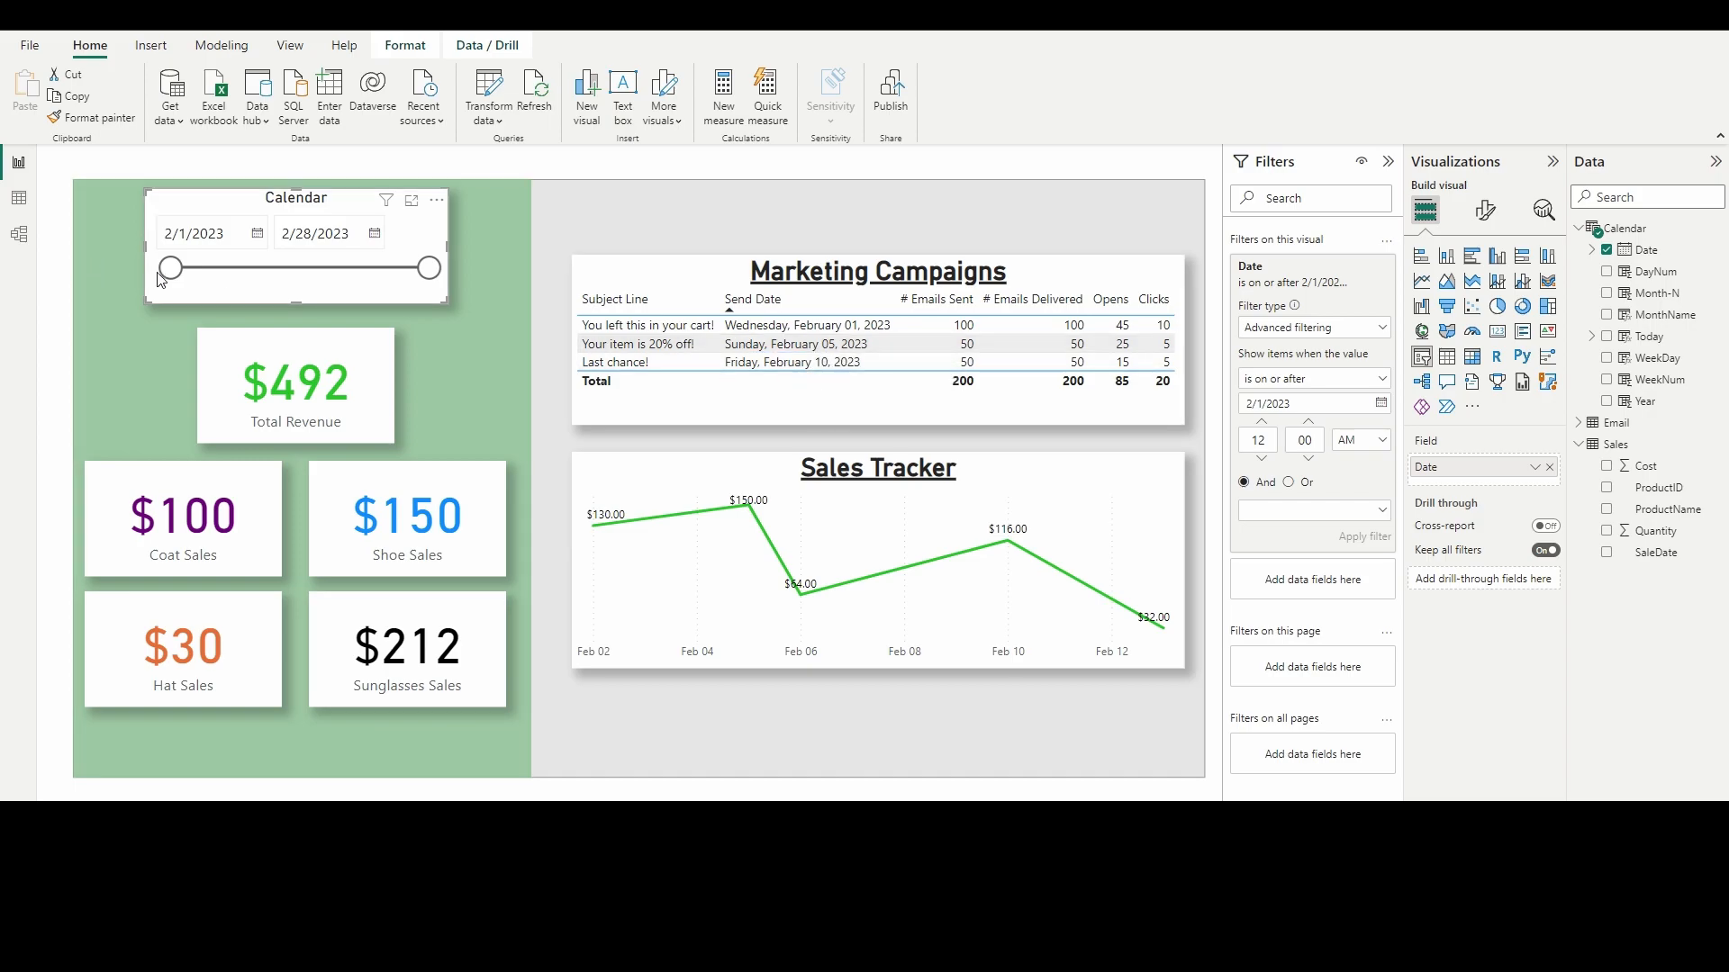
Step: Set the slicer start to 2/5/2023, leaving $362 revenue and two campaigns
drag(169, 268, 209, 268)
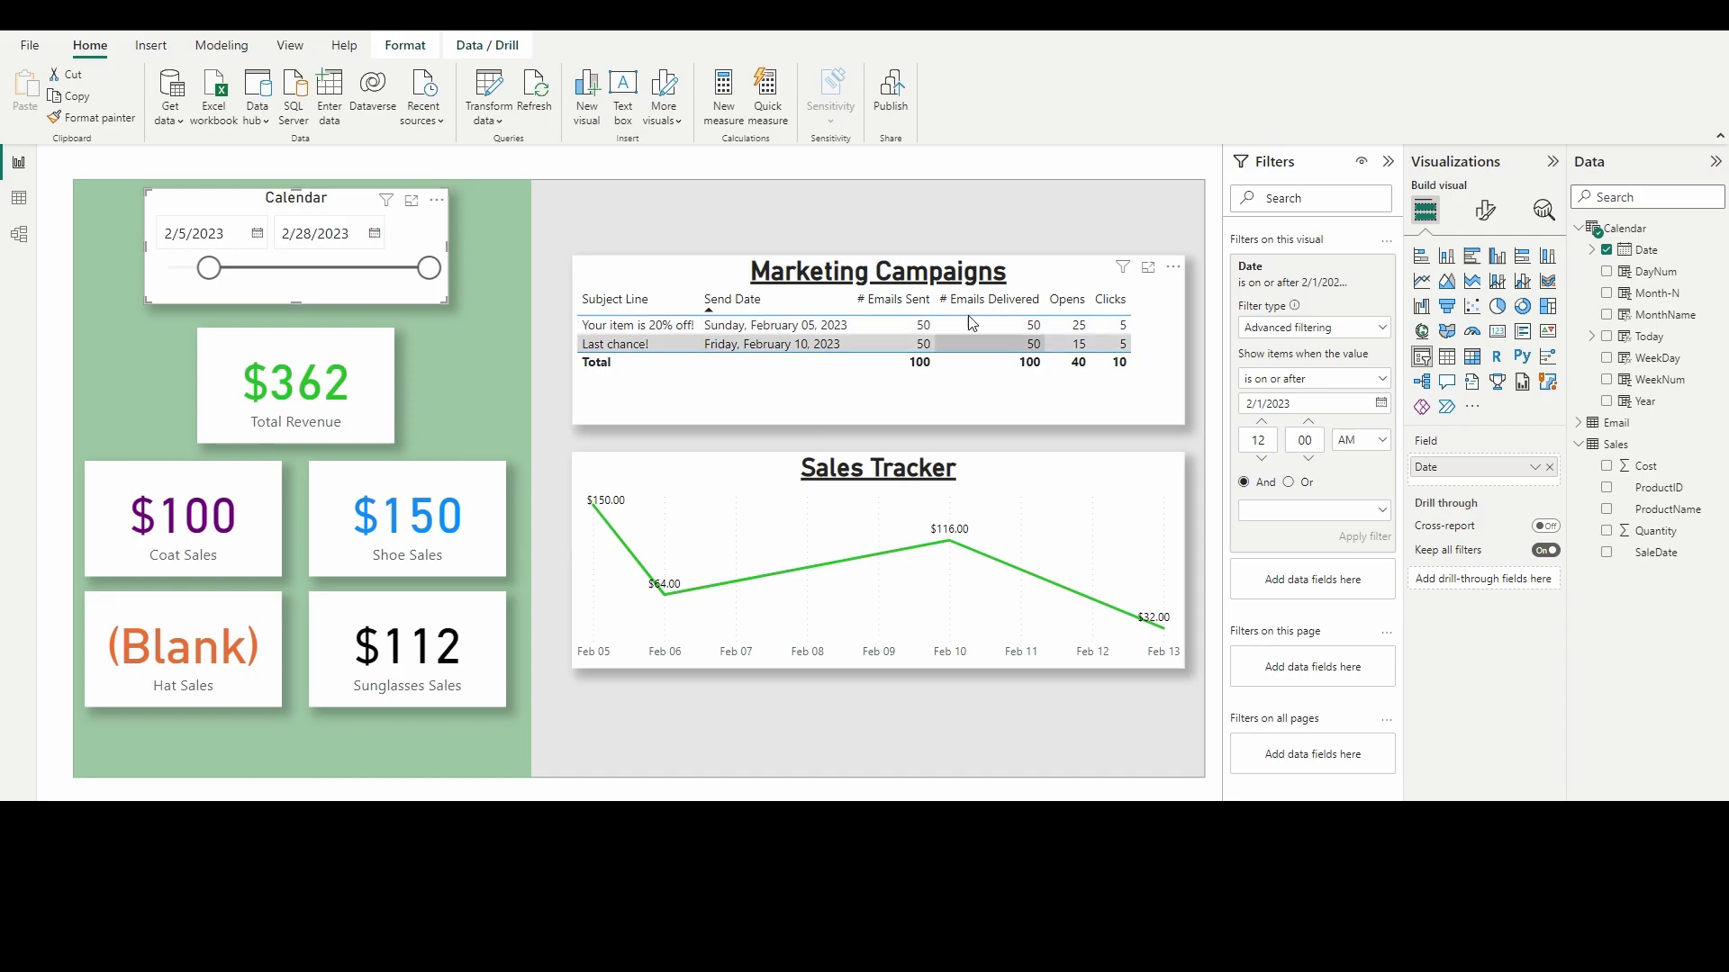
mouse_move(697, 504)
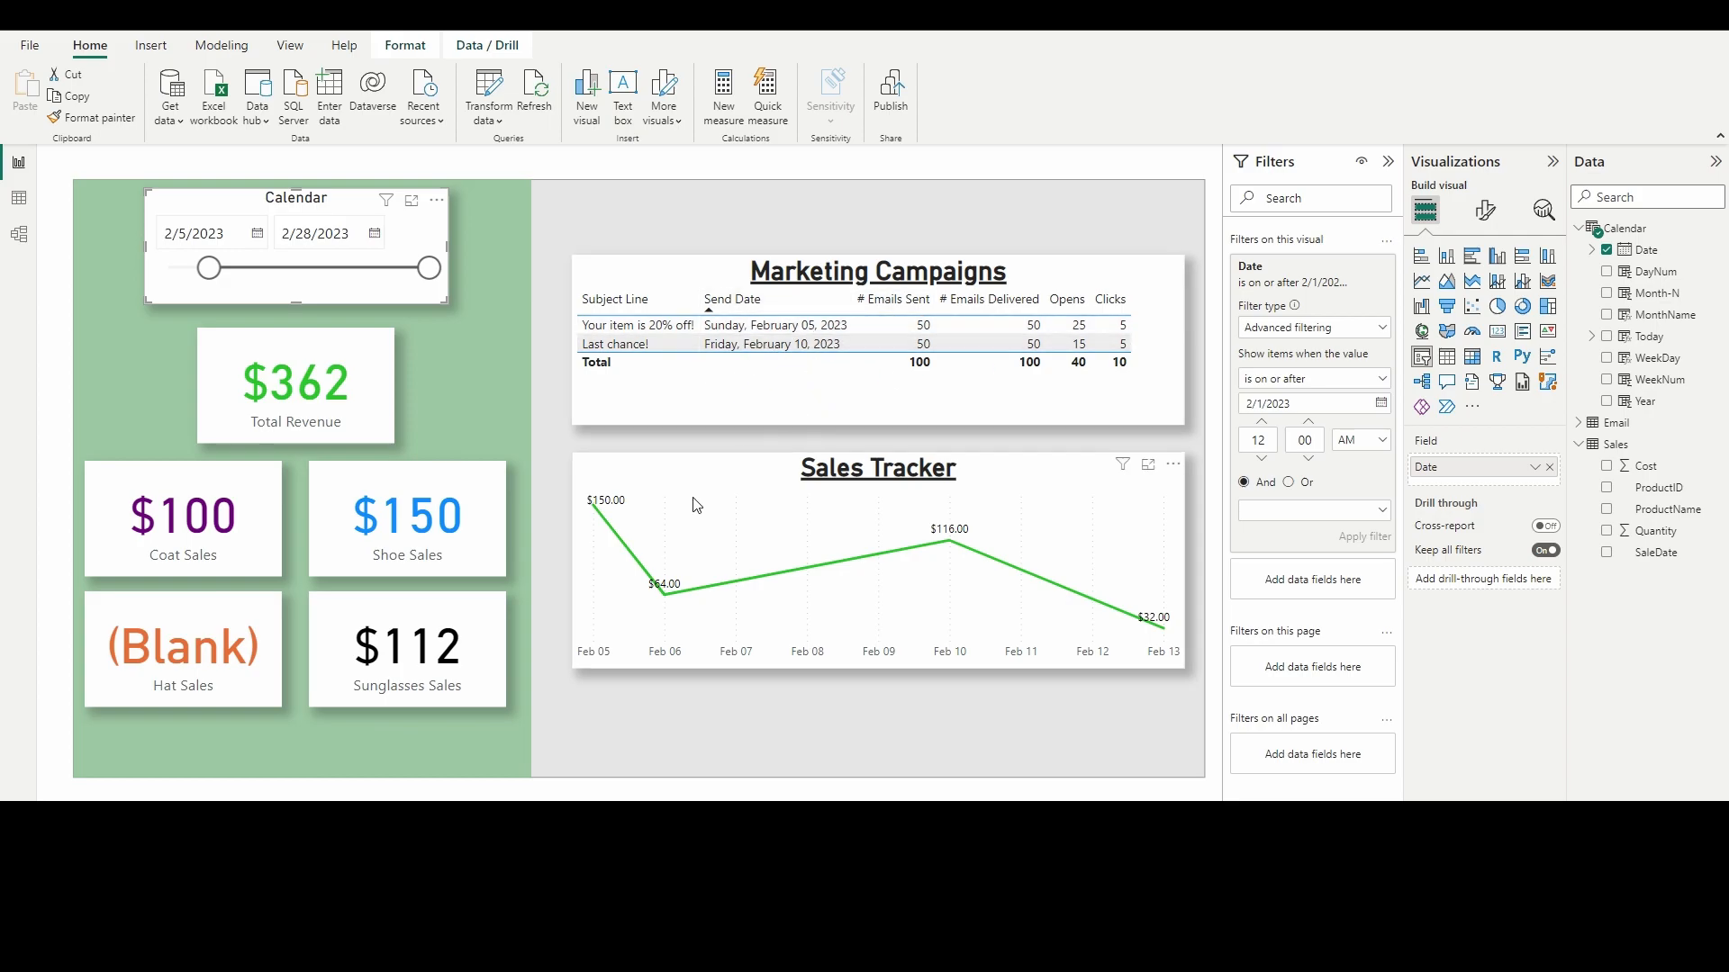
mouse_move(734, 479)
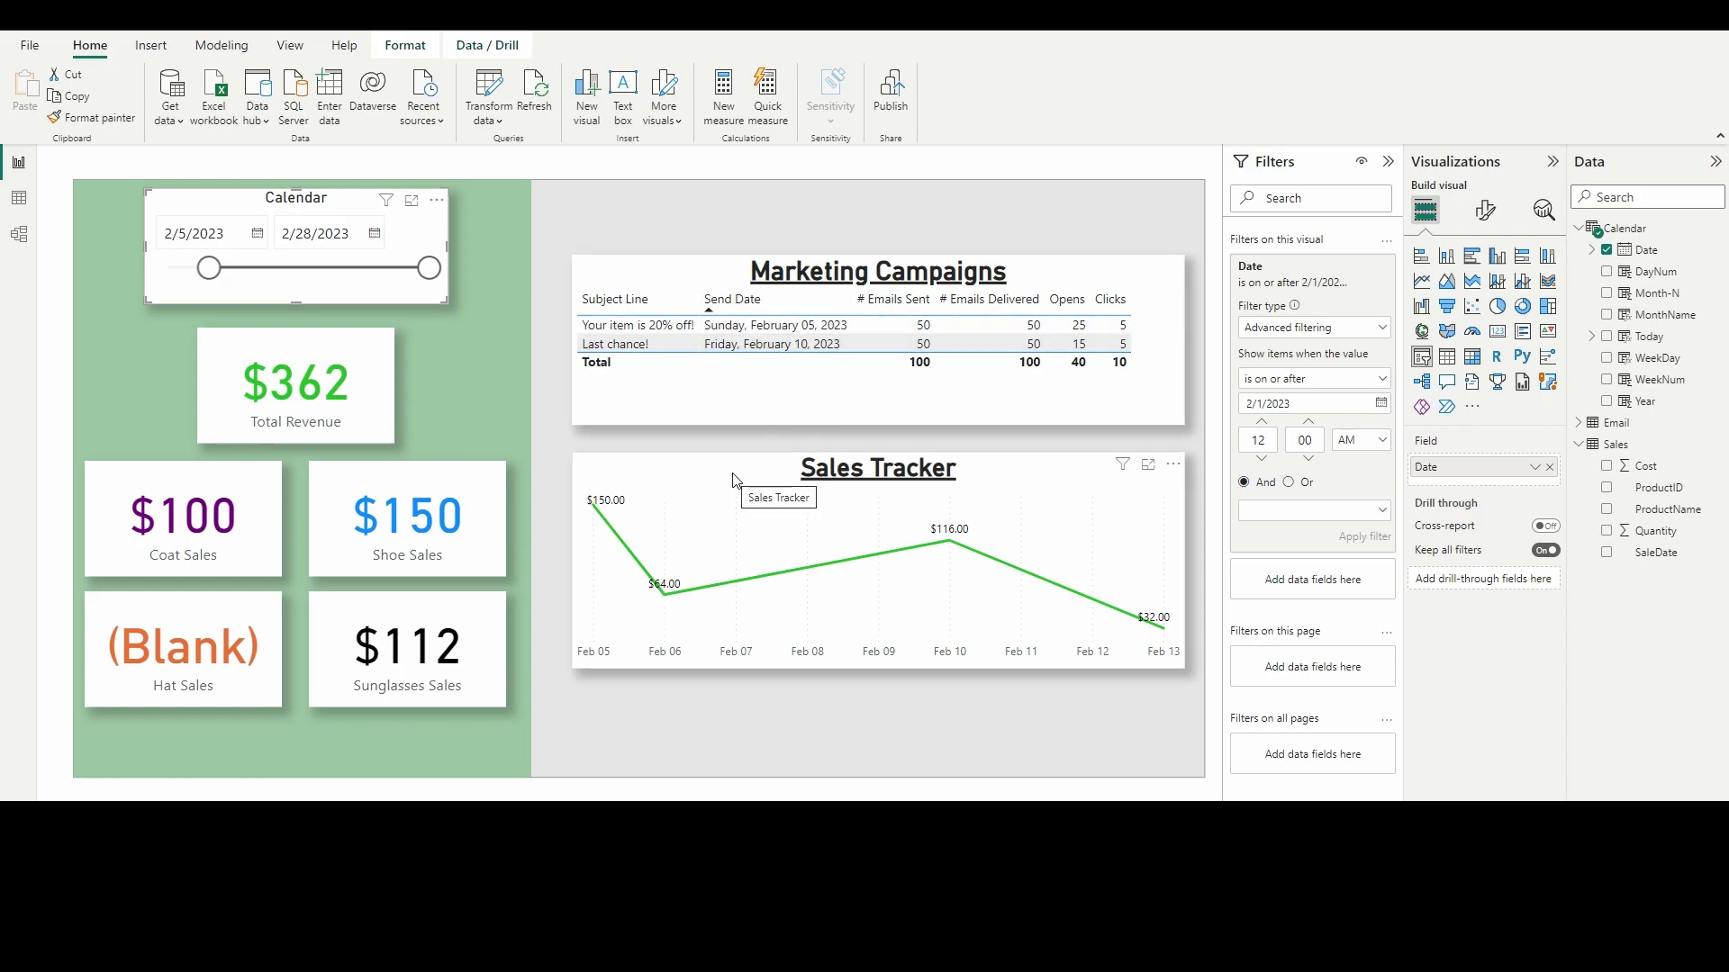
mouse_move(558, 579)
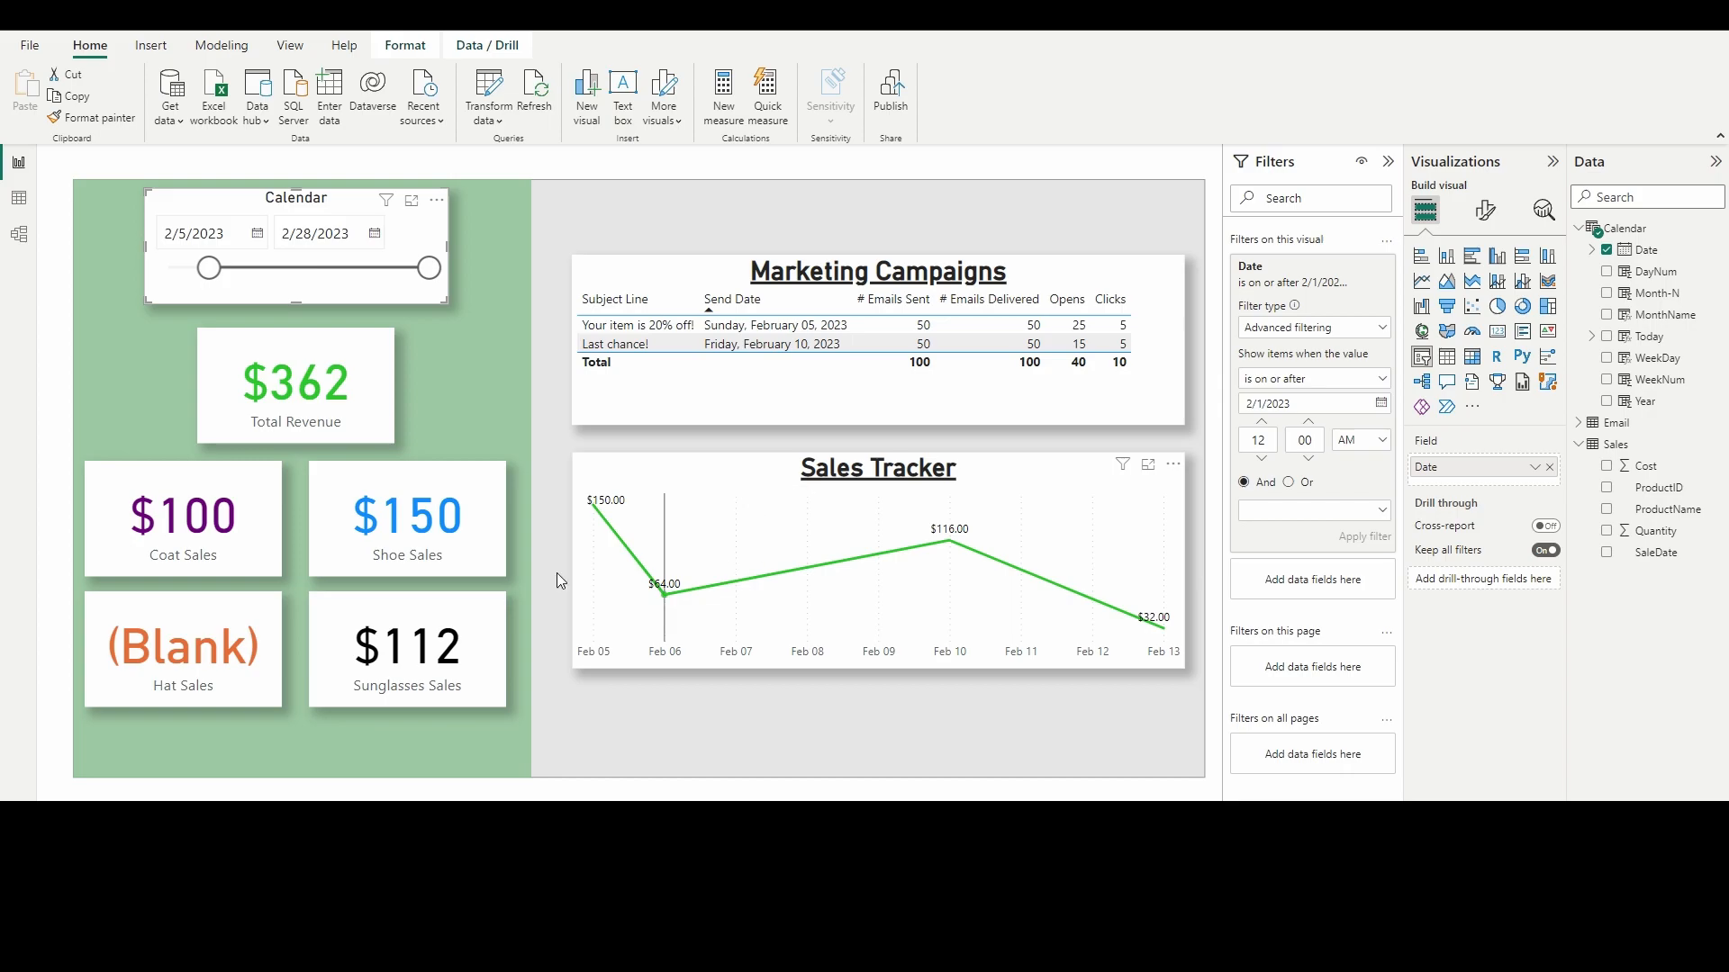
mouse_move(376, 611)
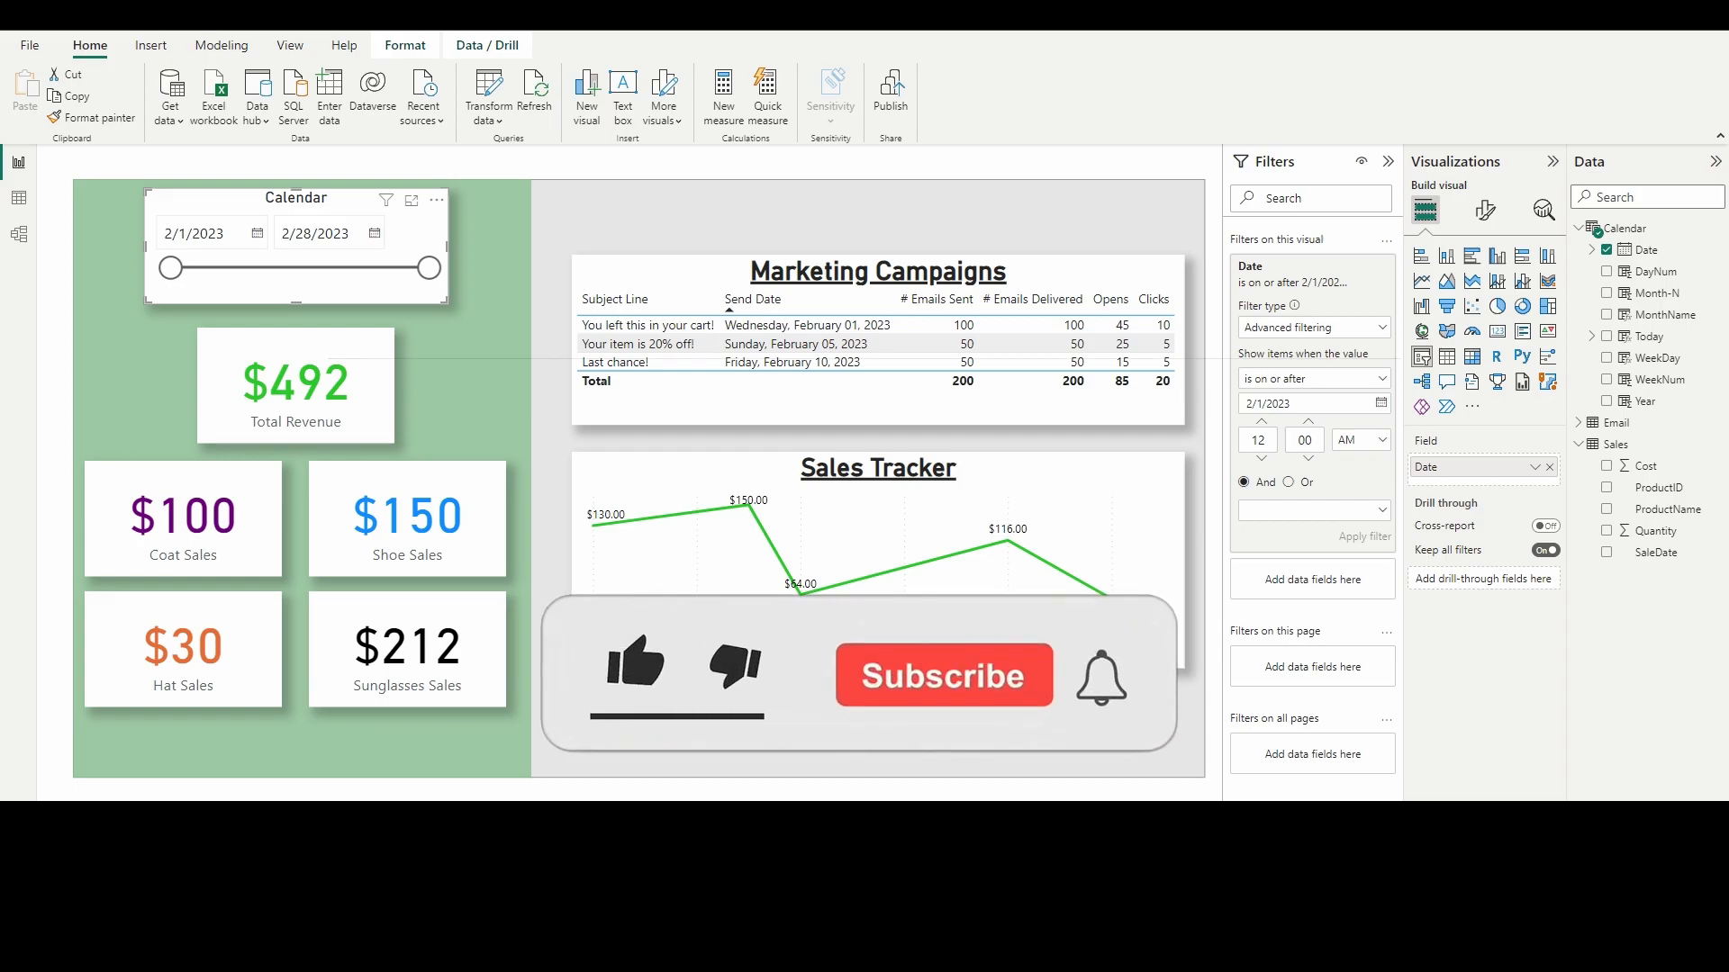
Step: Restore the slicer range to 2/1/2023–2/28/2023, bringing revenue back to $492 and all three campaigns
click(635, 669)
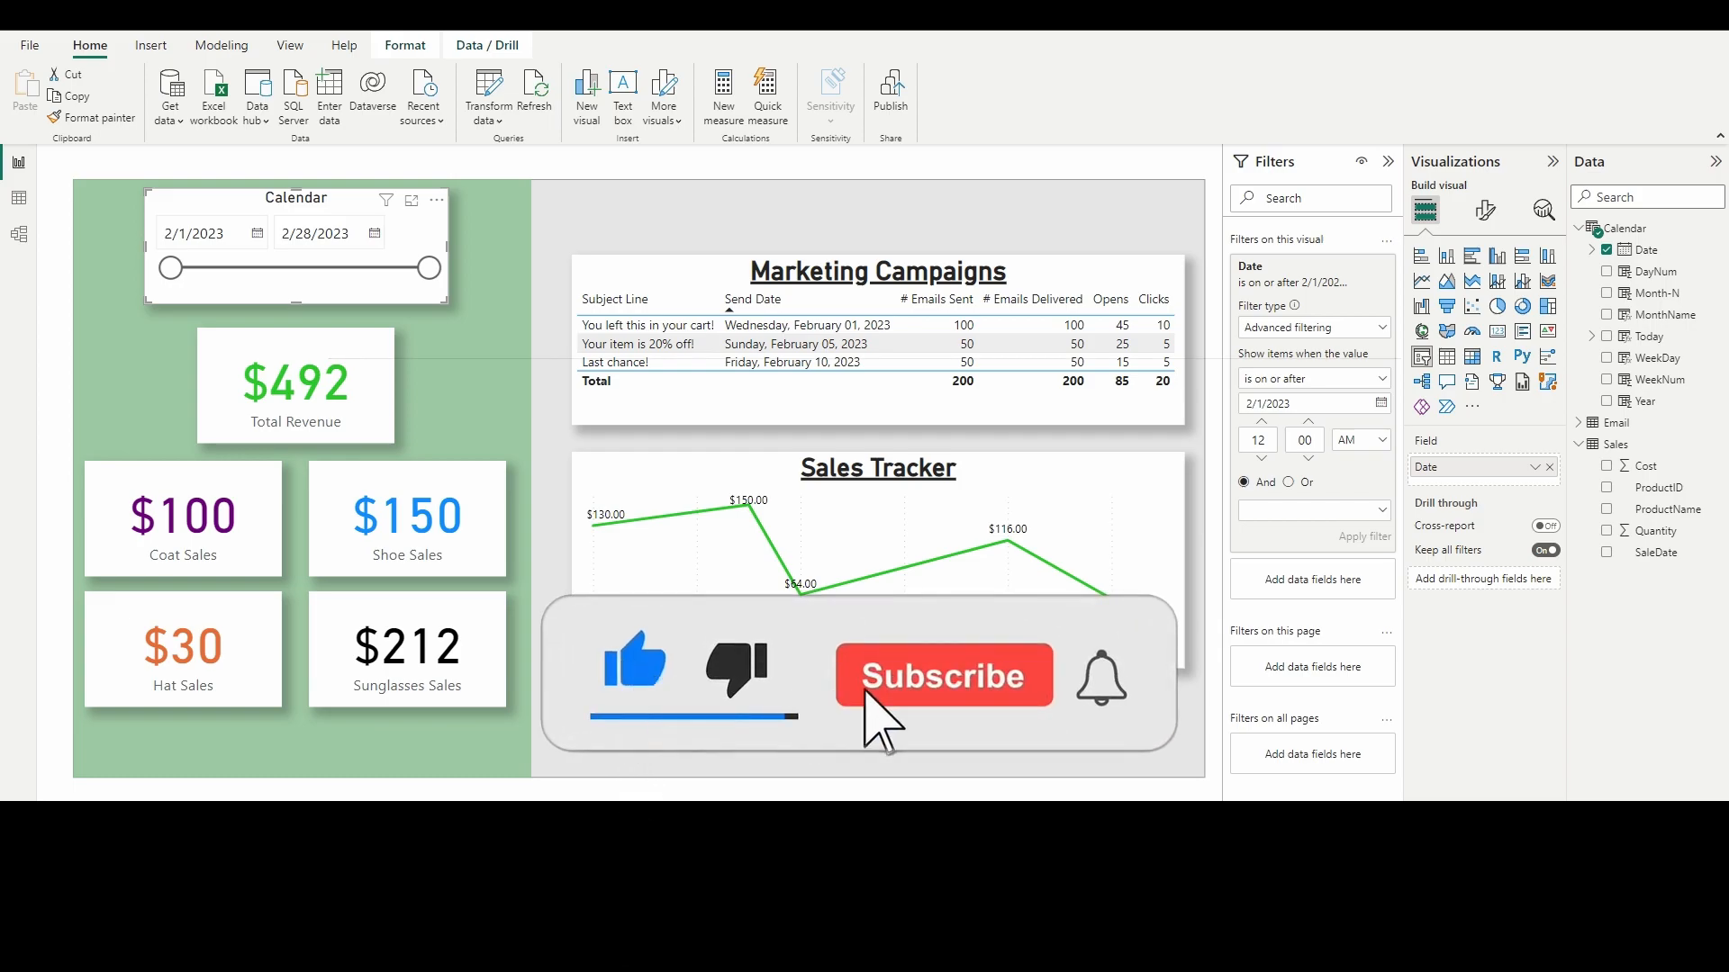
click(943, 675)
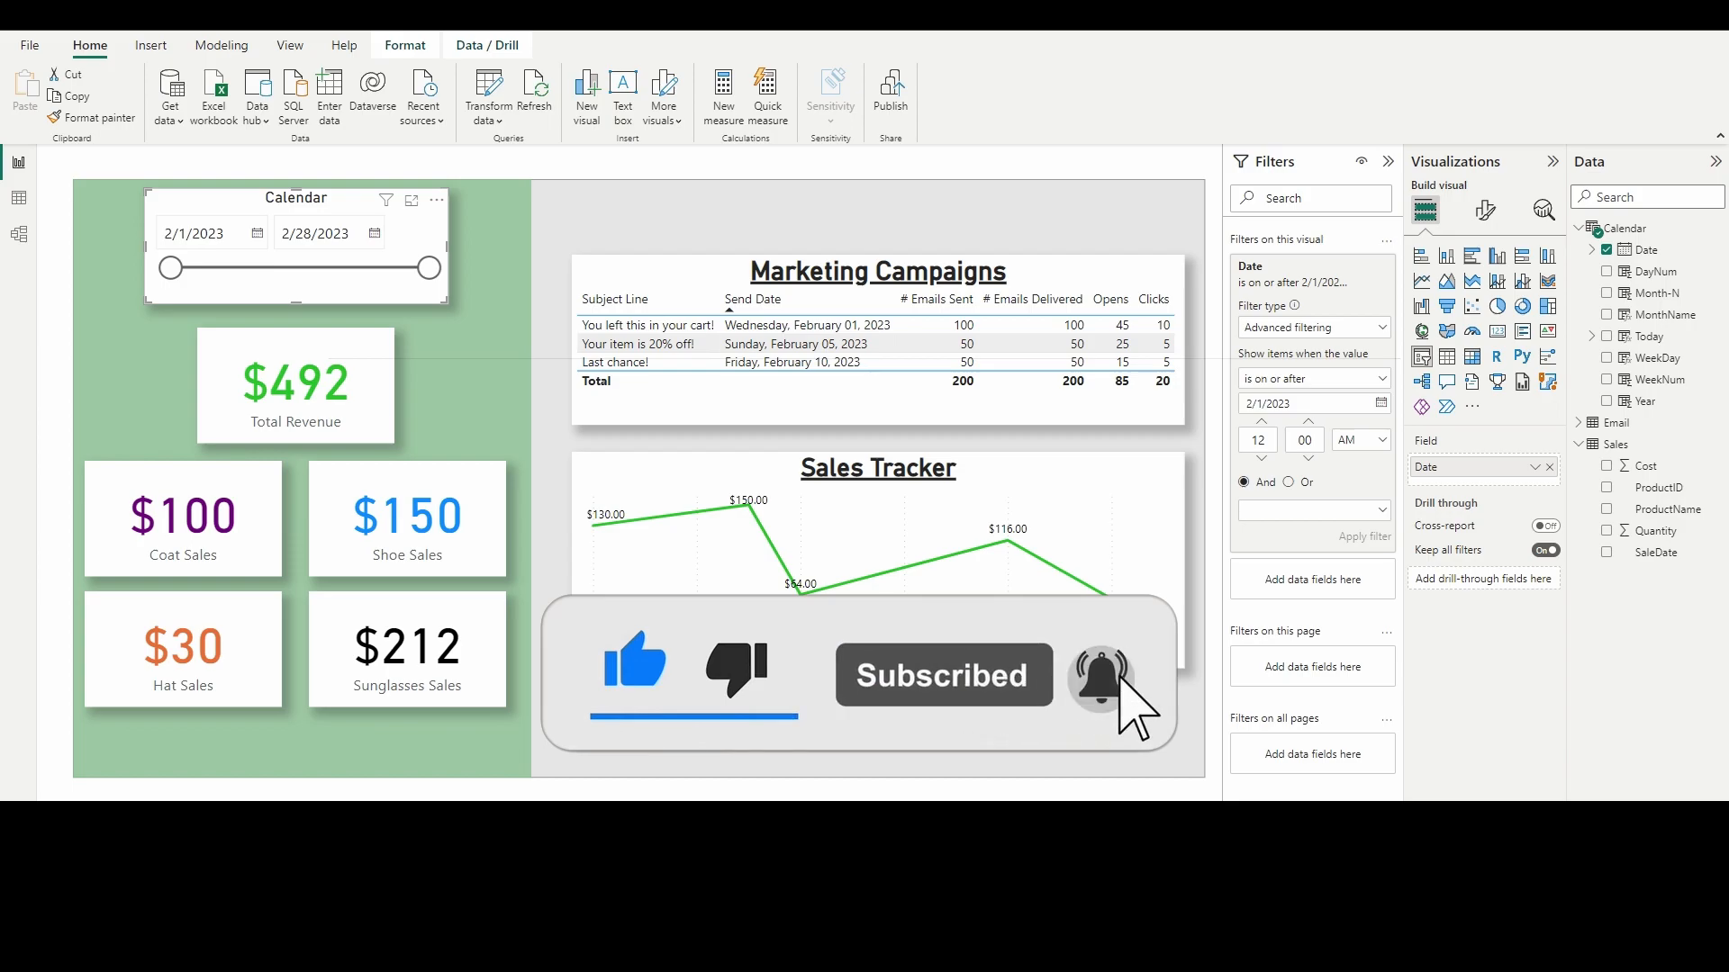